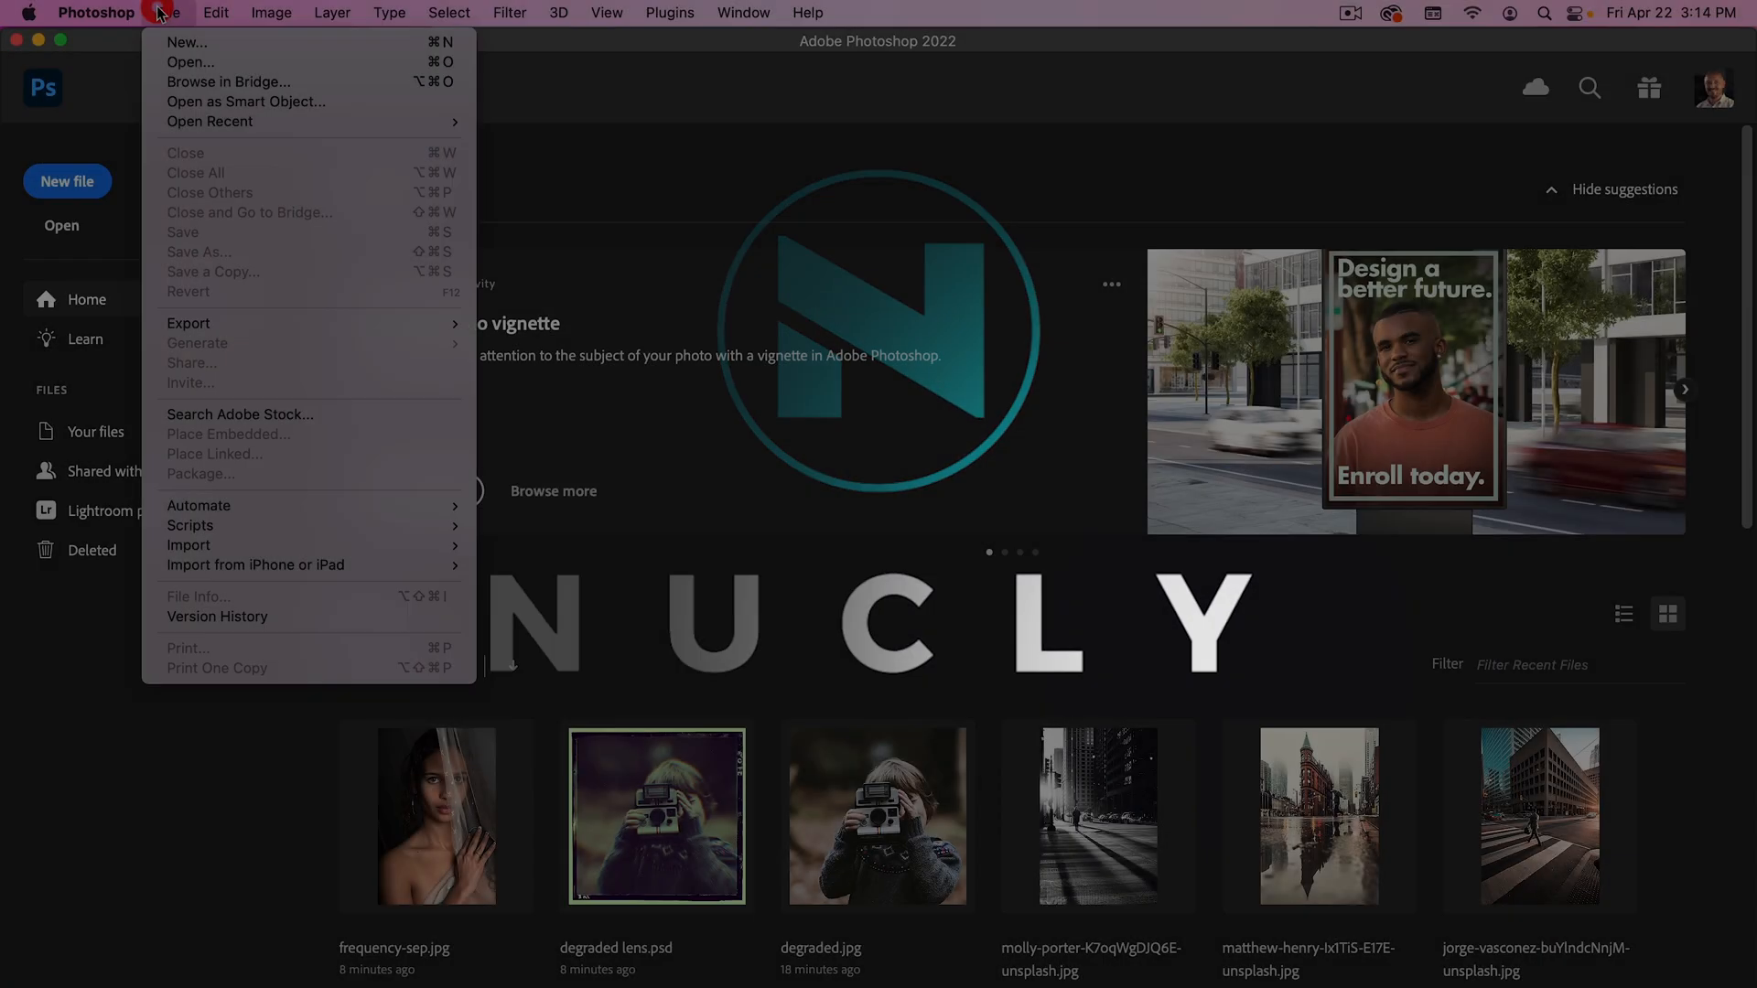
# Step: Open the portrait frequency-sep.jpg from the tutorial assets folder
pyautogui.click(189, 62)
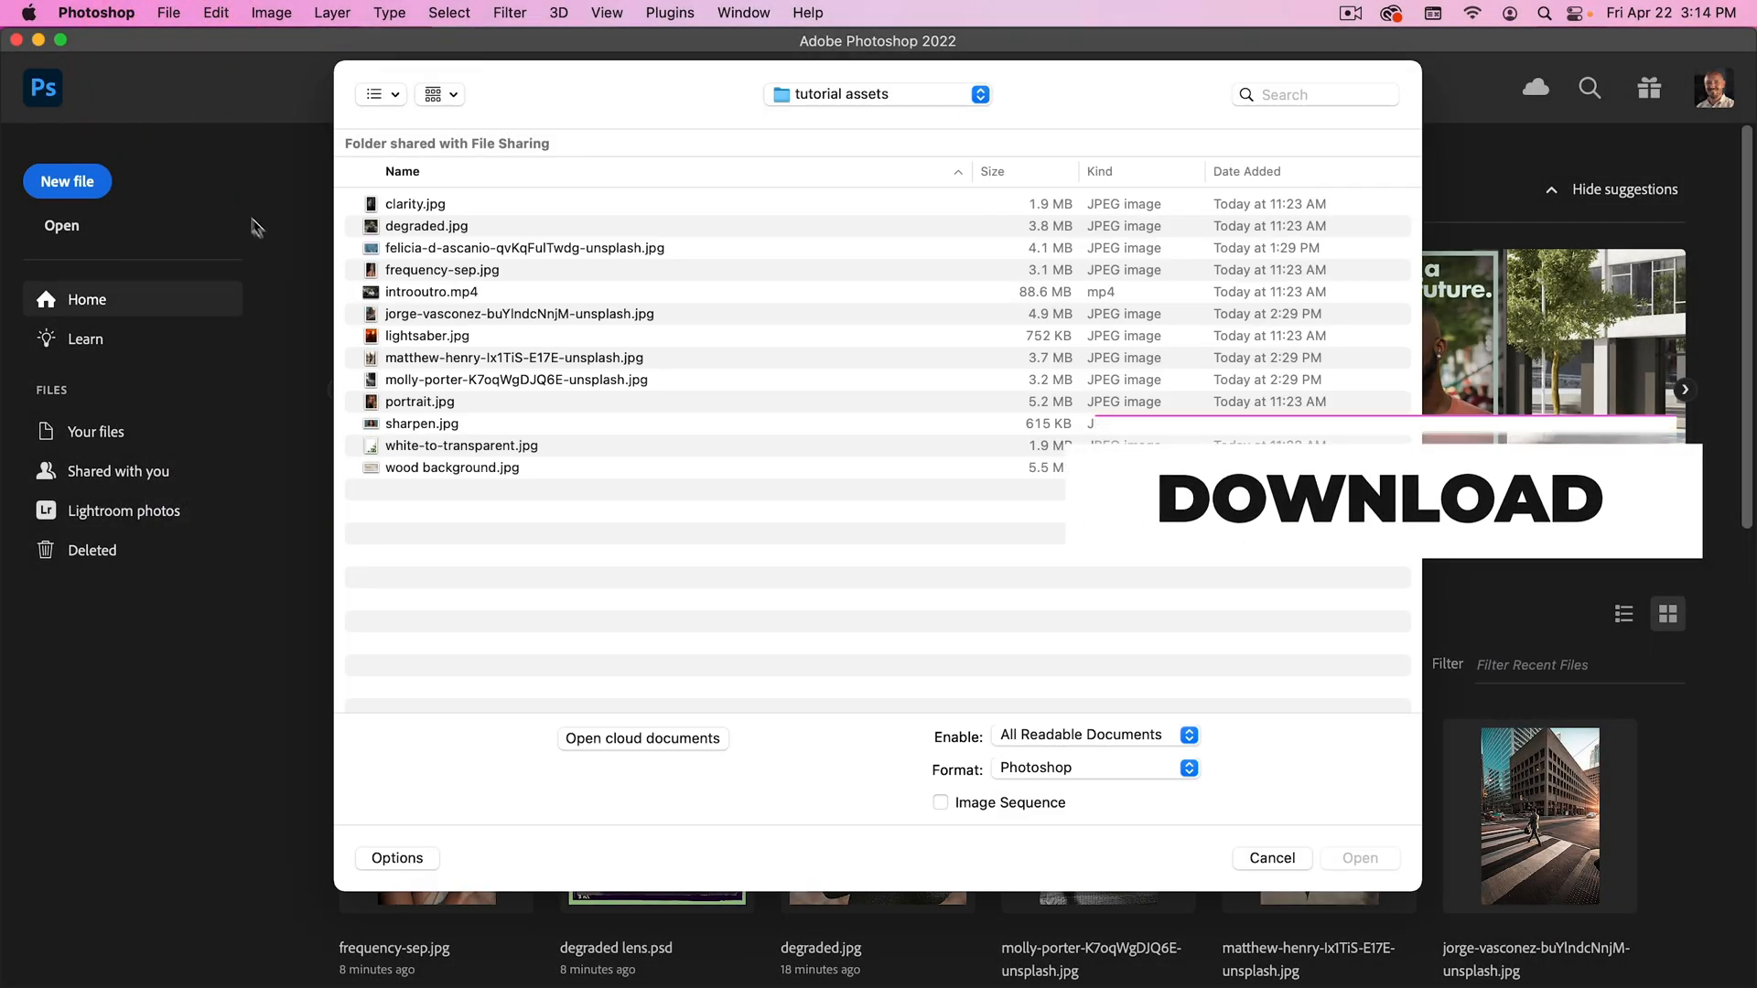
pyautogui.click(443, 269)
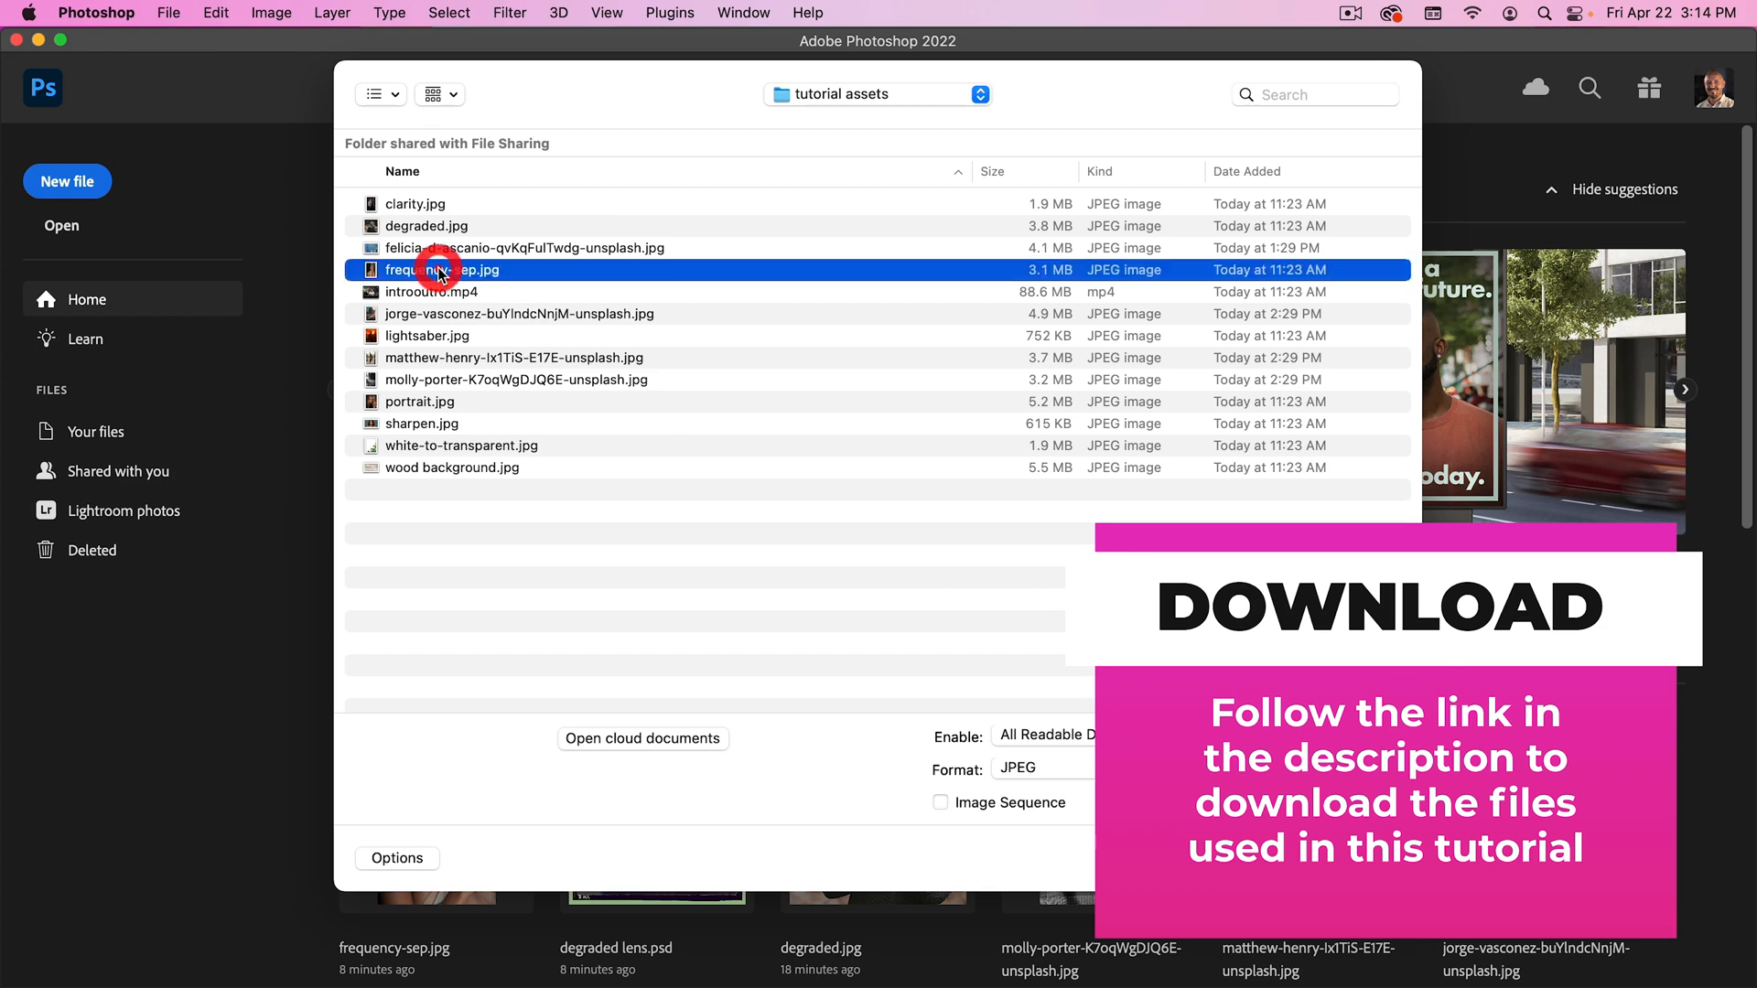
pyautogui.doubleClick(452, 269)
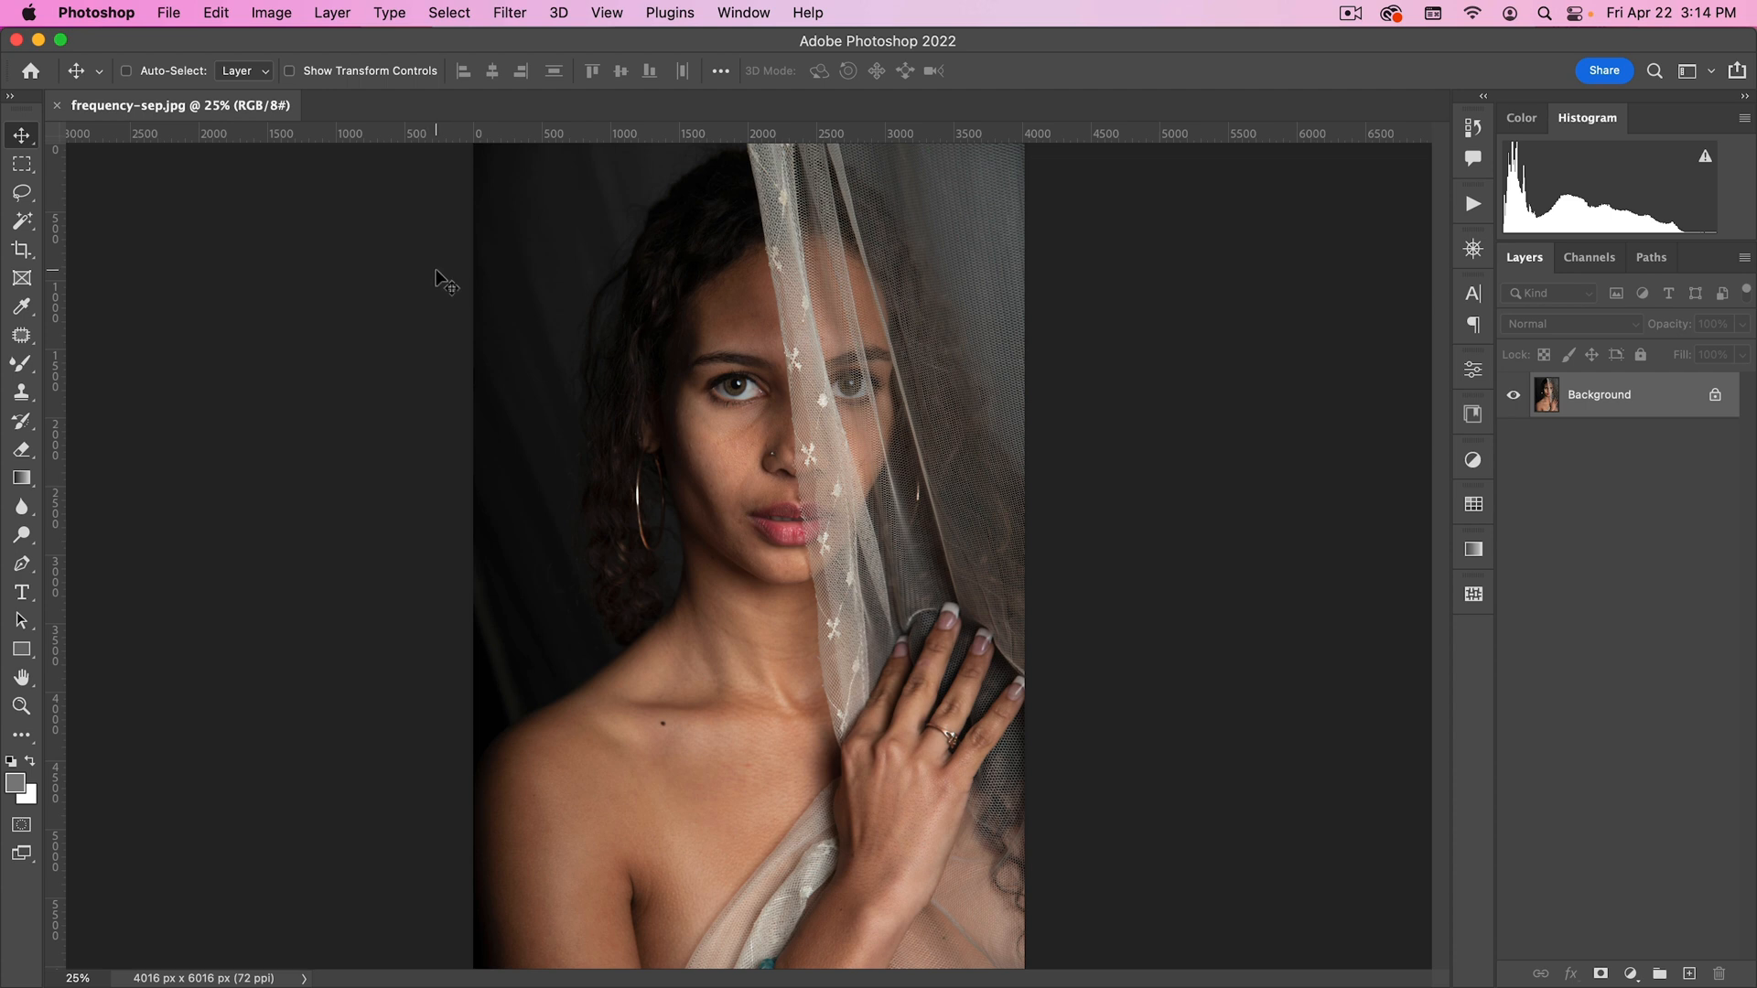
pyautogui.moveTo(443, 276)
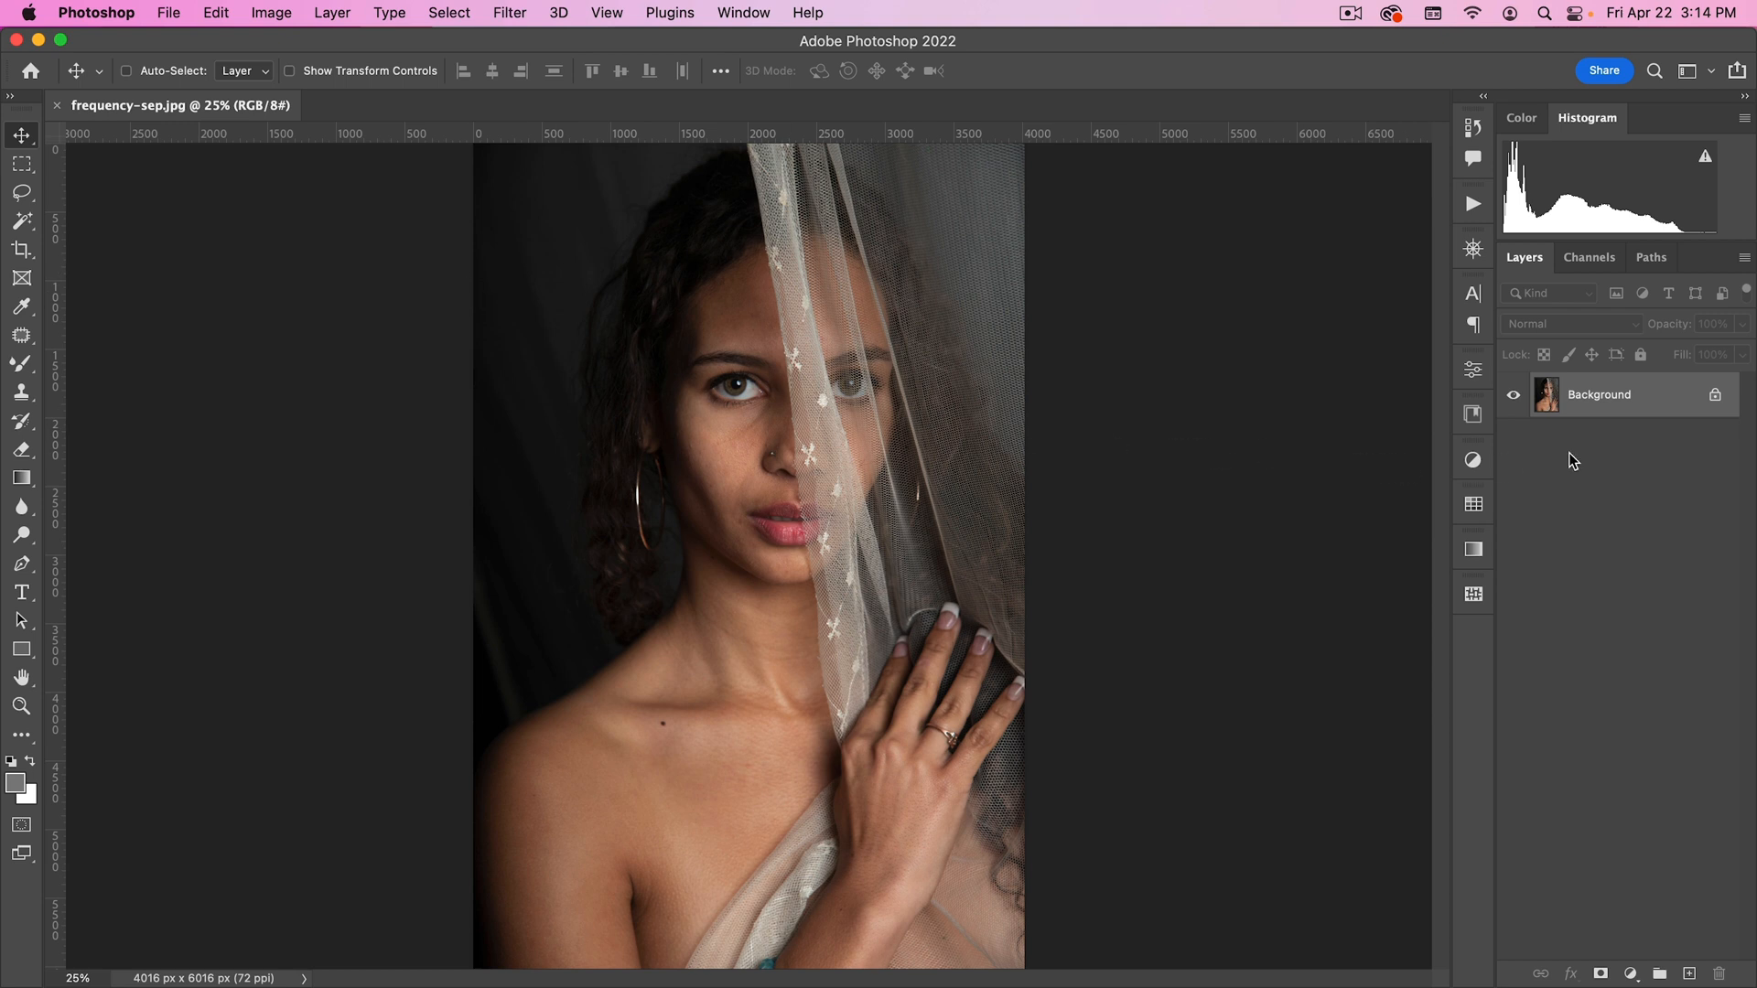
pyautogui.moveTo(1654, 407)
pyautogui.write('h')
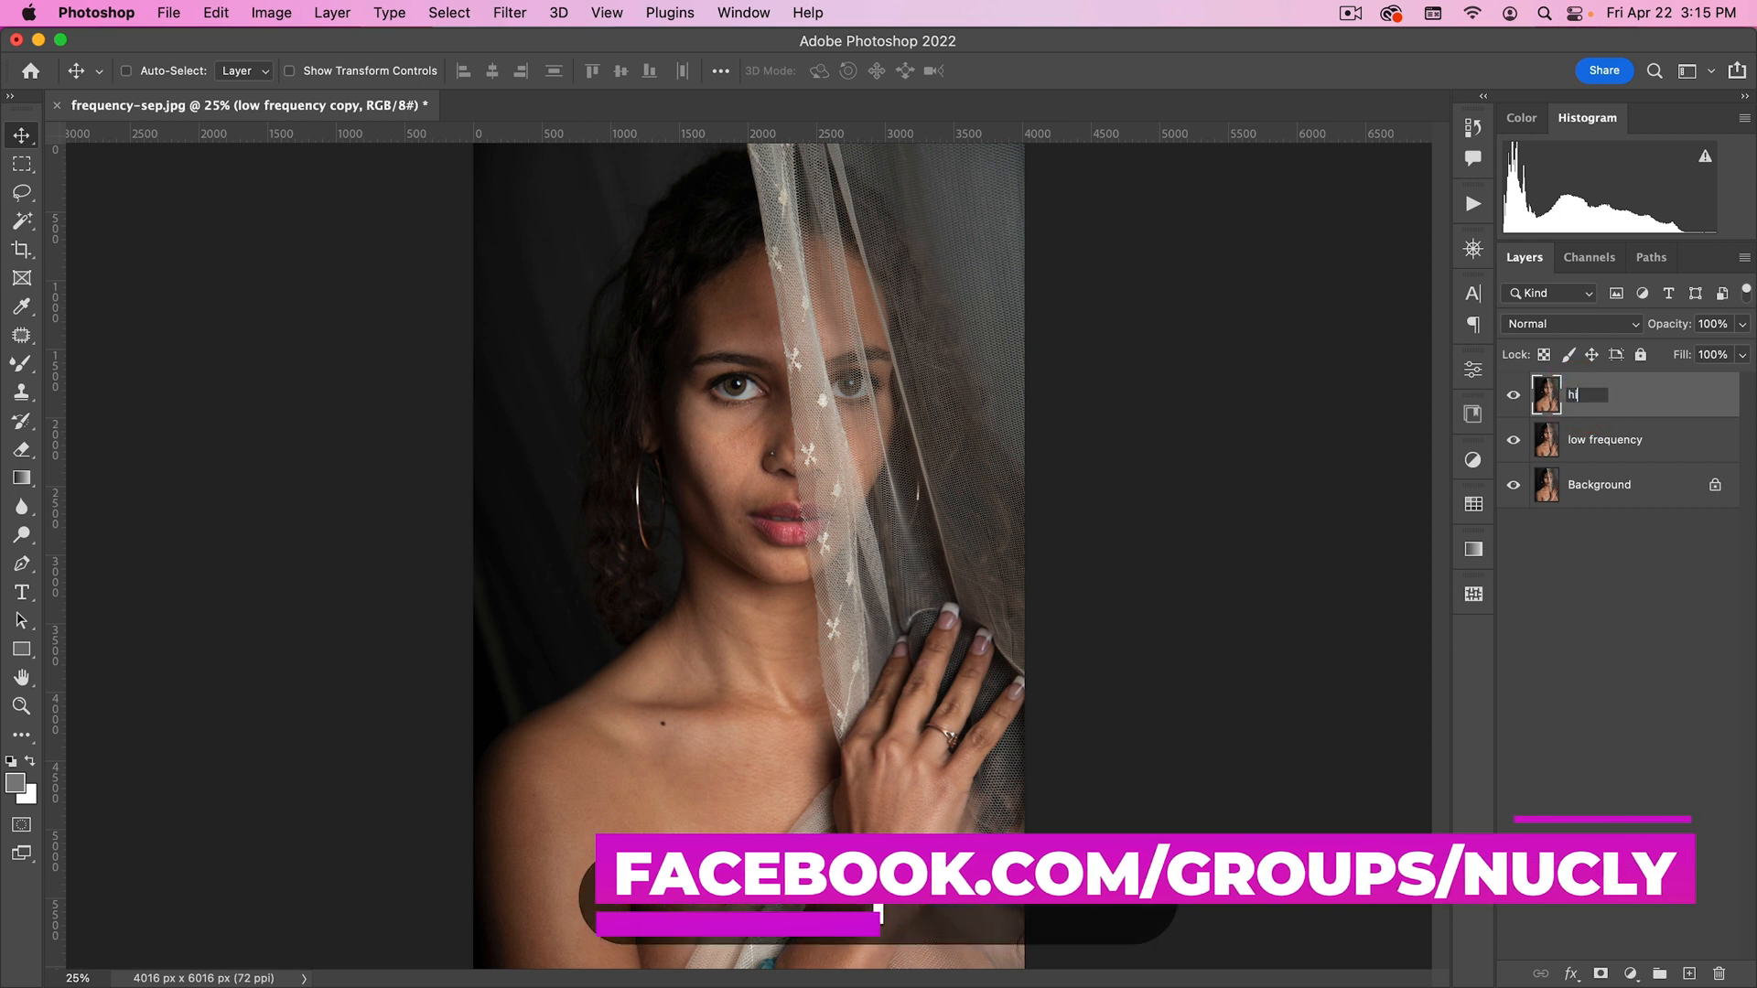
# Step: Name the second Background copy 'high frequency' and hide it
pyautogui.write('igh fre')
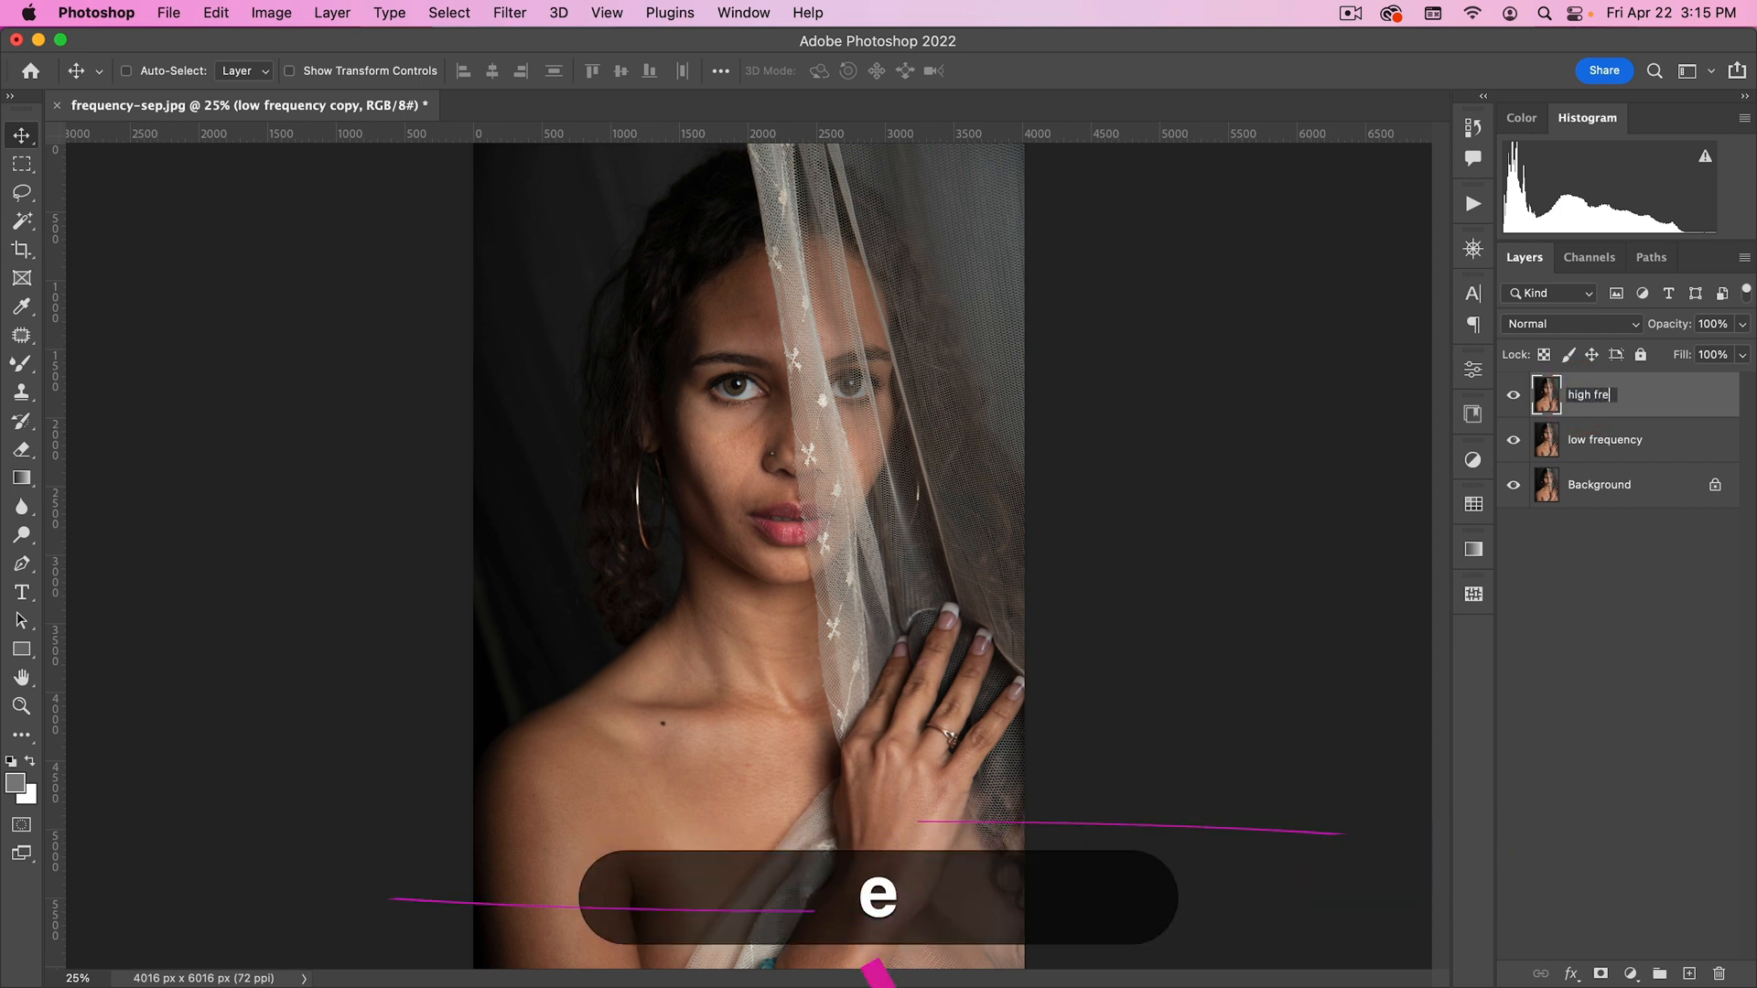
pyautogui.press('enter')
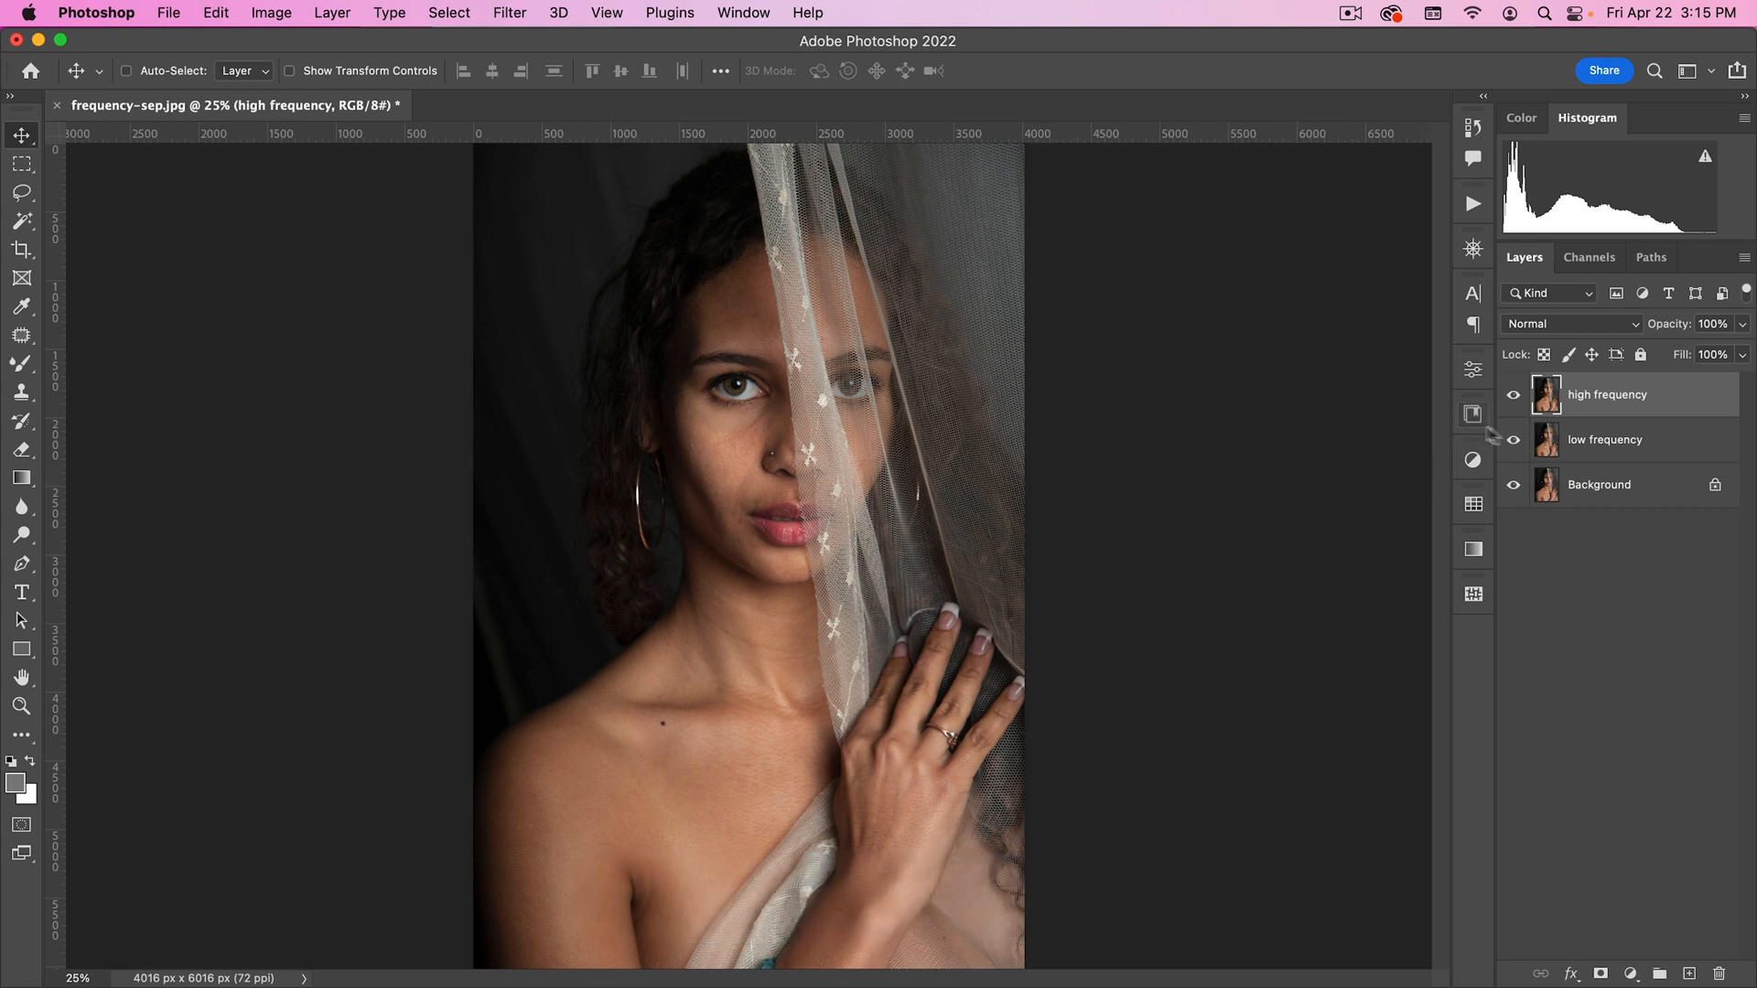
pyautogui.click(1605, 439)
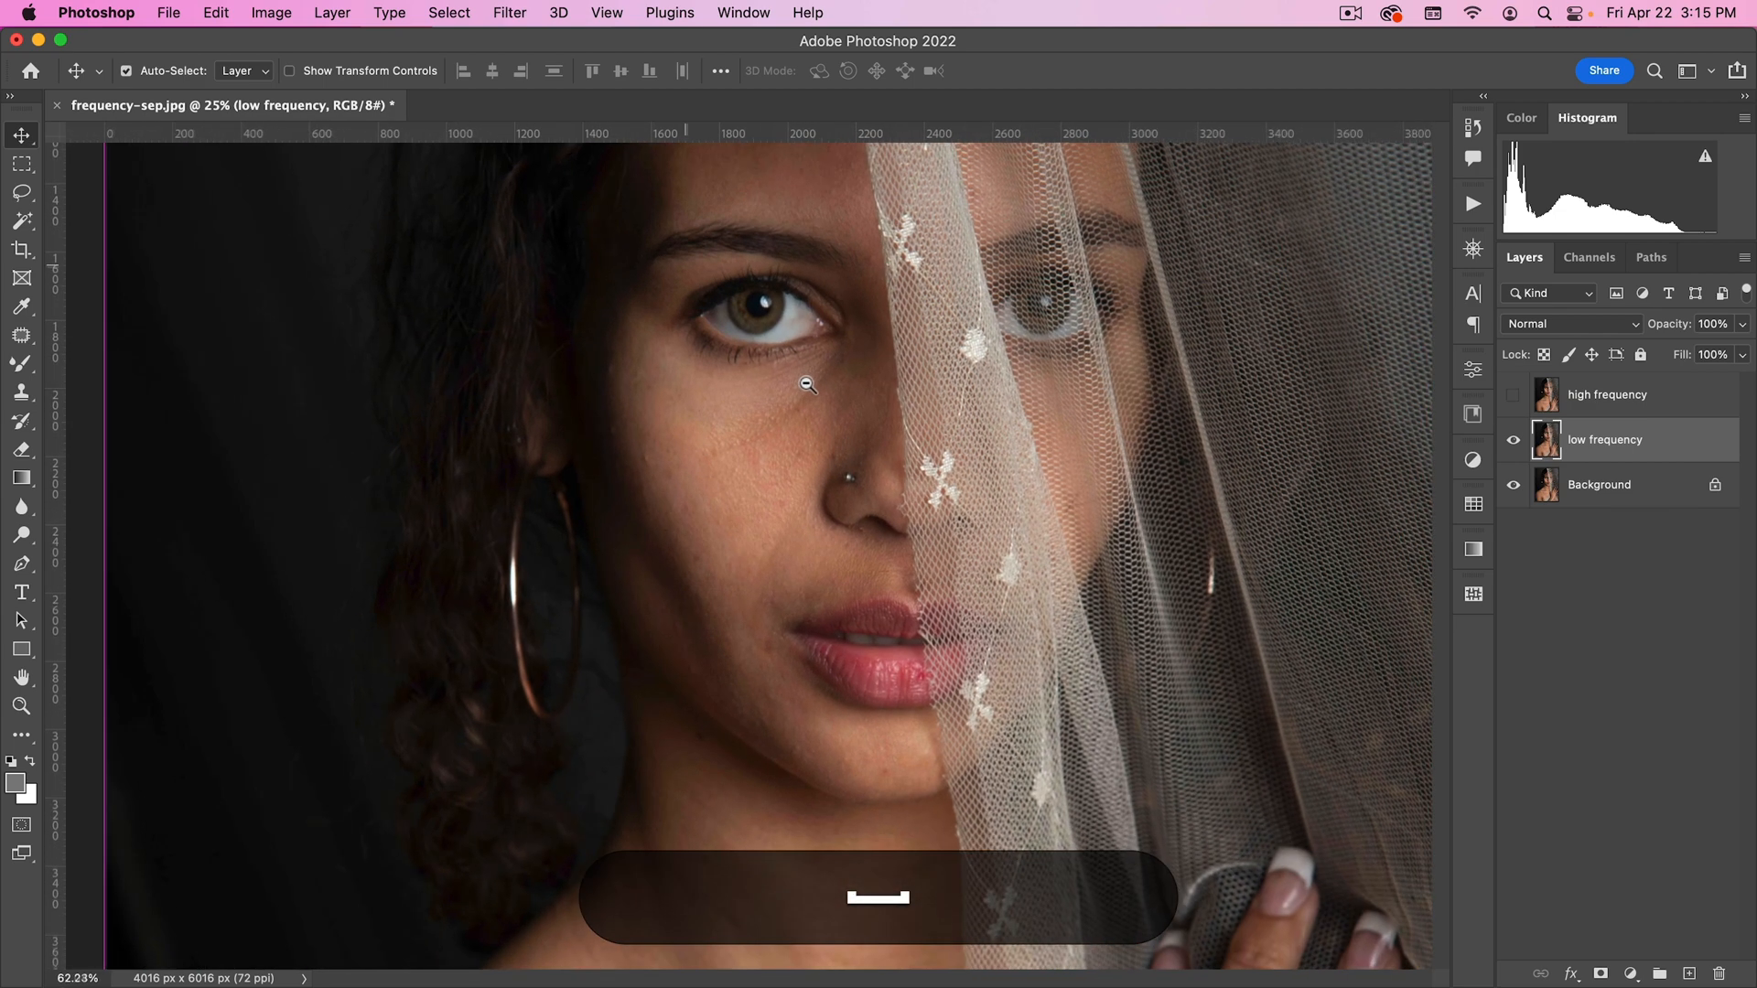
# Step: Apply a 3.0-pixel Gaussian Blur to low frequency and make high frequency the active layer
pyautogui.click(508, 13)
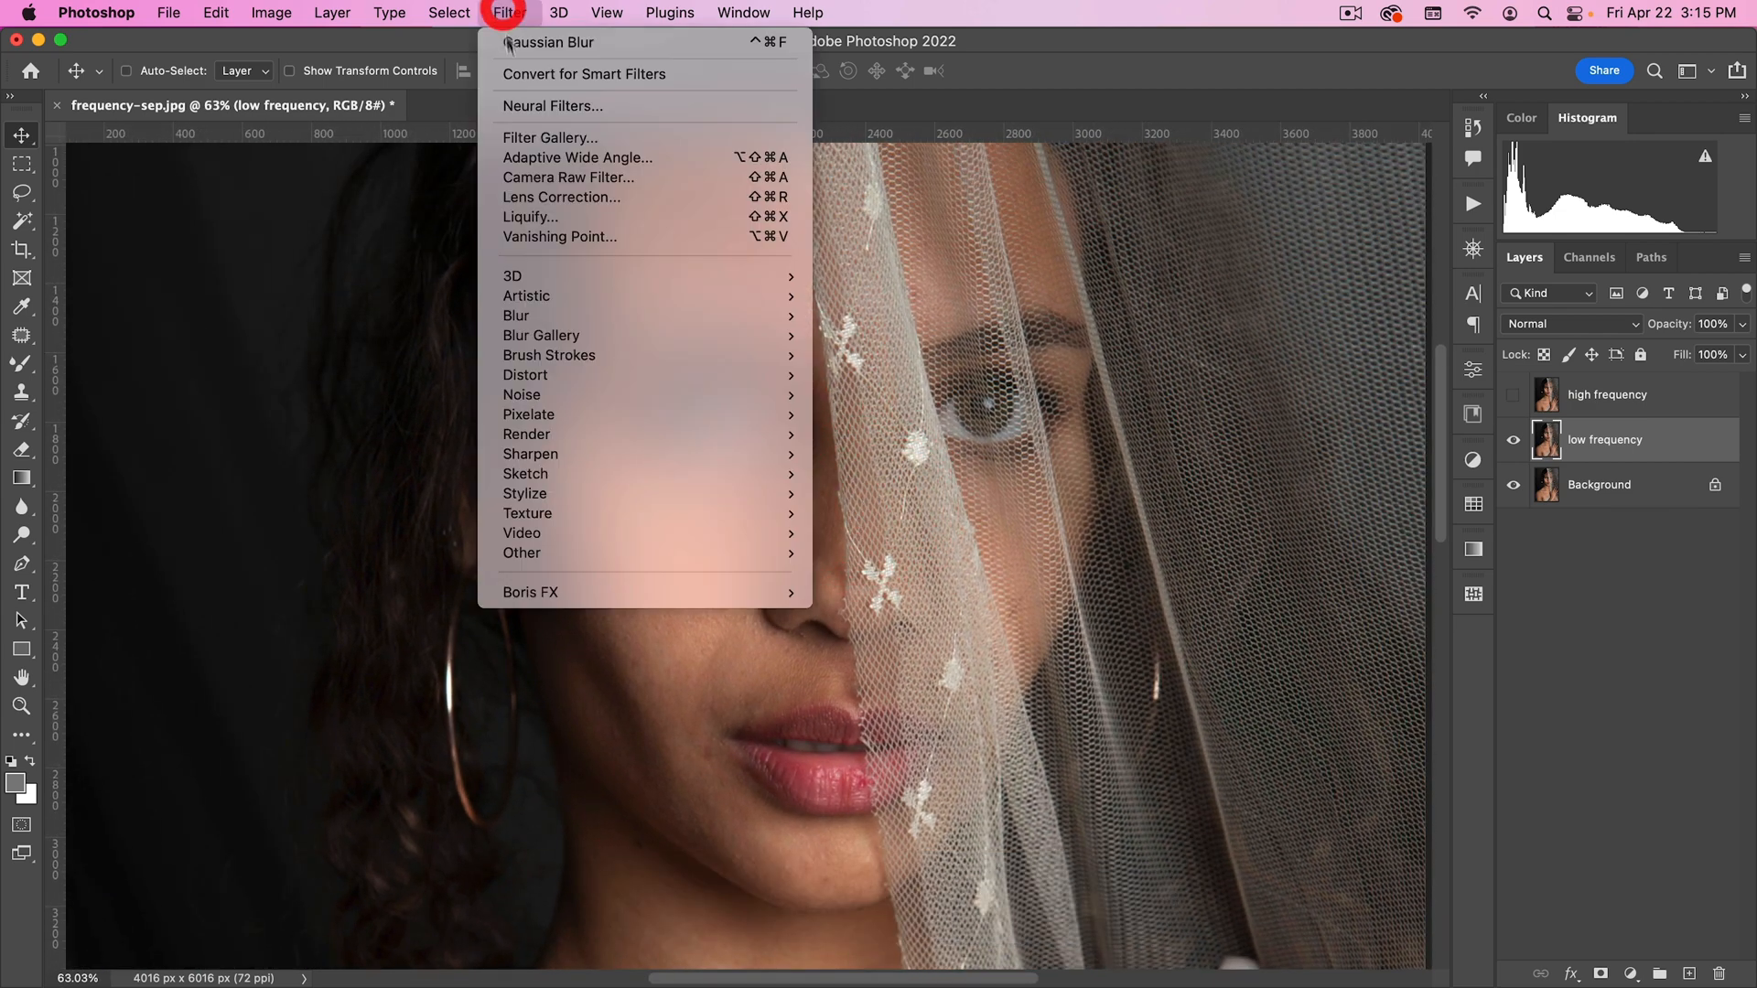
pyautogui.moveTo(516, 314)
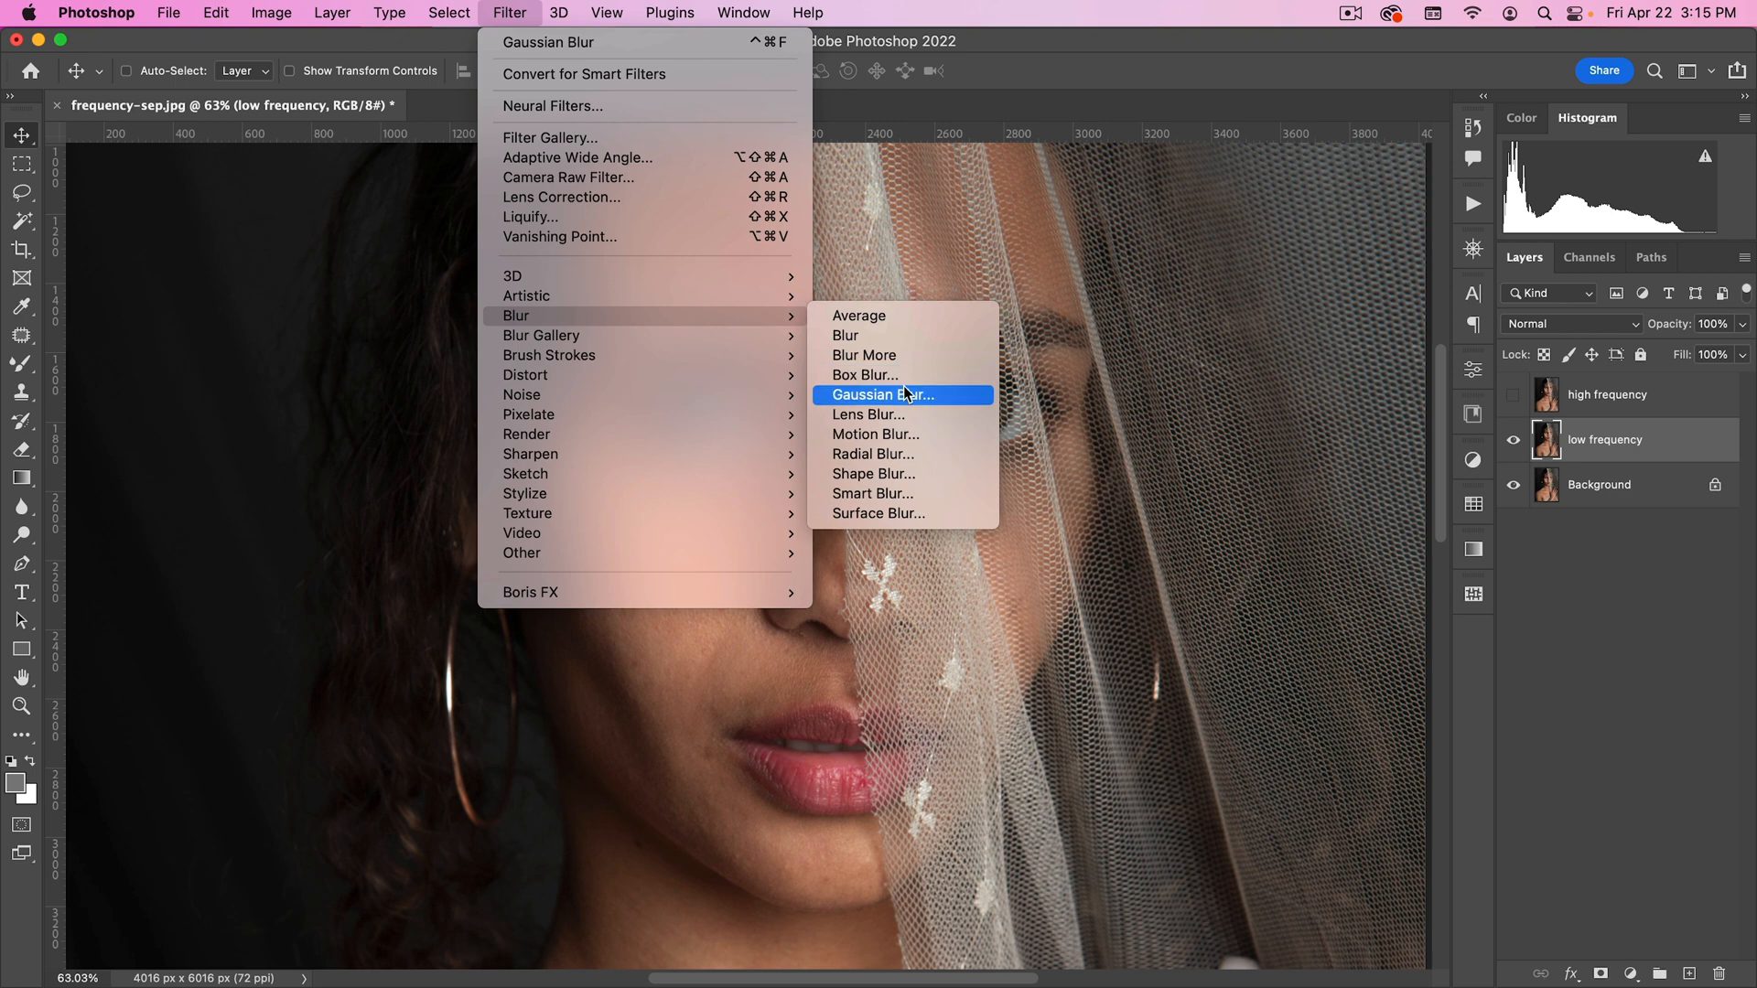
pyautogui.click(886, 395)
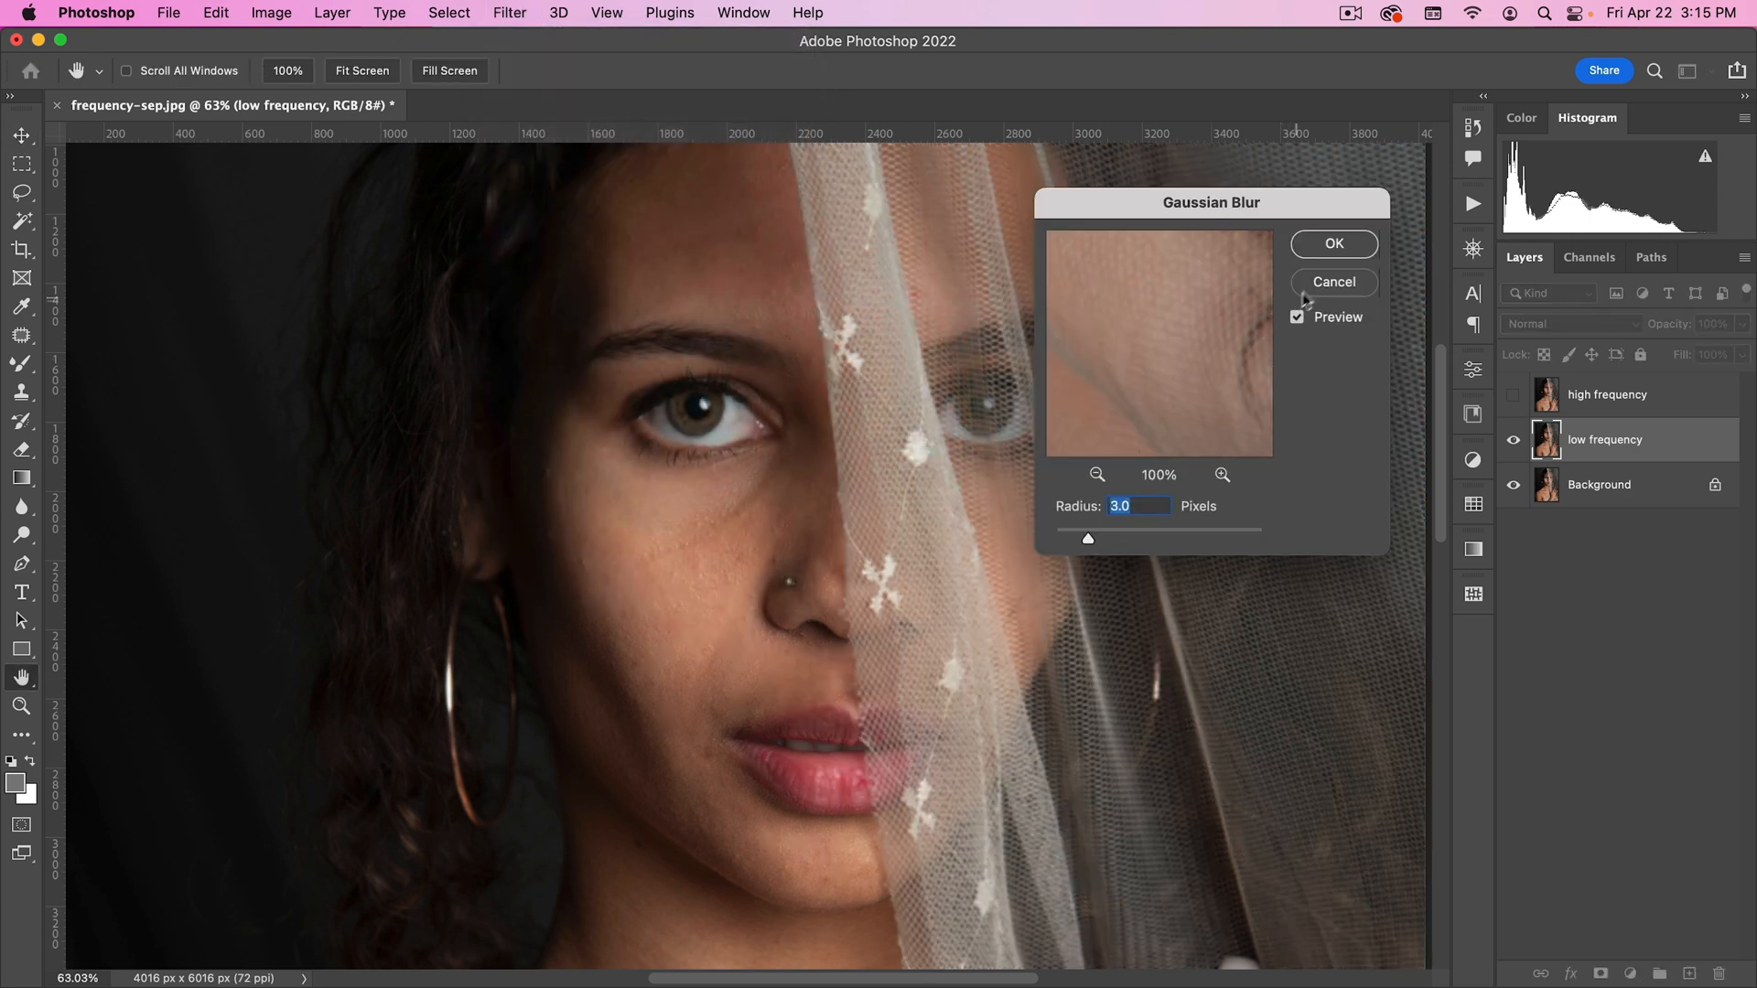
pyautogui.click(1332, 243)
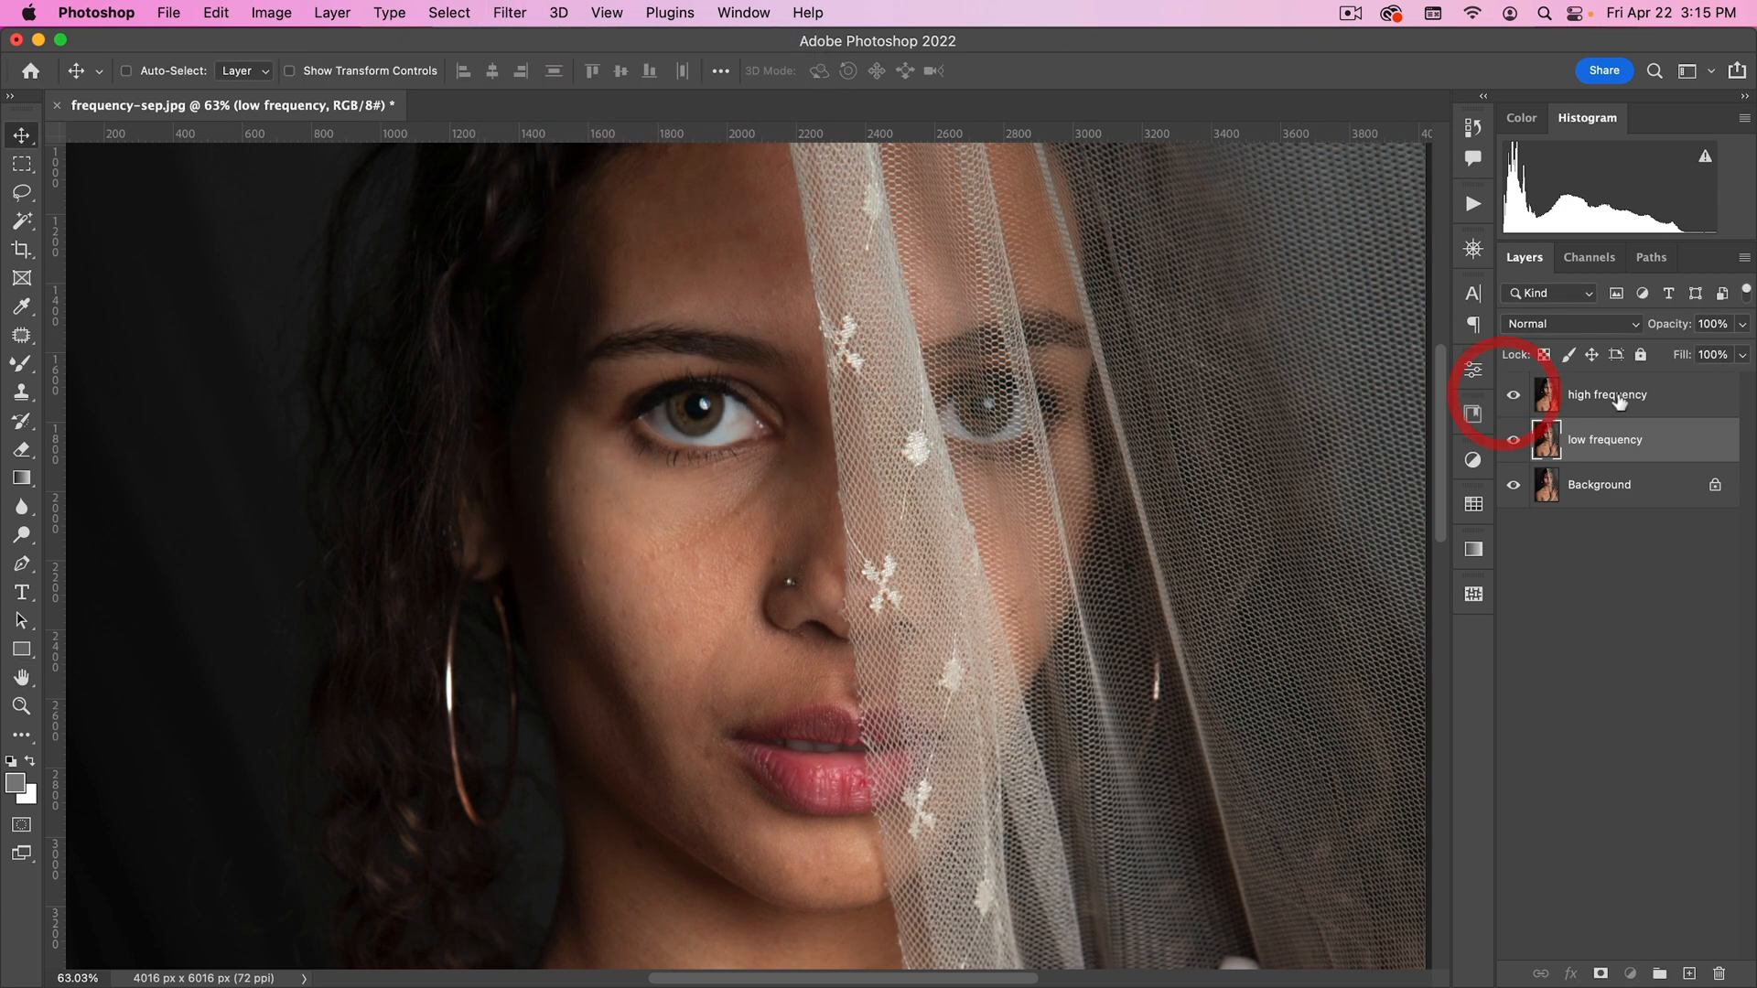
pyautogui.click(1607, 395)
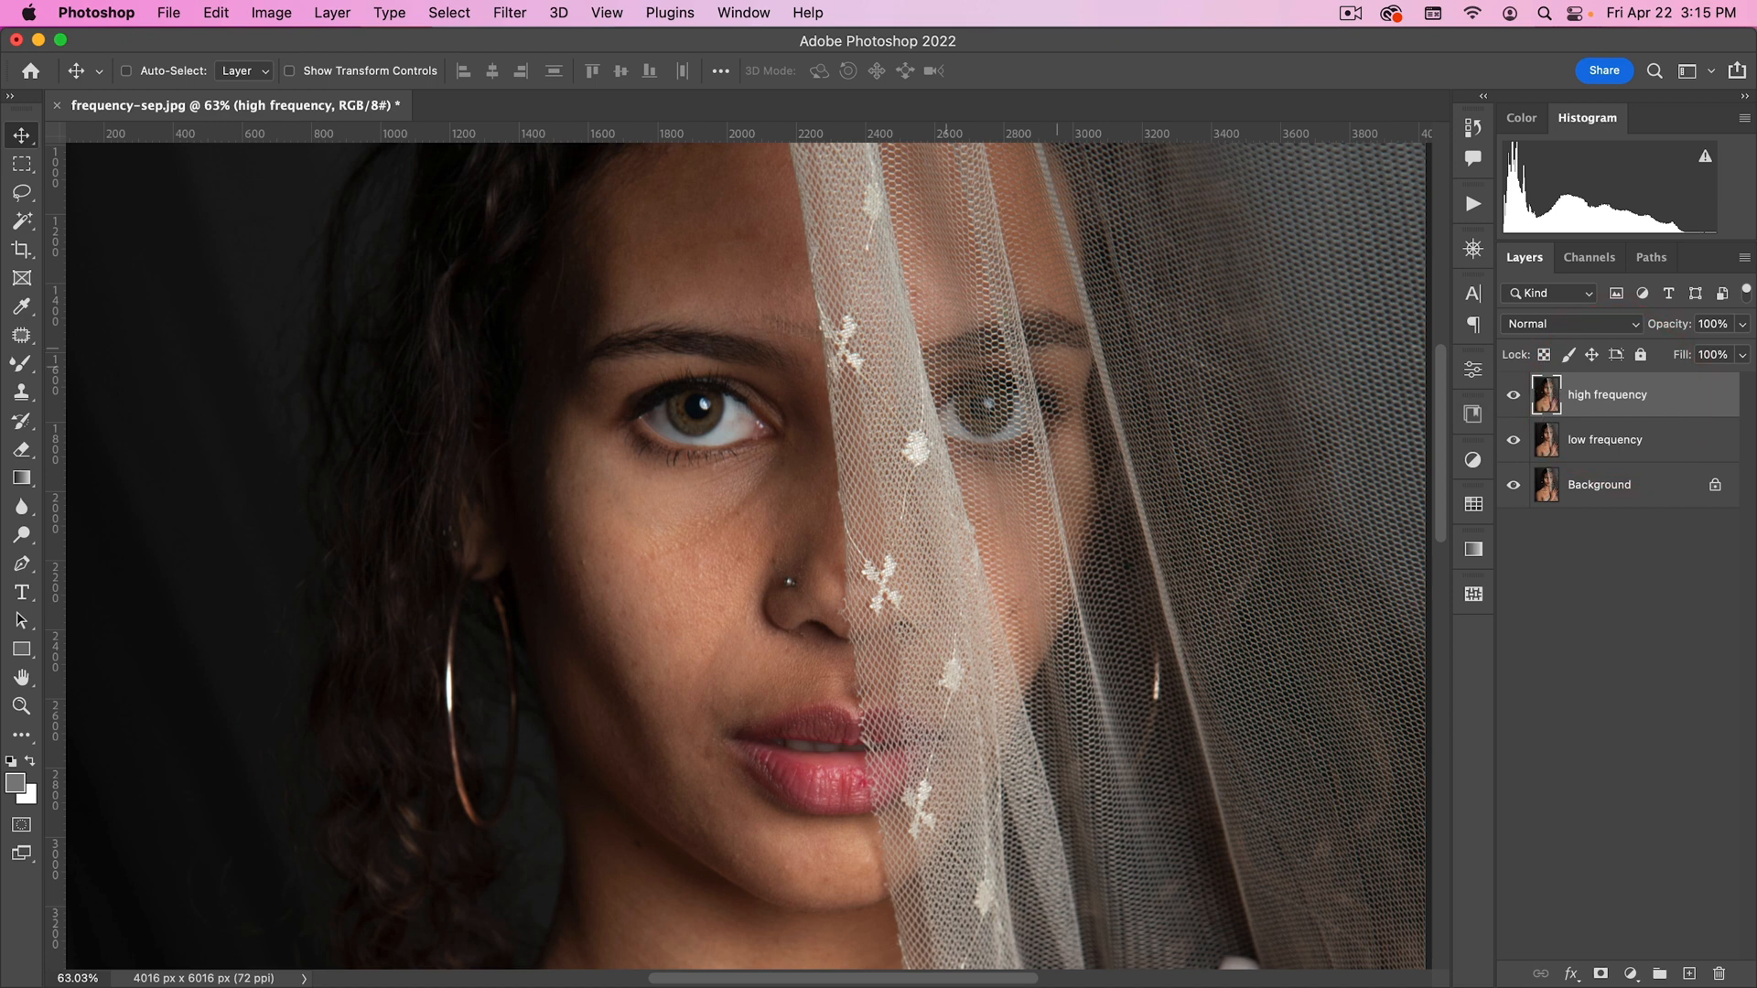
# Step: Apply Image on high frequency: source low frequency, Subtract blending, scale 2, offset 128
pyautogui.click(271, 13)
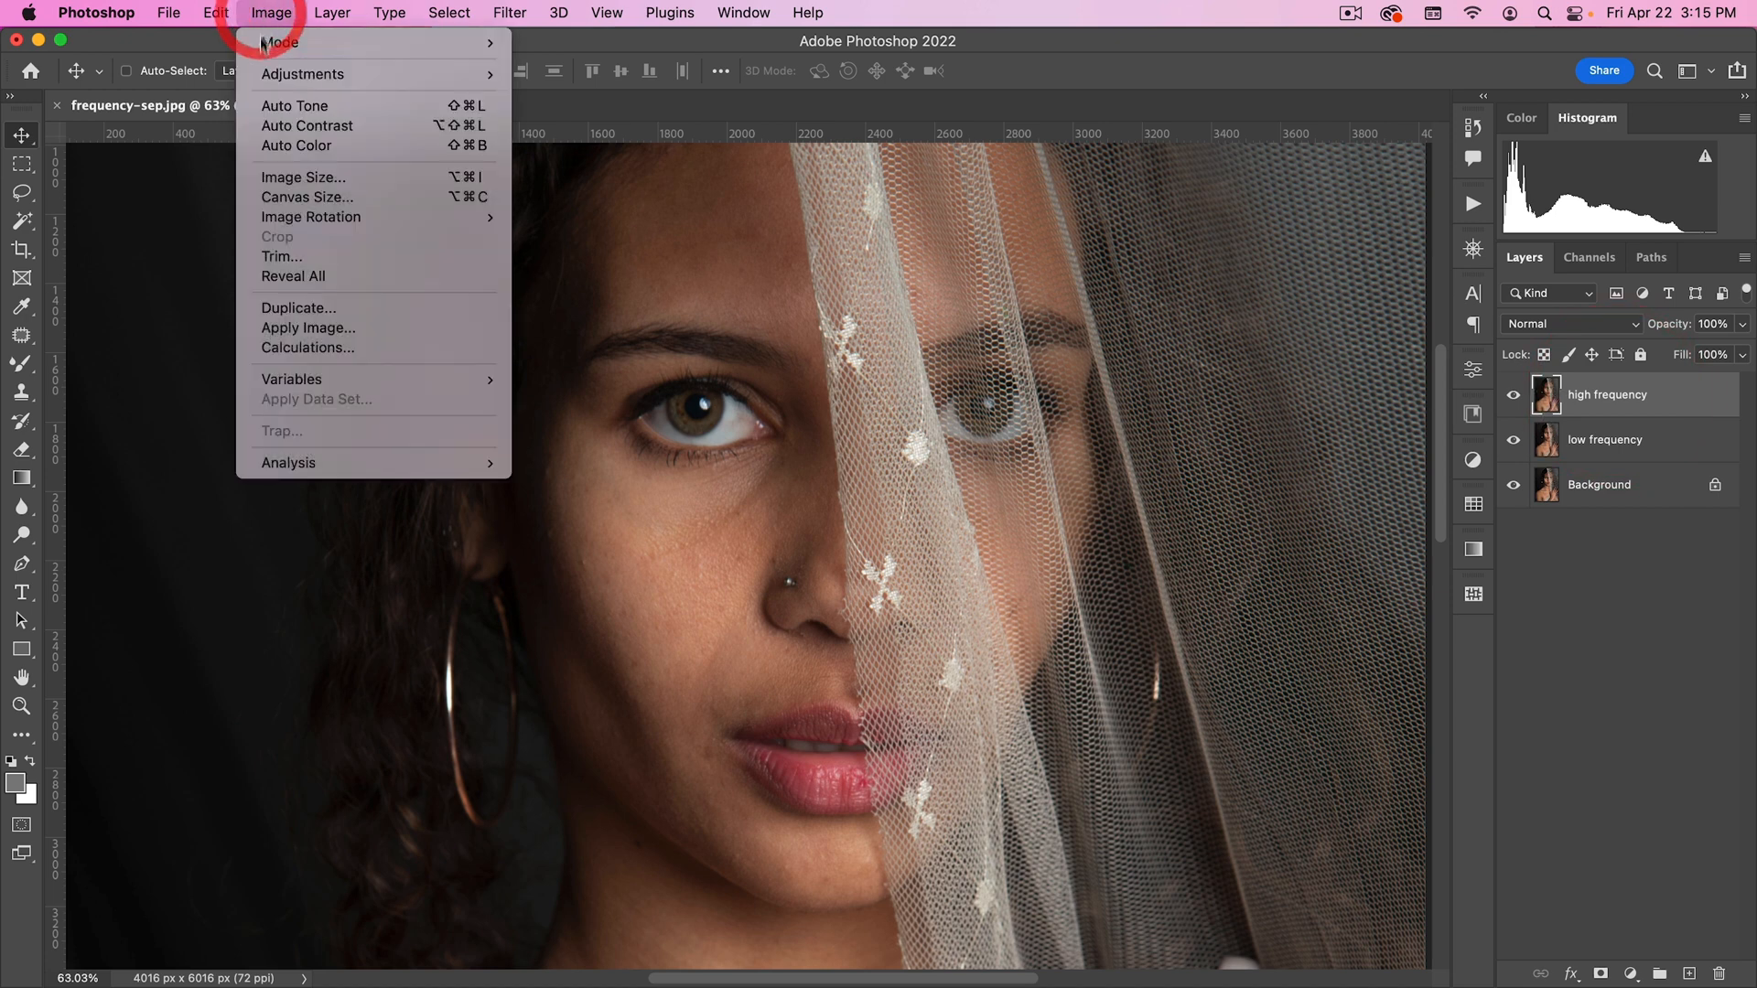
pyautogui.moveTo(307, 328)
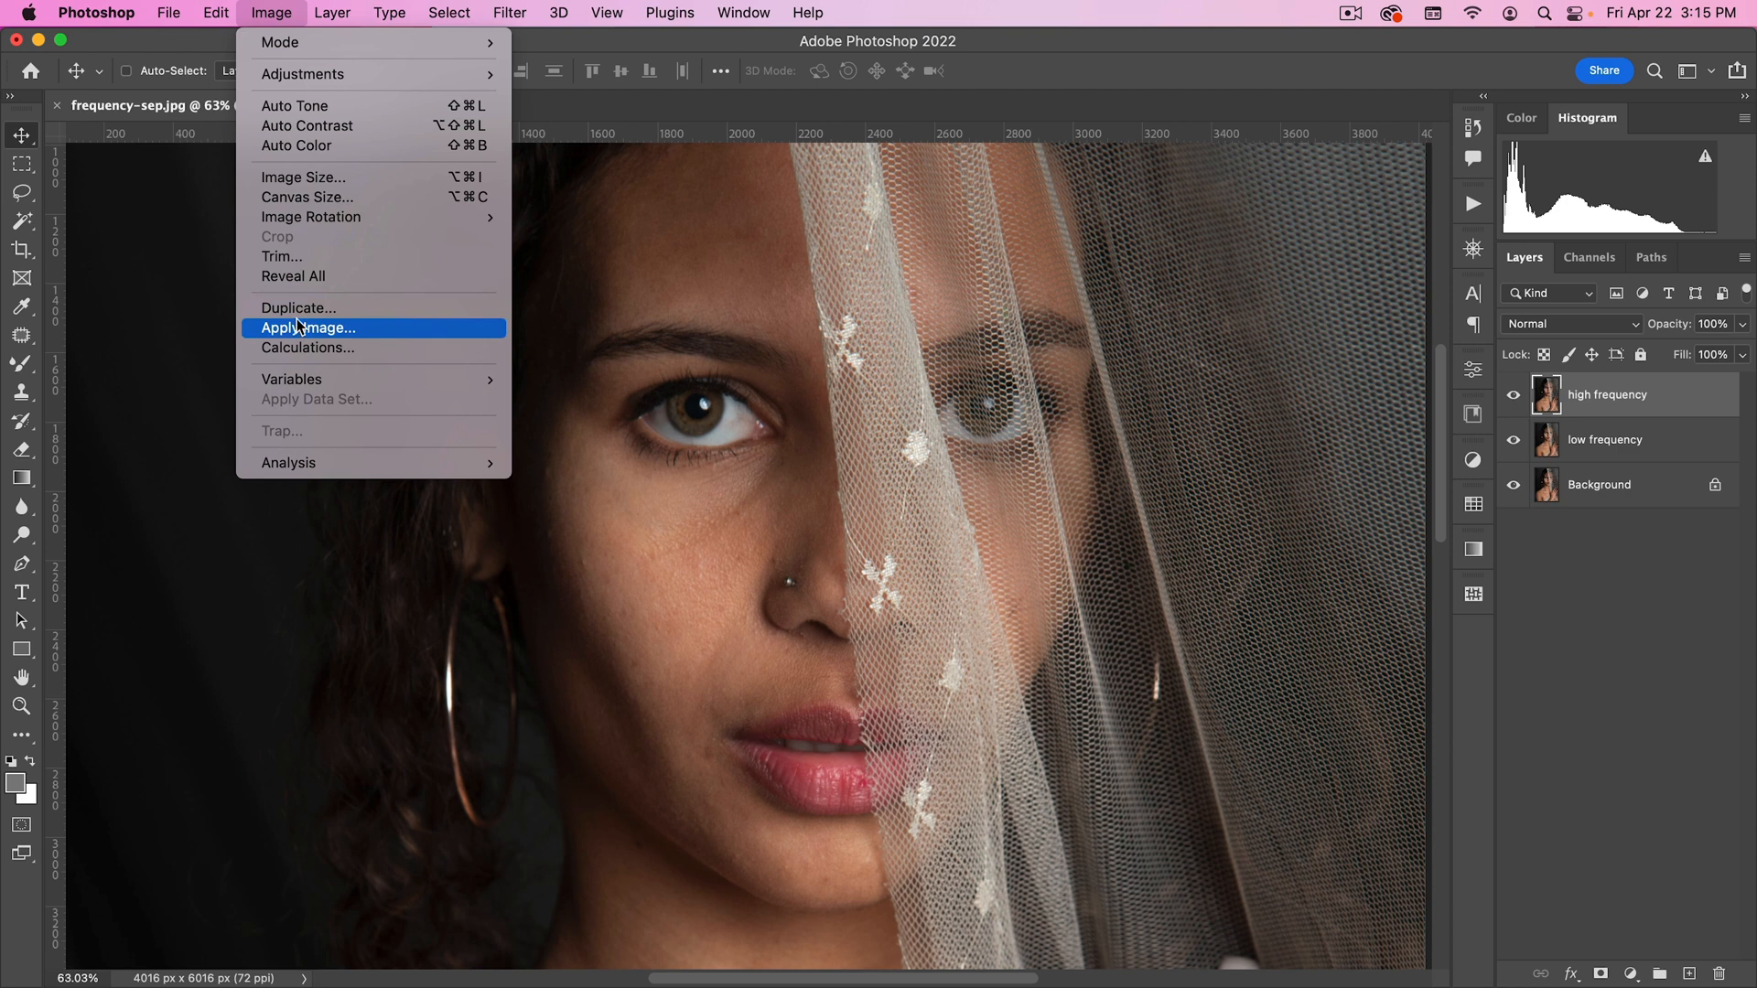
pyautogui.moveTo(291, 379)
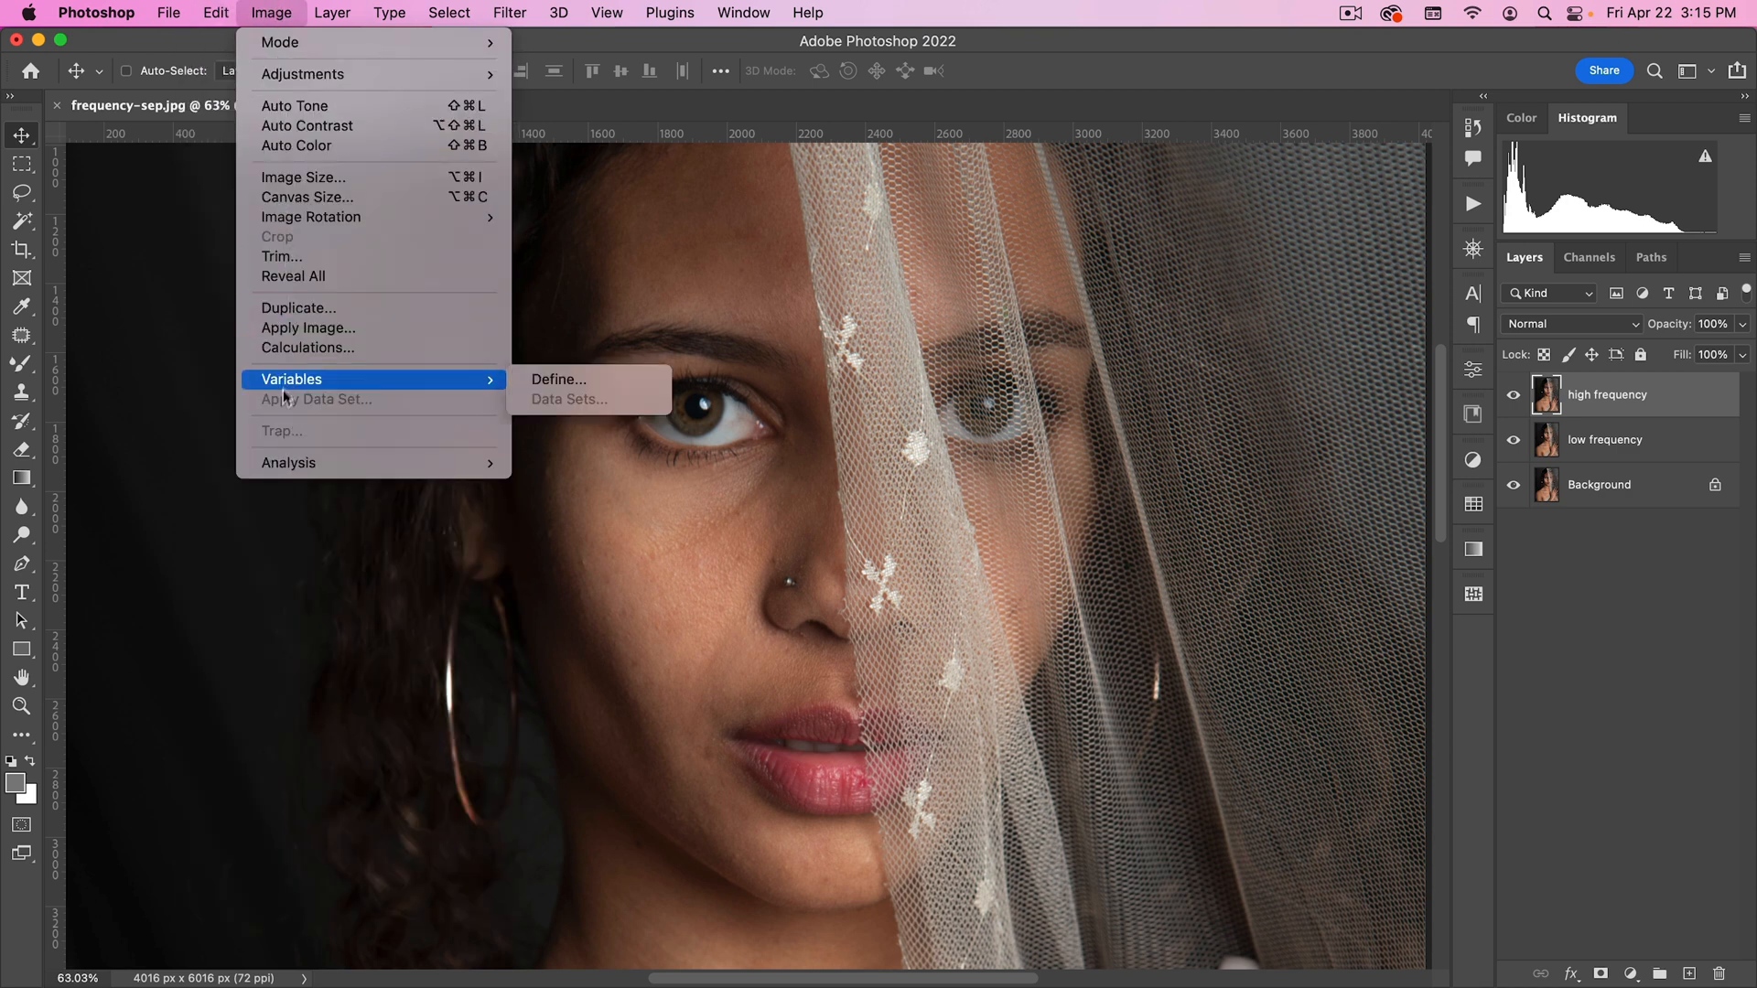
pyautogui.moveTo(308, 348)
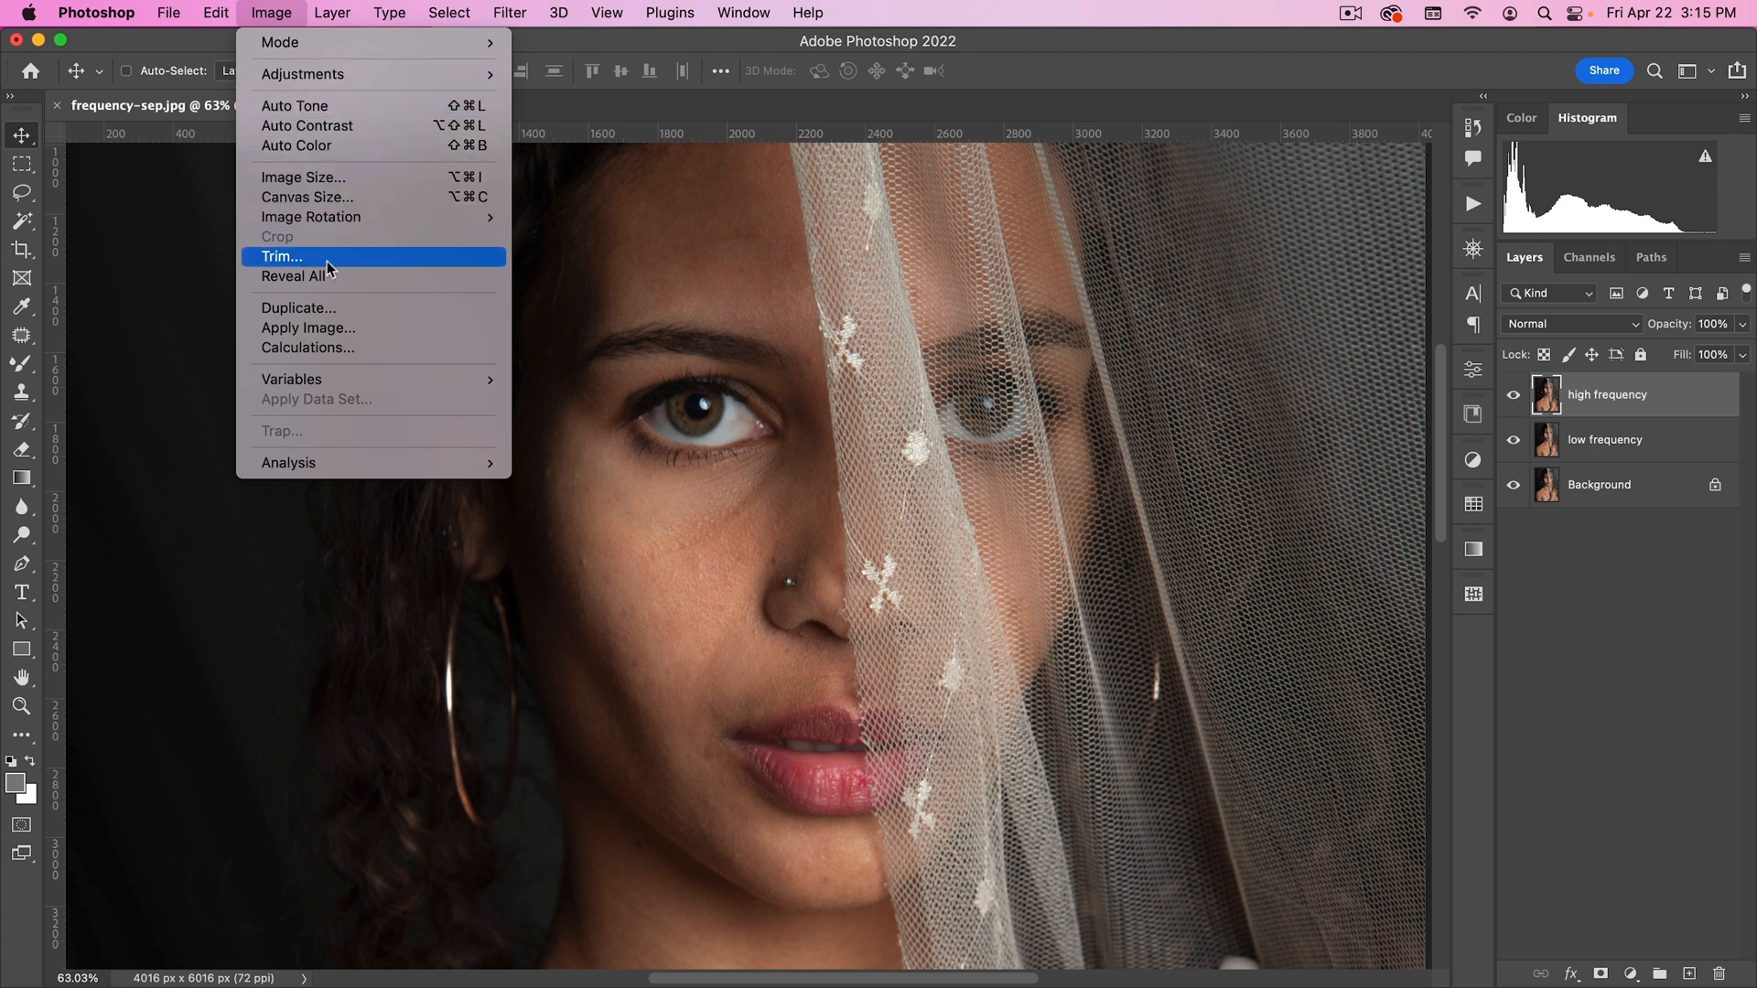
pyautogui.click(307, 328)
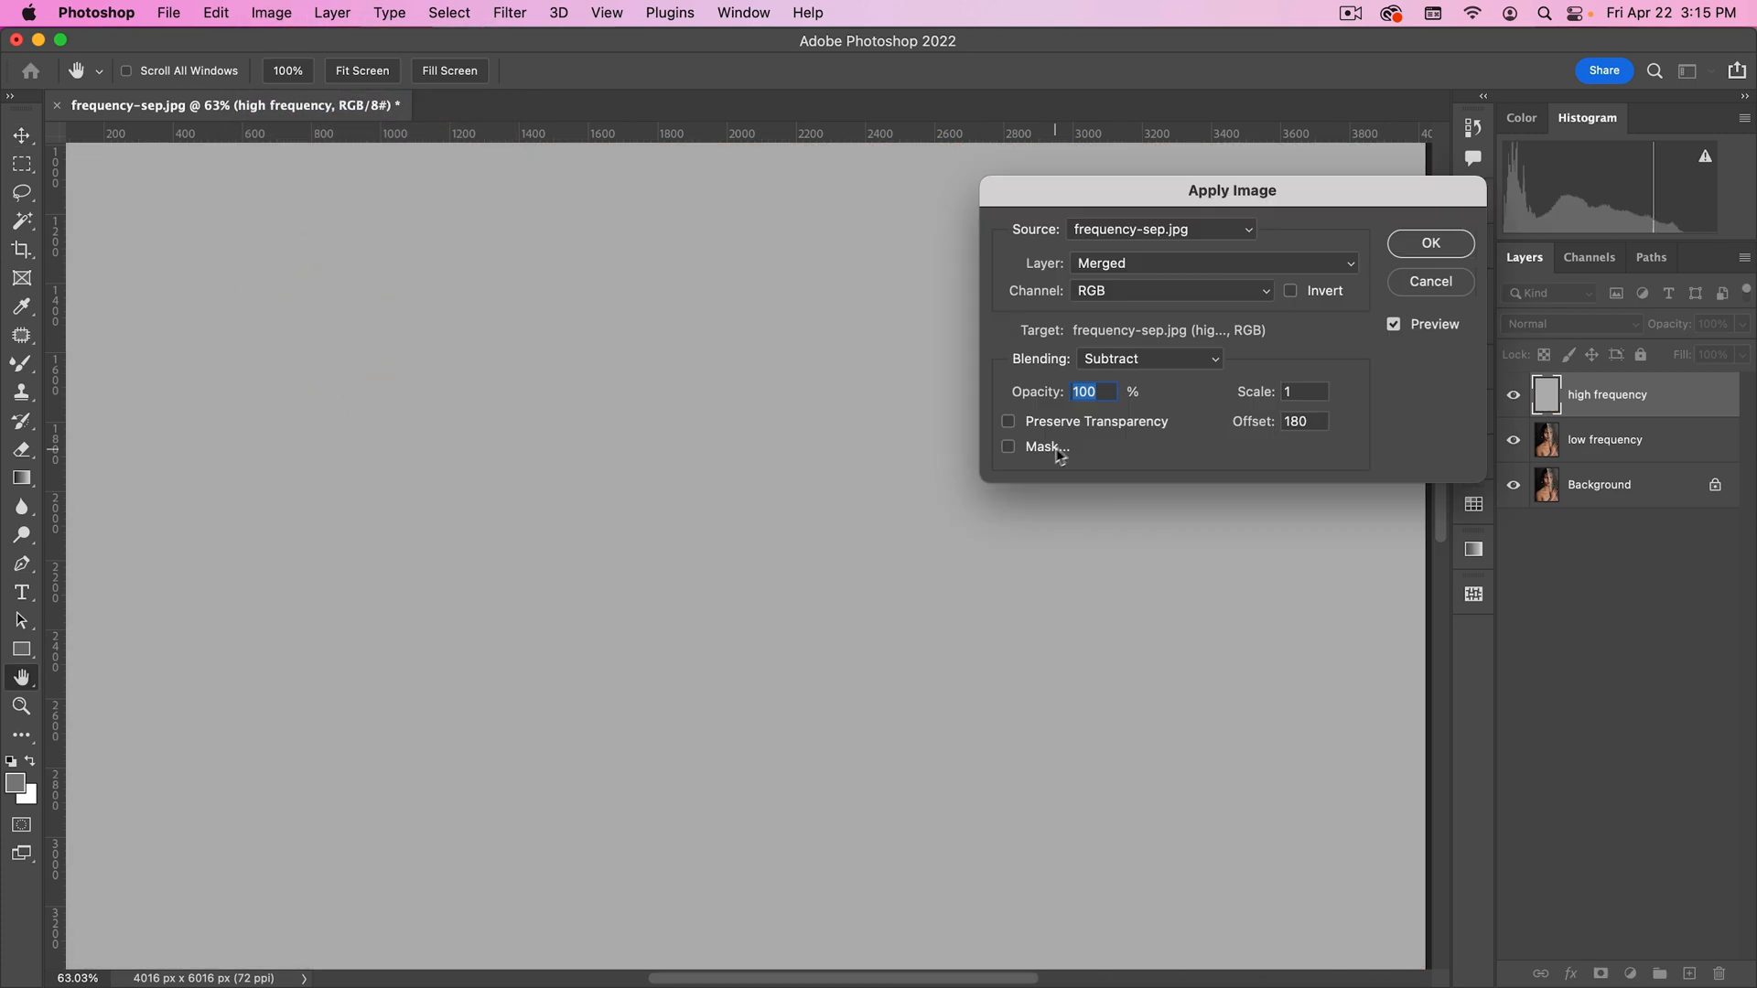
pyautogui.moveTo(1230, 191); pyautogui.dragTo(856, 276)
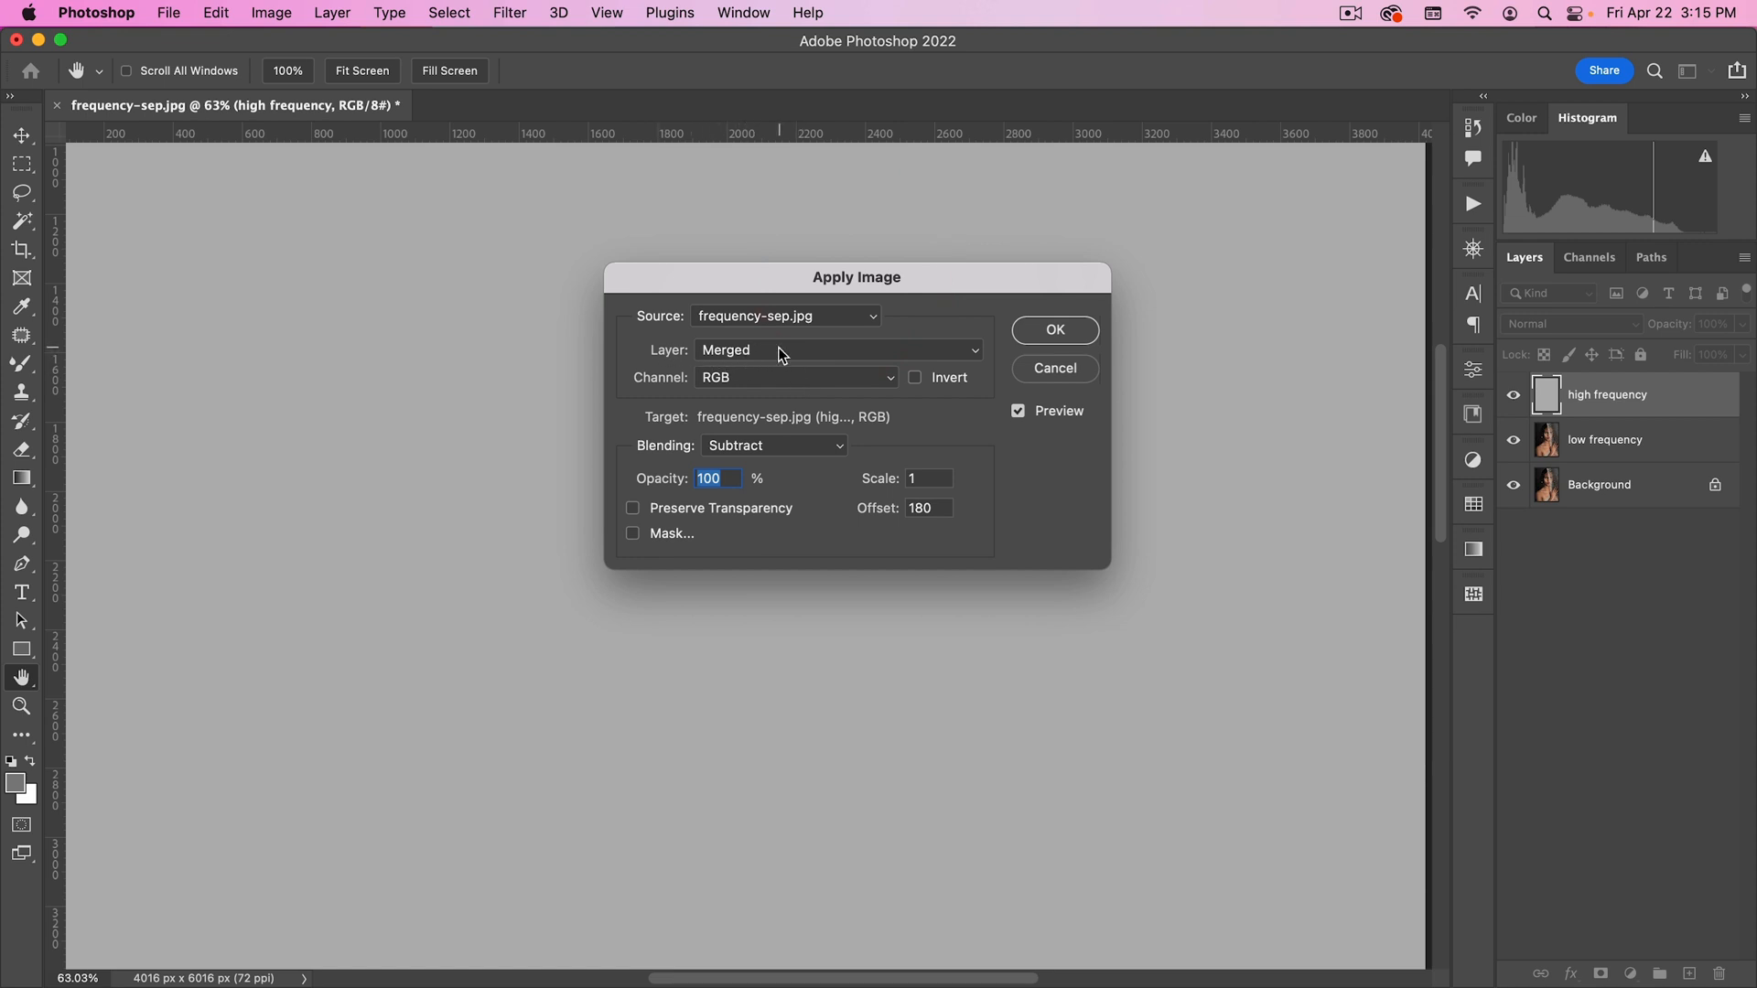
pyautogui.click(839, 350)
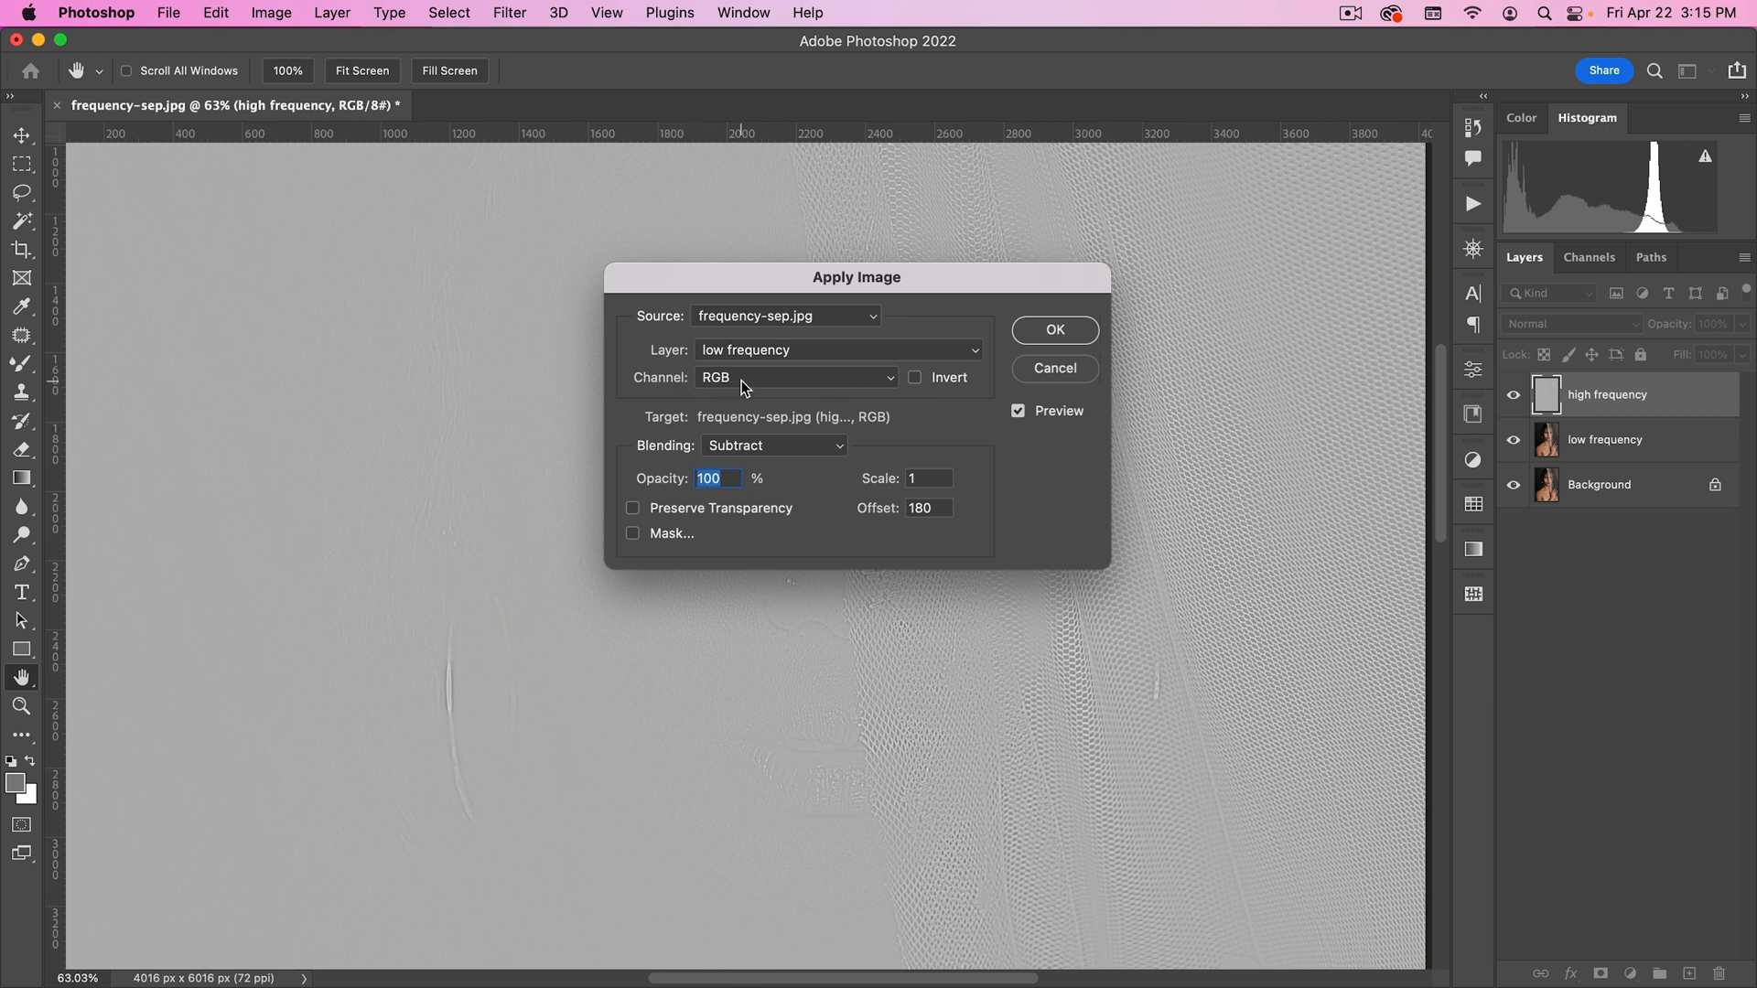
pyautogui.moveTo(639, 450)
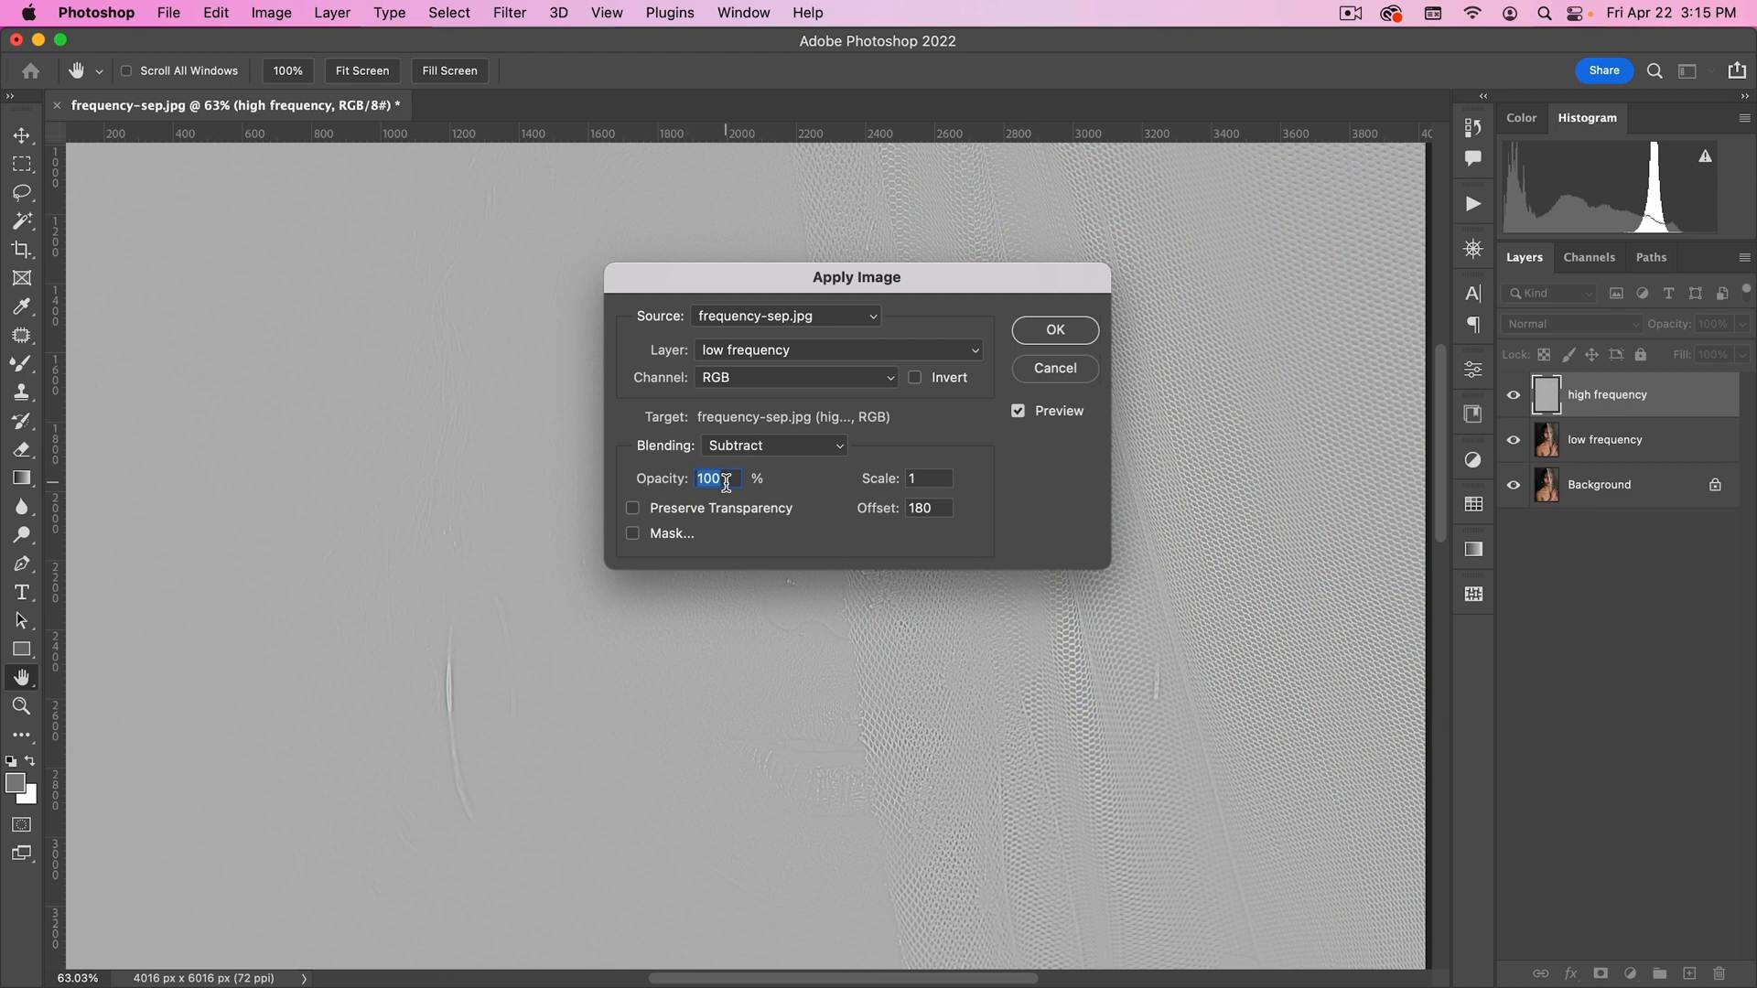
pyautogui.click(929, 477)
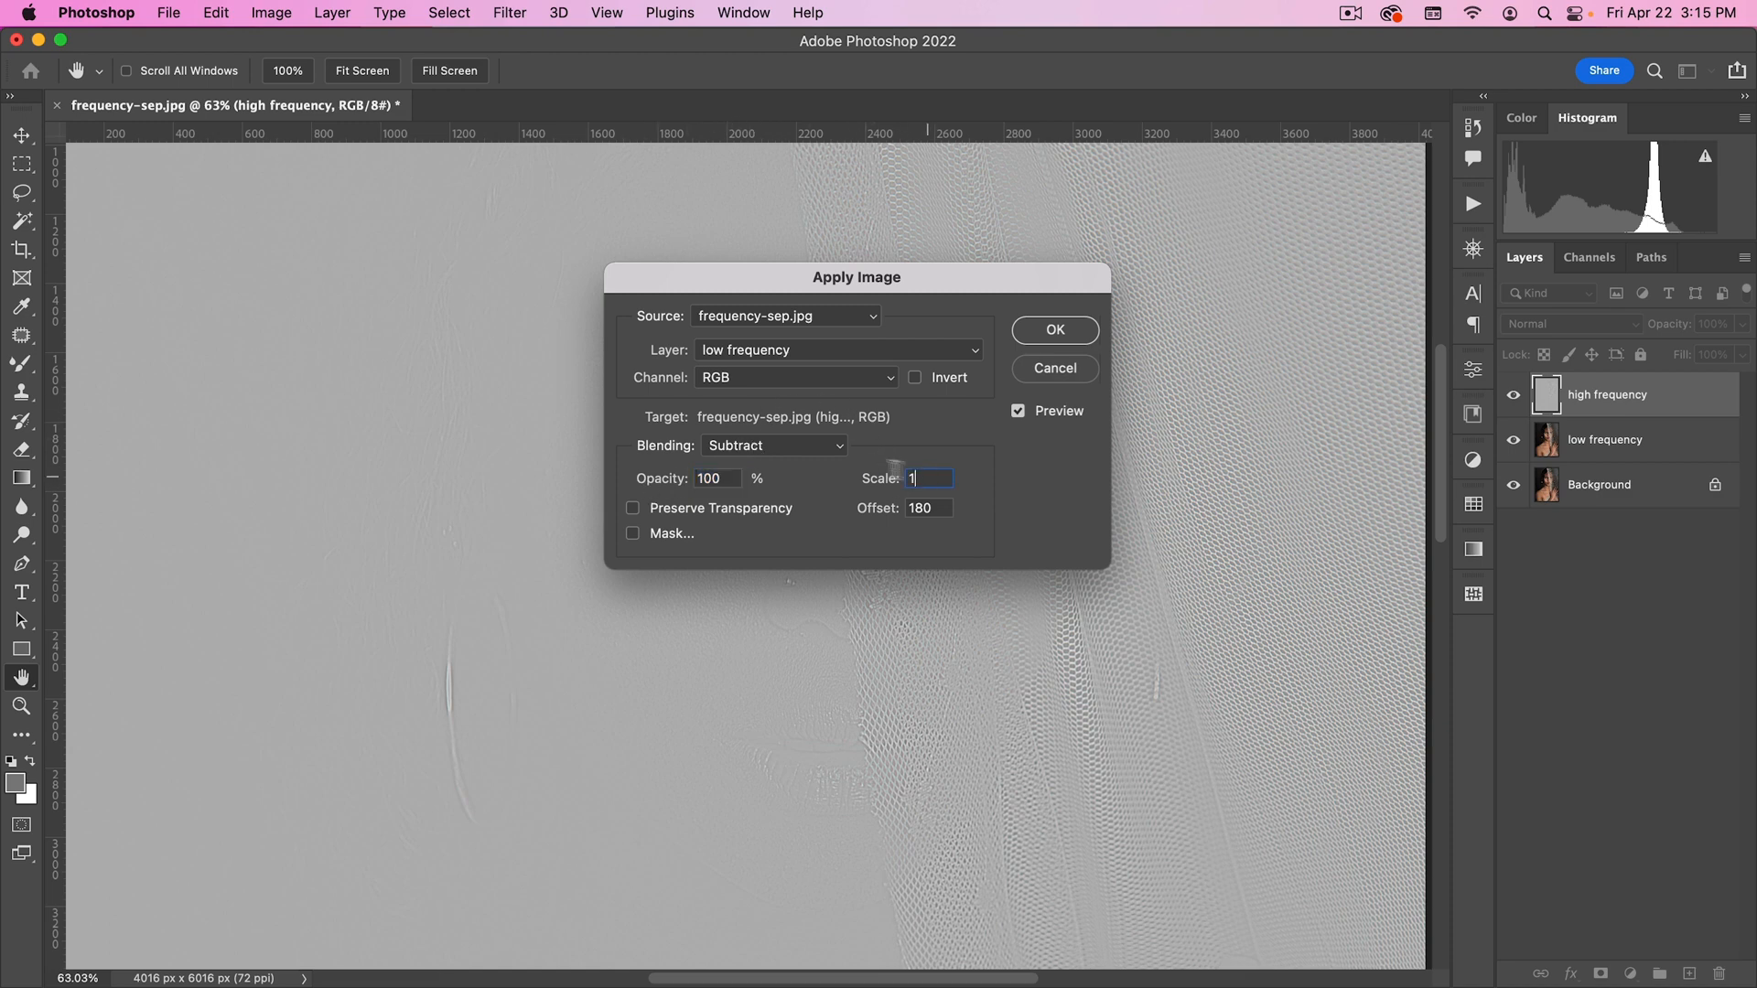
pyautogui.write('2')
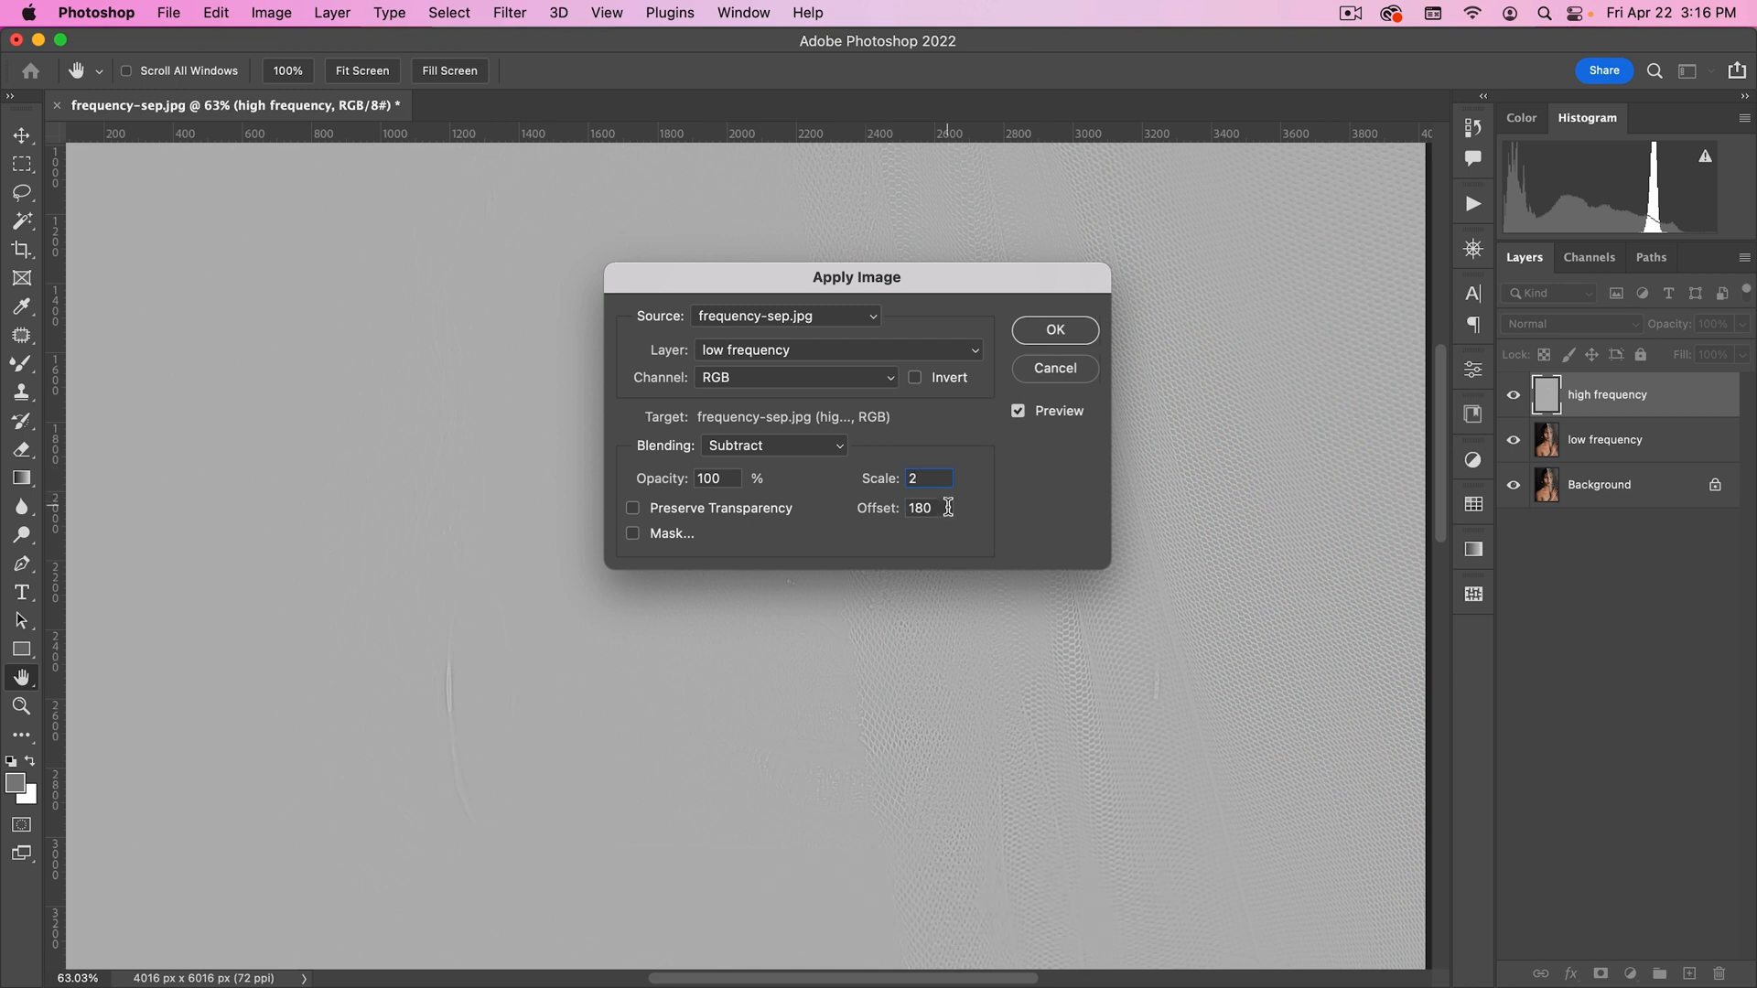
pyautogui.write('12')
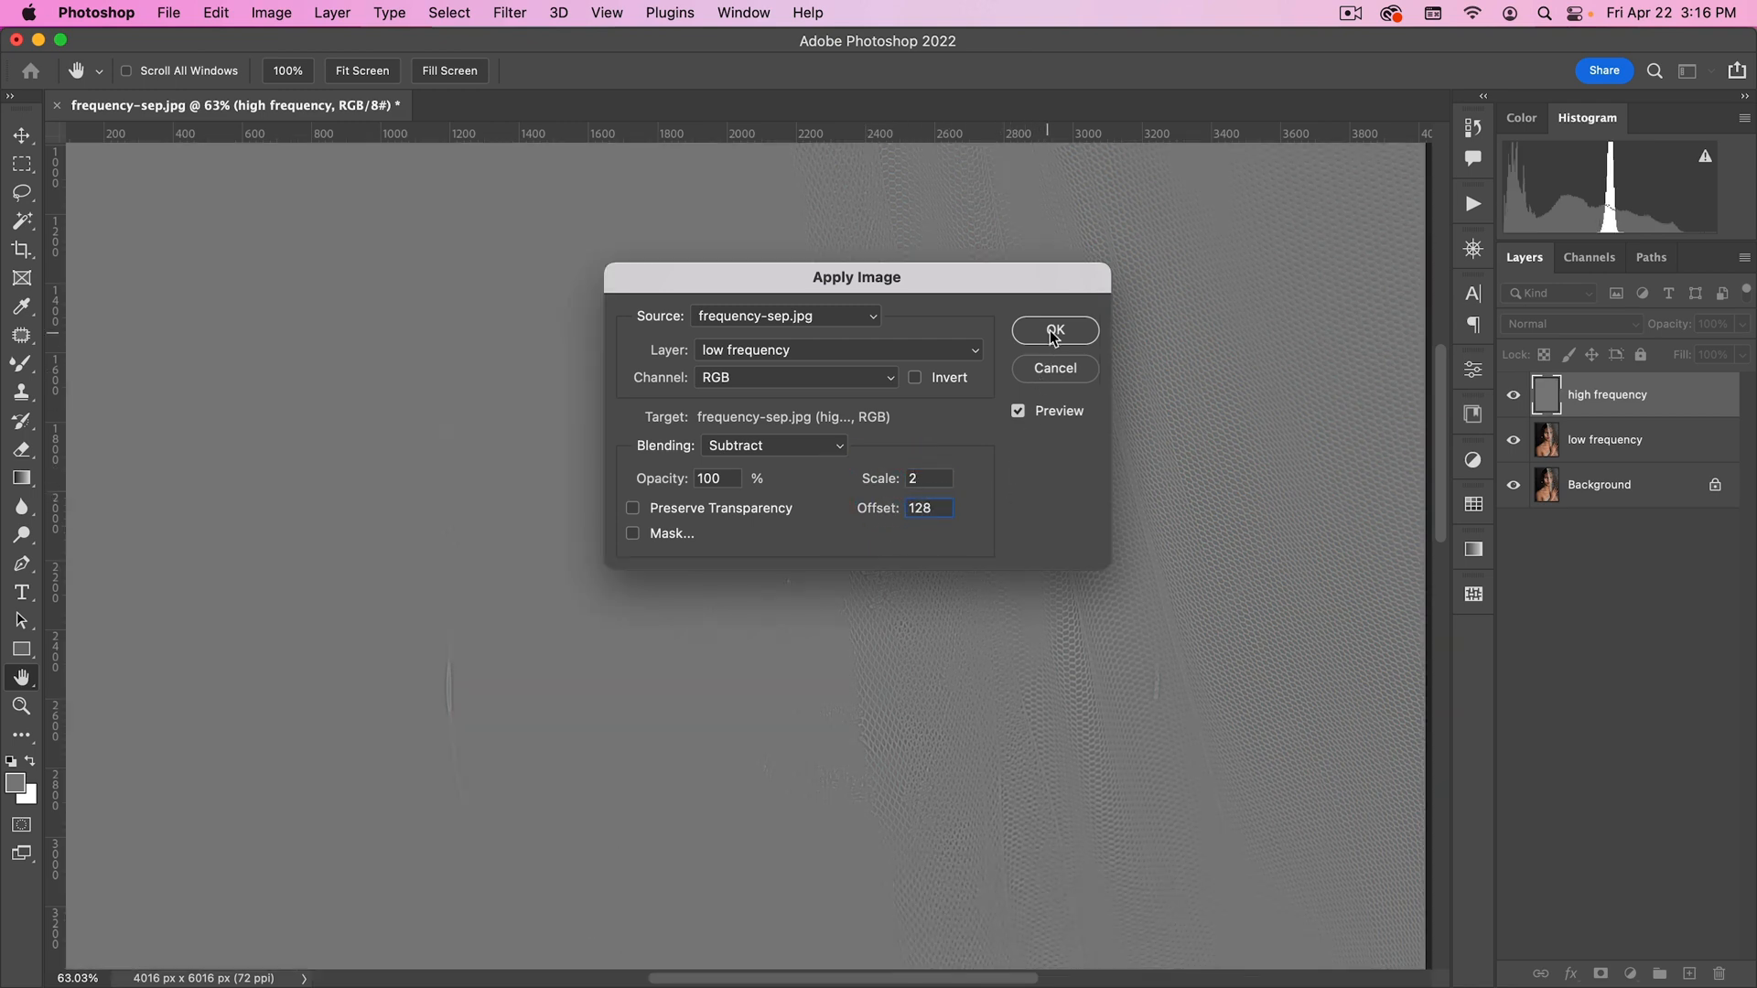
pyautogui.click(1052, 329)
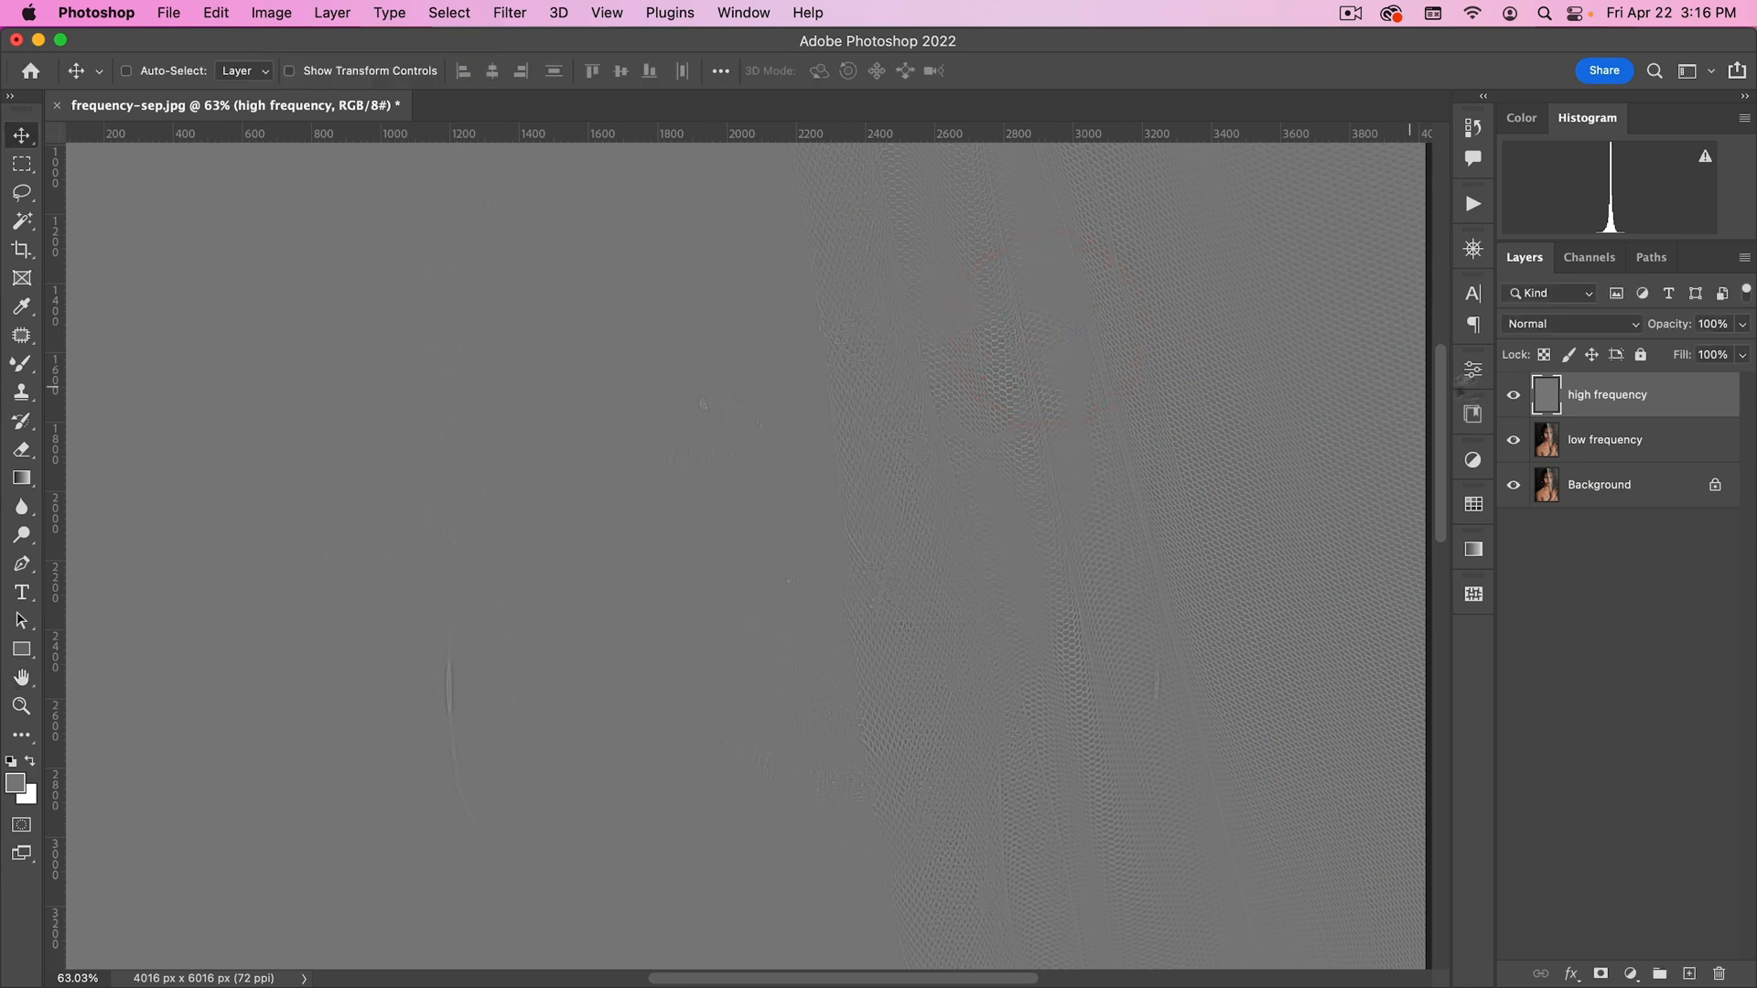
# Step: Set high frequency to Linear Light and group the two frequency layers into Group 1
pyautogui.click(1568, 324)
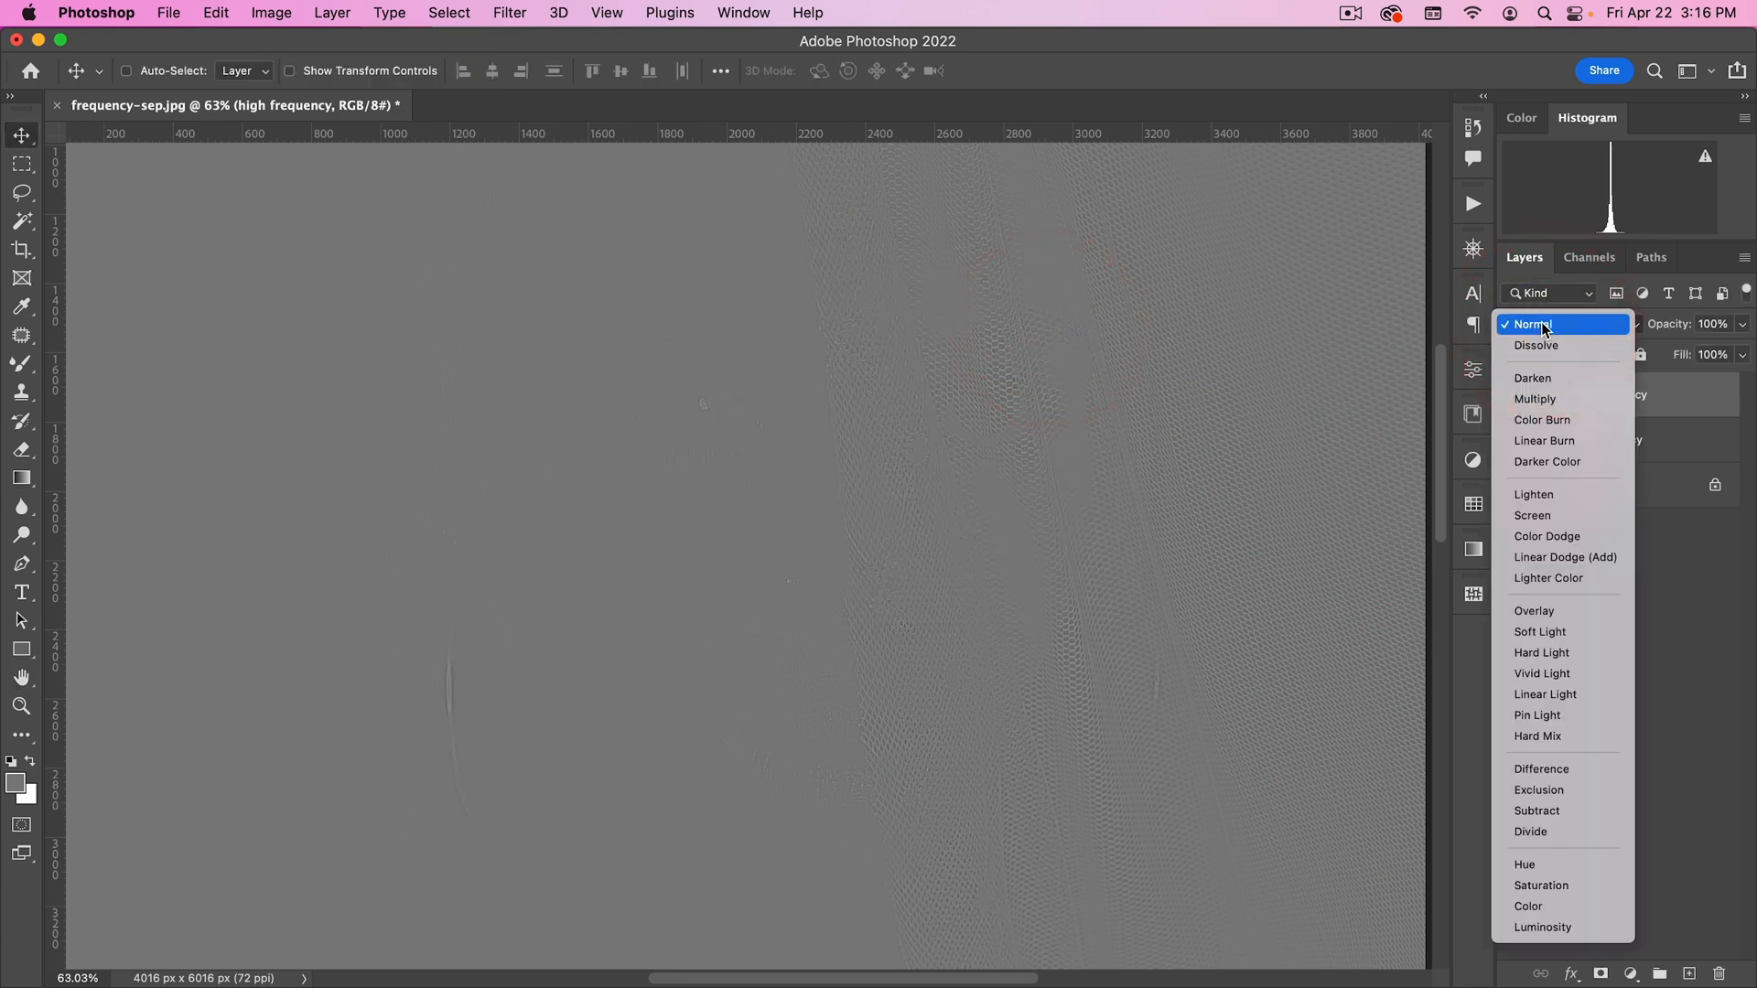
pyautogui.click(1545, 694)
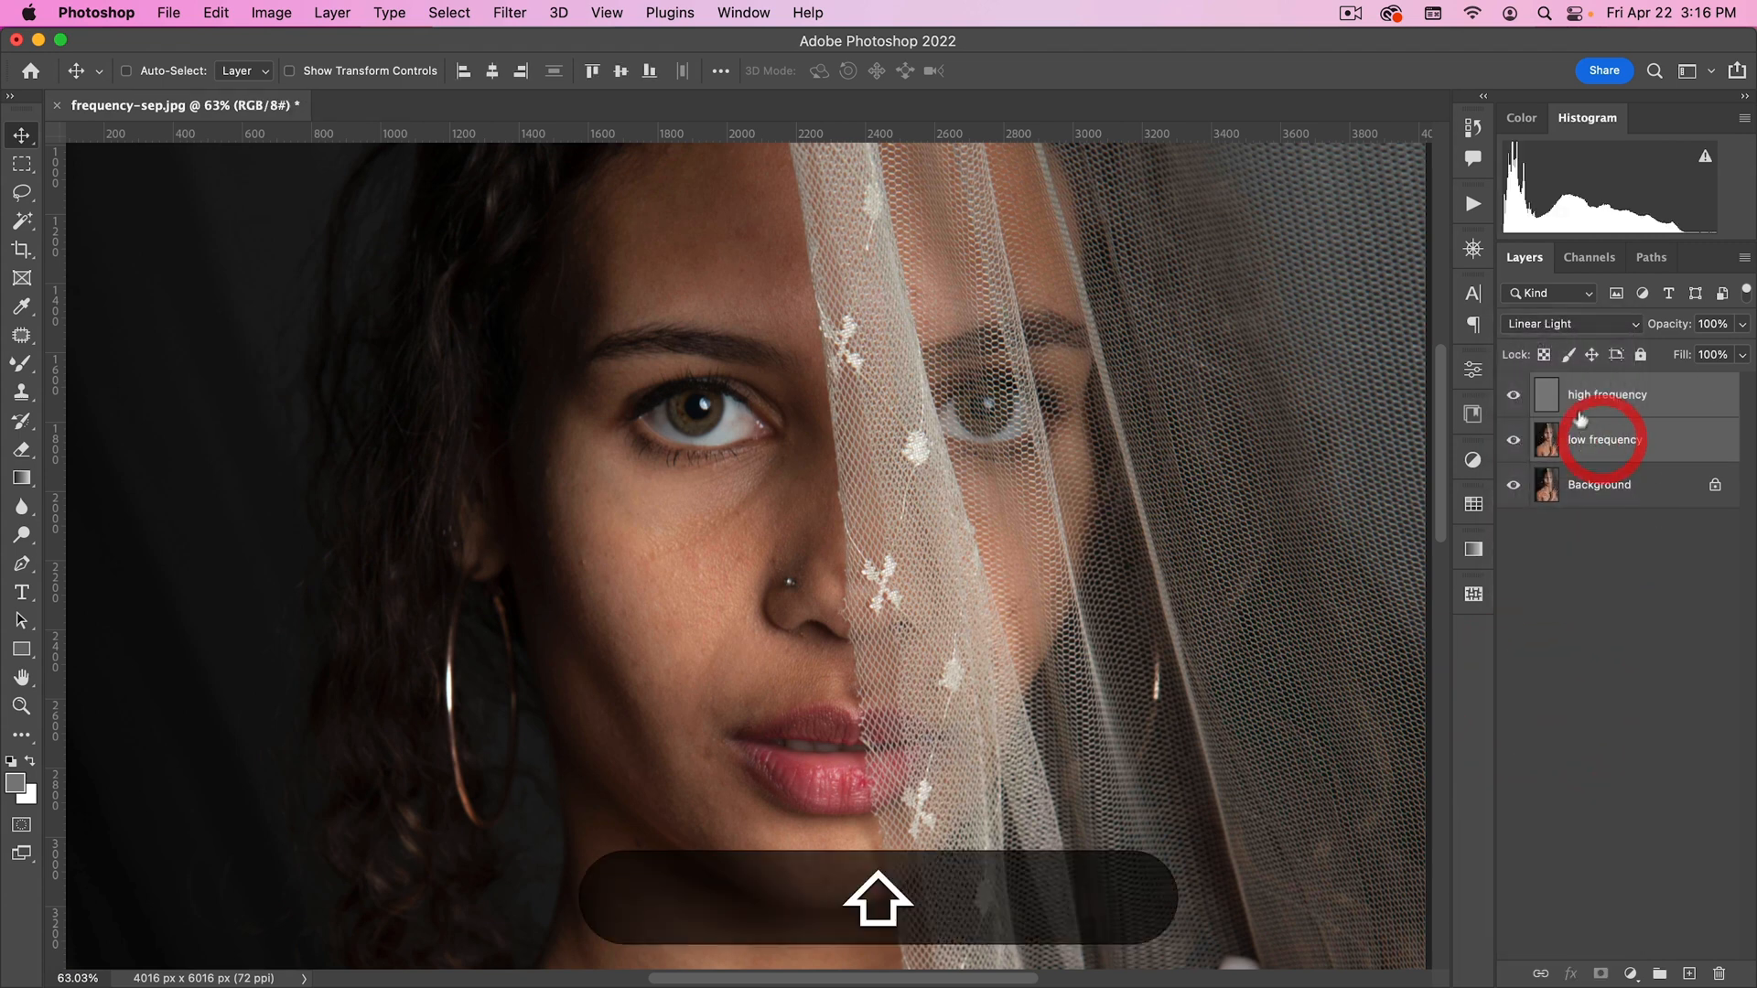
pyautogui.press('cmd+g')
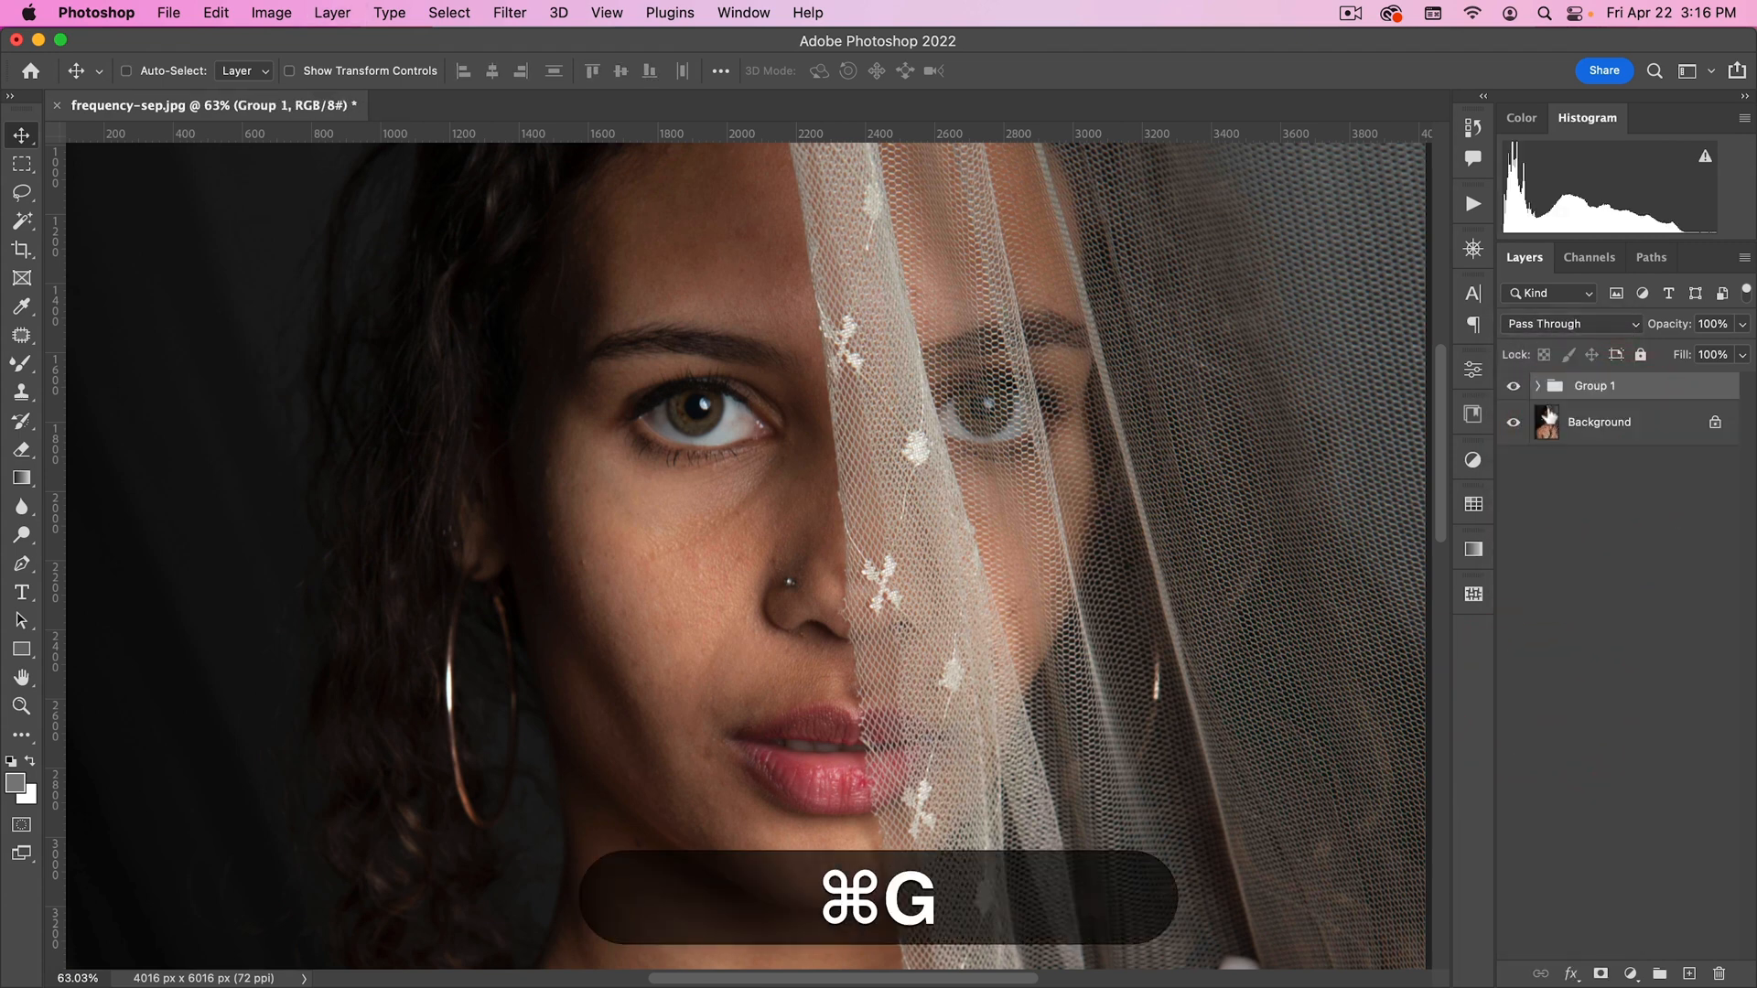
# Step: Toggle Group 1 and high frequency visibility to compare, expand the group and select low frequency
pyautogui.click(1514, 386)
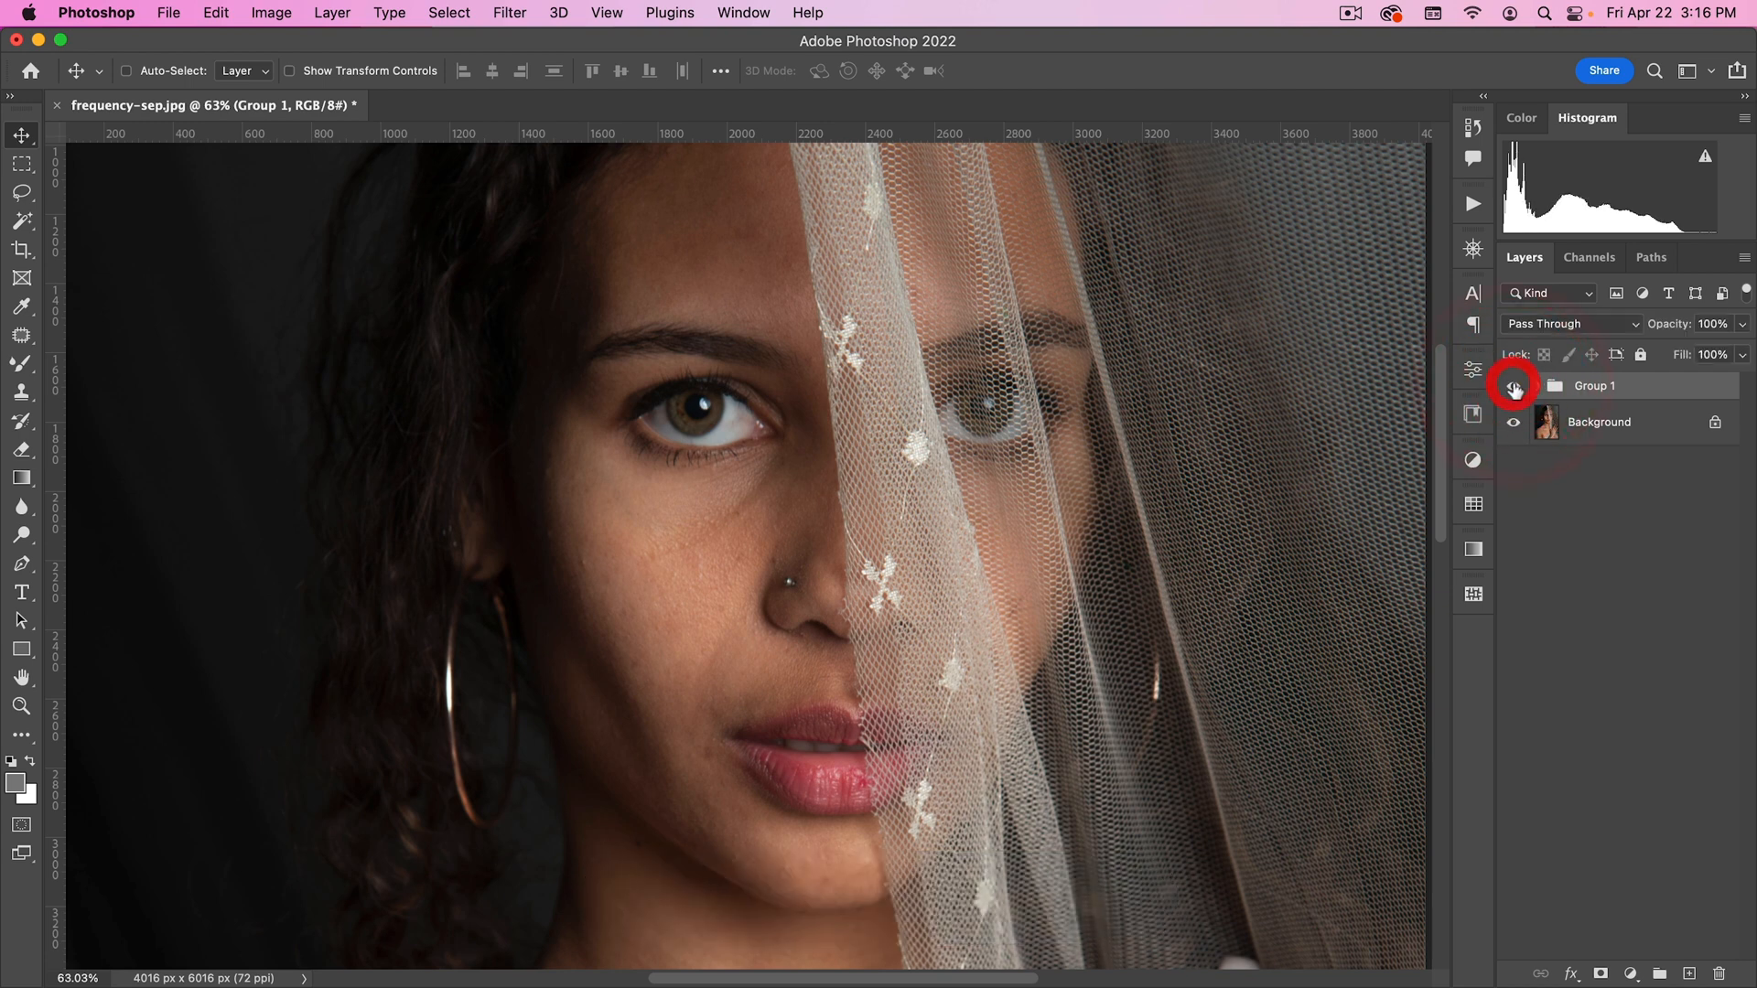
pyautogui.click(1537, 386)
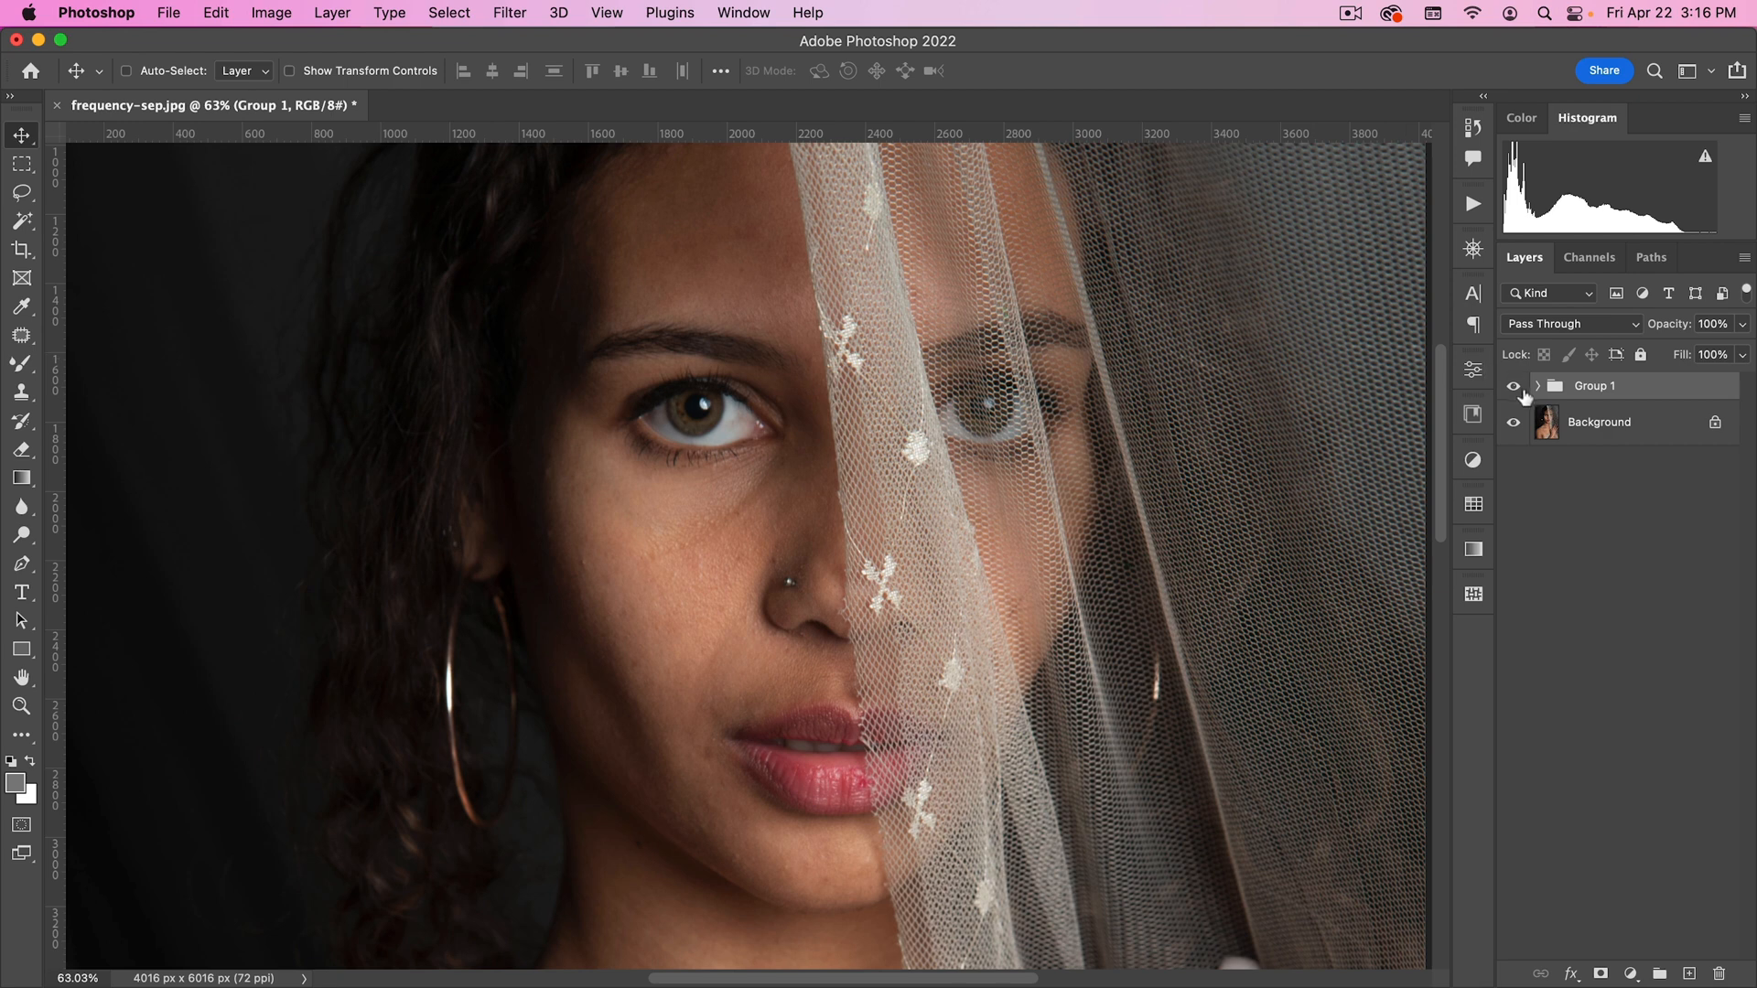
pyautogui.click(1514, 386)
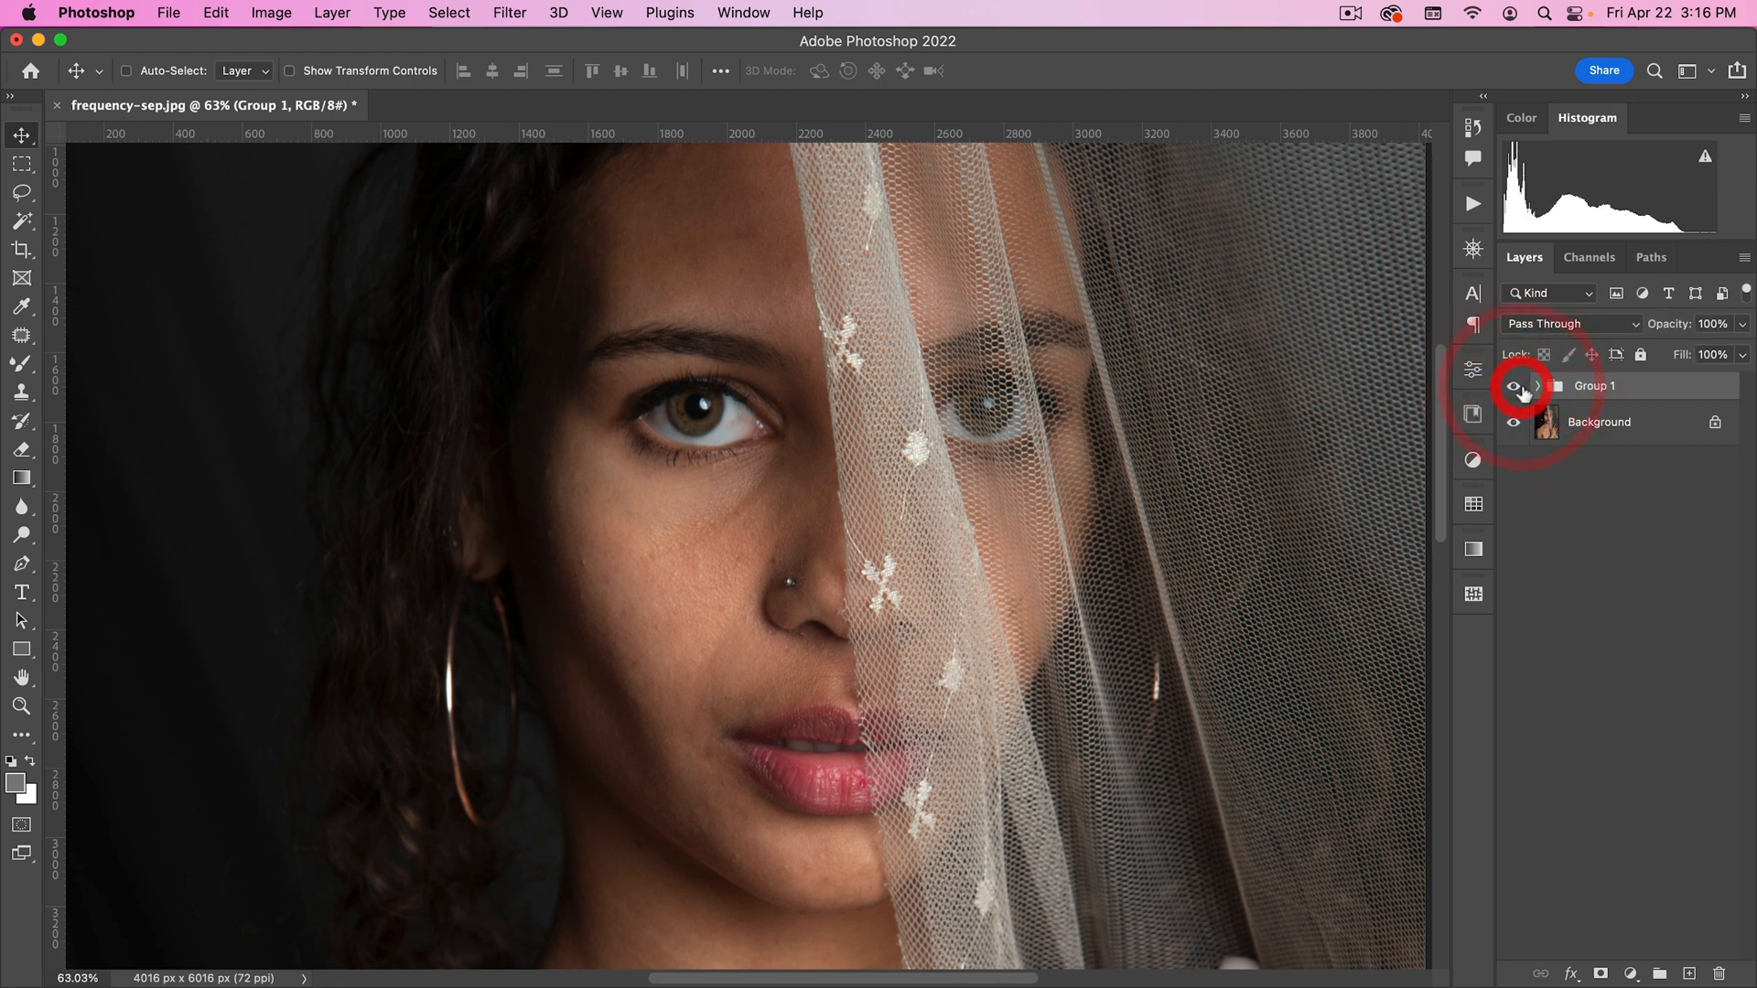
pyautogui.click(1537, 386)
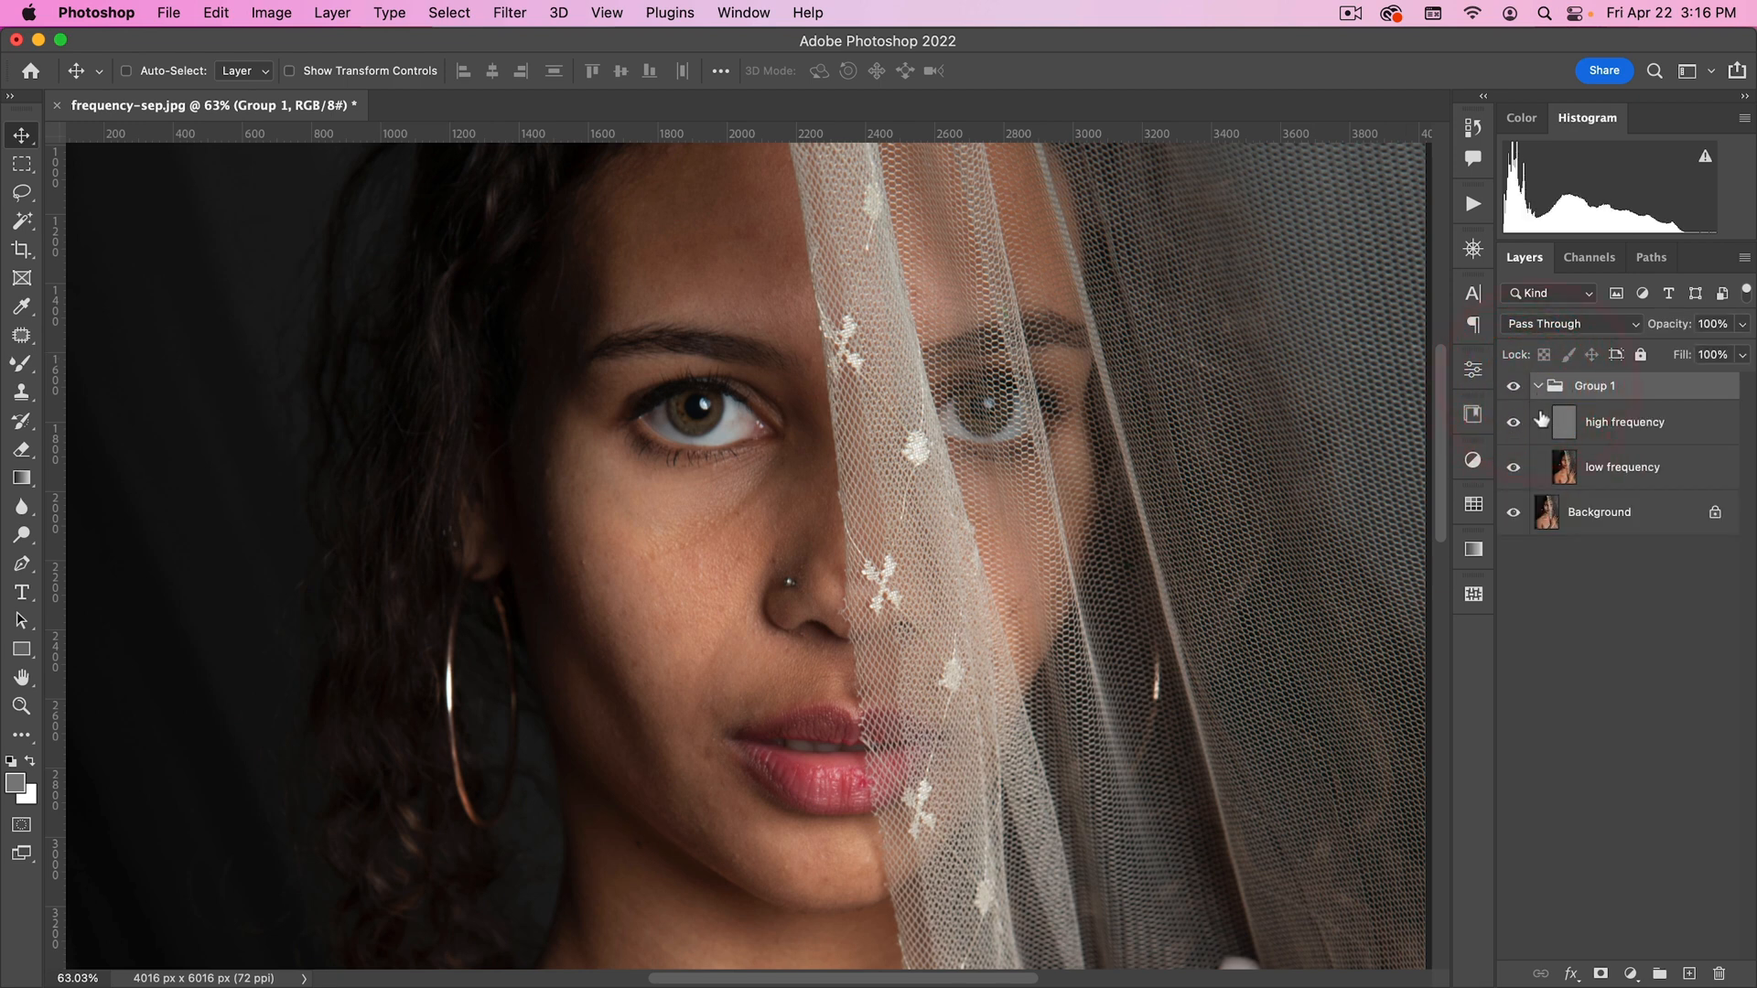
pyautogui.click(1513, 423)
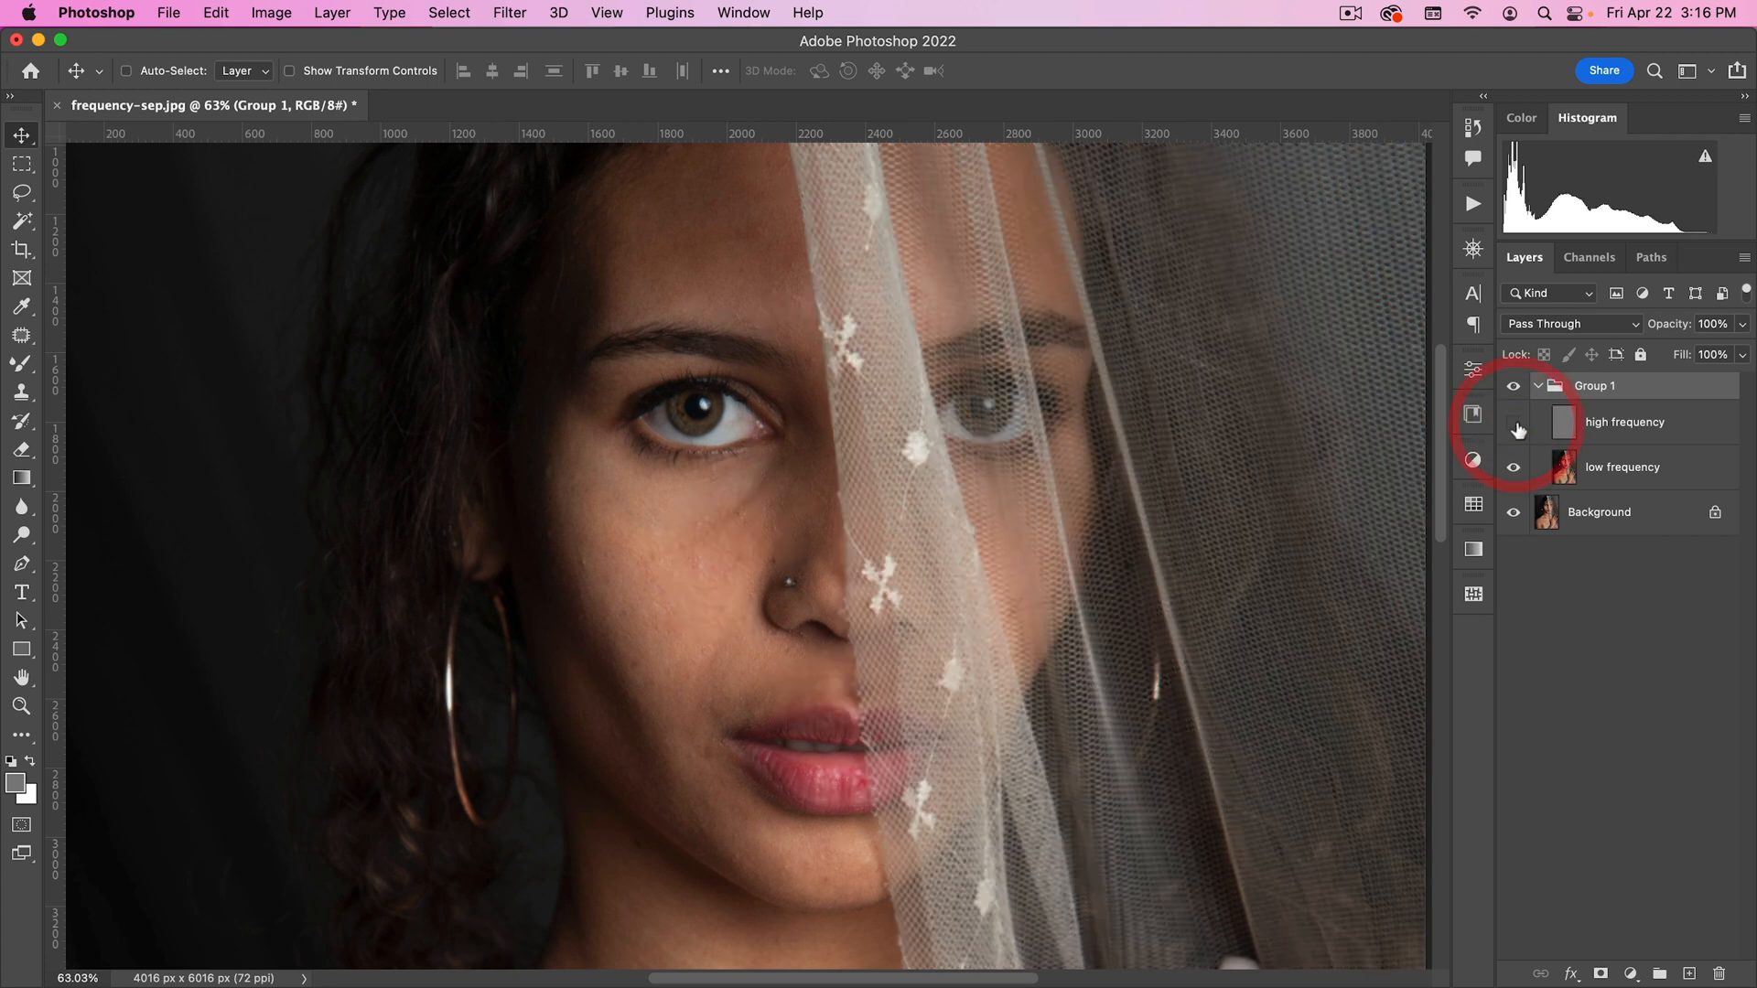
pyautogui.click(1514, 421)
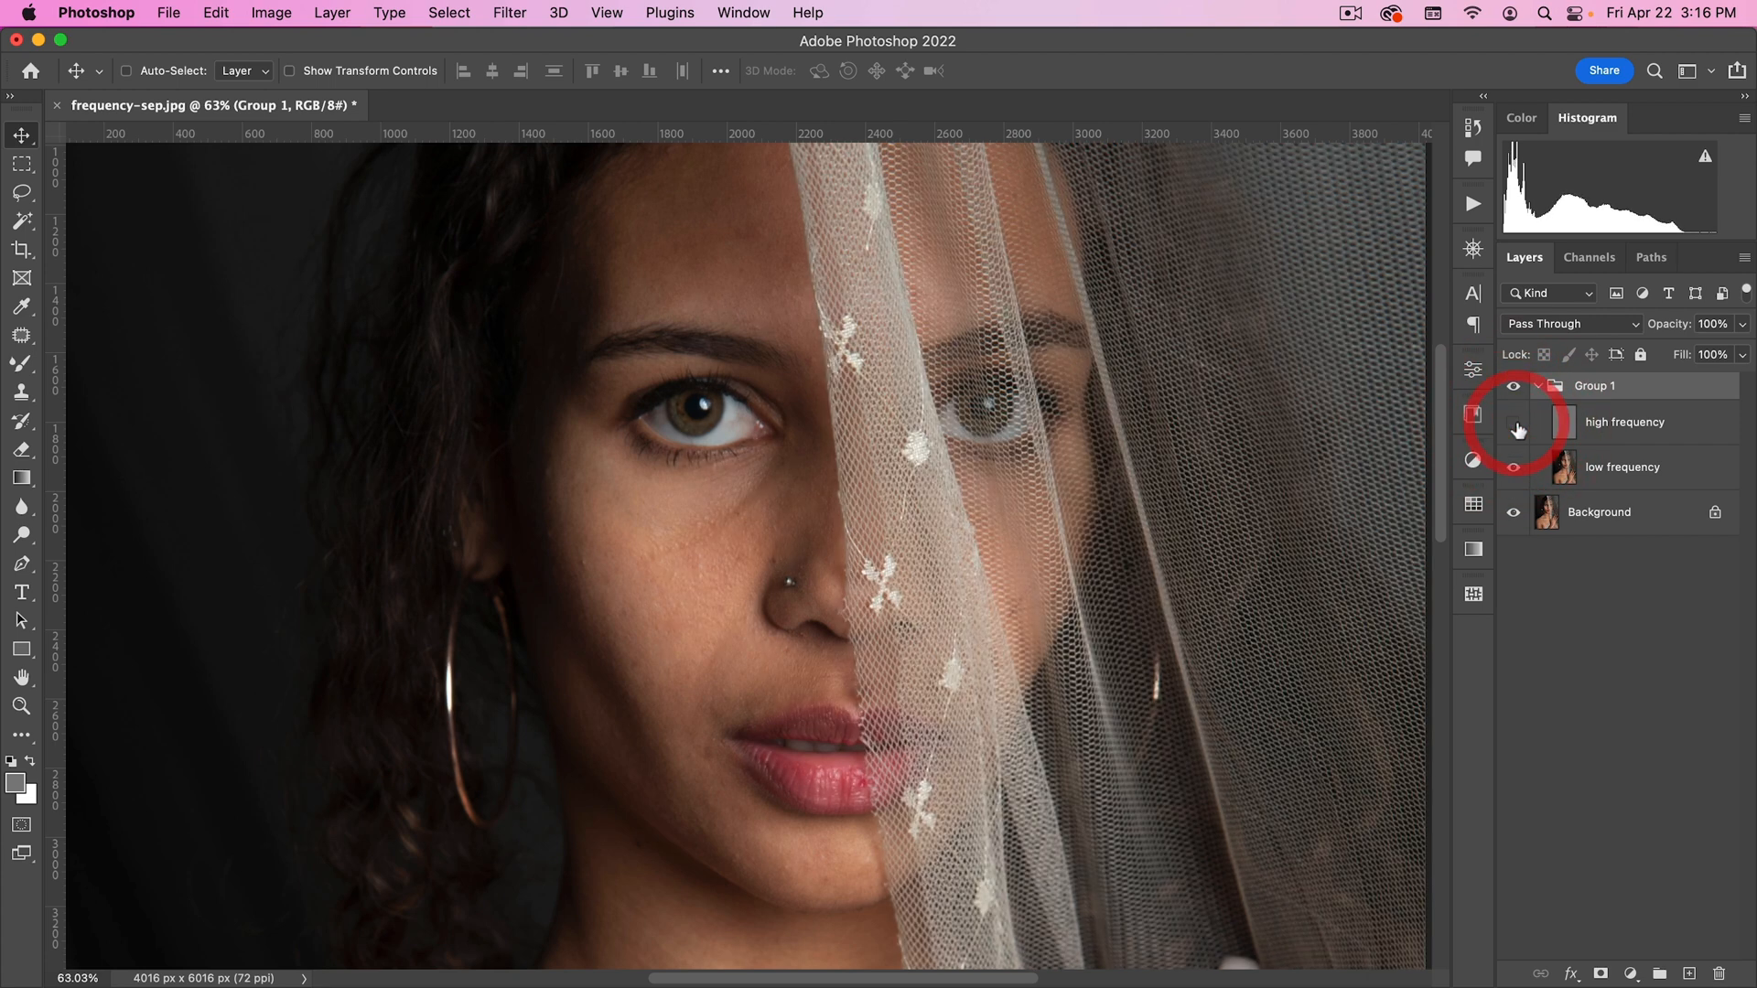
pyautogui.click(1514, 421)
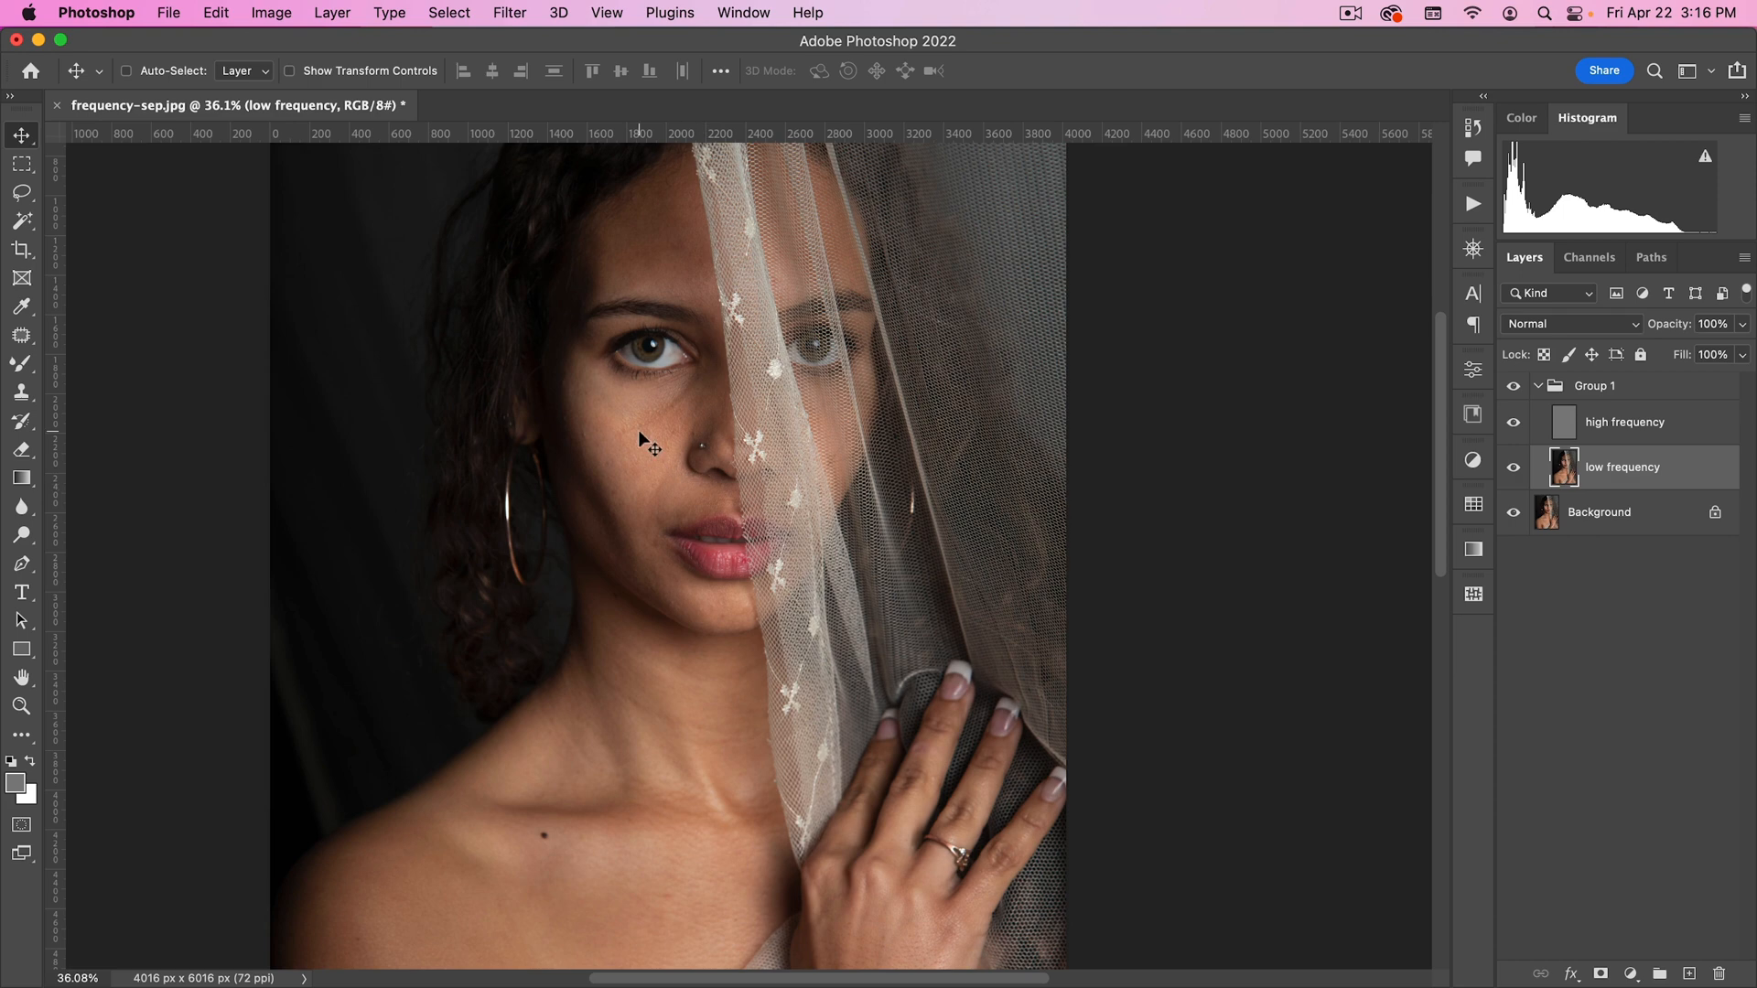
# Step: Collapse Group 1 and start renaming it
pyautogui.moveTo(638, 437); pyautogui.dragTo(878, 681)
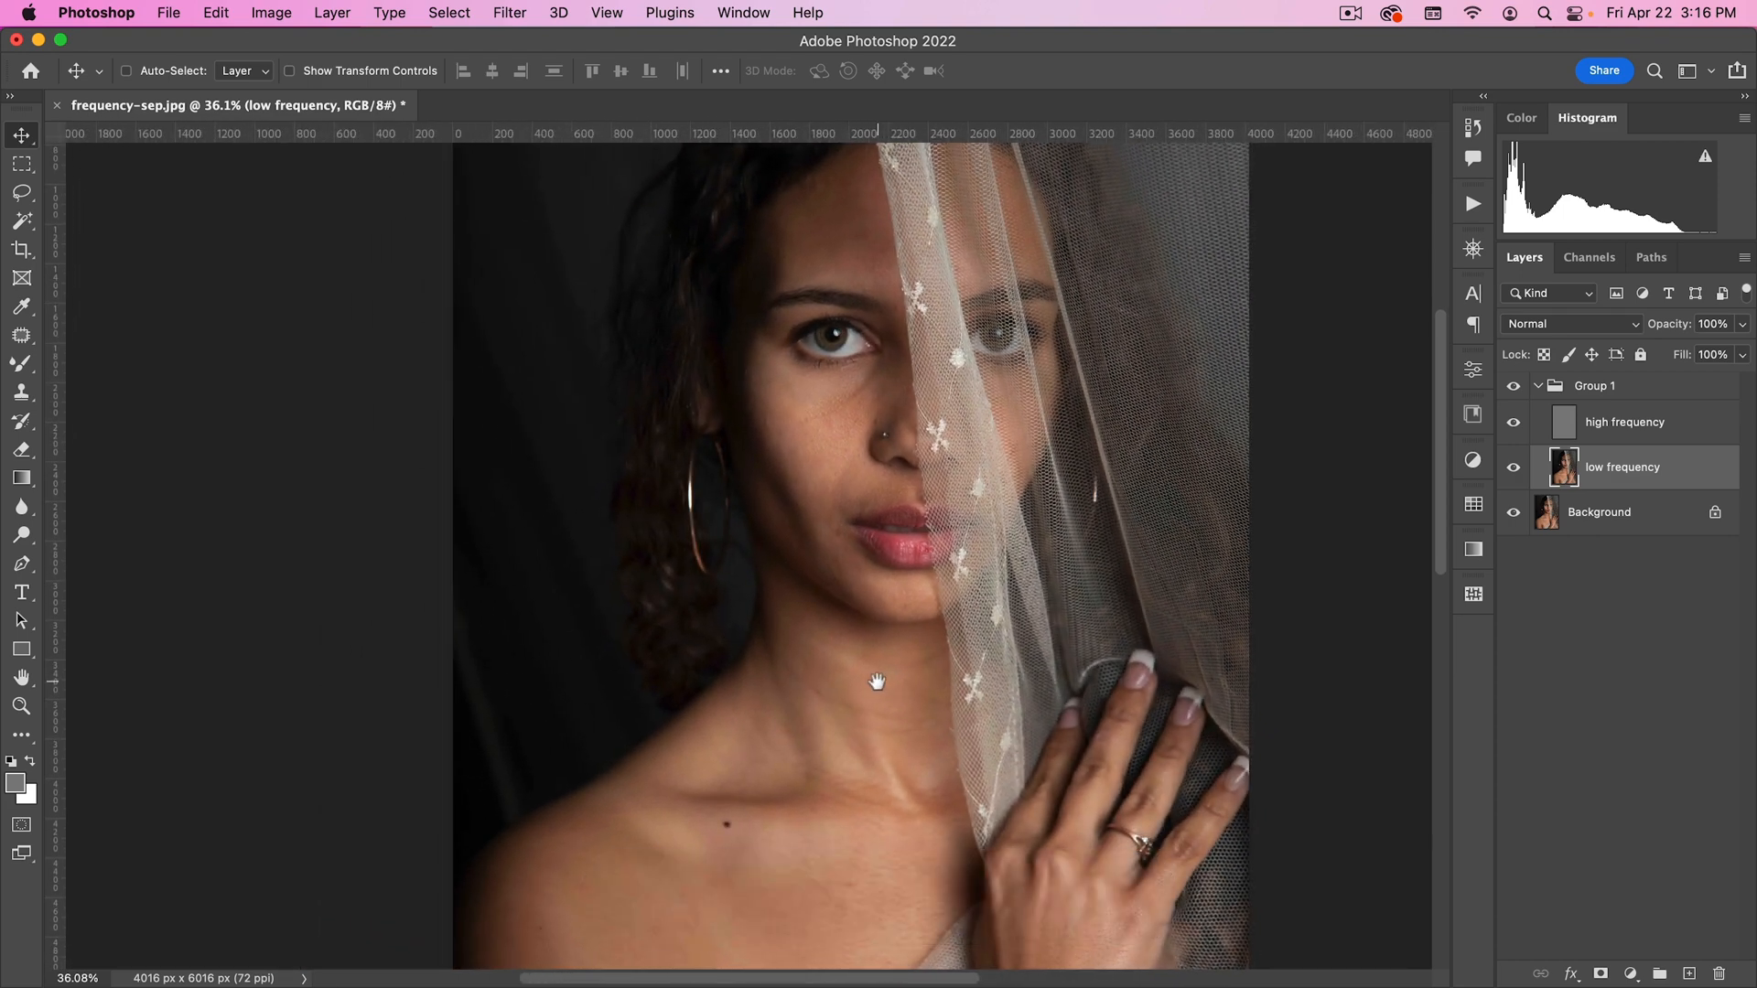
pyautogui.moveTo(176, 423)
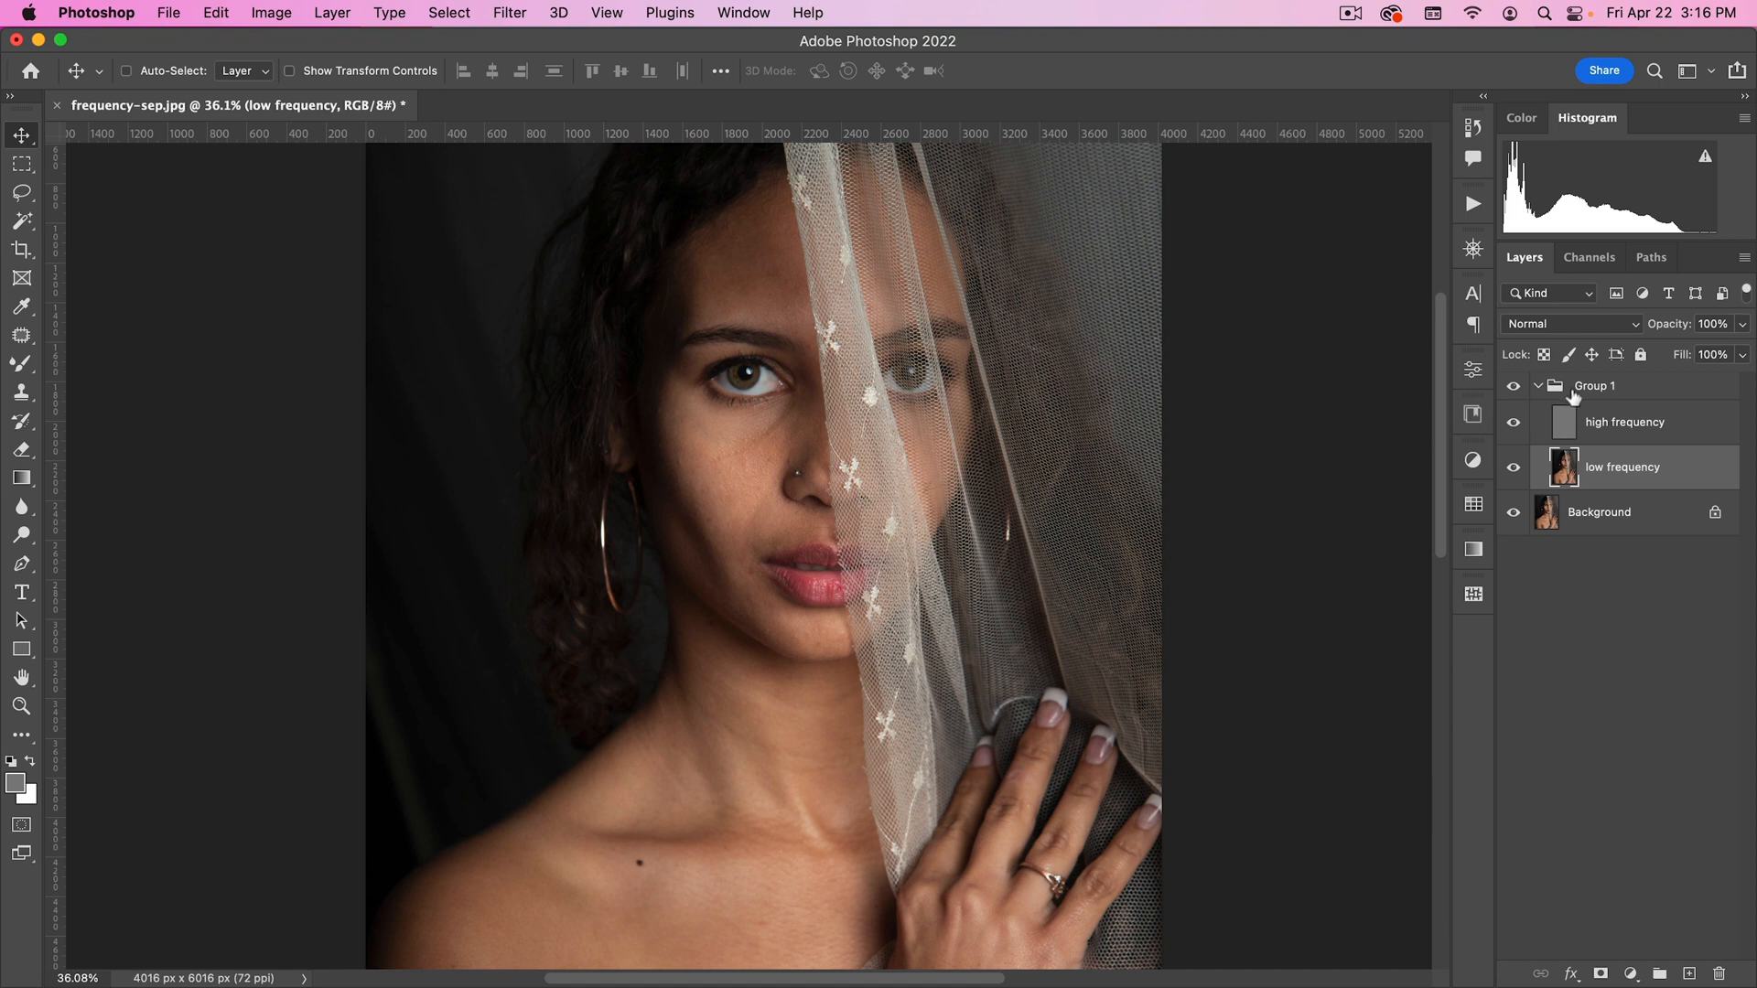
pyautogui.click(1539, 386)
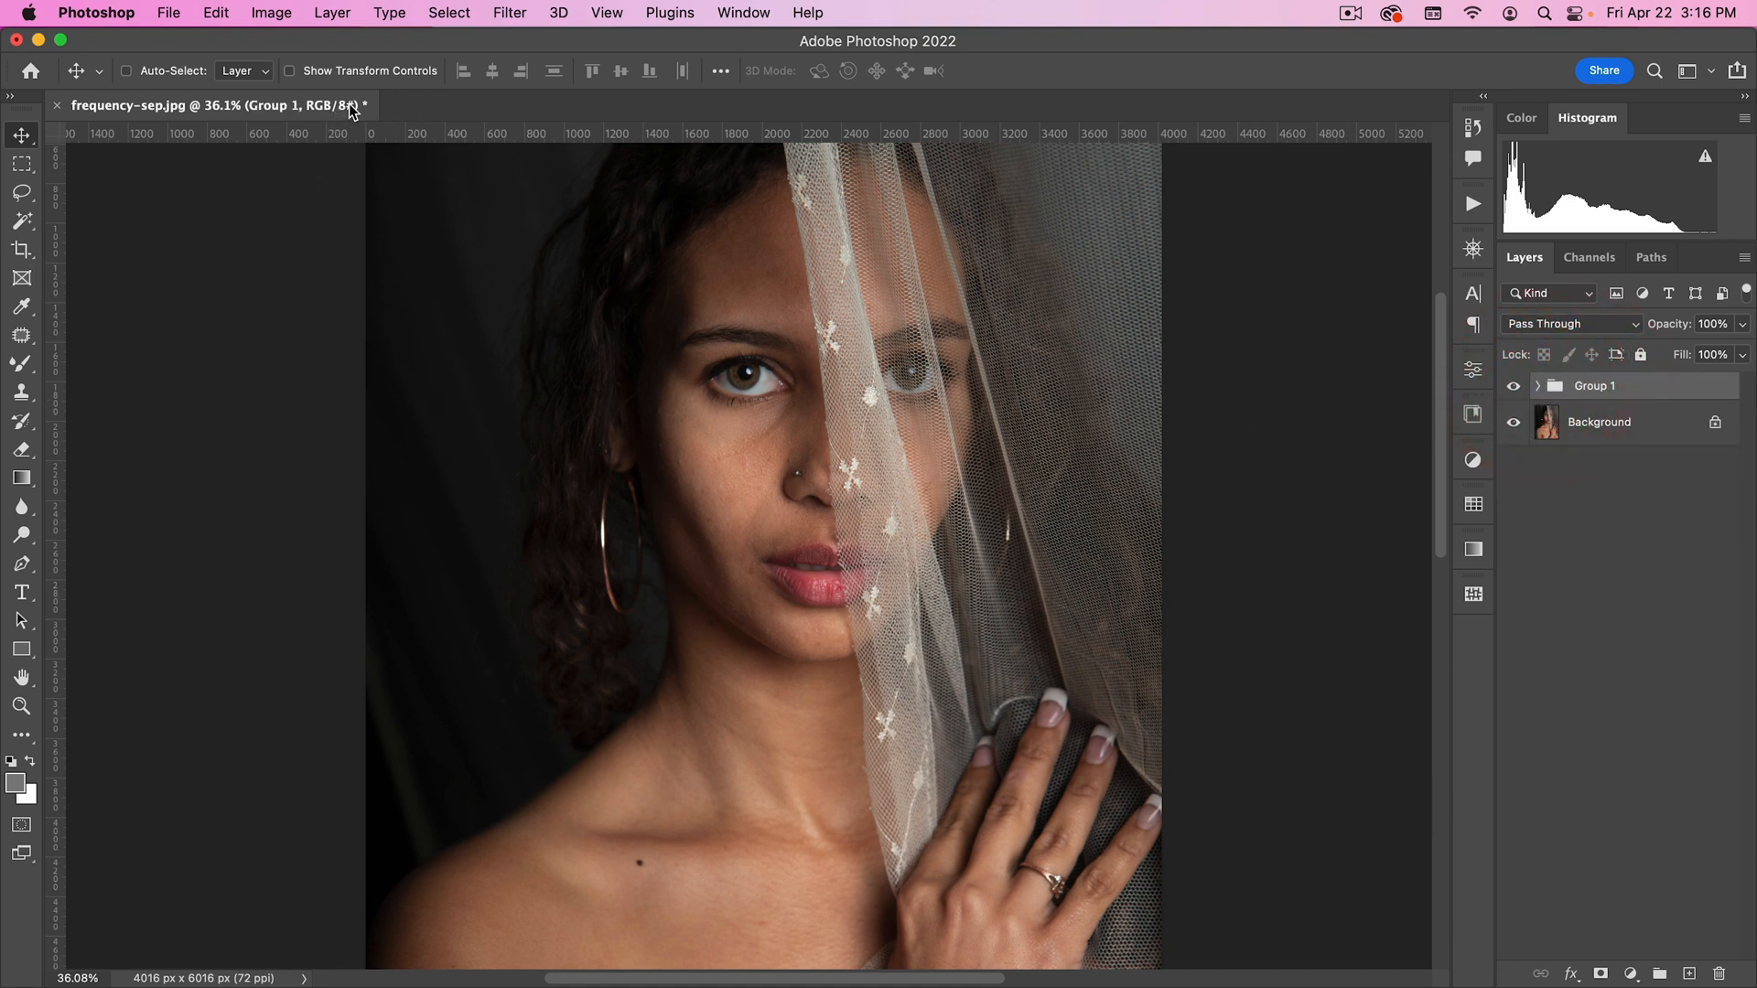
pyautogui.doubleClick(1596, 386)
pyautogui.write('8 bit')
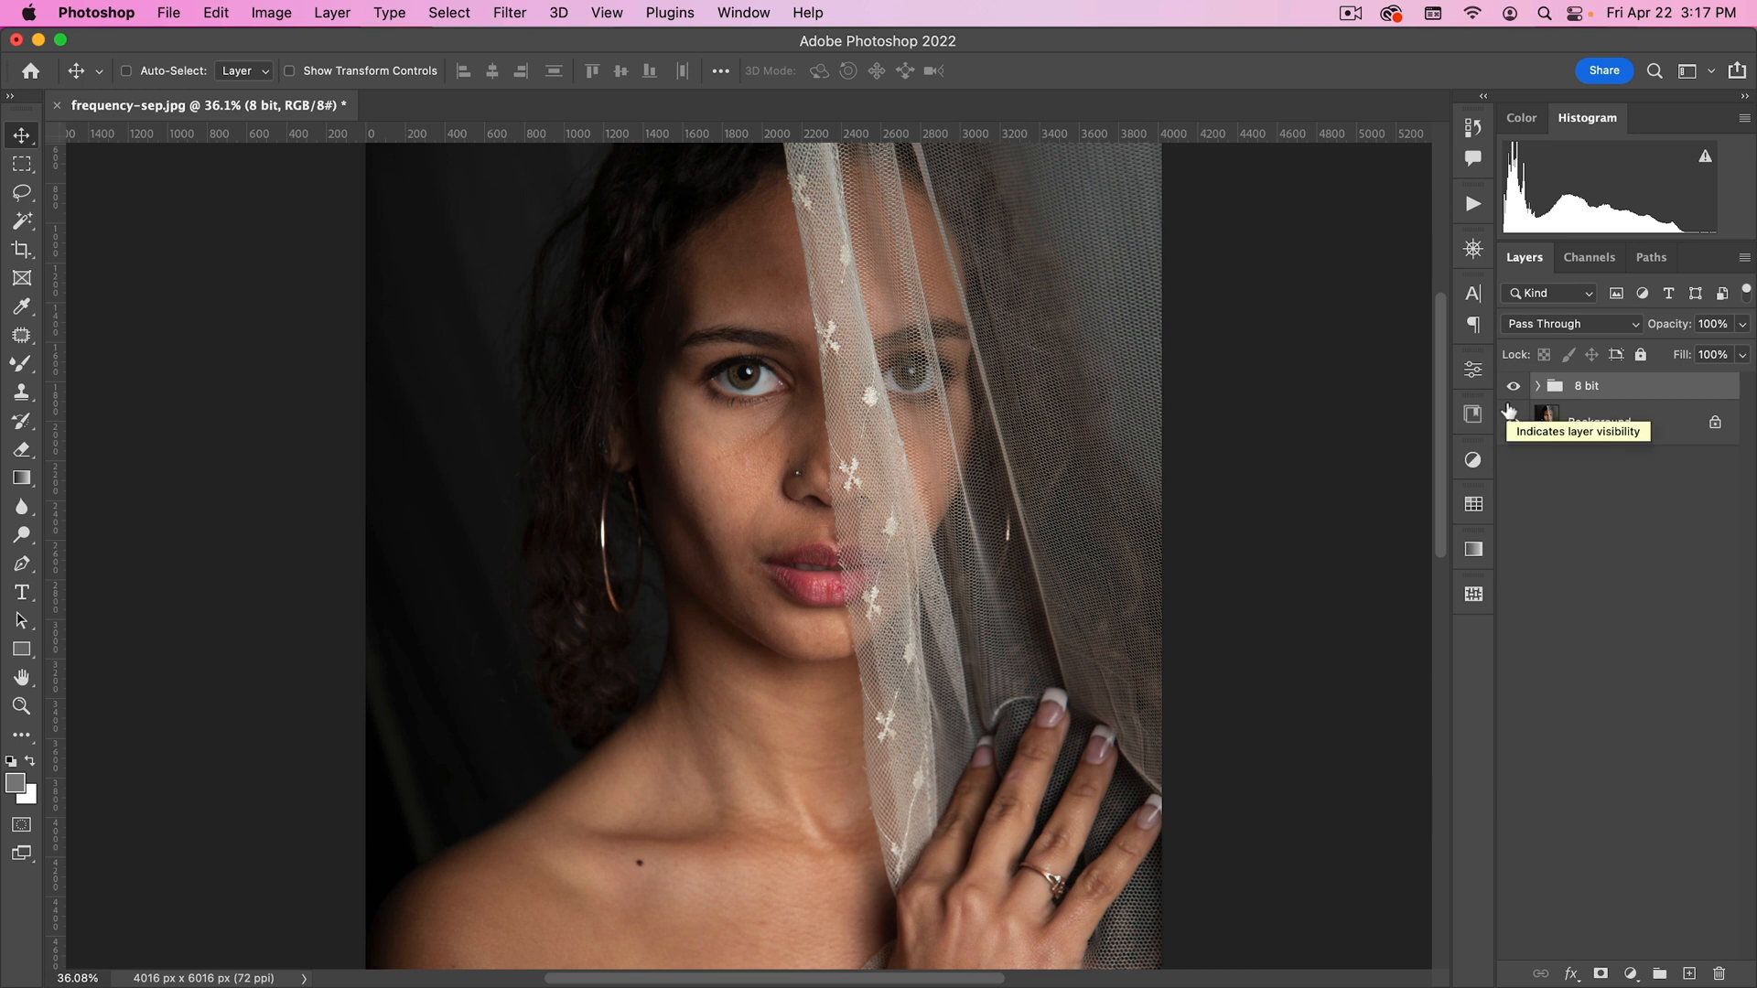
# Step: Hide the 8 bit group, convert the image to 16 Bits/Channel and duplicate Background
pyautogui.click(1513, 386)
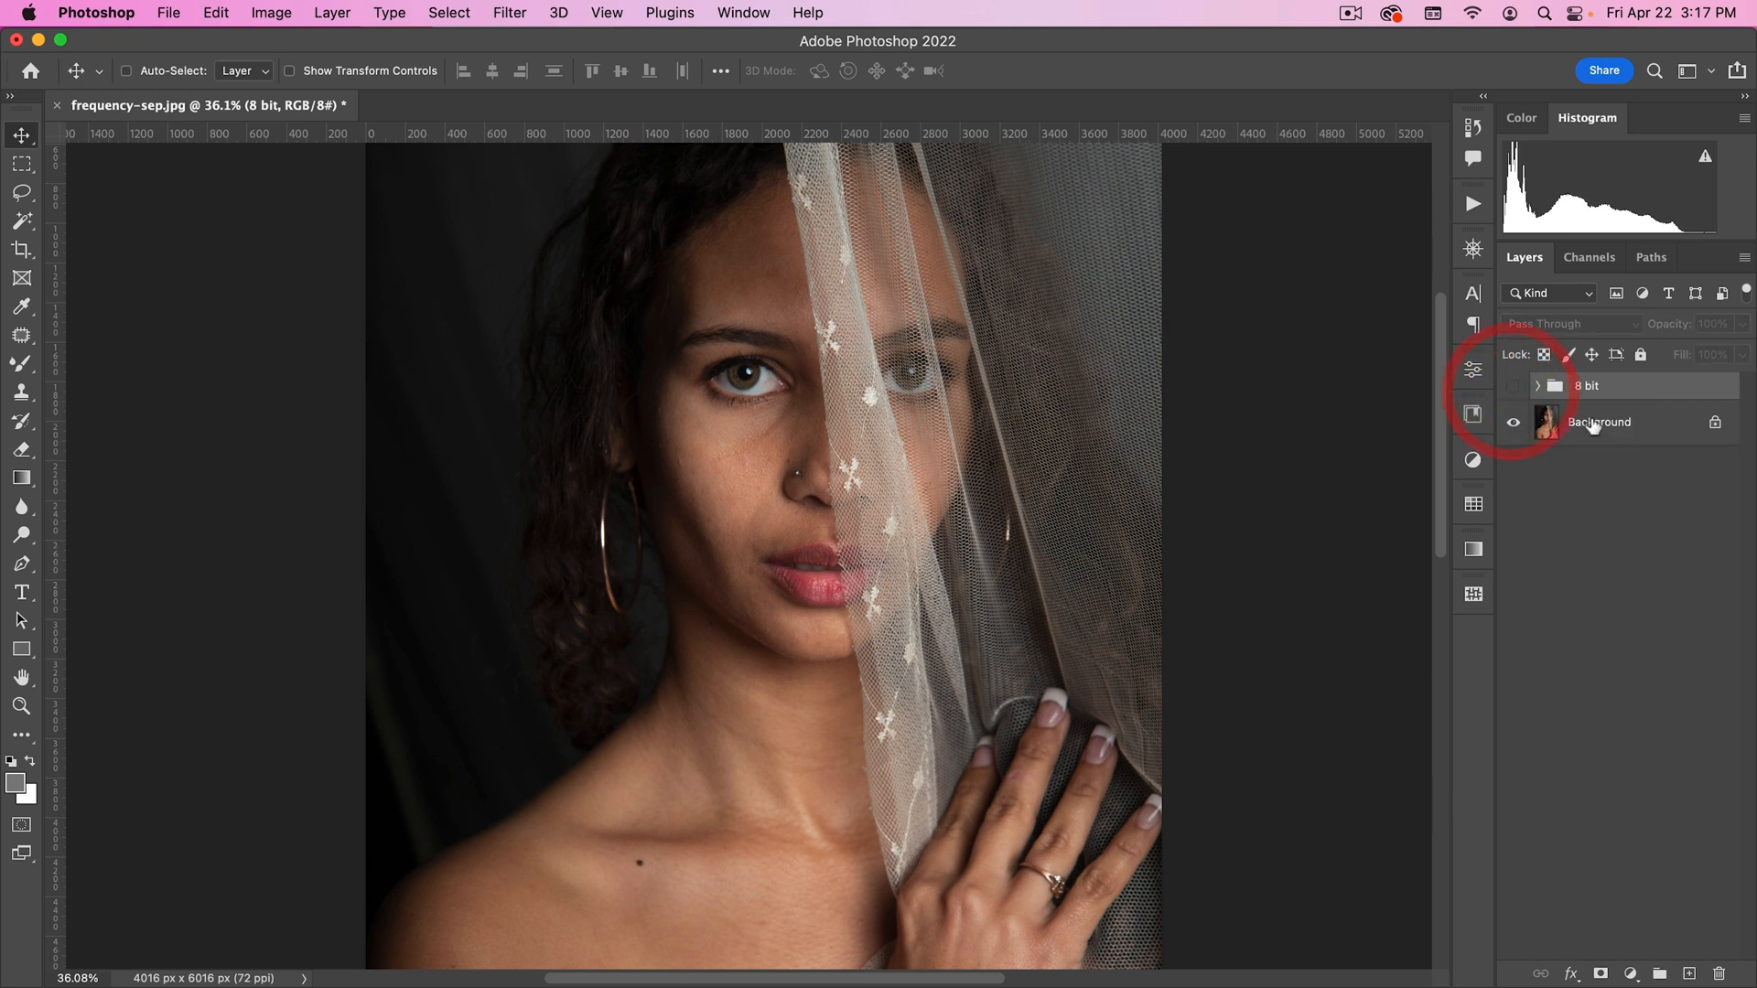
pyautogui.click(271, 12)
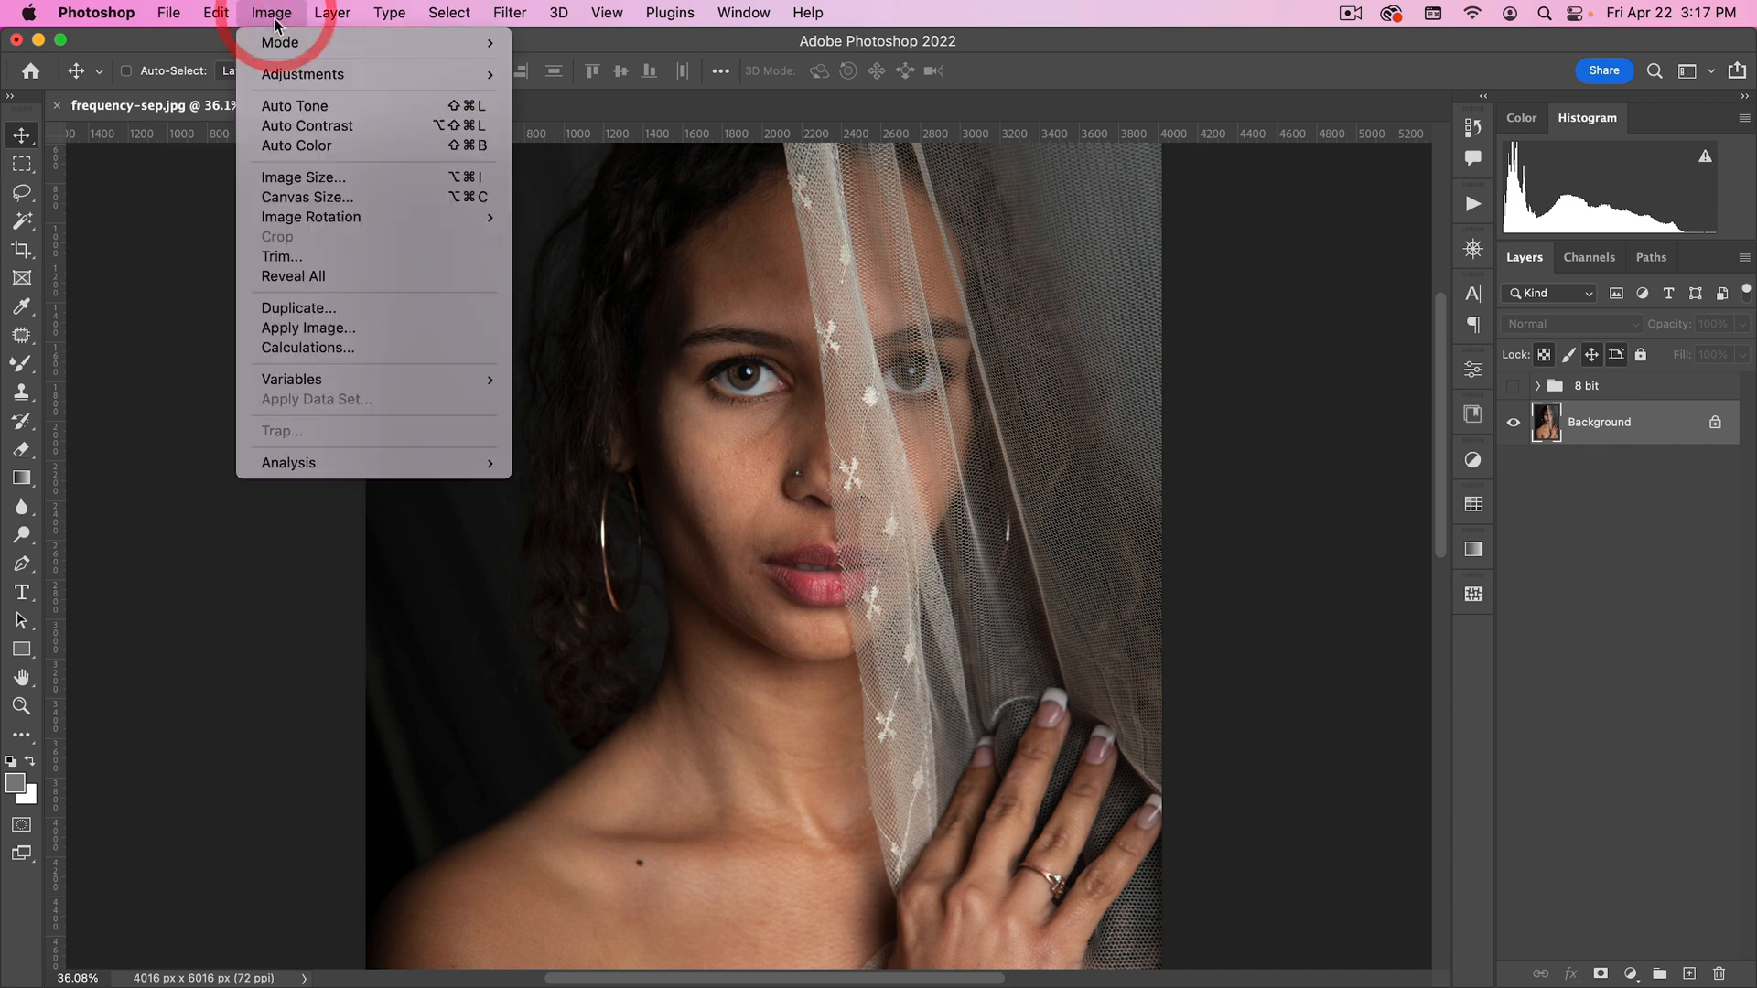
pyautogui.click(280, 42)
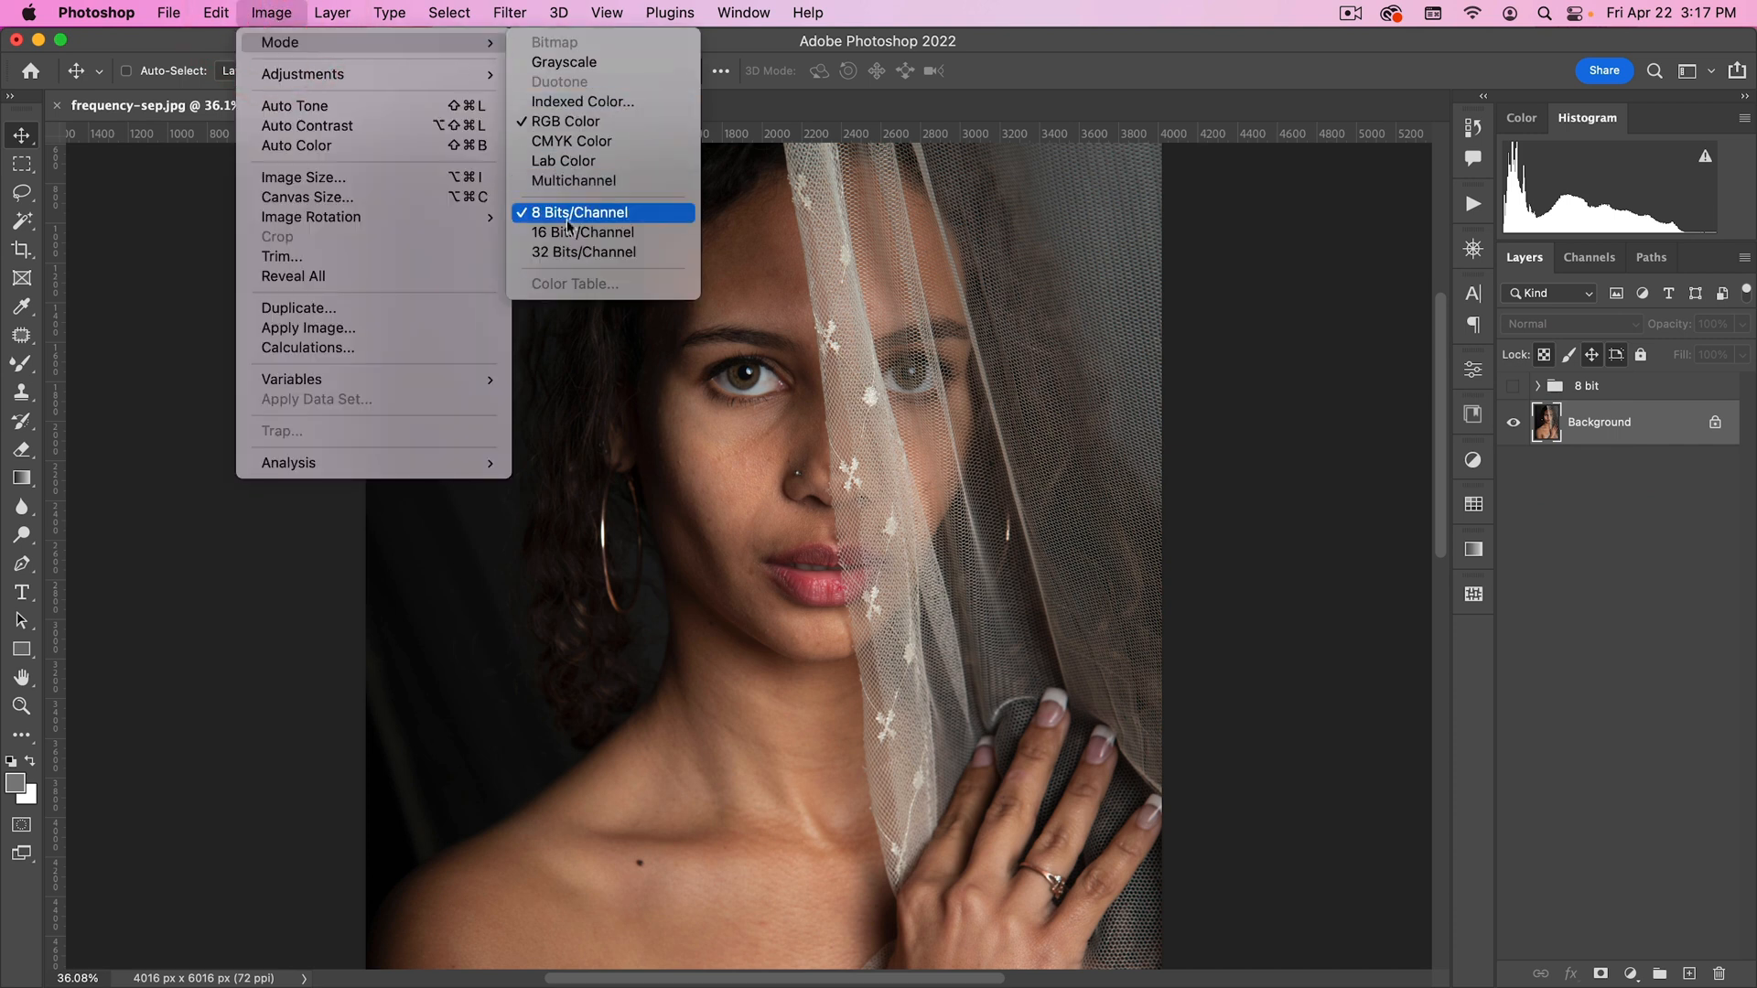
pyautogui.click(582, 233)
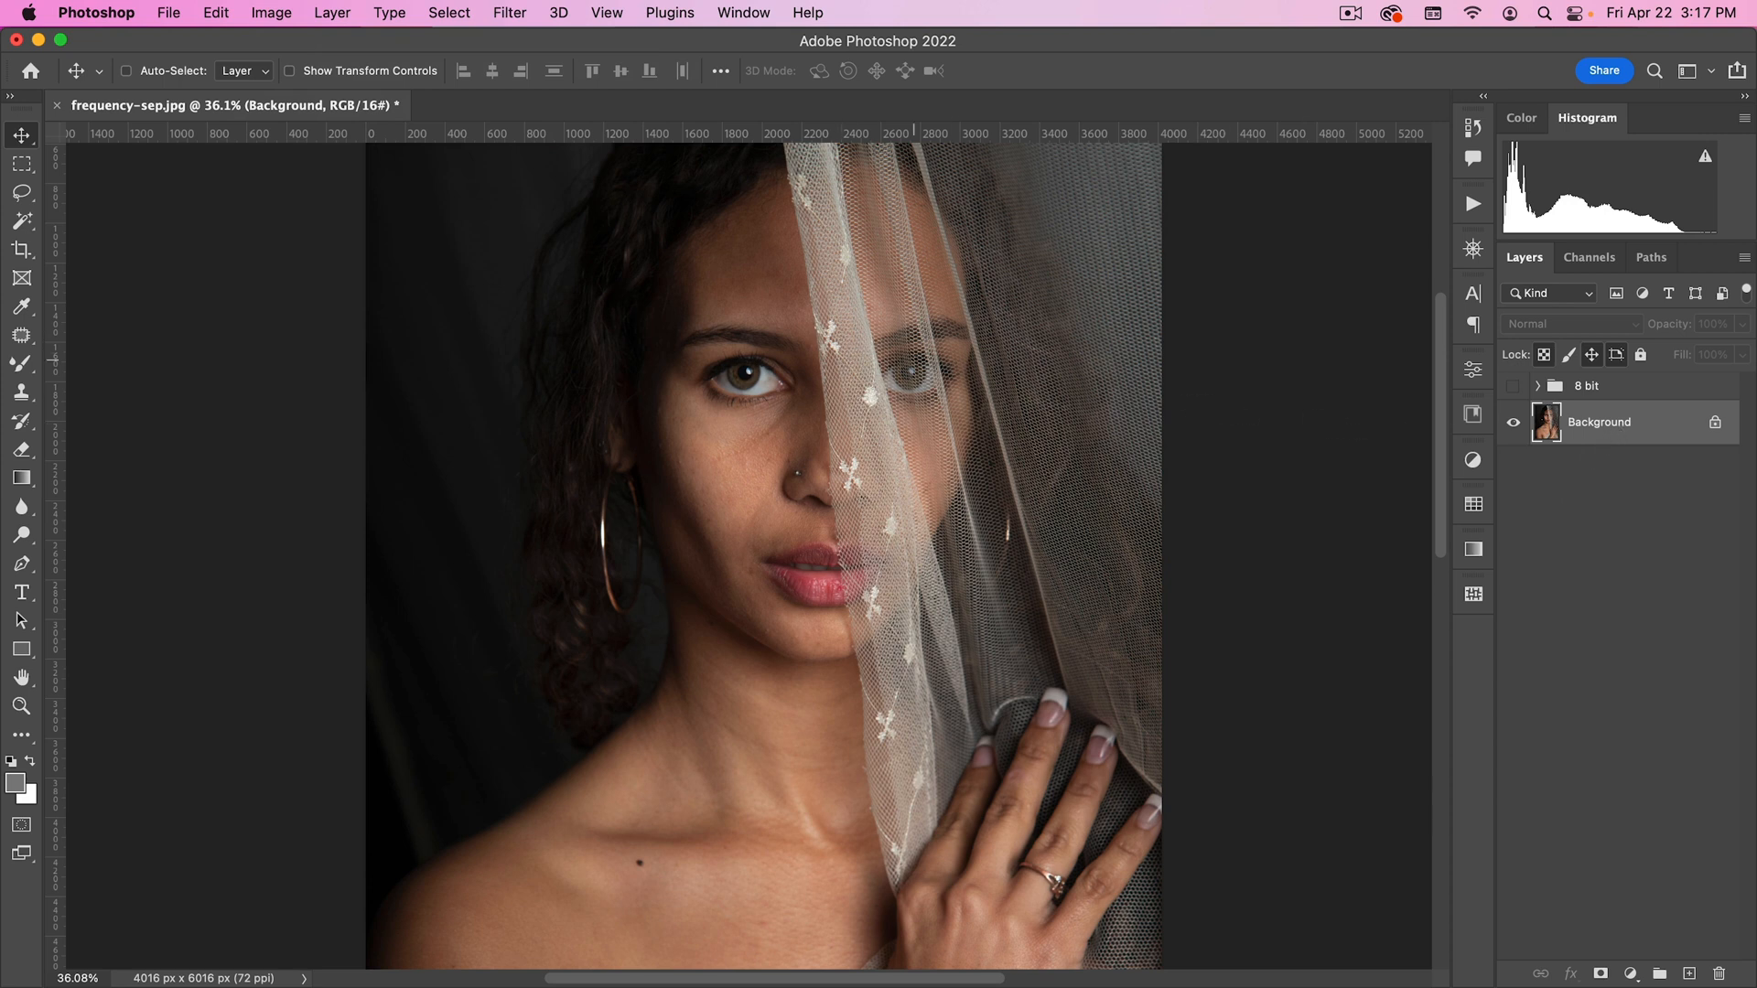
pyautogui.press('cmd+j')
pyautogui.write('16 hi fi')
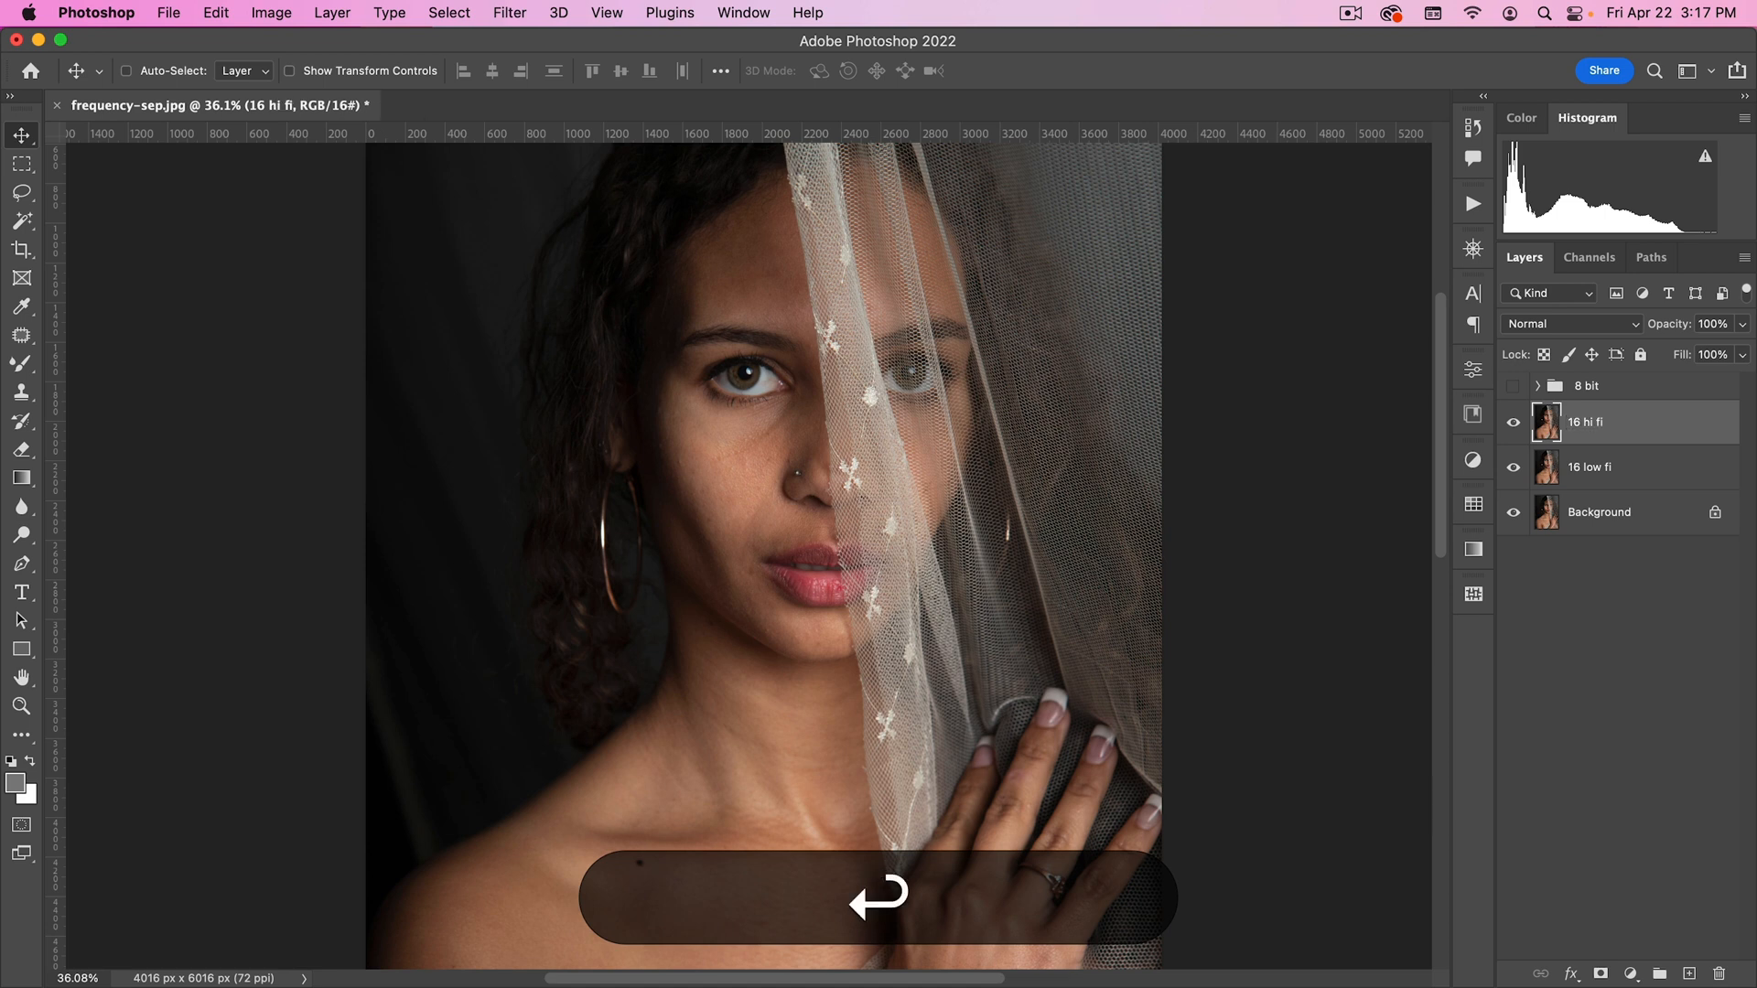
# Step: Hide 16 hi fi and reapply the last Gaussian Blur to the 16 low fi layer
pyautogui.click(1590, 466)
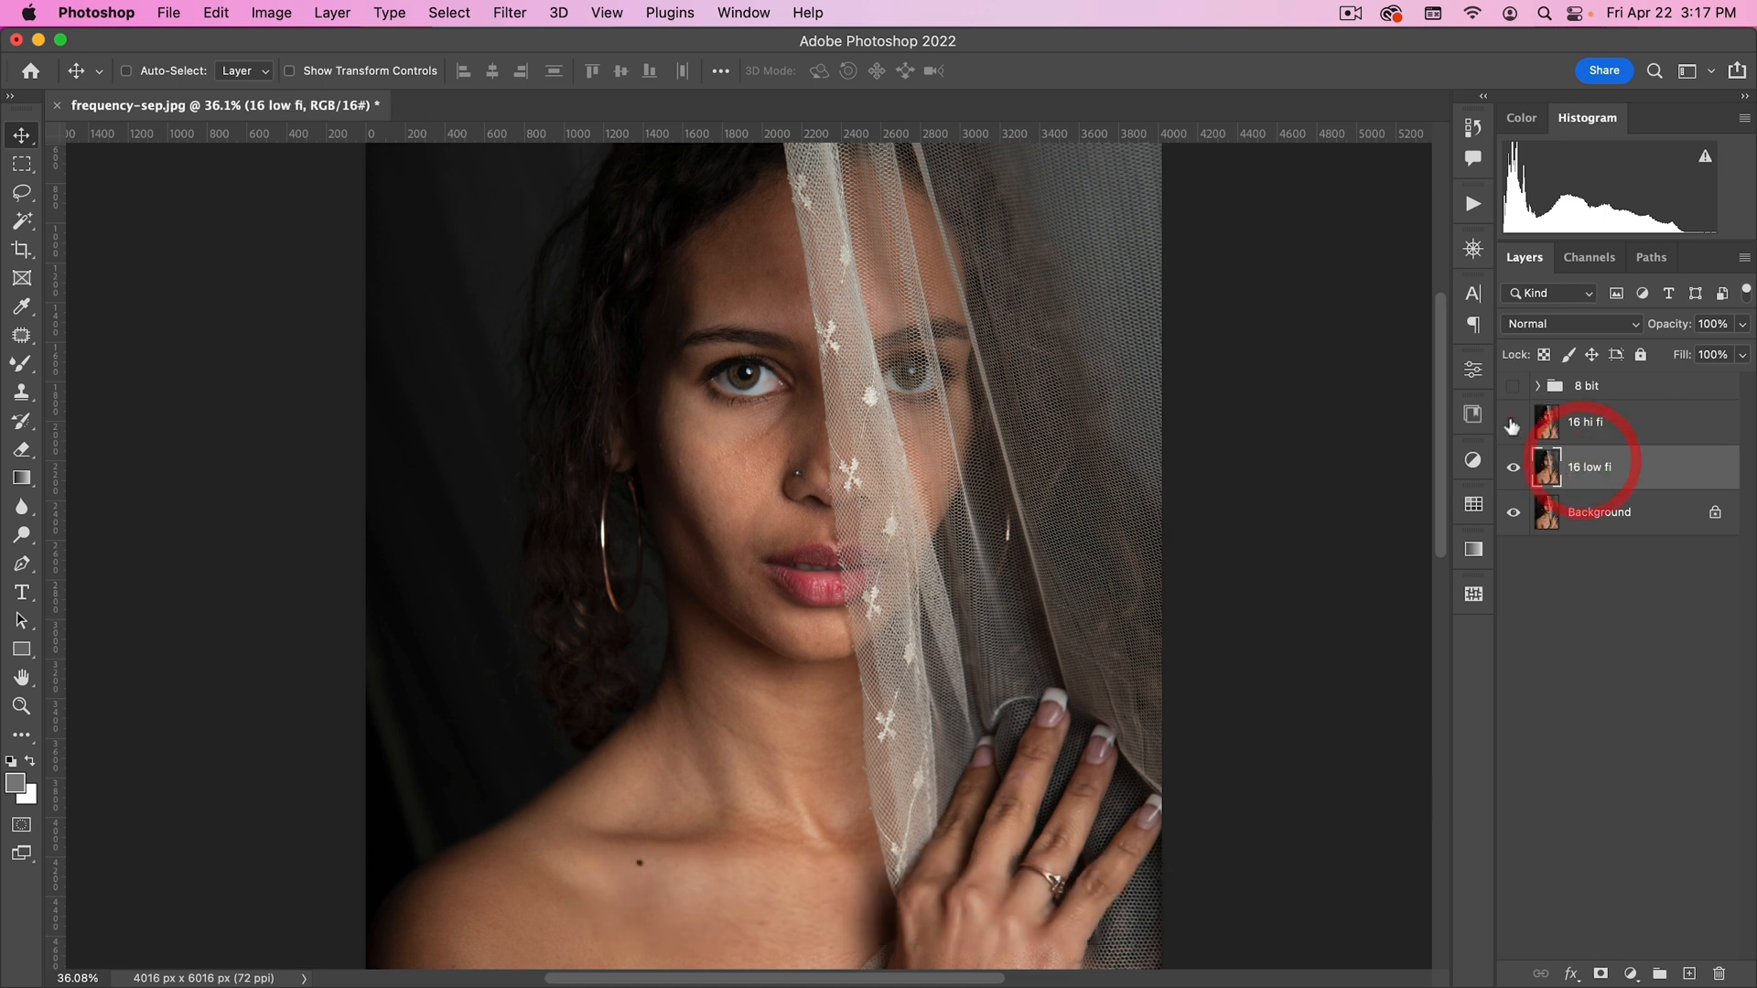
pyautogui.click(508, 13)
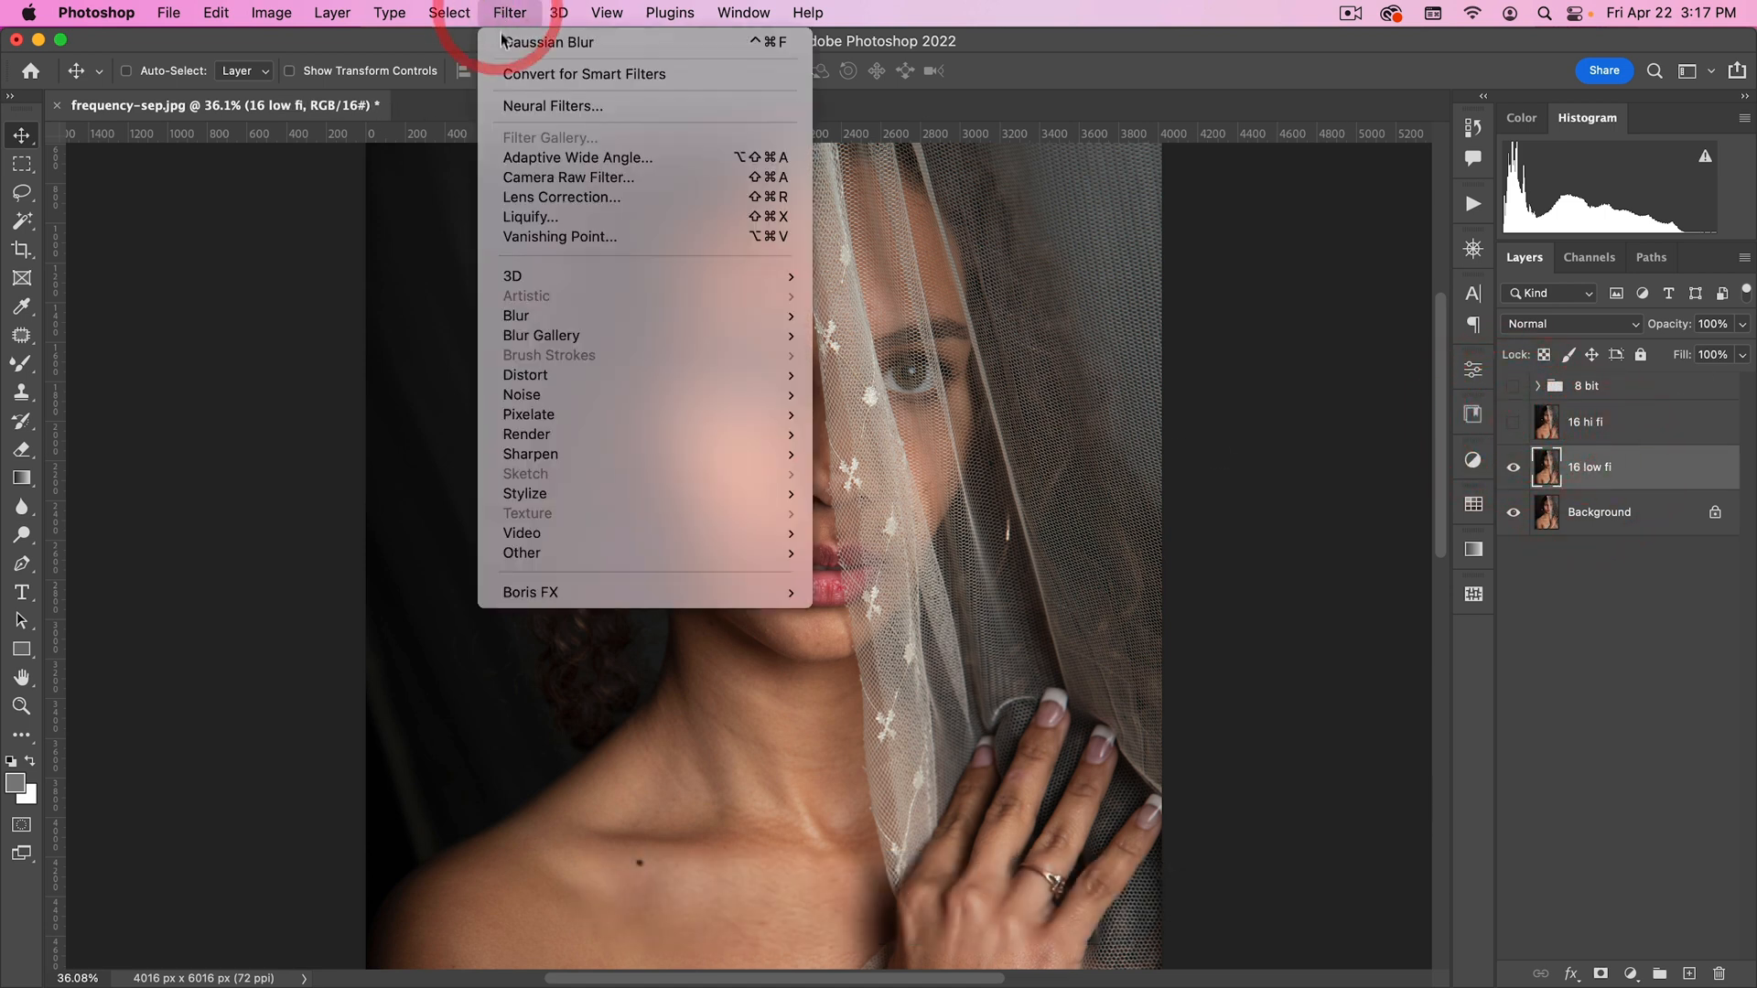
pyautogui.click(1514, 447)
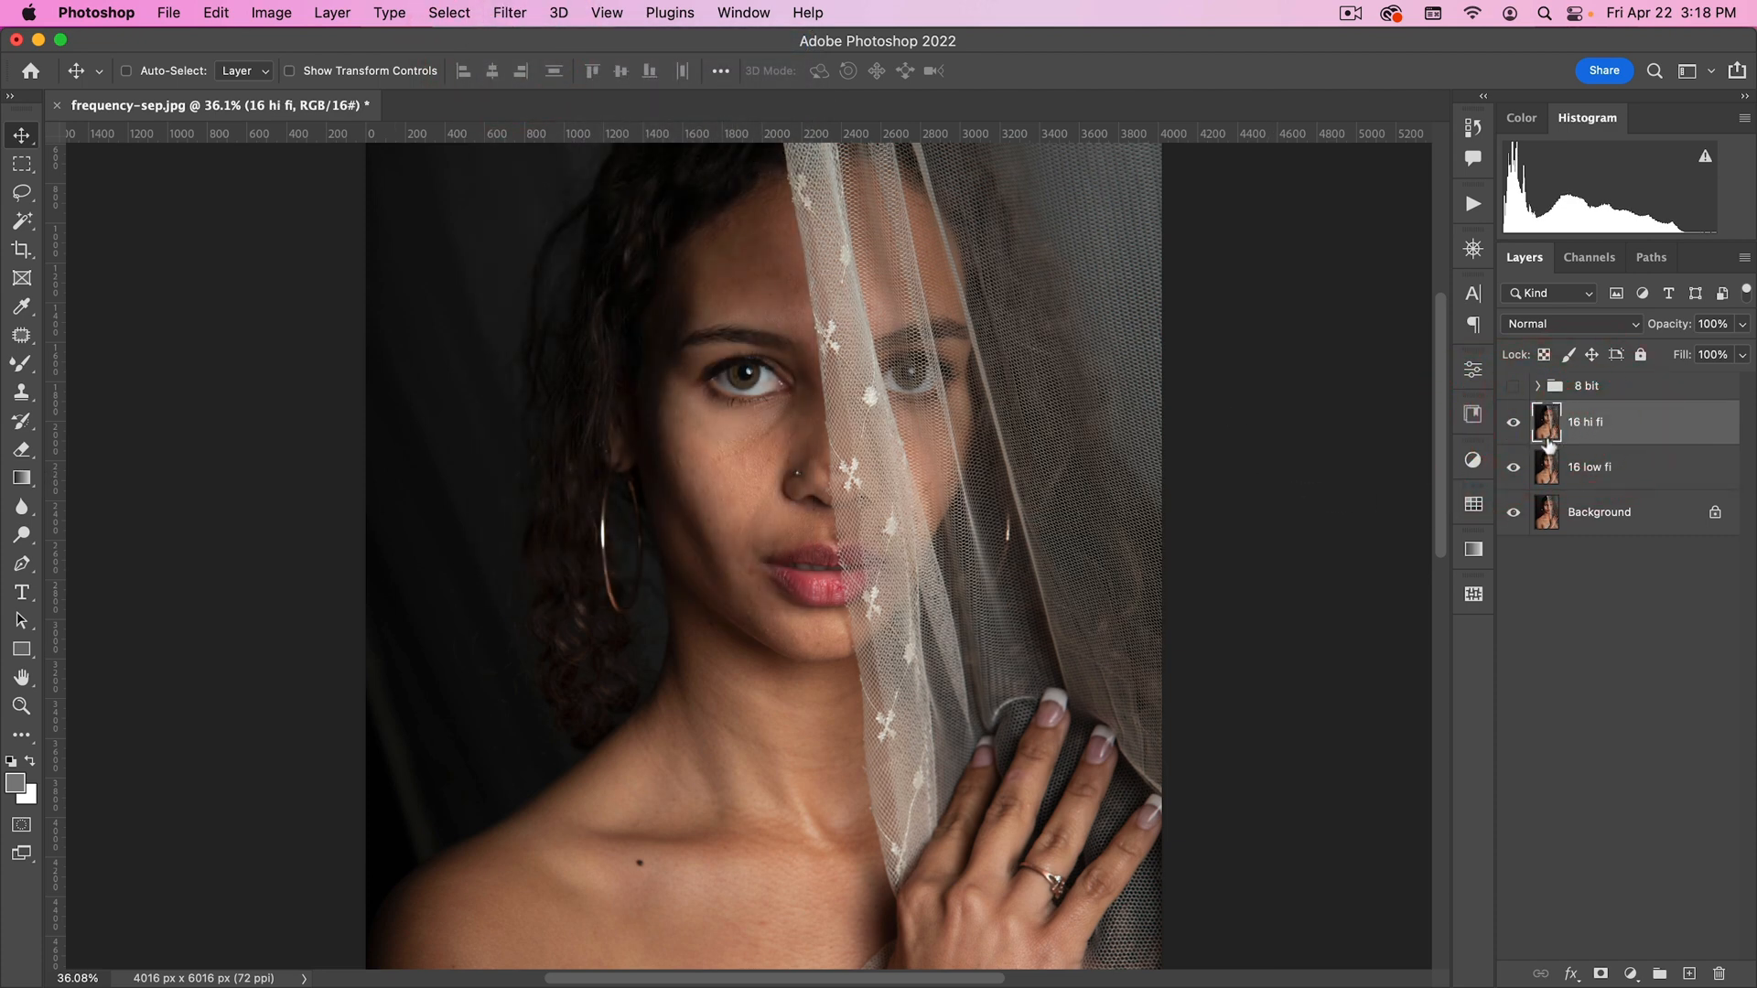
# Step: Apply Image on 16 hi fi: source 16 low fi inverted, Add blending, scale 2, offset 0
pyautogui.click(270, 12)
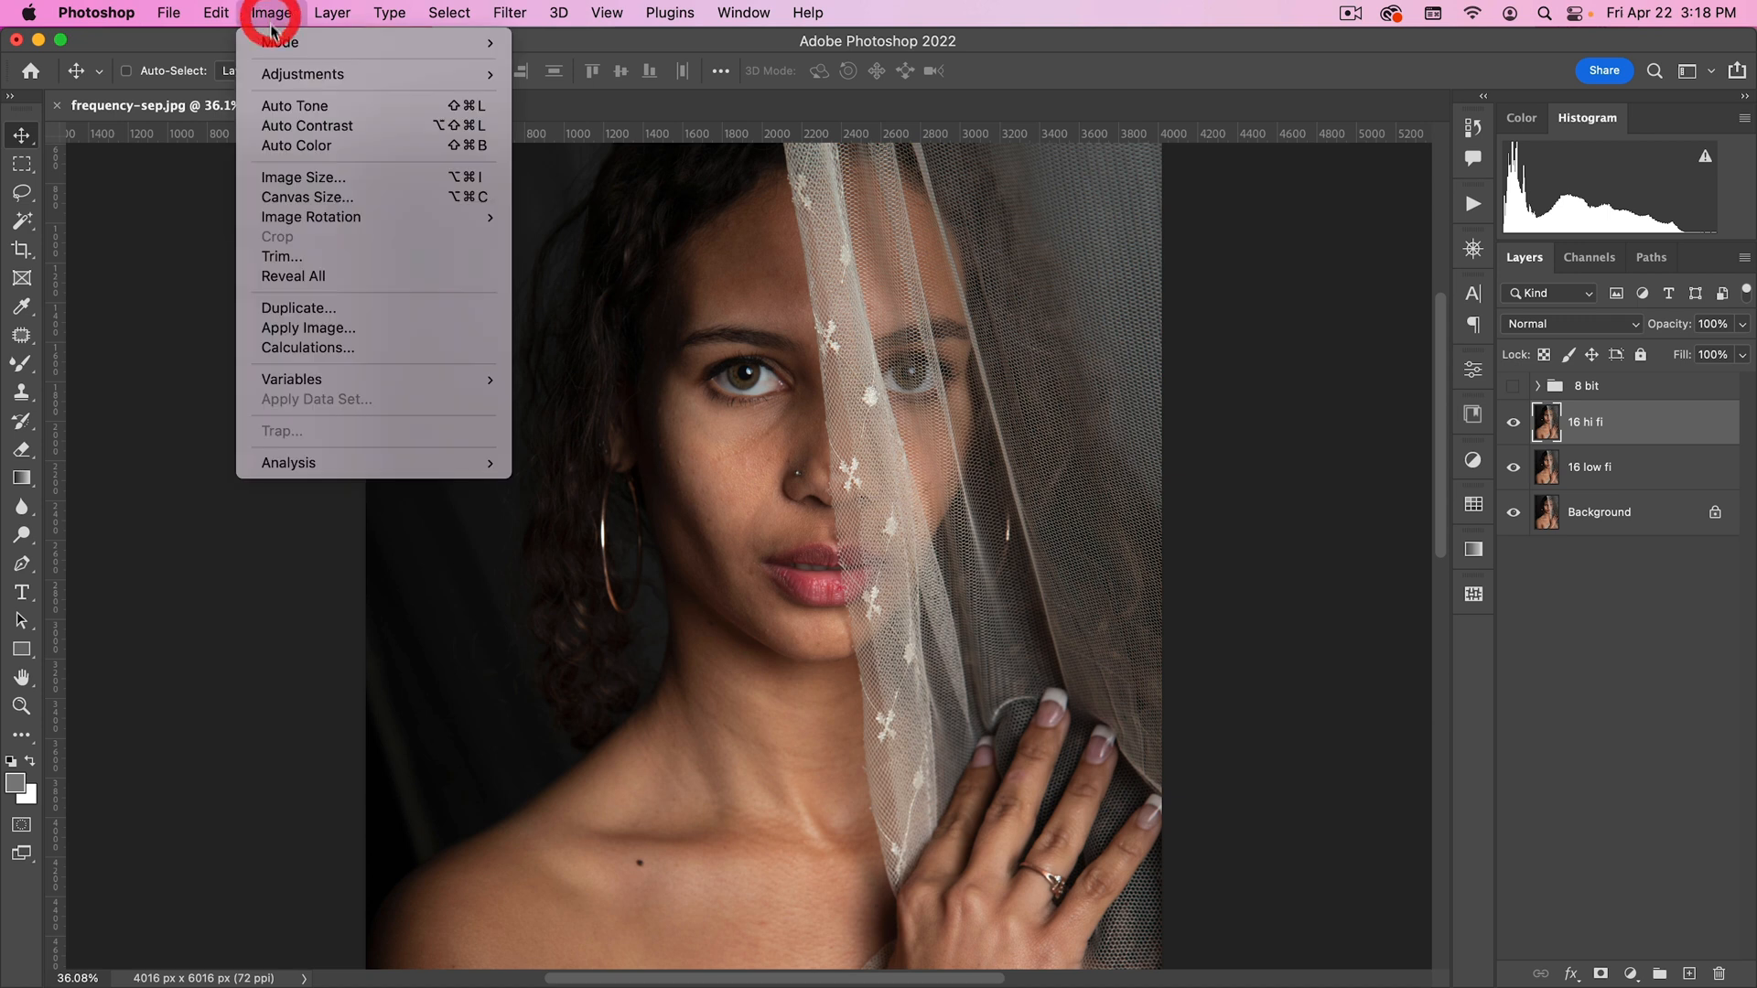
pyautogui.click(308, 327)
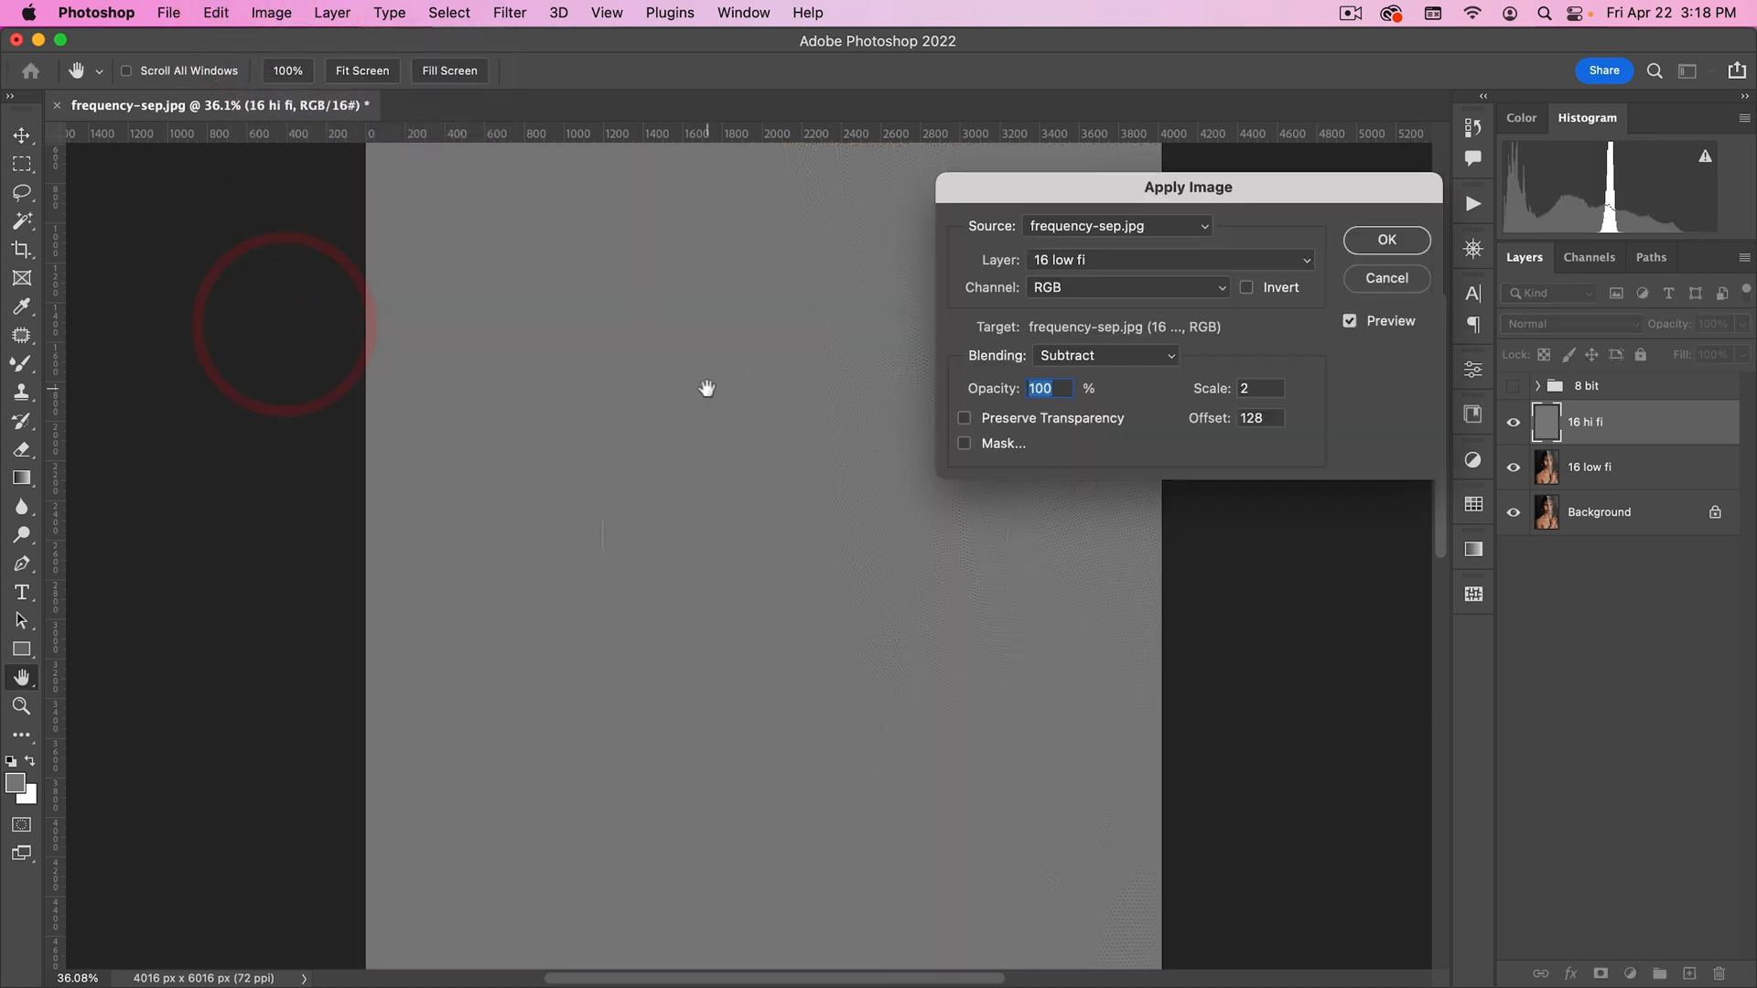
pyautogui.click(1166, 258)
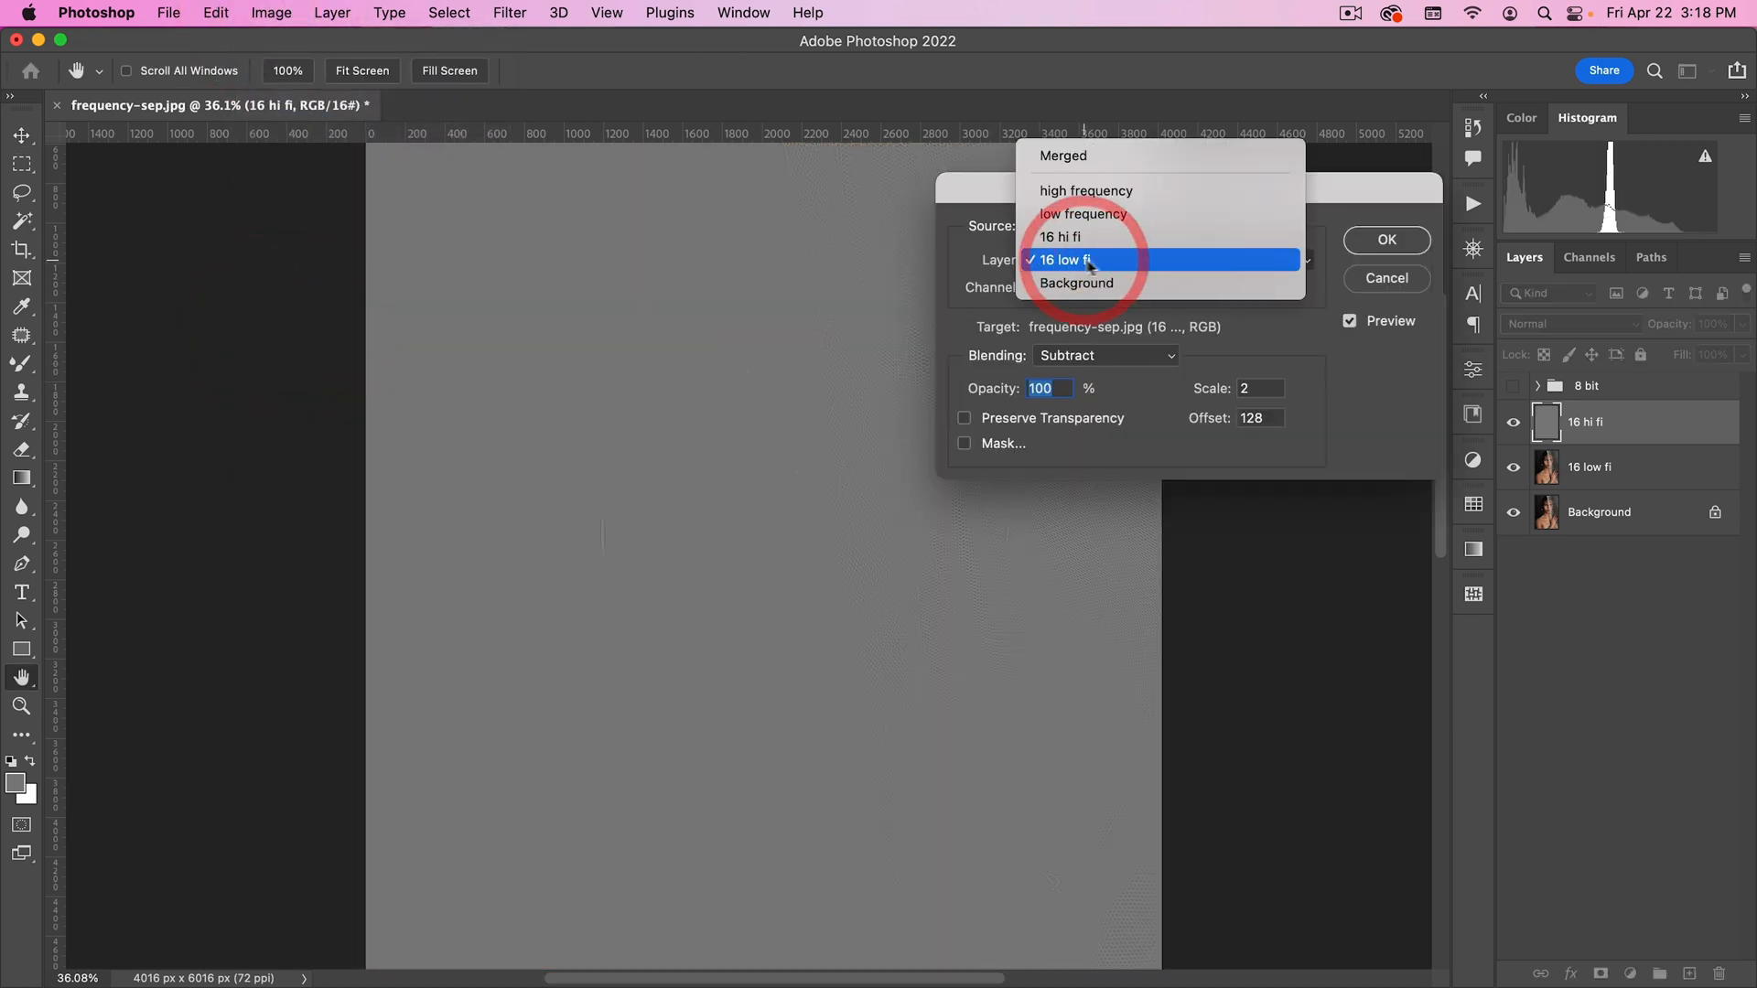
pyautogui.click(1065, 260)
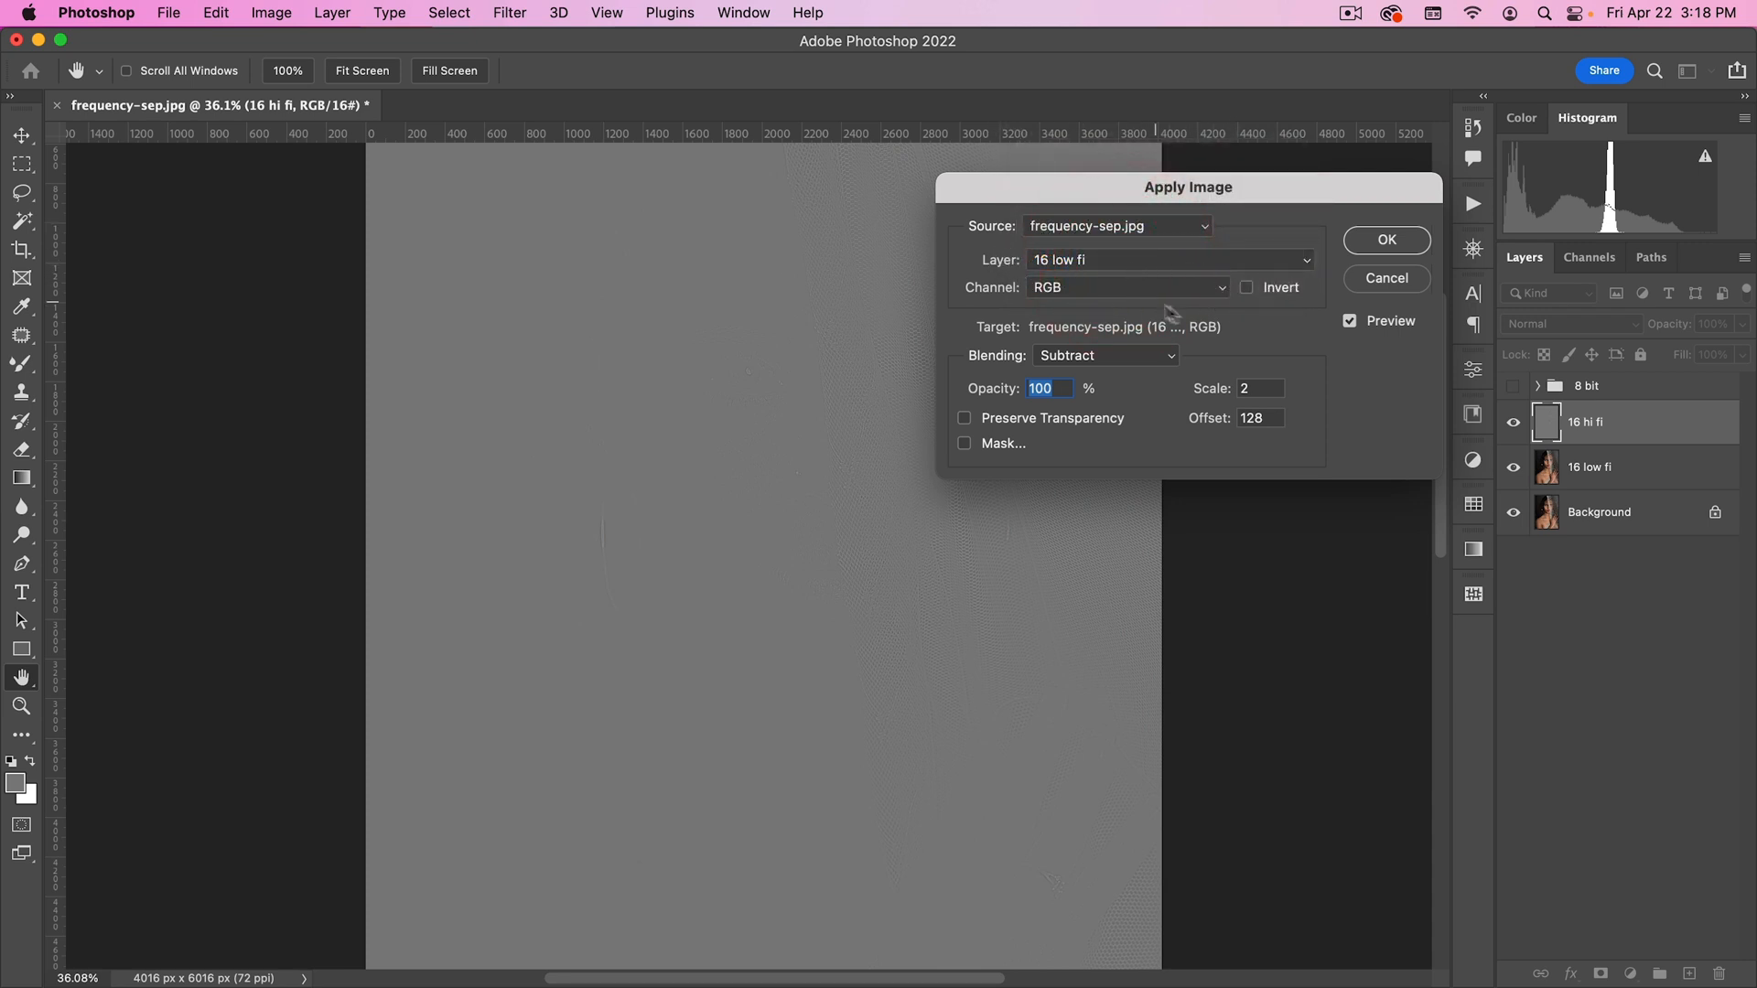
pyautogui.moveTo(1186, 187); pyautogui.dragTo(1145, 163)
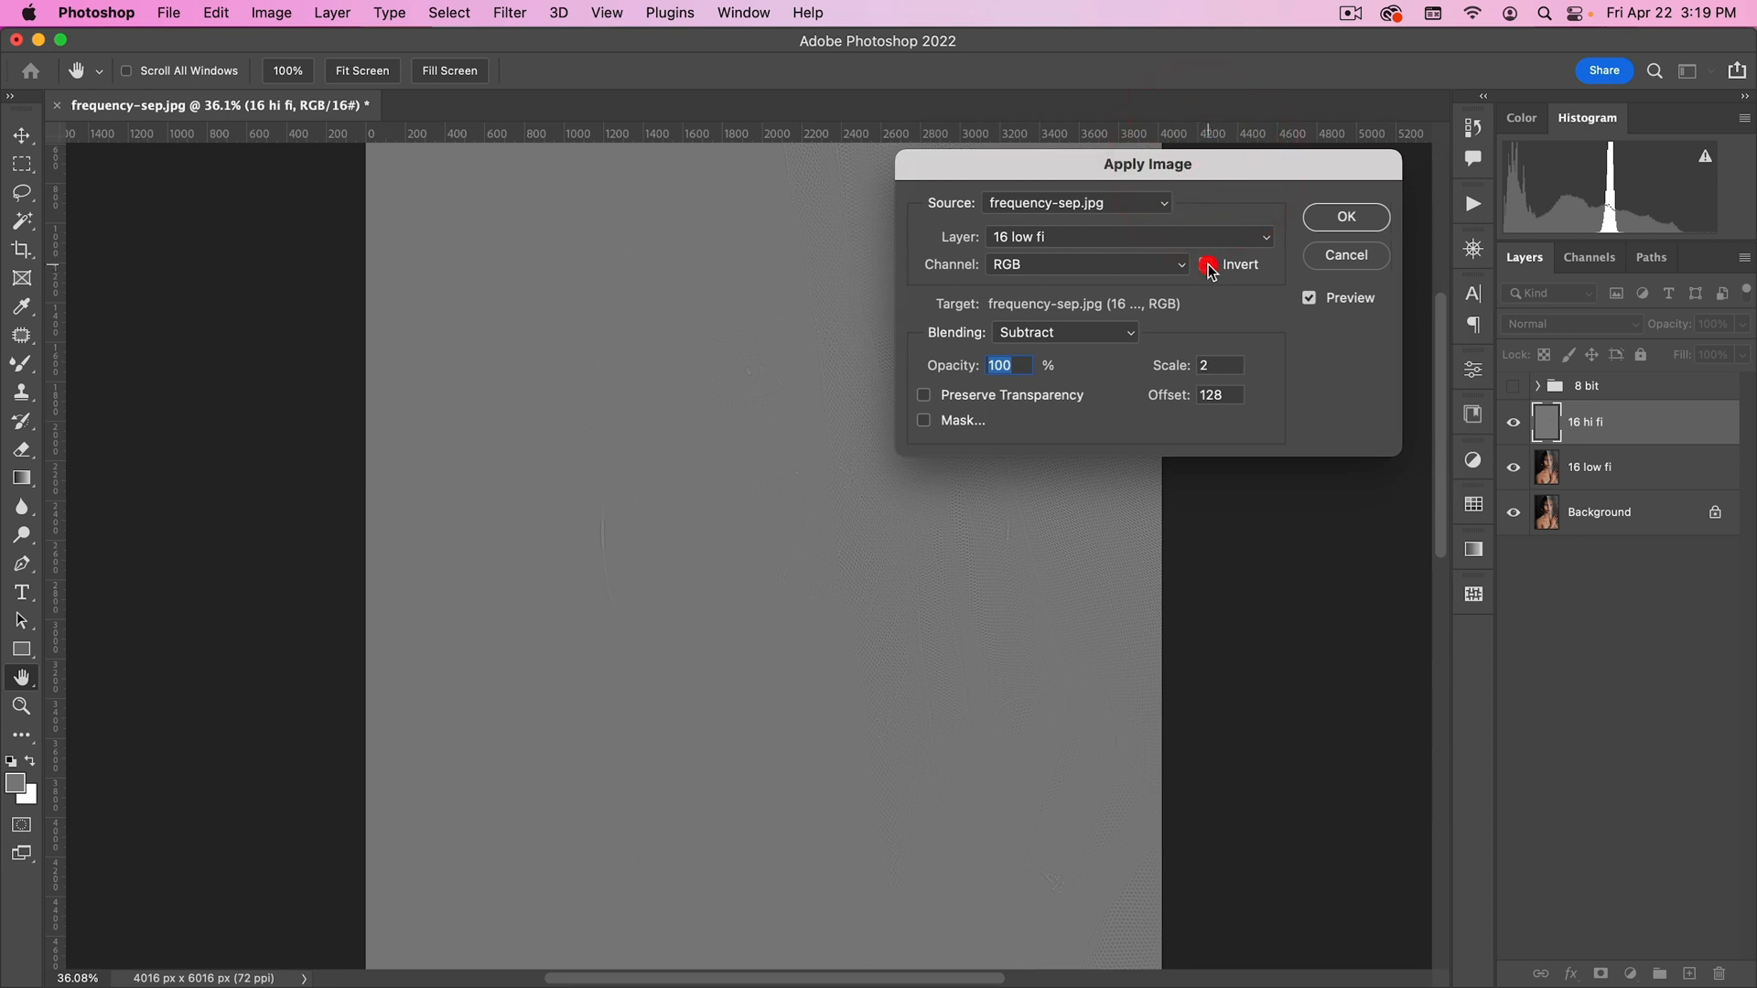
pyautogui.click(1064, 332)
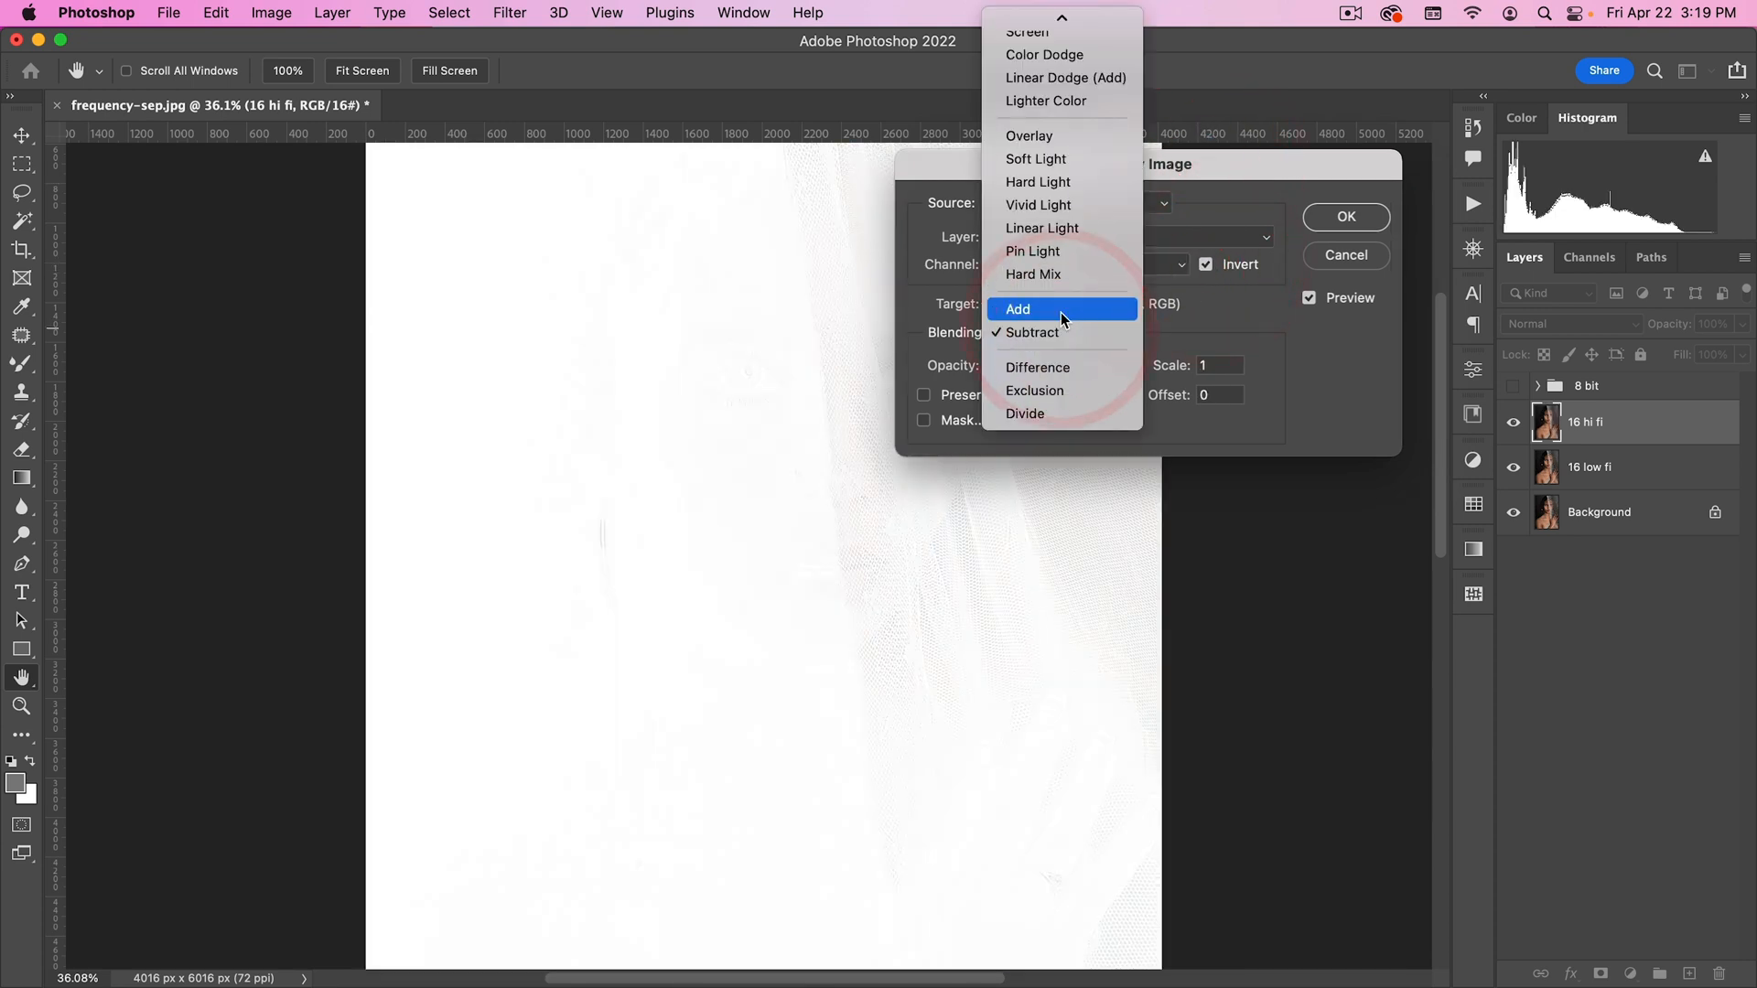
pyautogui.click(1018, 307)
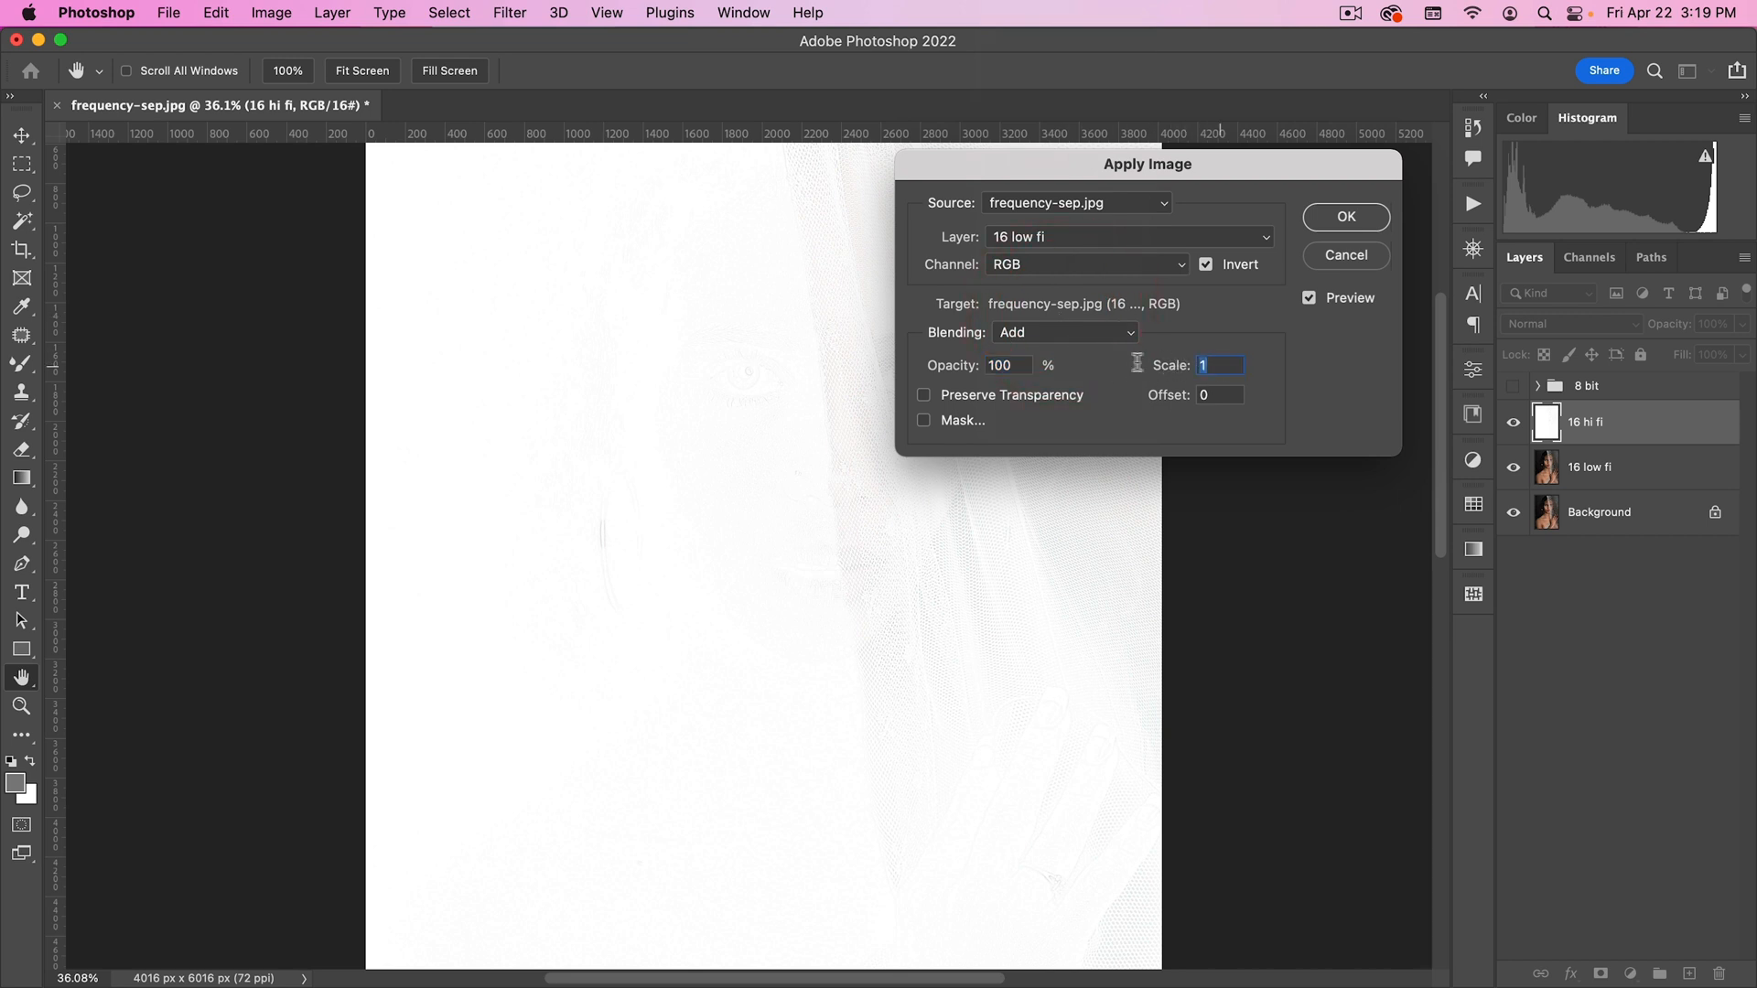
pyautogui.write('2')
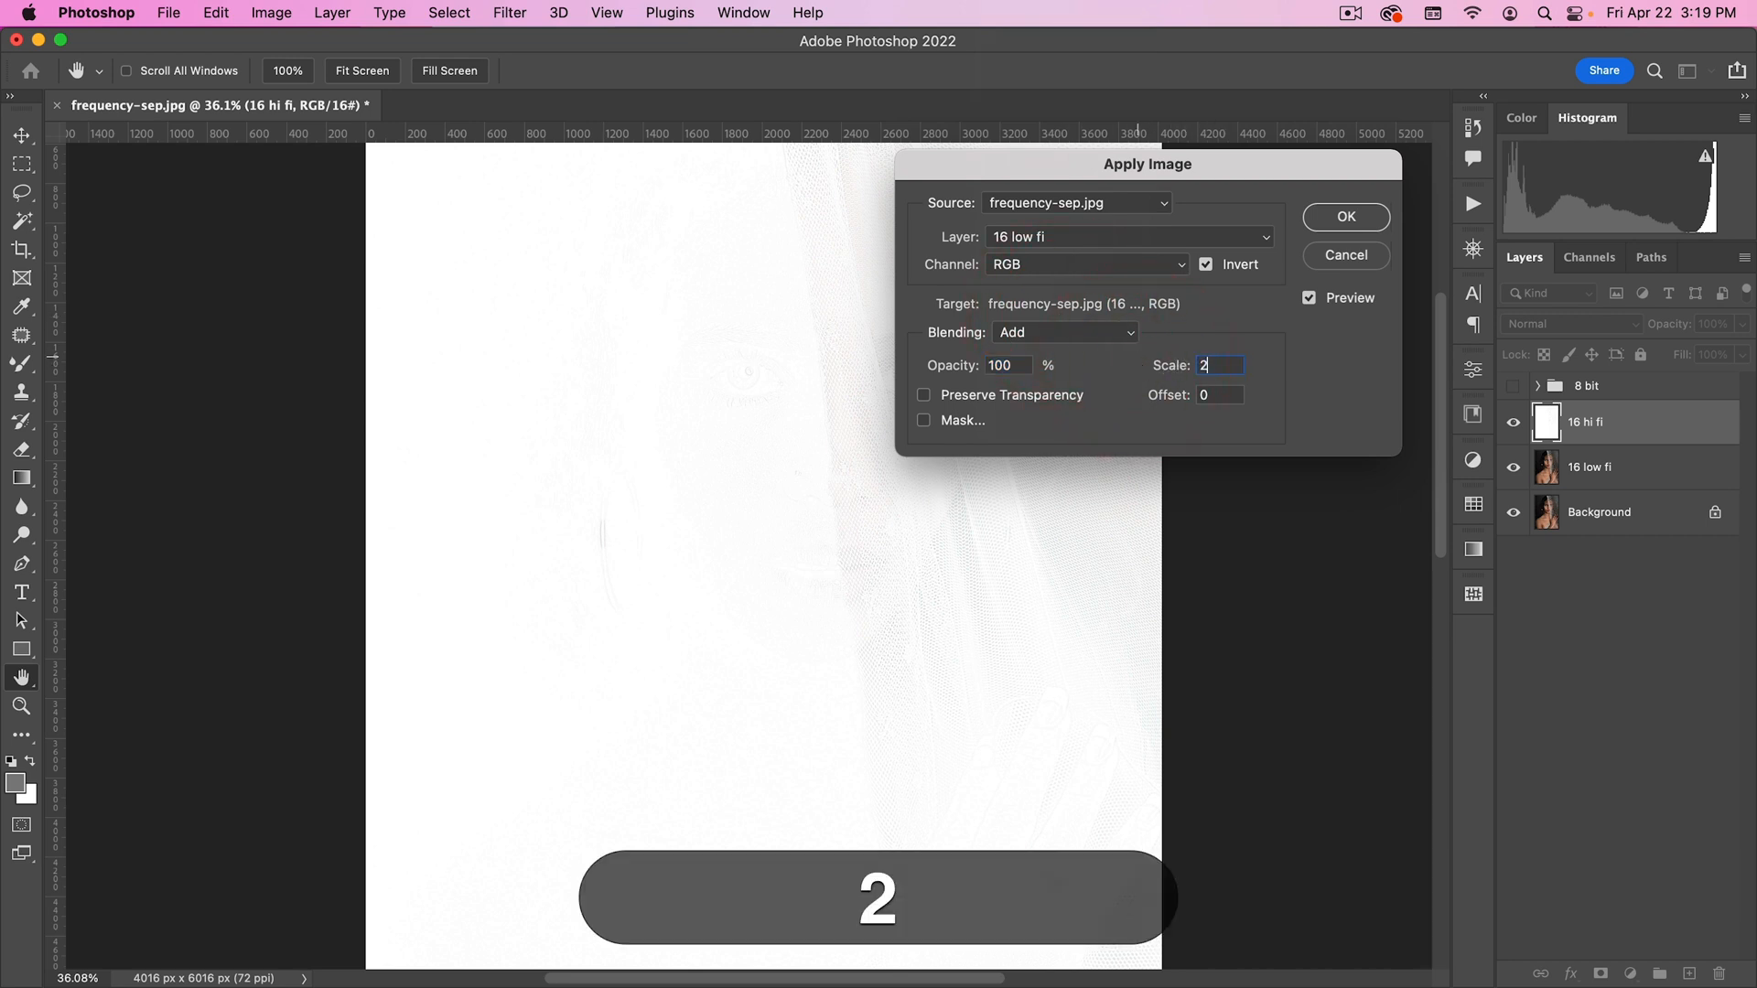
pyautogui.click(1346, 216)
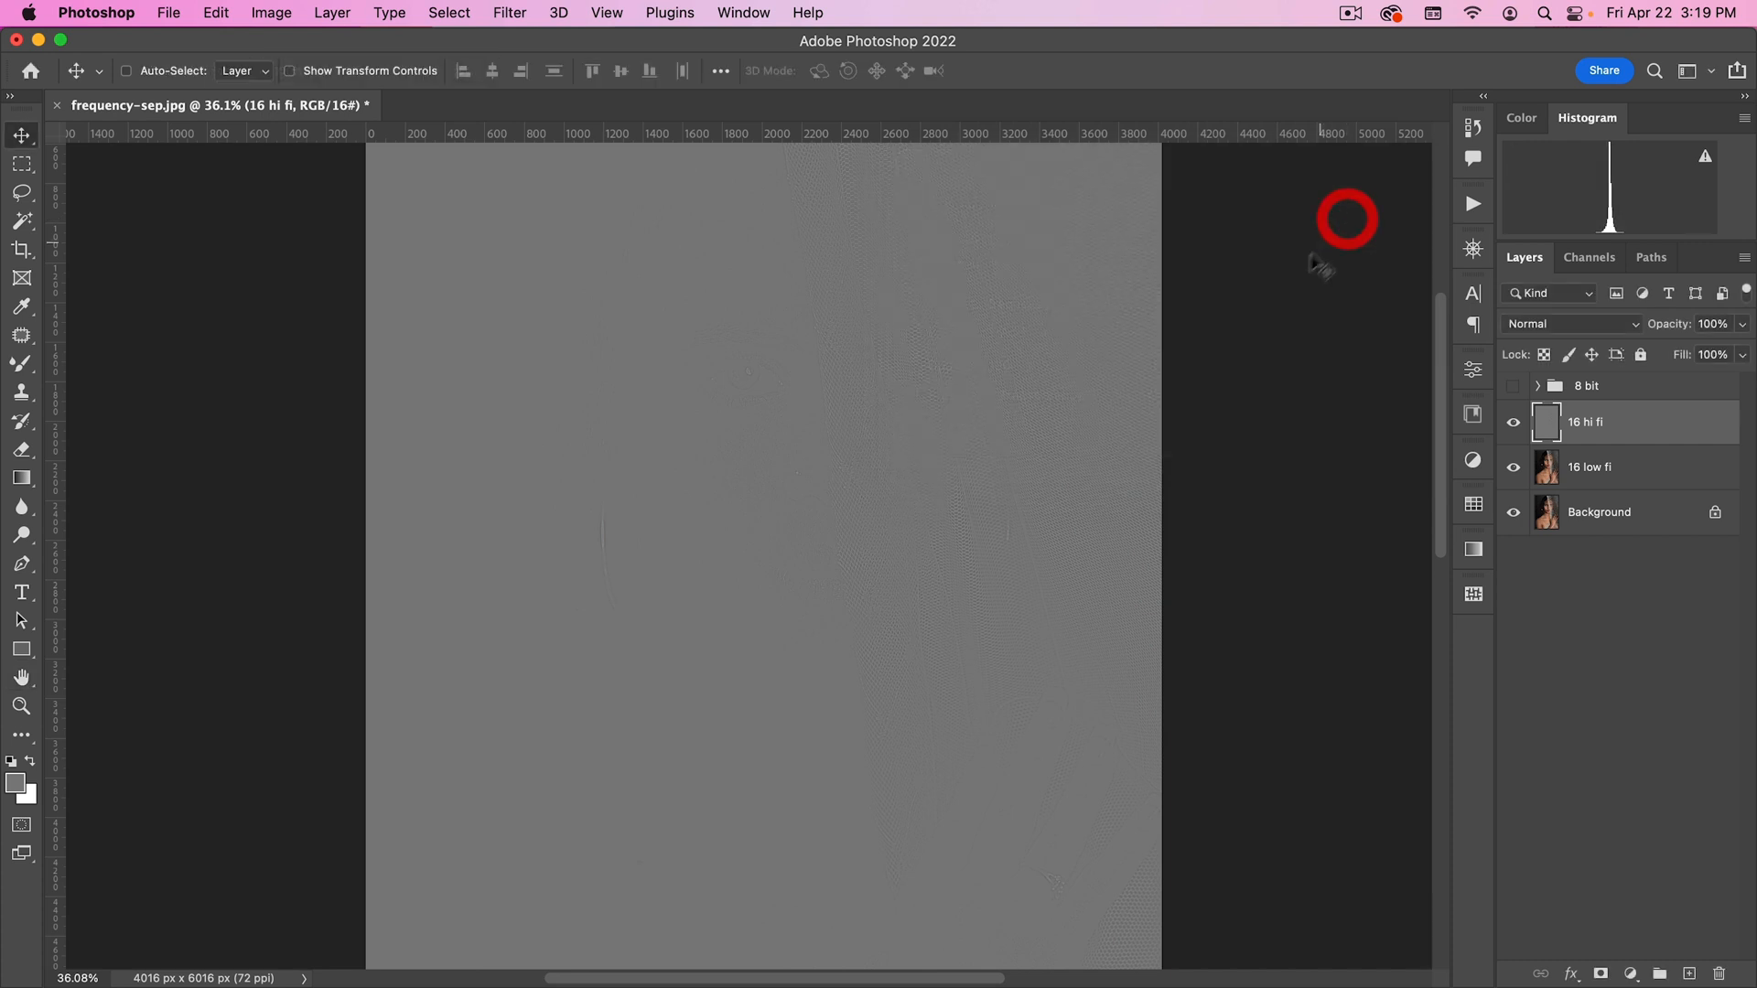
# Step: Set 16 hi fi to Linear Light and group both 16-bit layers as '16 bit'
pyautogui.click(1568, 323)
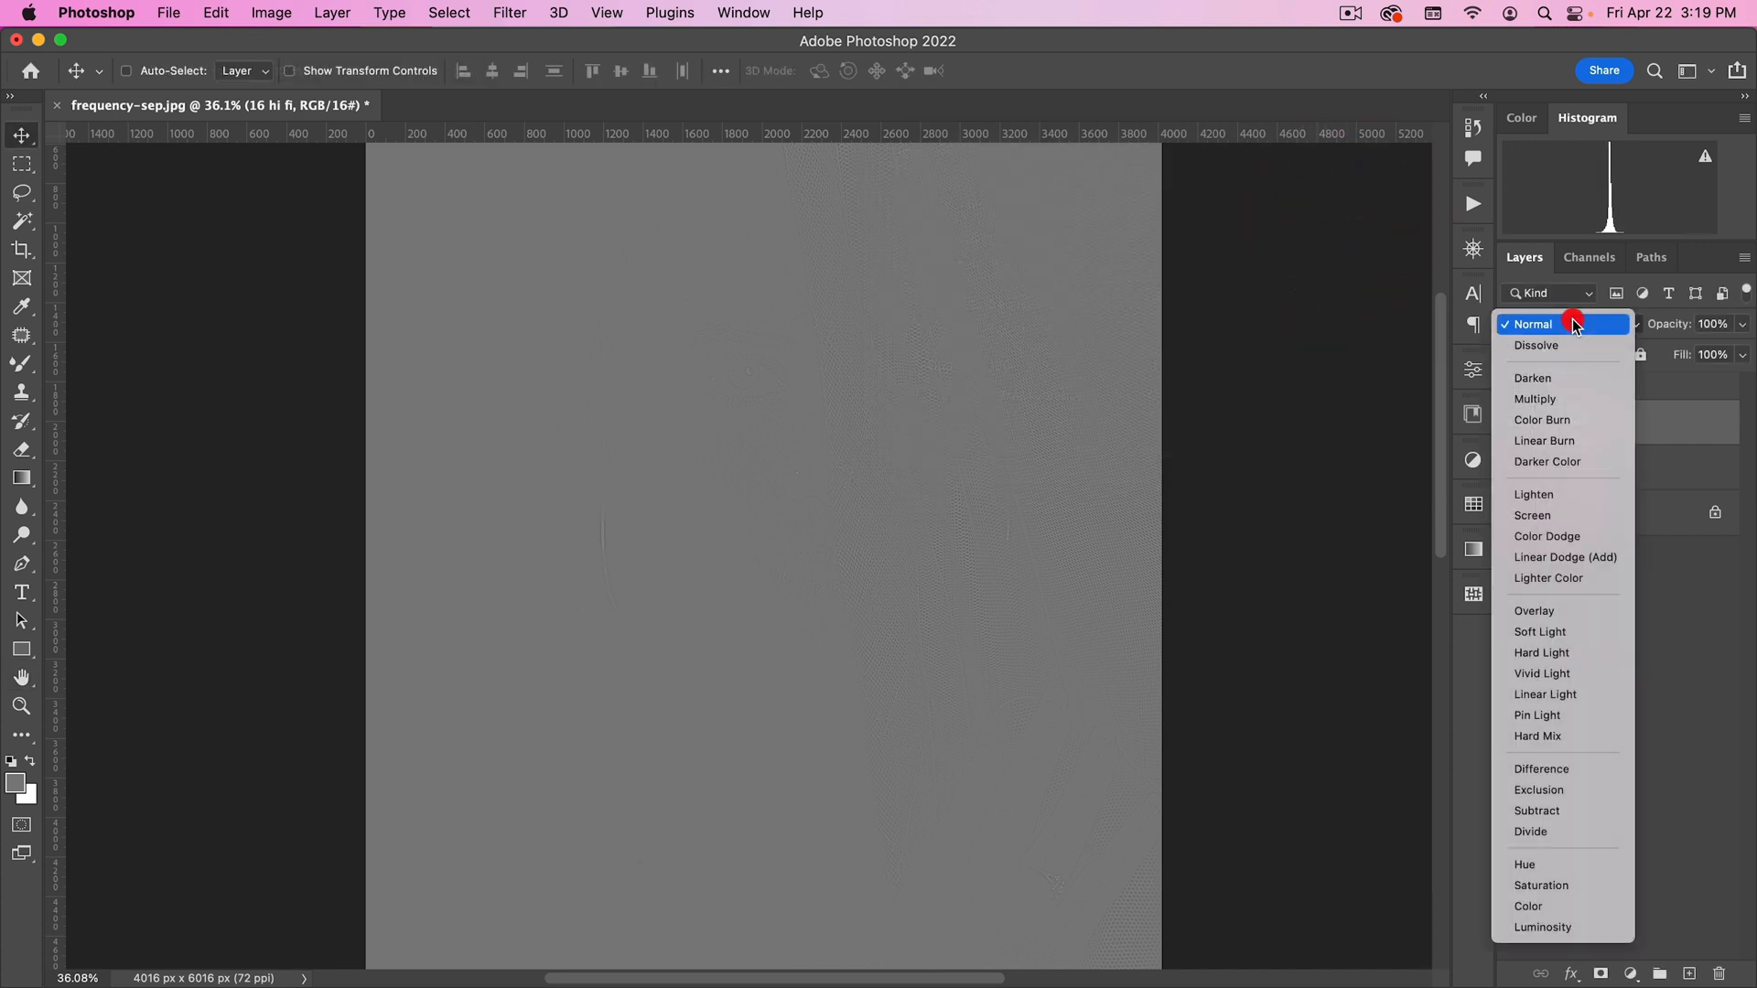
pyautogui.click(1545, 693)
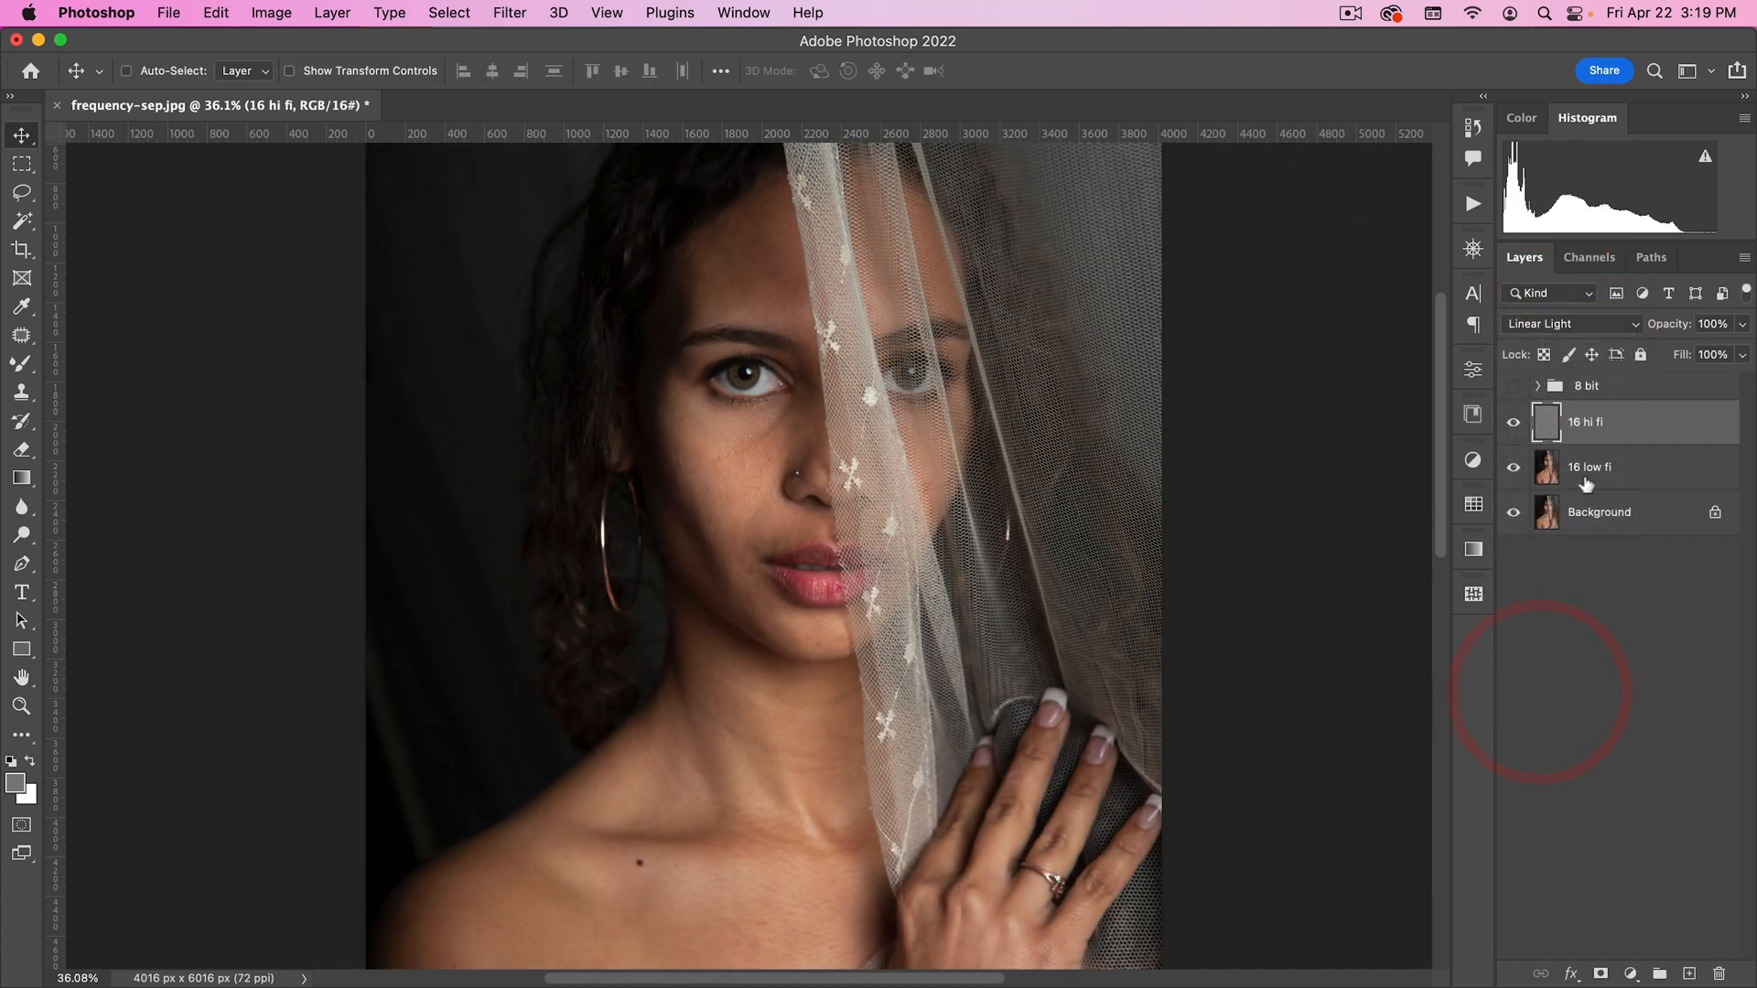
pyautogui.press('cmd+g')
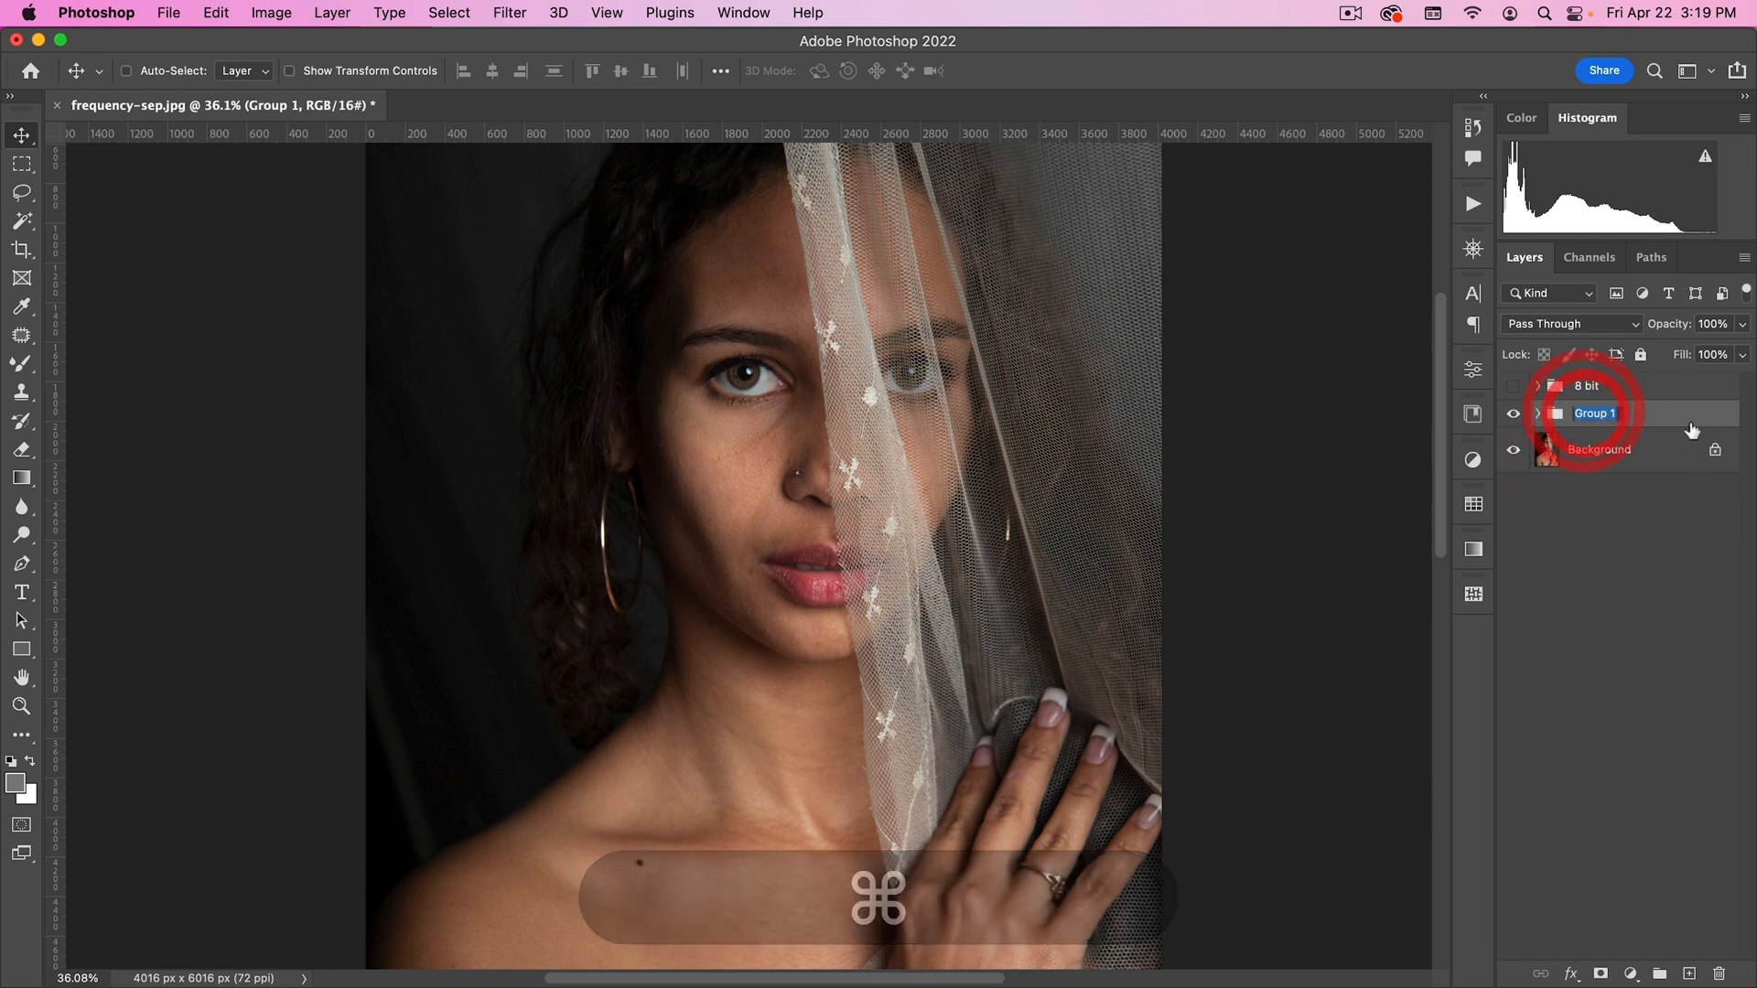
pyautogui.write('16 b')
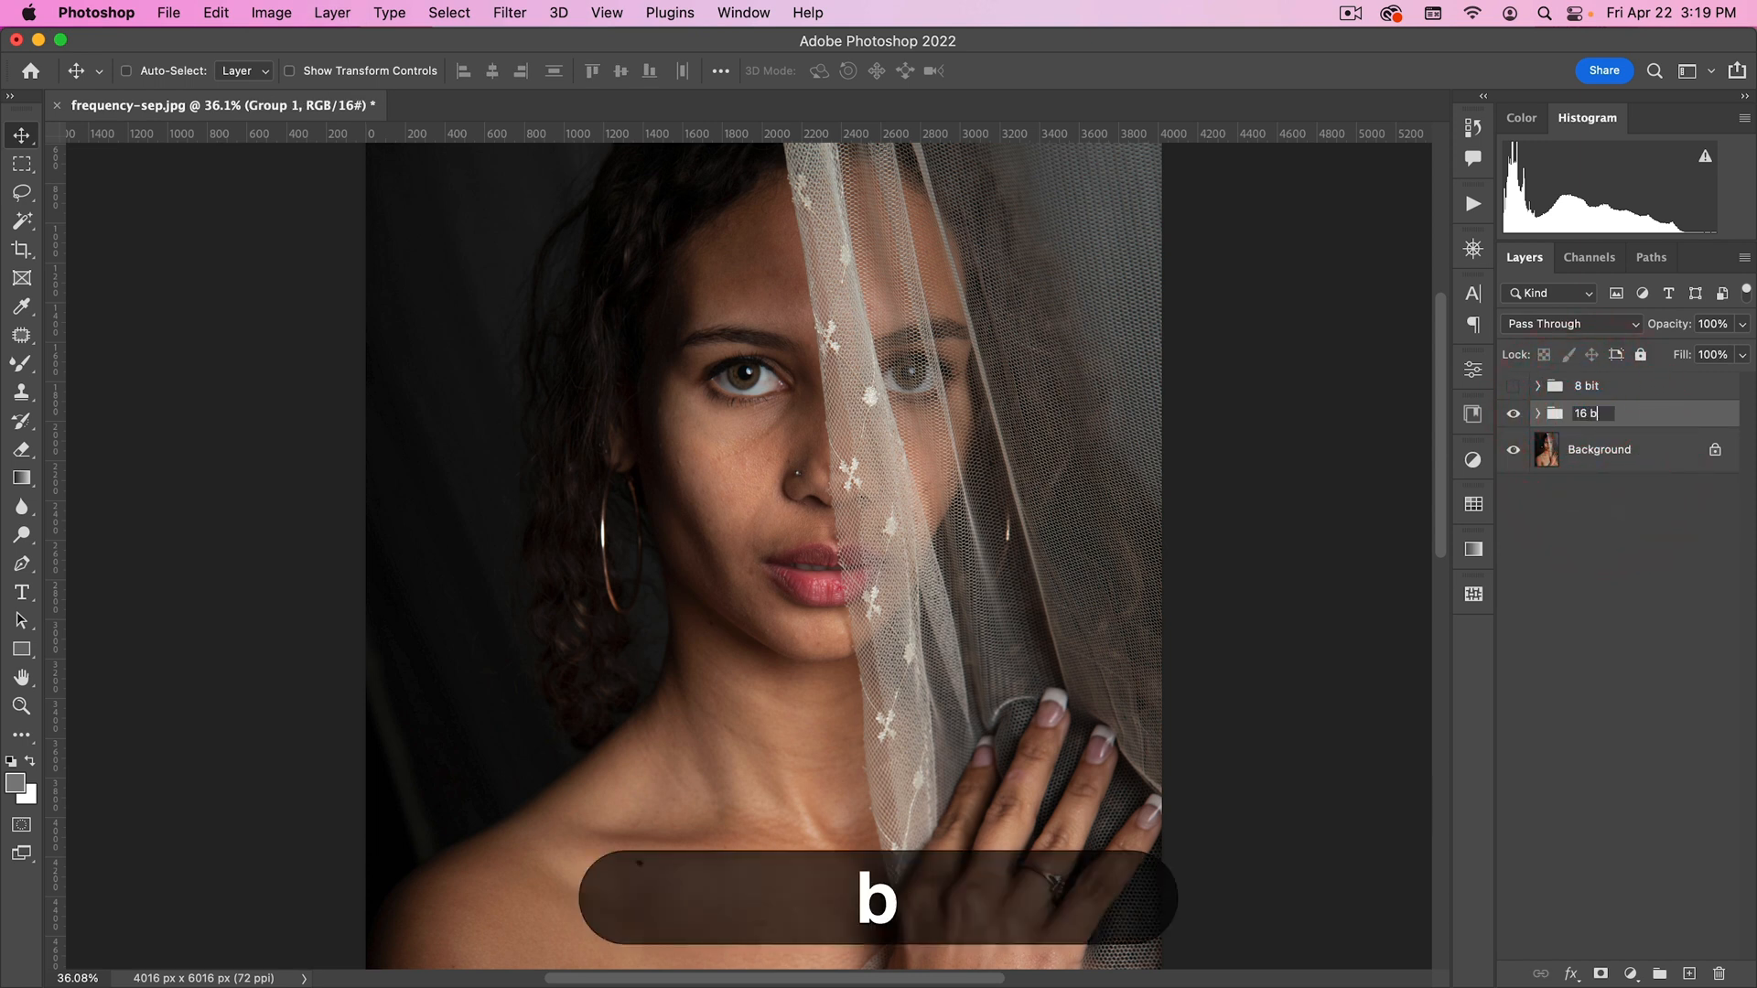
pyautogui.click(1513, 412)
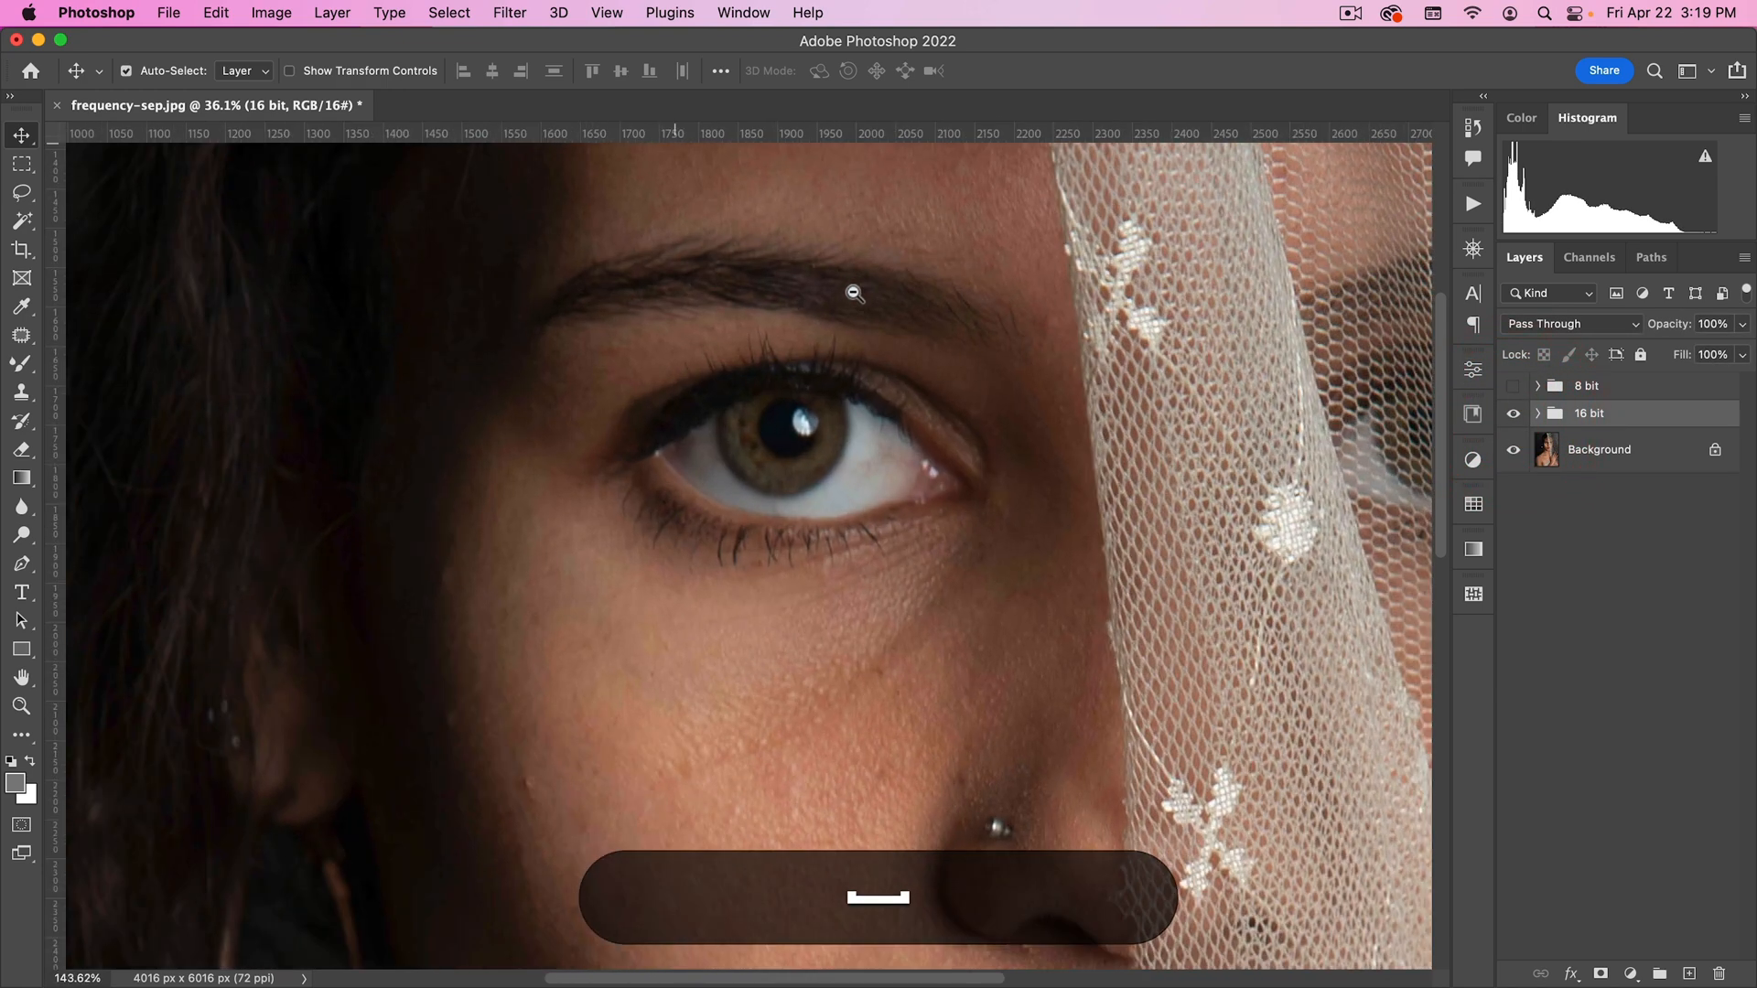
# Step: Hide the 16 bit group so only the Background portrait remains visible
pyautogui.click(1514, 412)
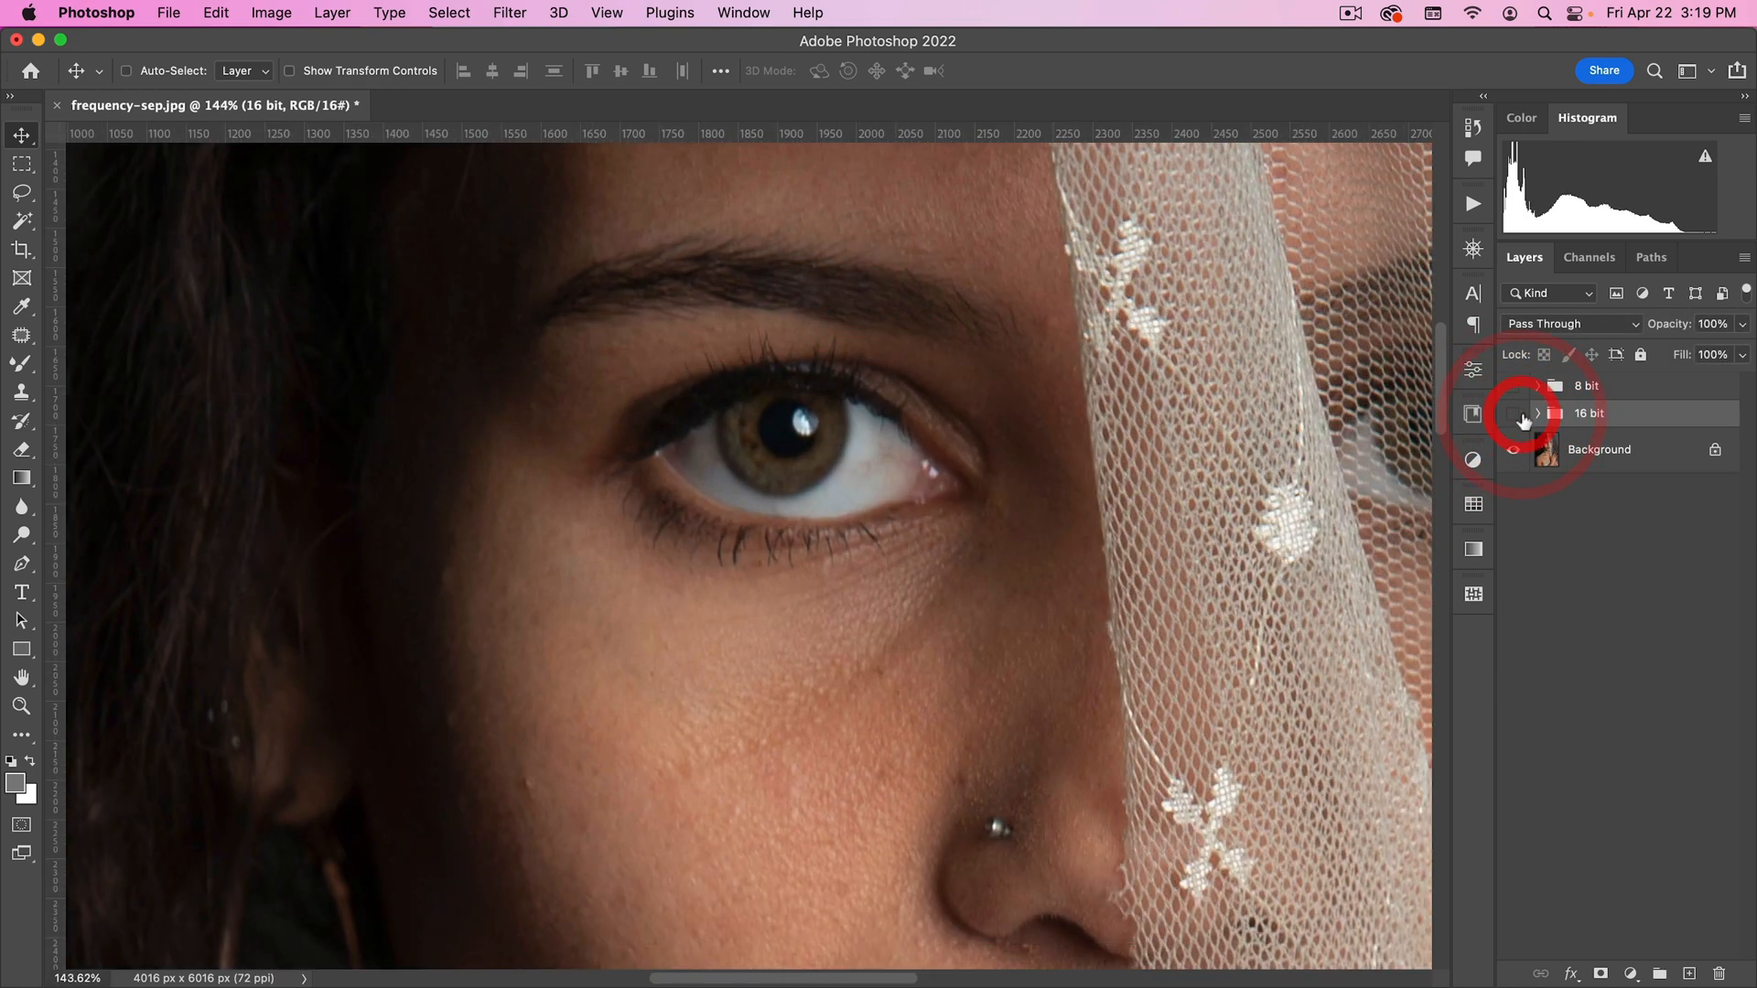
pyautogui.click(1514, 412)
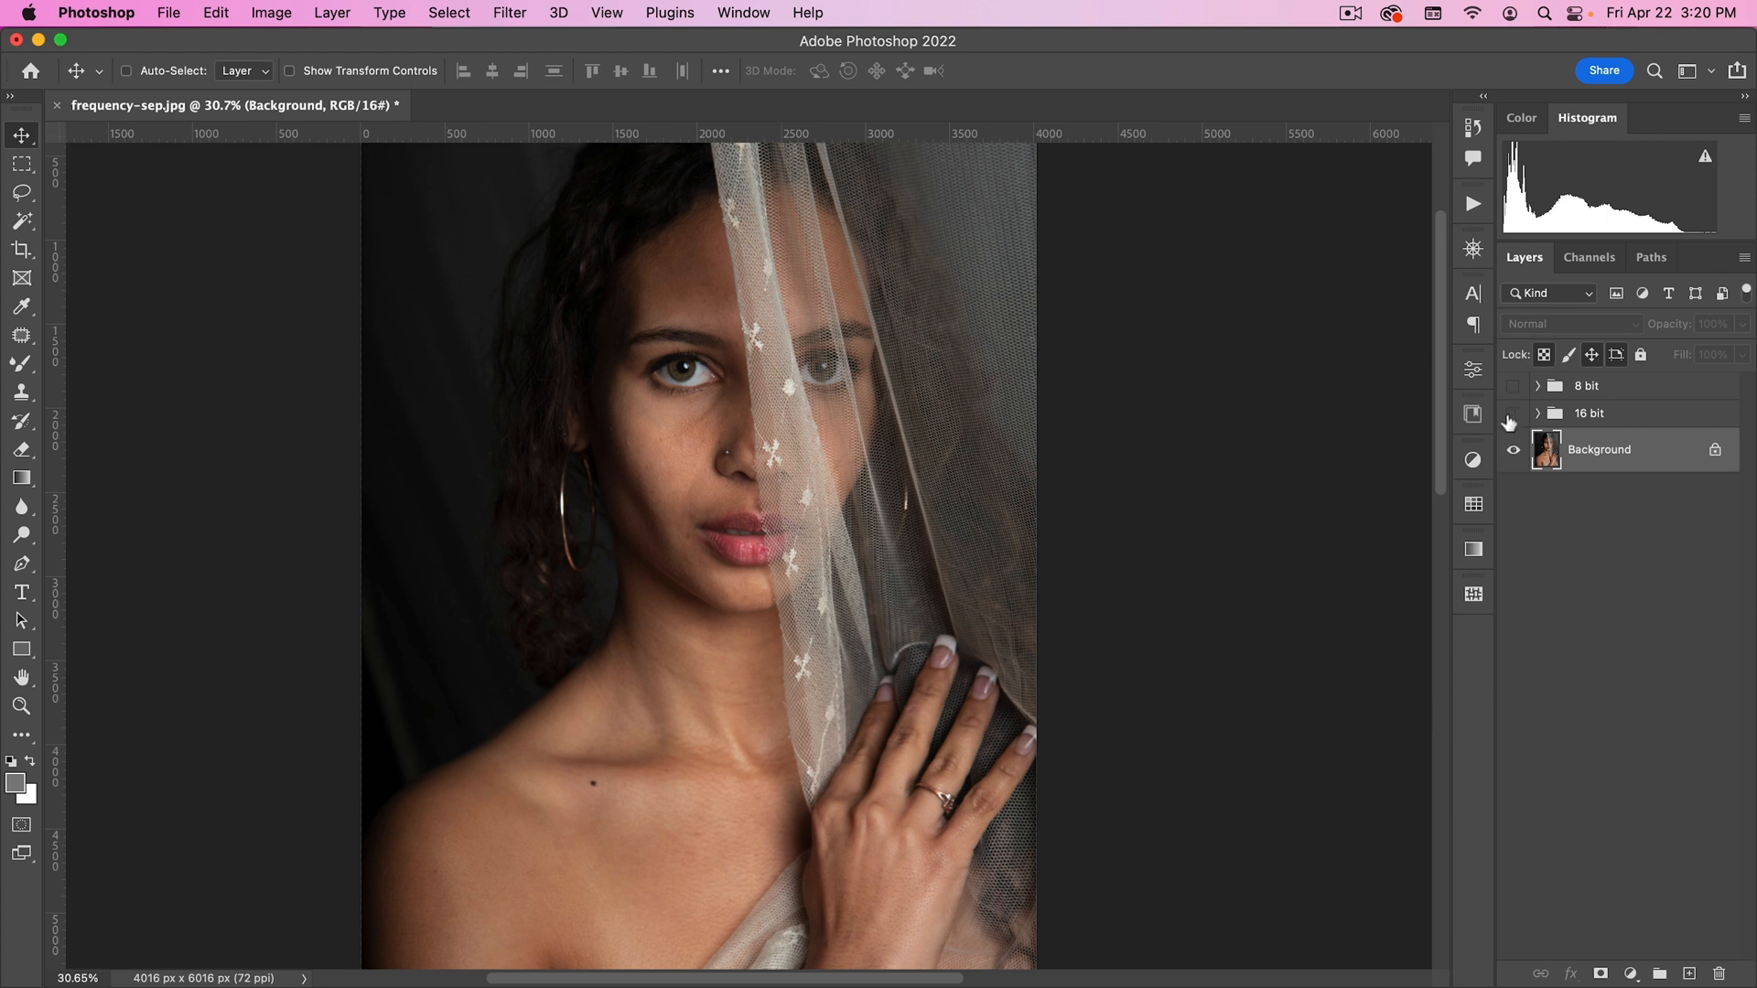
# Step: Show and expand the 16 bit group, then make its 16 low fi layer active
pyautogui.click(1514, 414)
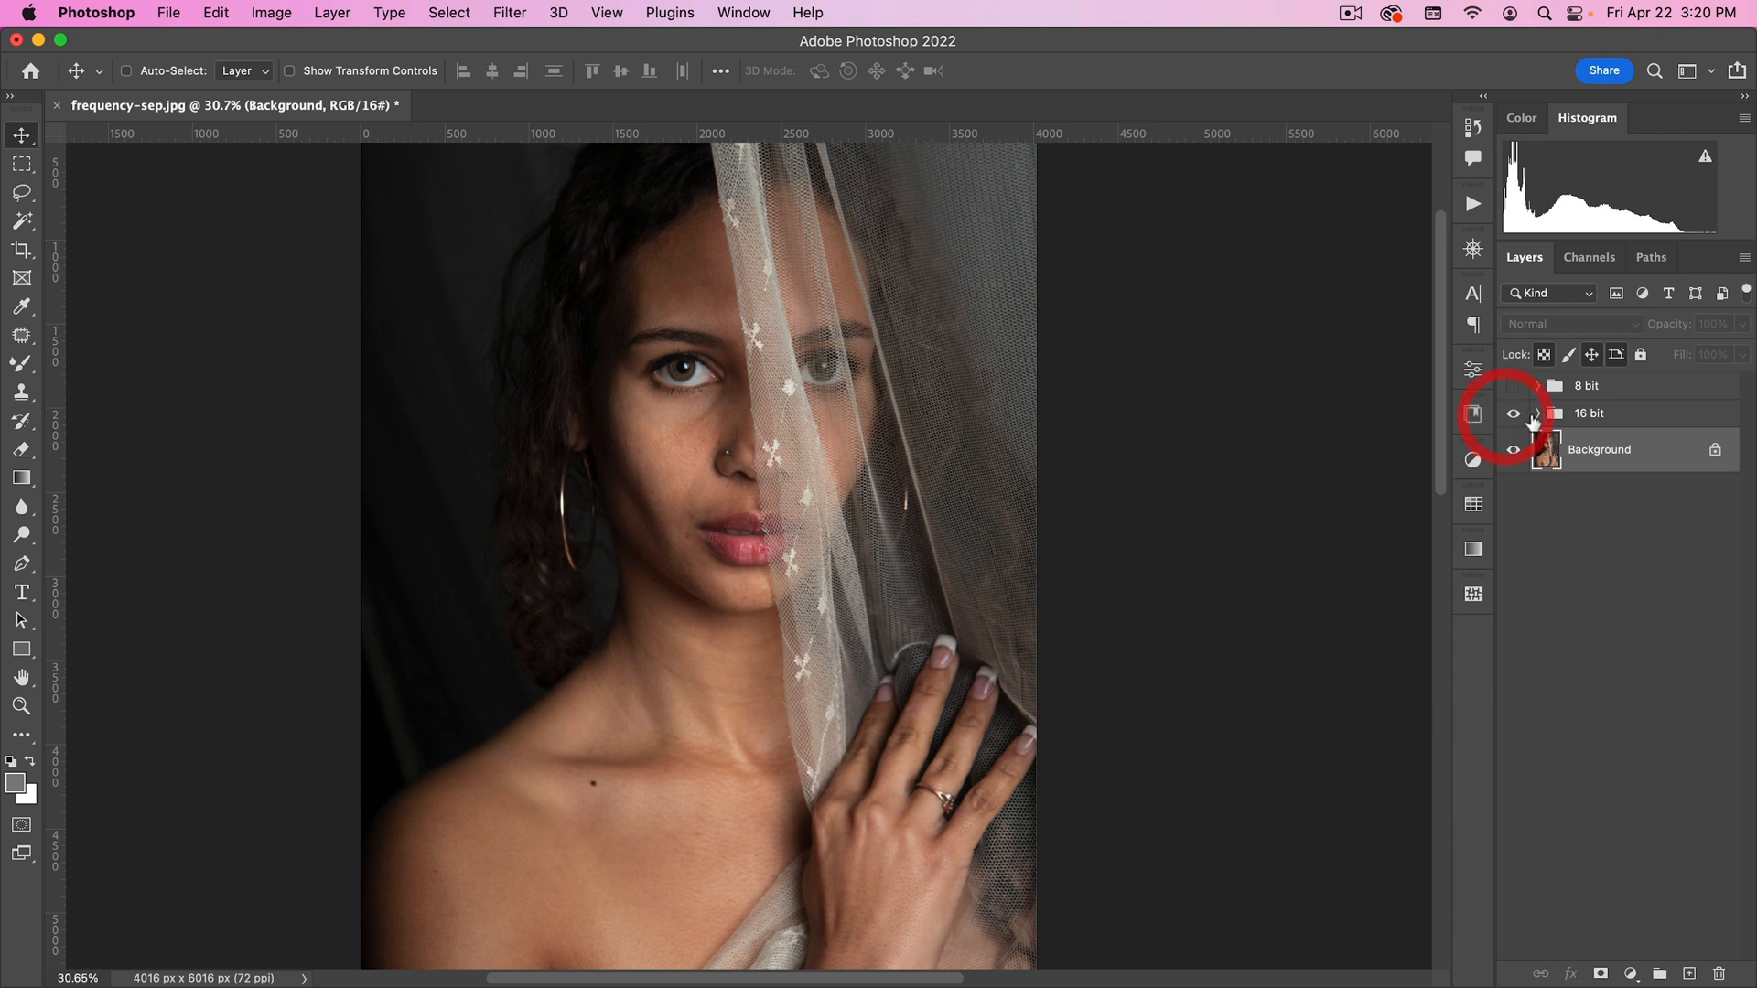
pyautogui.click(1536, 414)
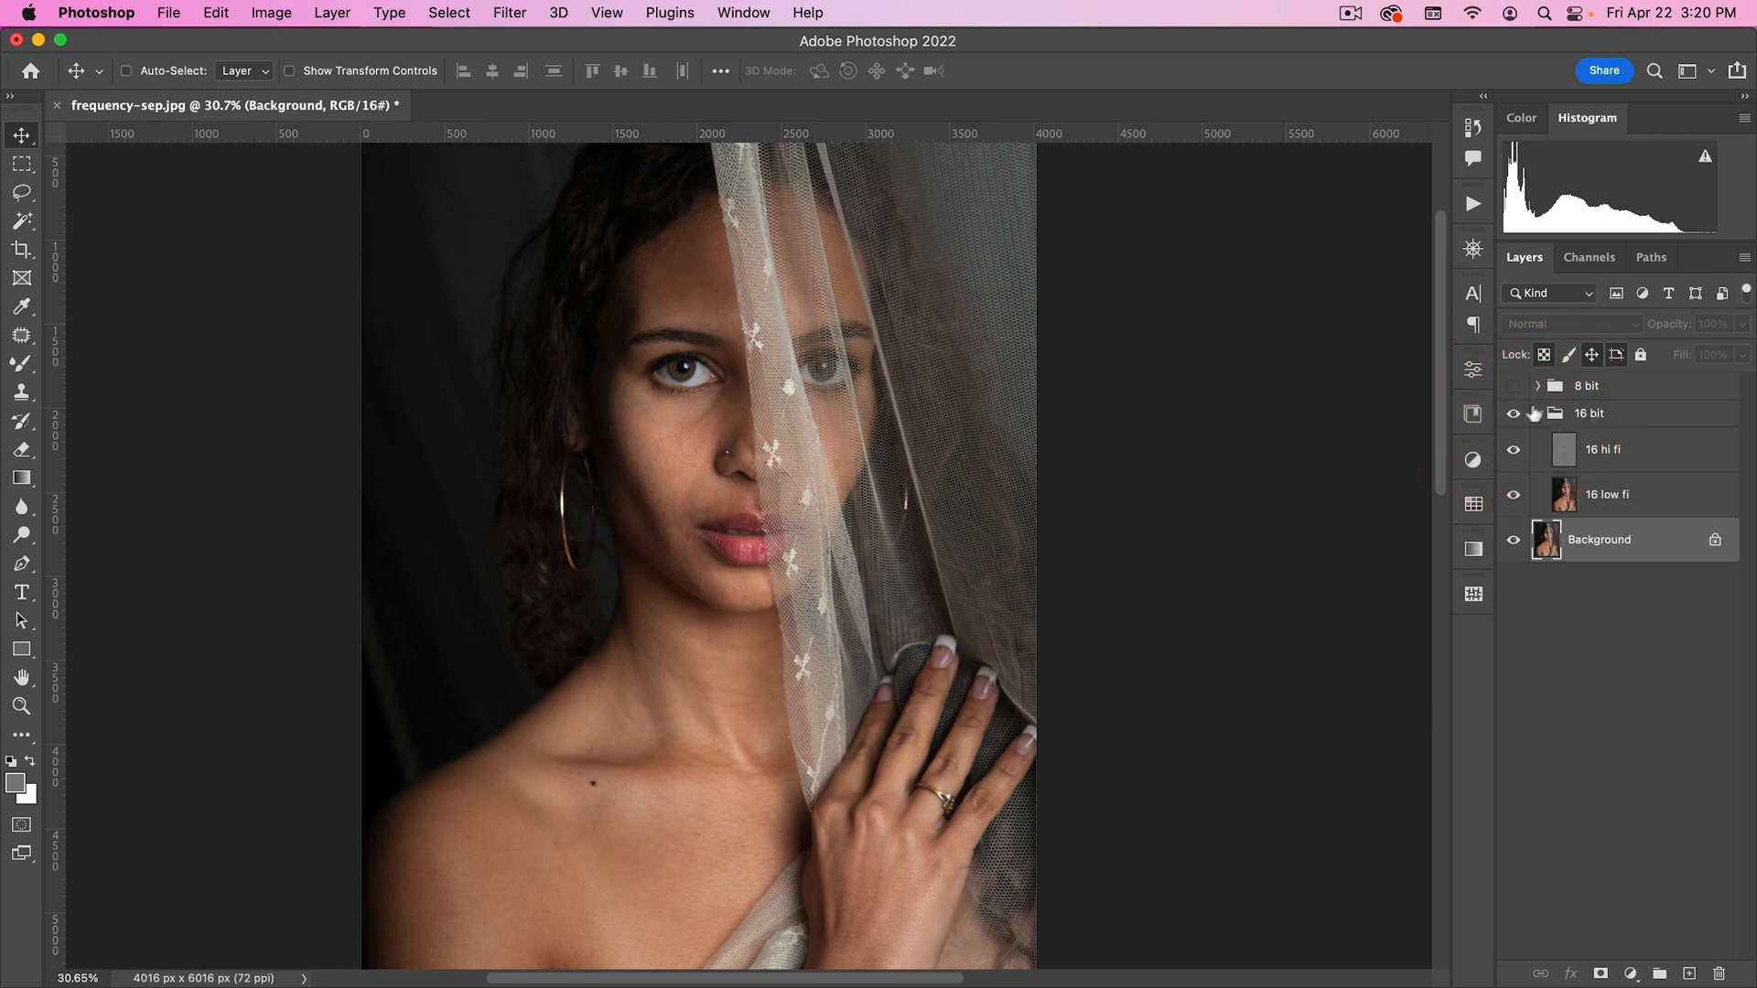
pyautogui.click(1589, 412)
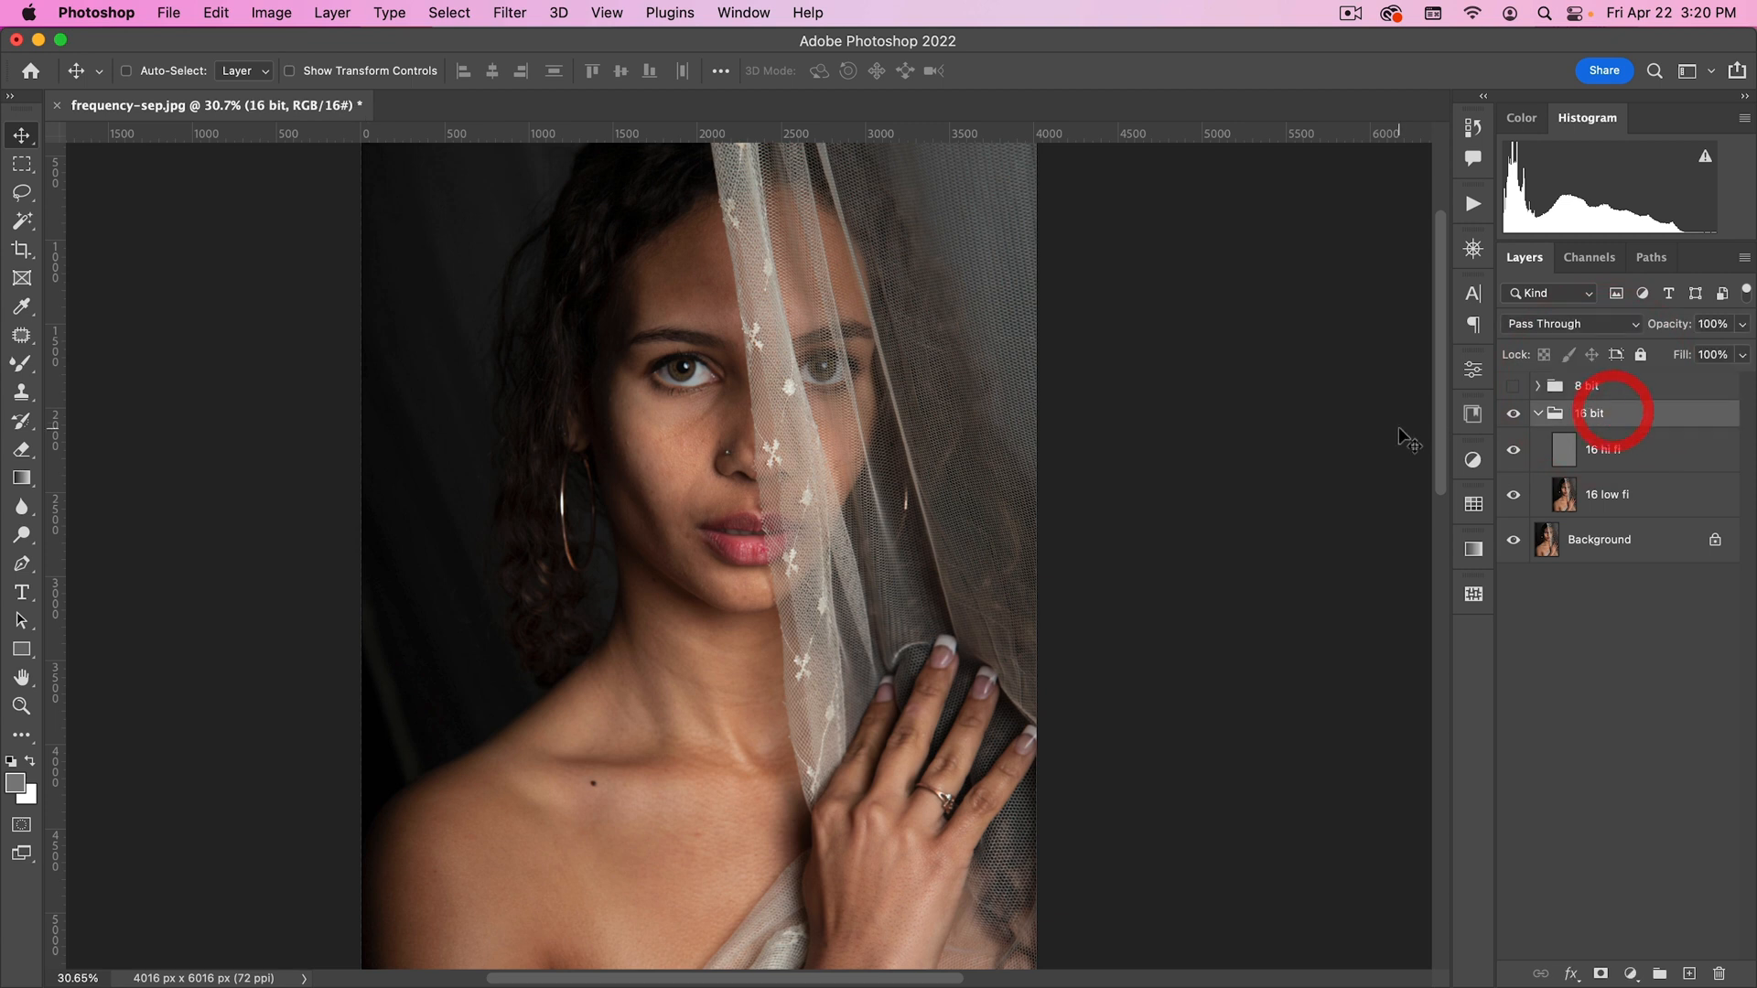
pyautogui.click(1605, 494)
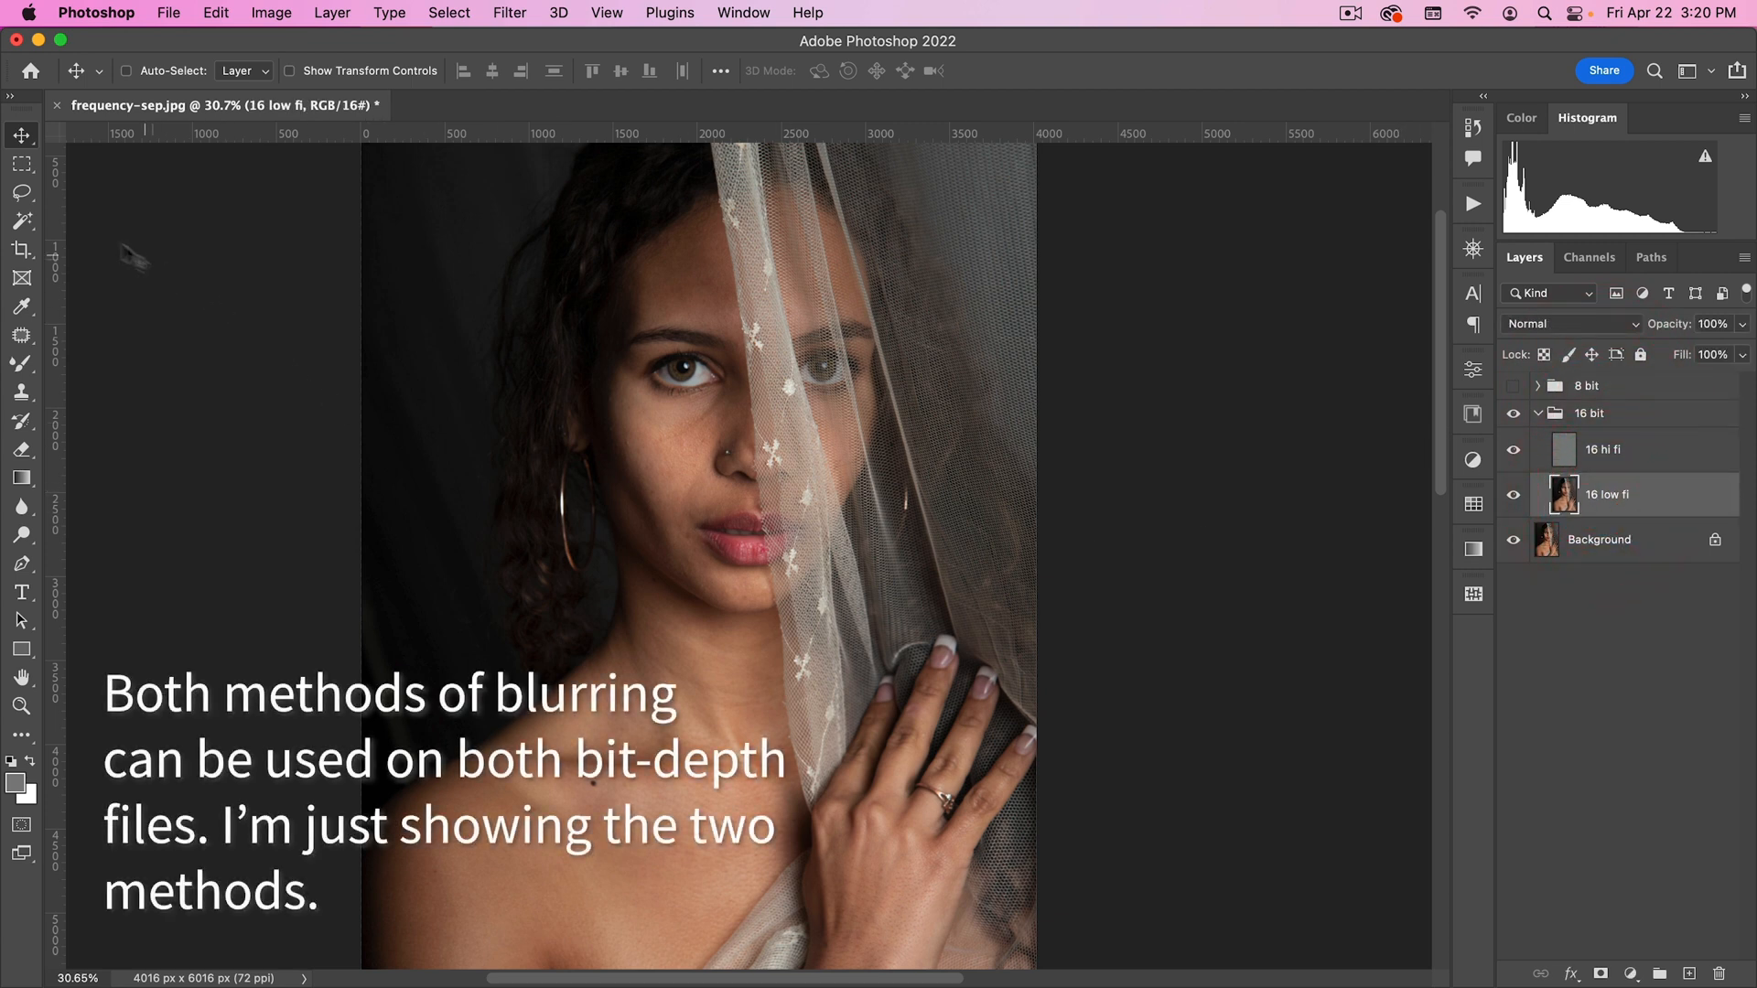
# Step: Lasso a 50 px feathered selection around the cheek on the 16 low fi layer
pyautogui.click(22, 192)
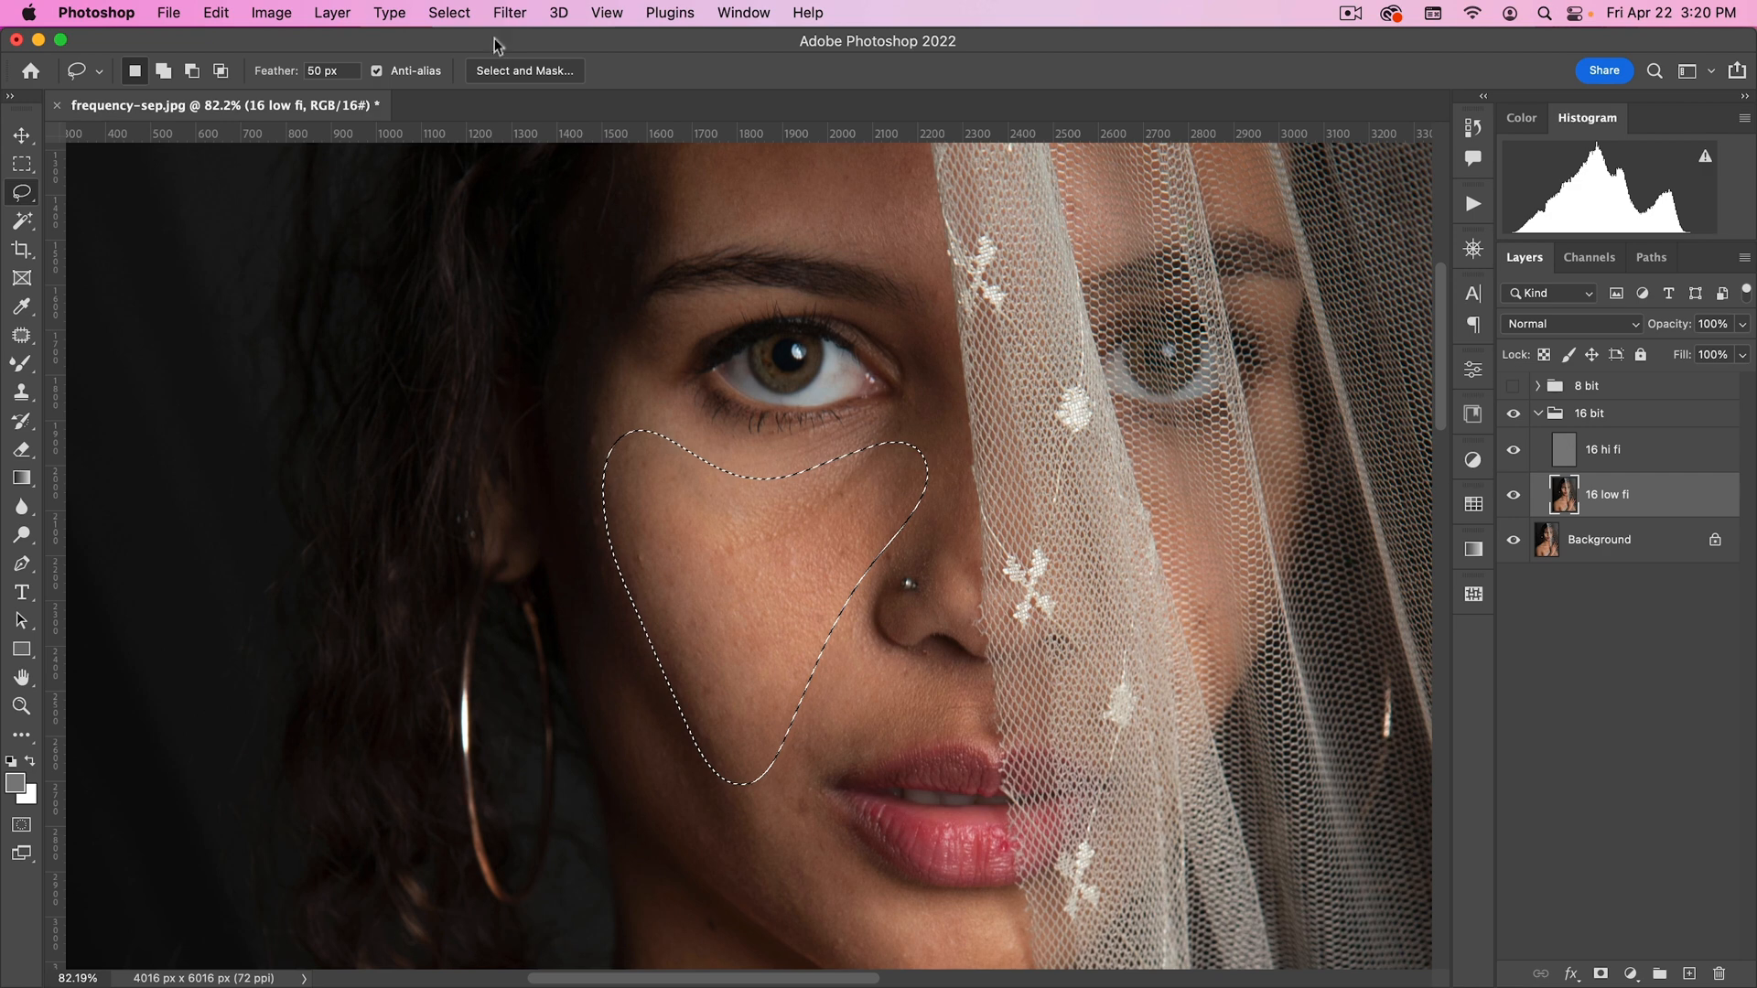
pyautogui.click(510, 13)
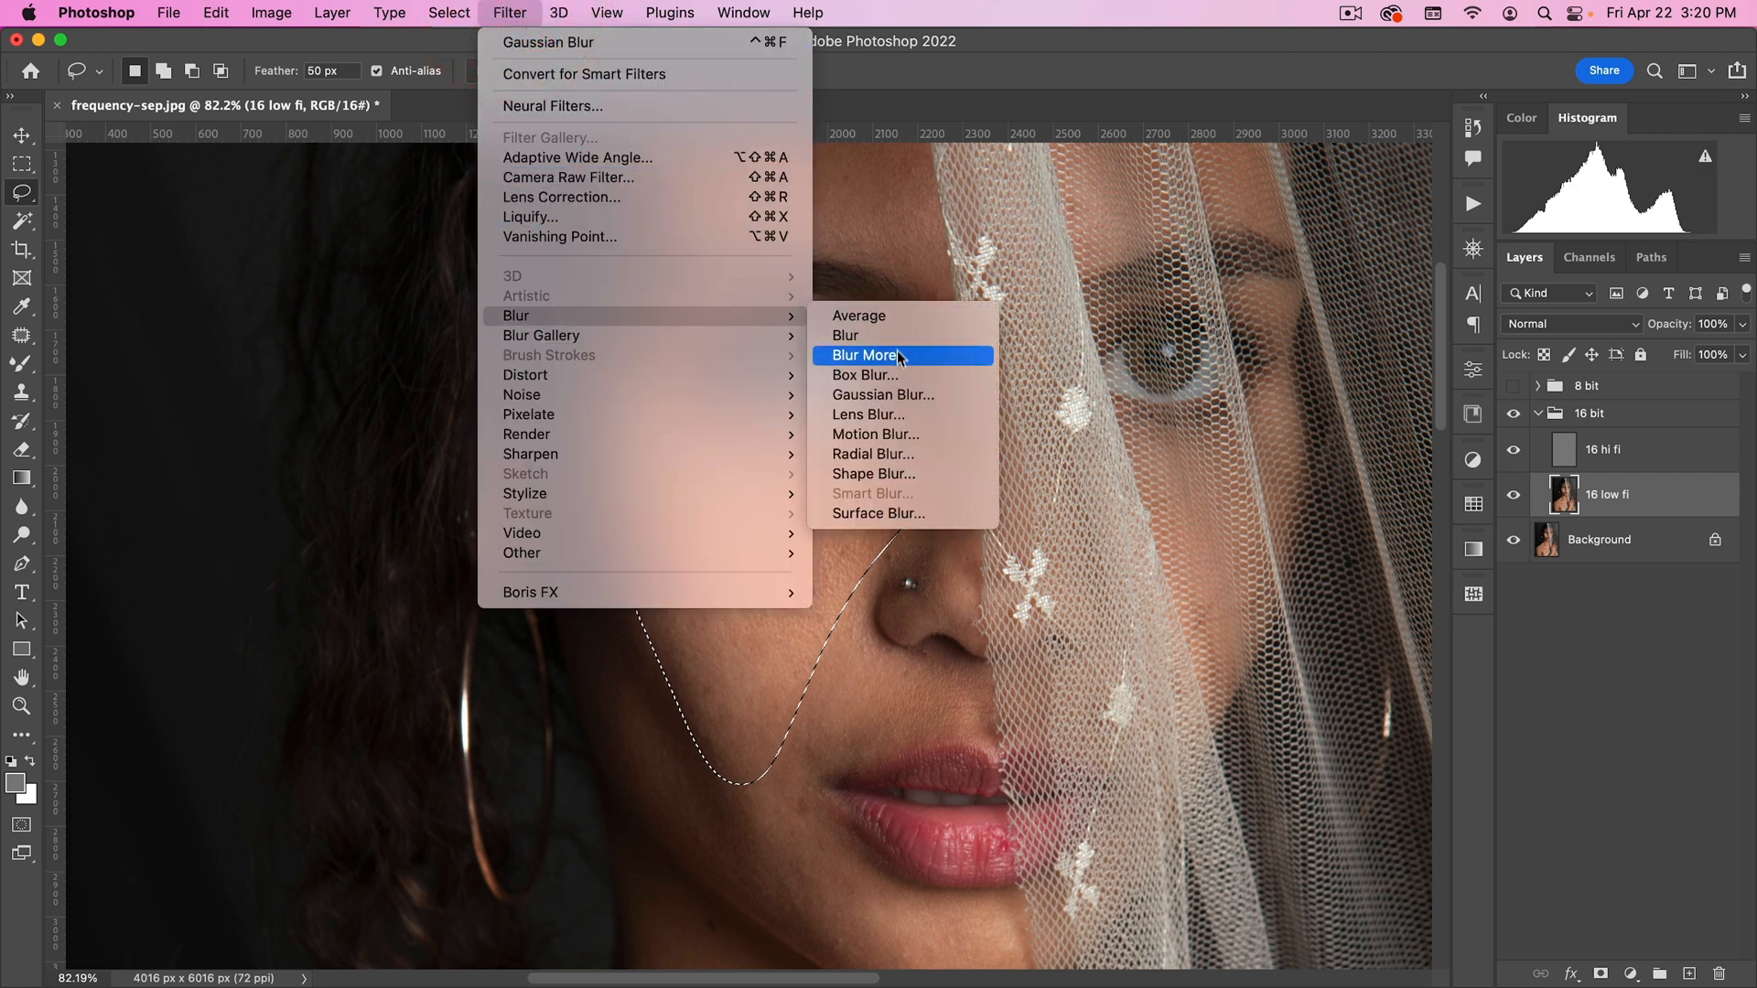
# Step: Apply a Gaussian Blur of about 94 px radius to the selected cheek
pyautogui.click(883, 396)
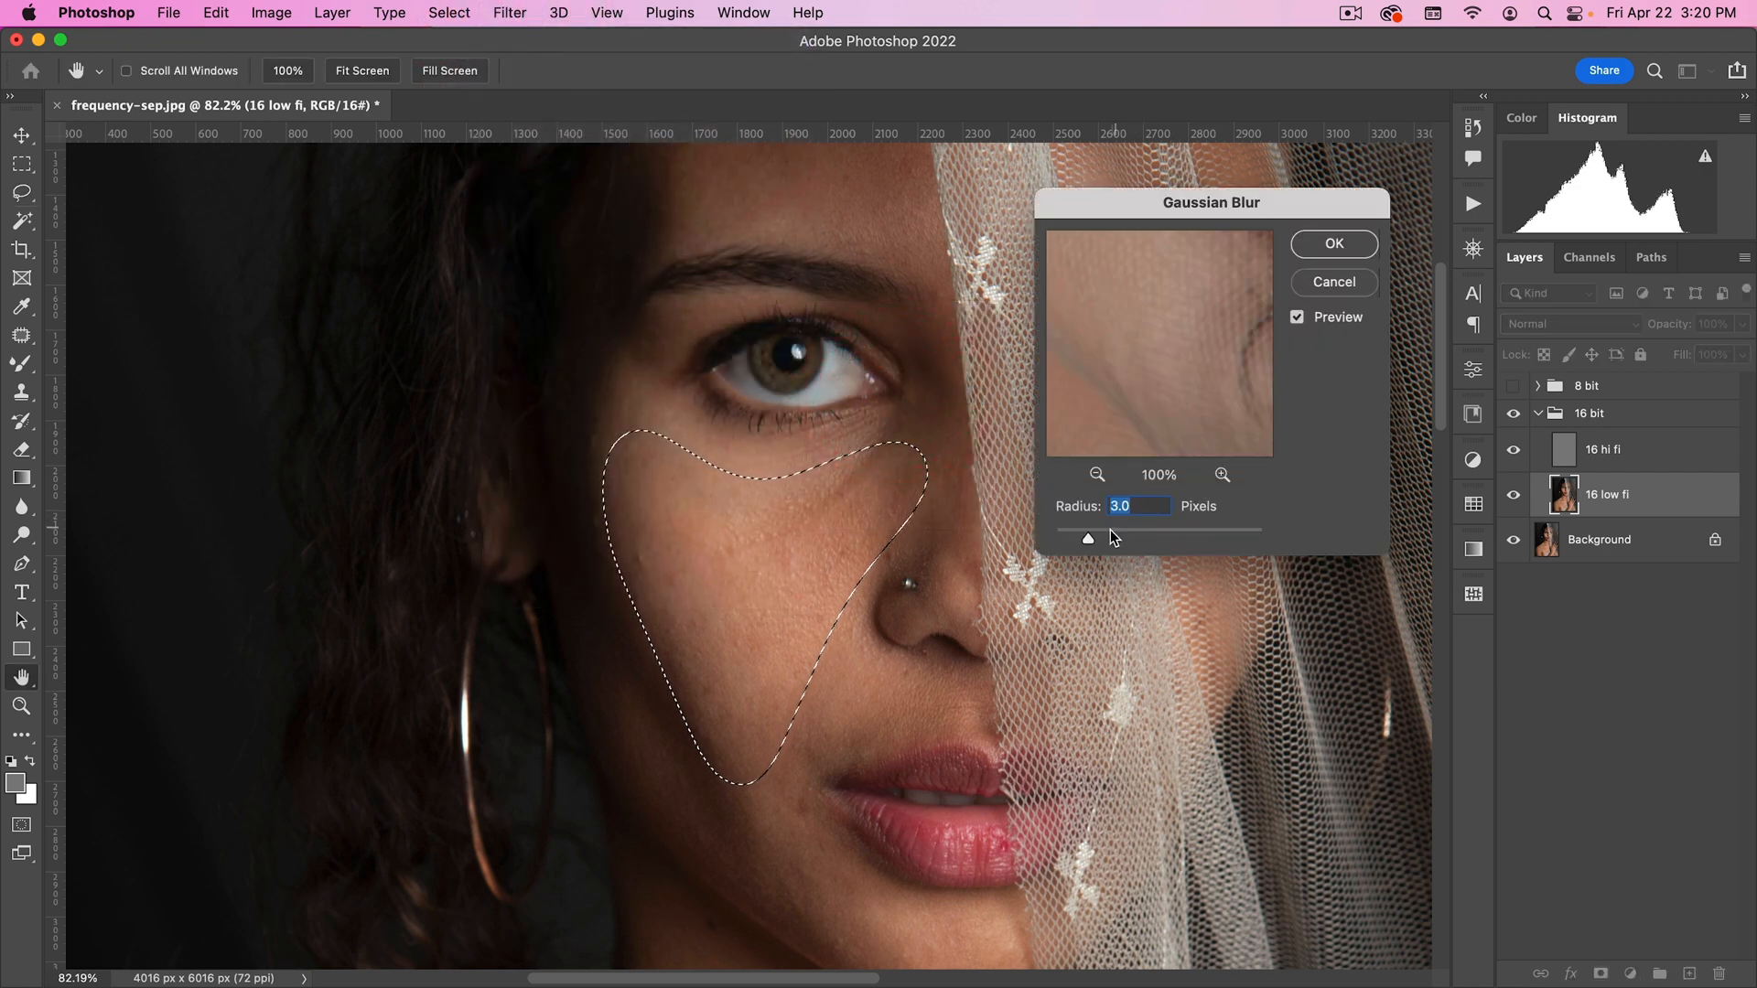
pyautogui.moveTo(1088, 538); pyautogui.dragTo(1155, 538)
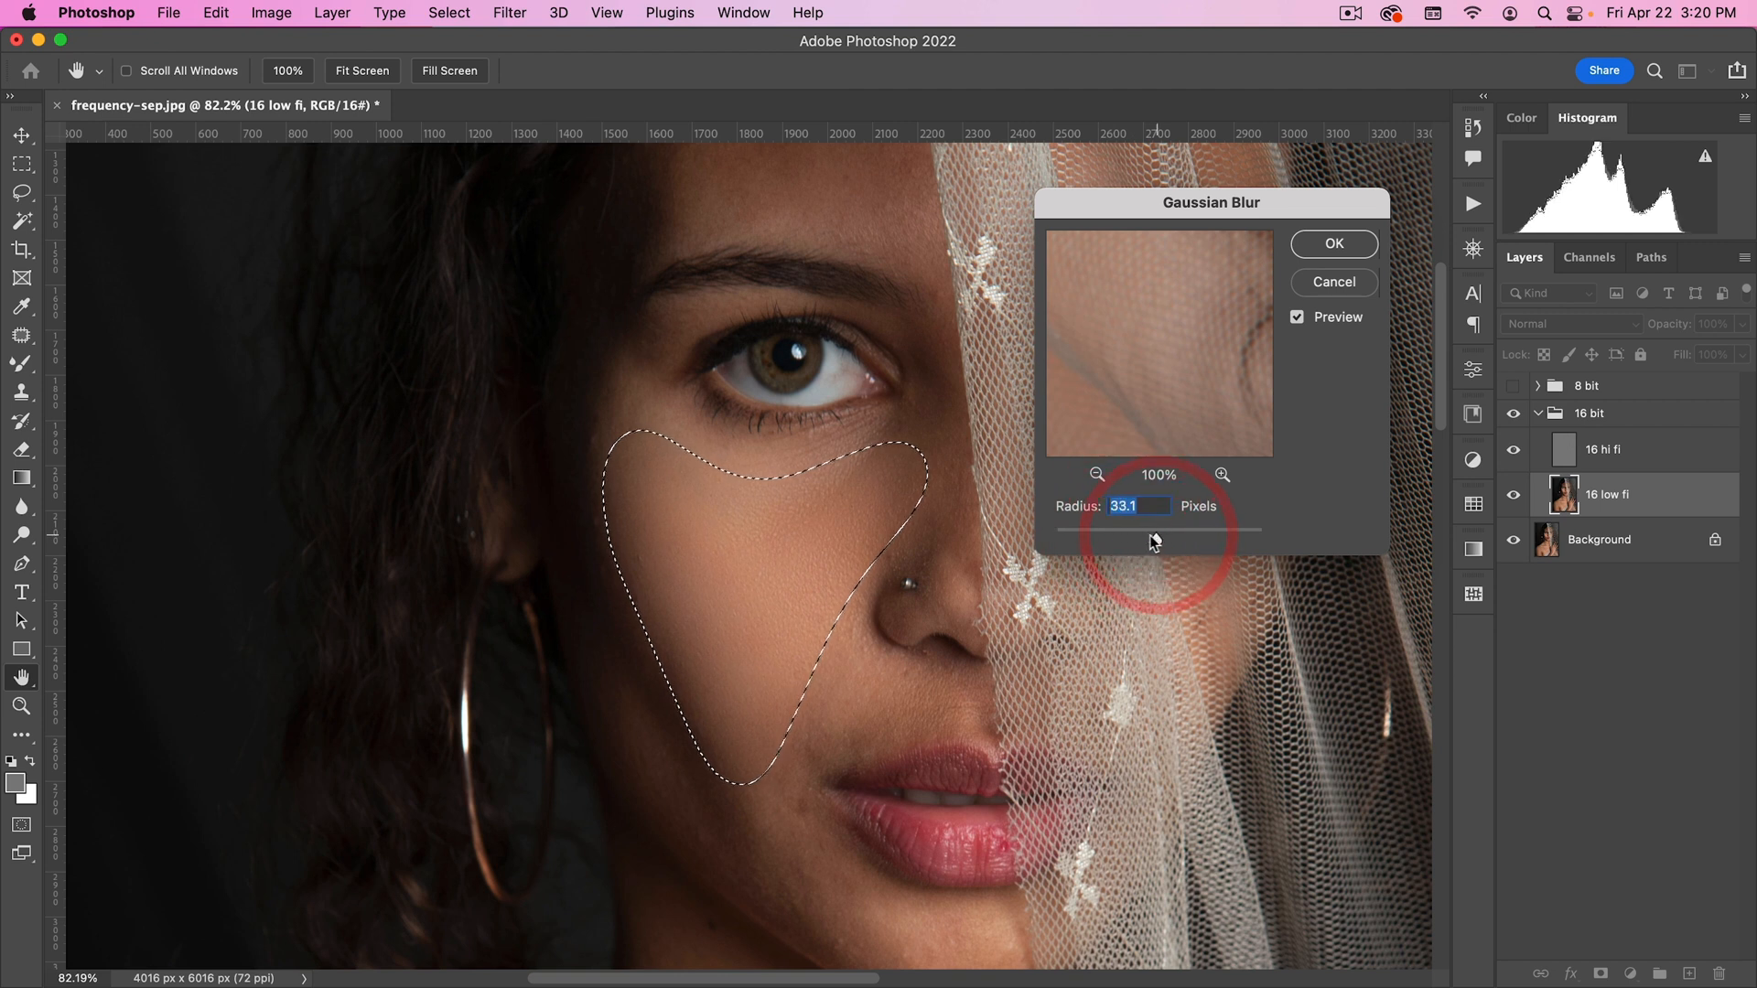
pyautogui.moveTo(1131, 529); pyautogui.dragTo(1172, 529)
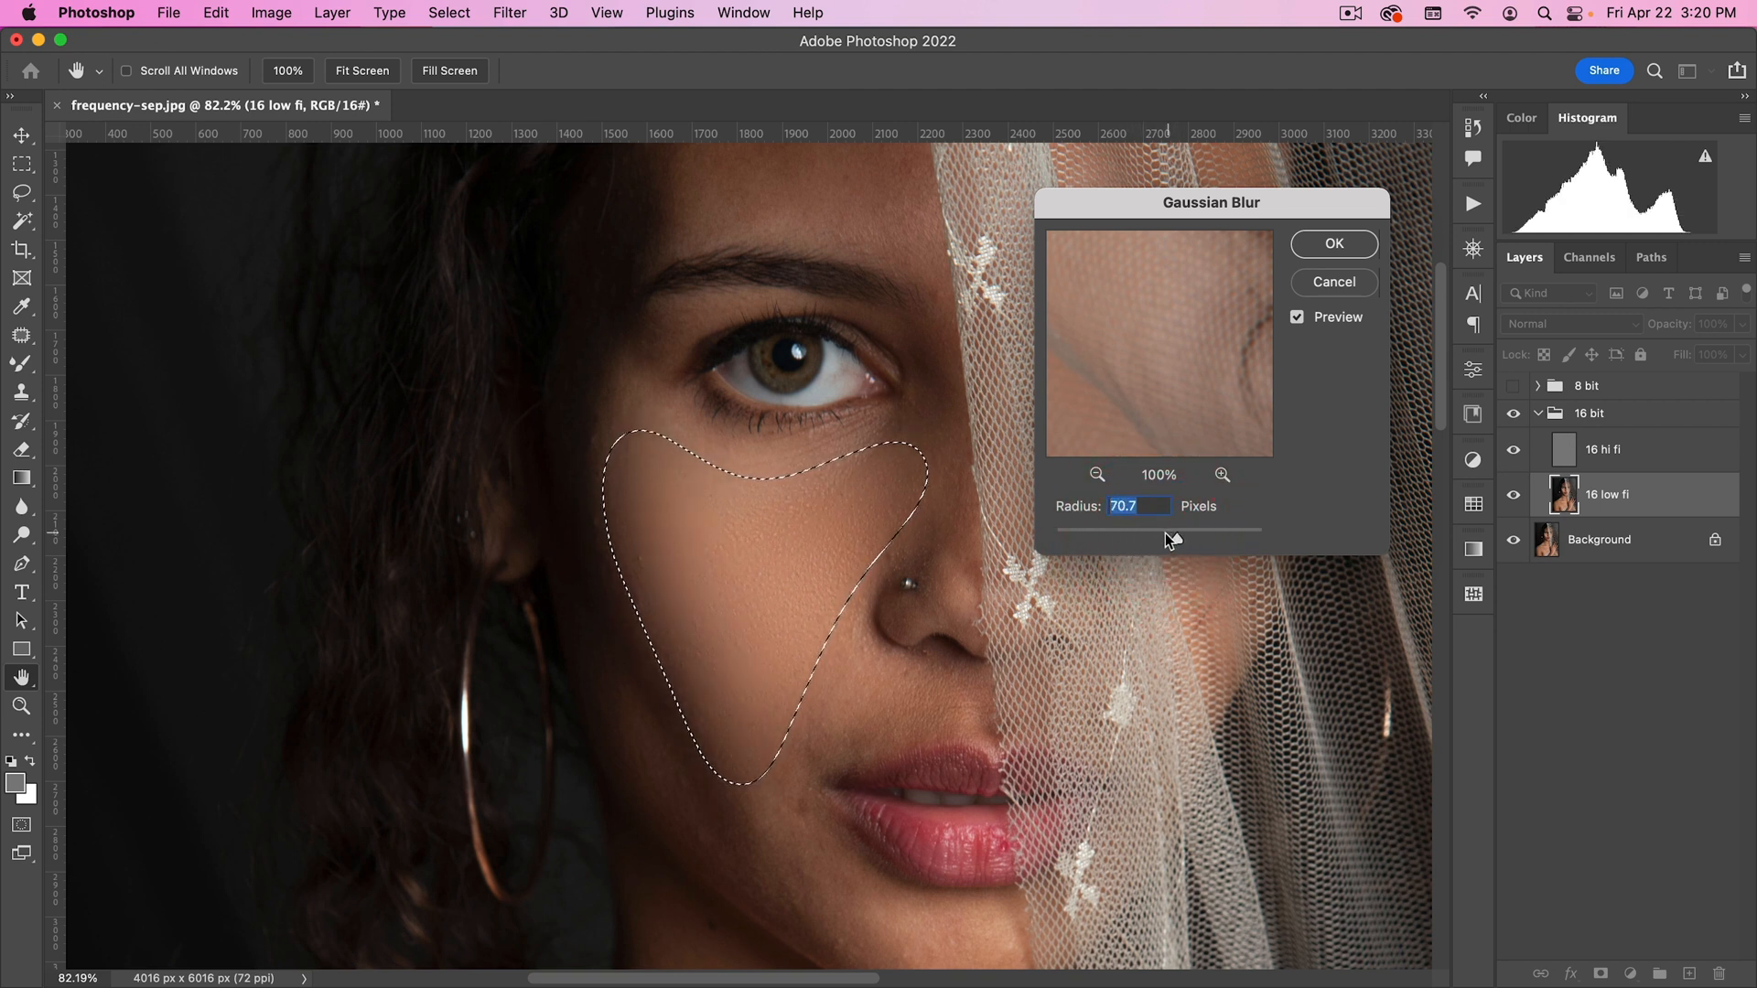
pyautogui.moveTo(1171, 529); pyautogui.dragTo(1177, 529)
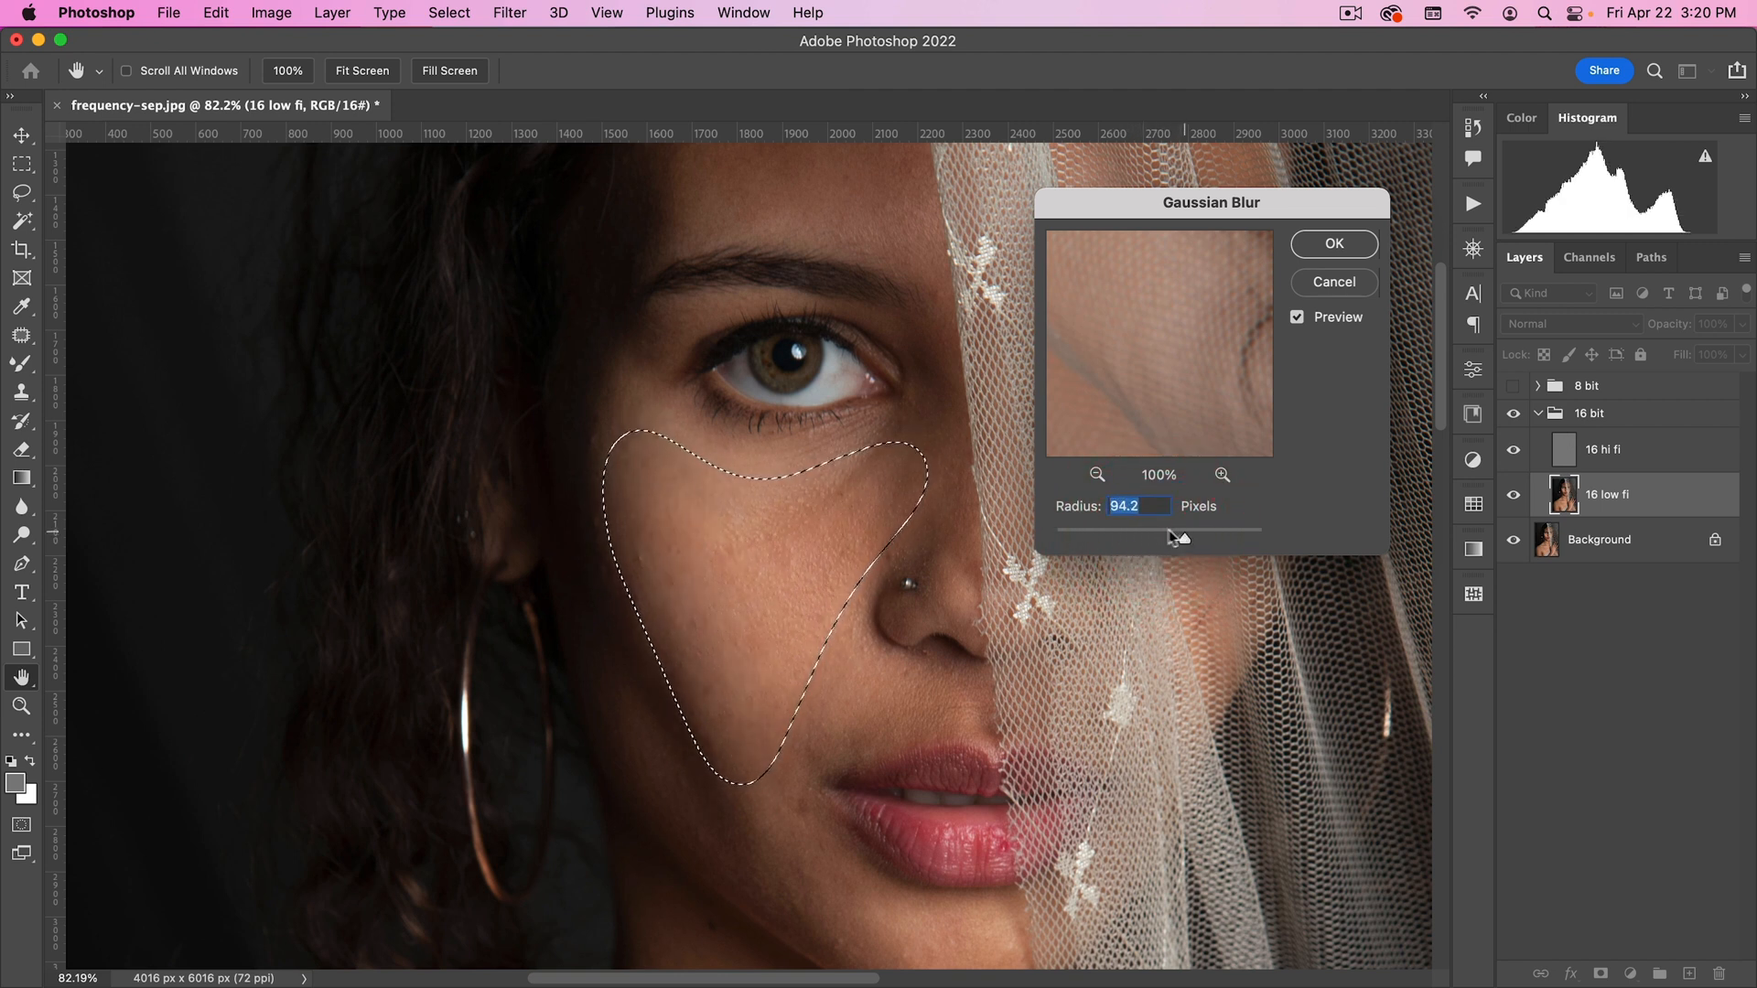
pyautogui.moveTo(1180, 538); pyautogui.dragTo(1194, 533)
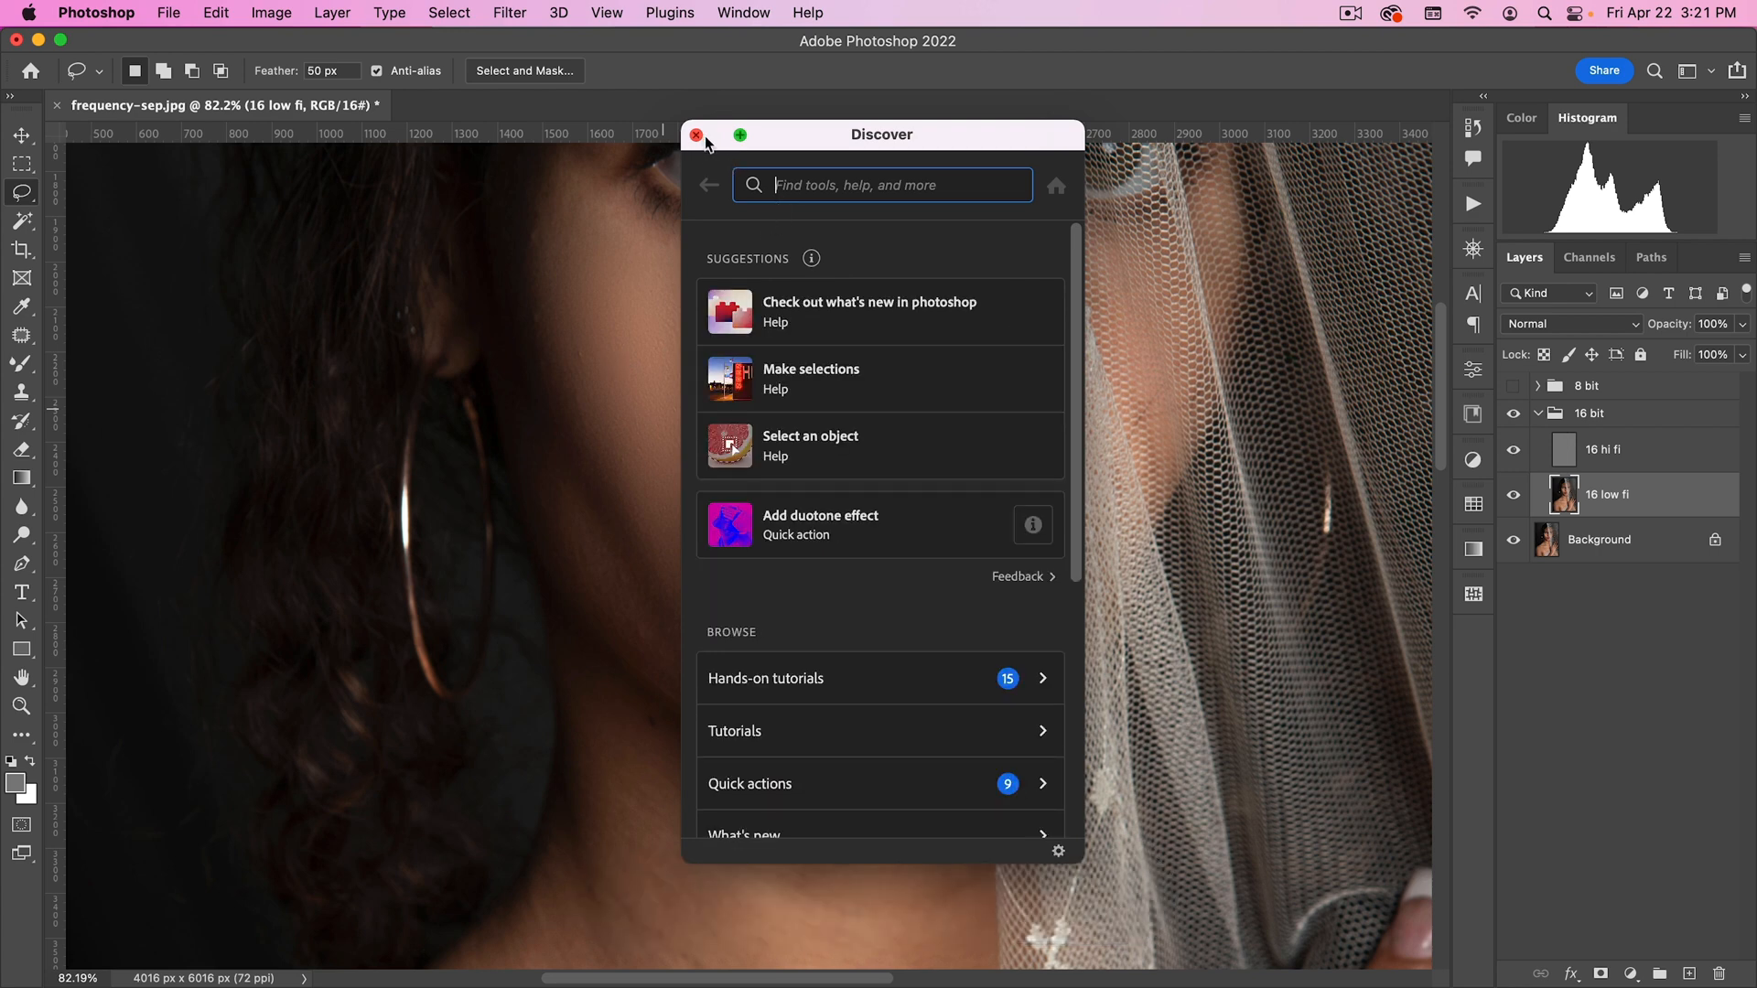
# Step: Dismiss the Discover window and outline further jaw skin patches for smoothing
pyautogui.click(695, 134)
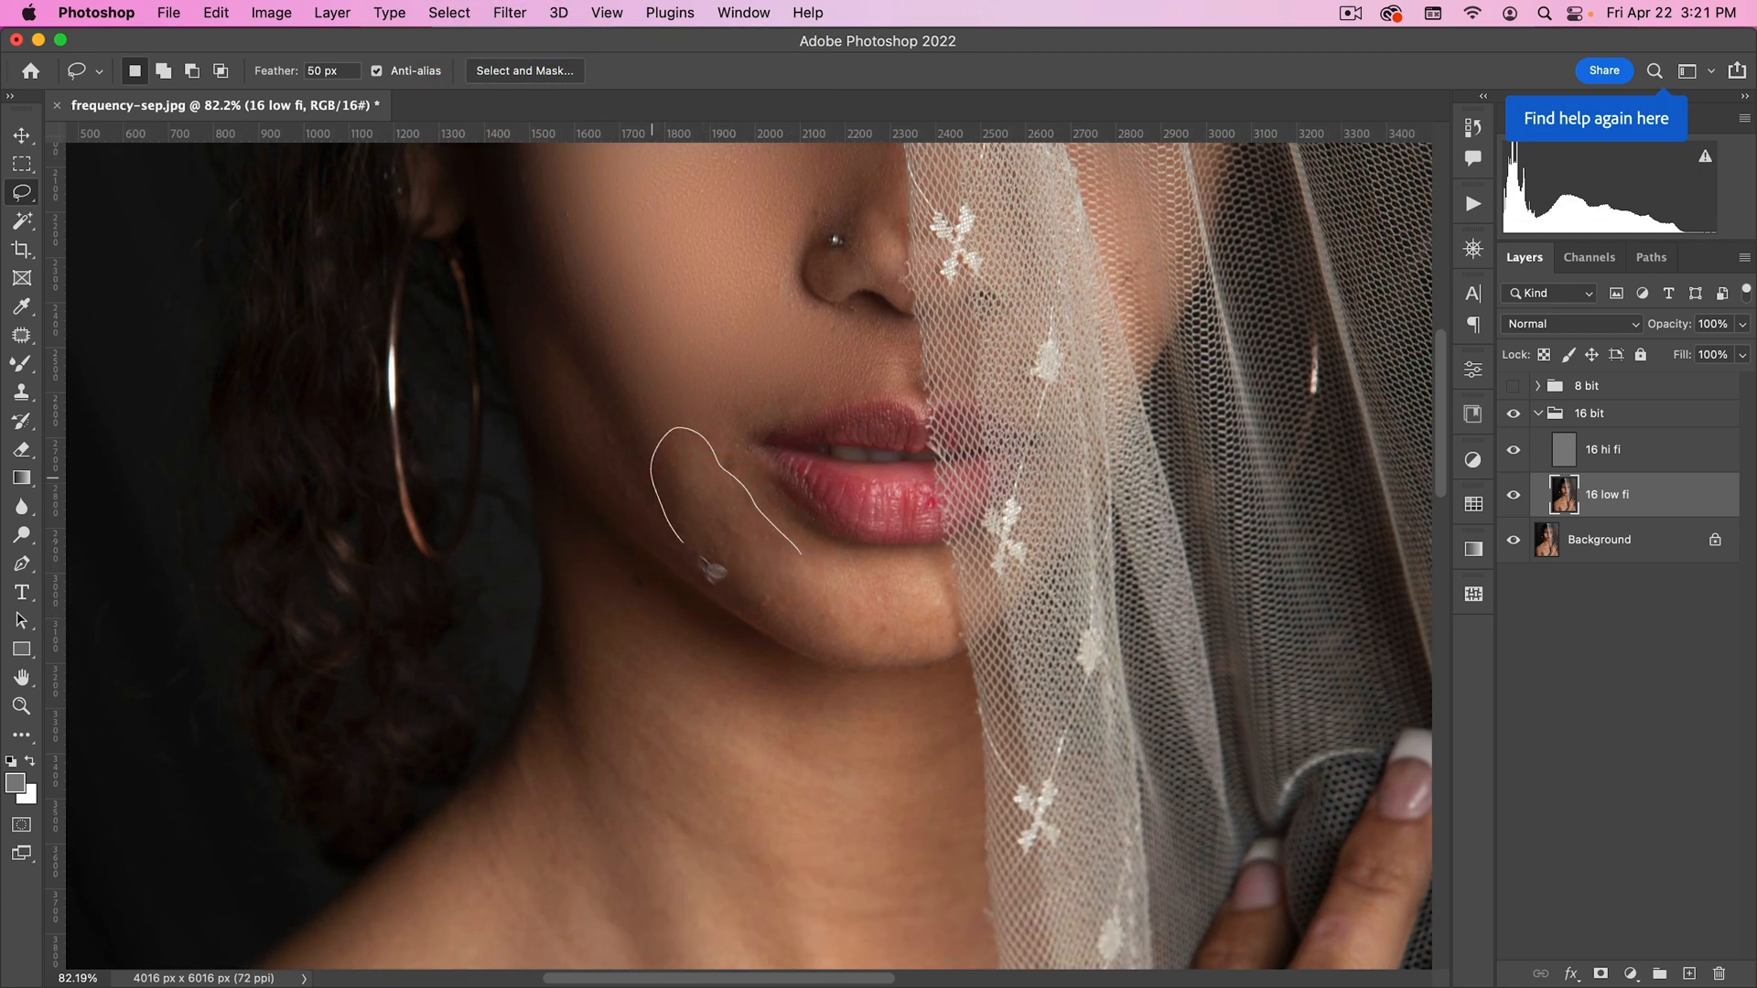
pyautogui.click(508, 13)
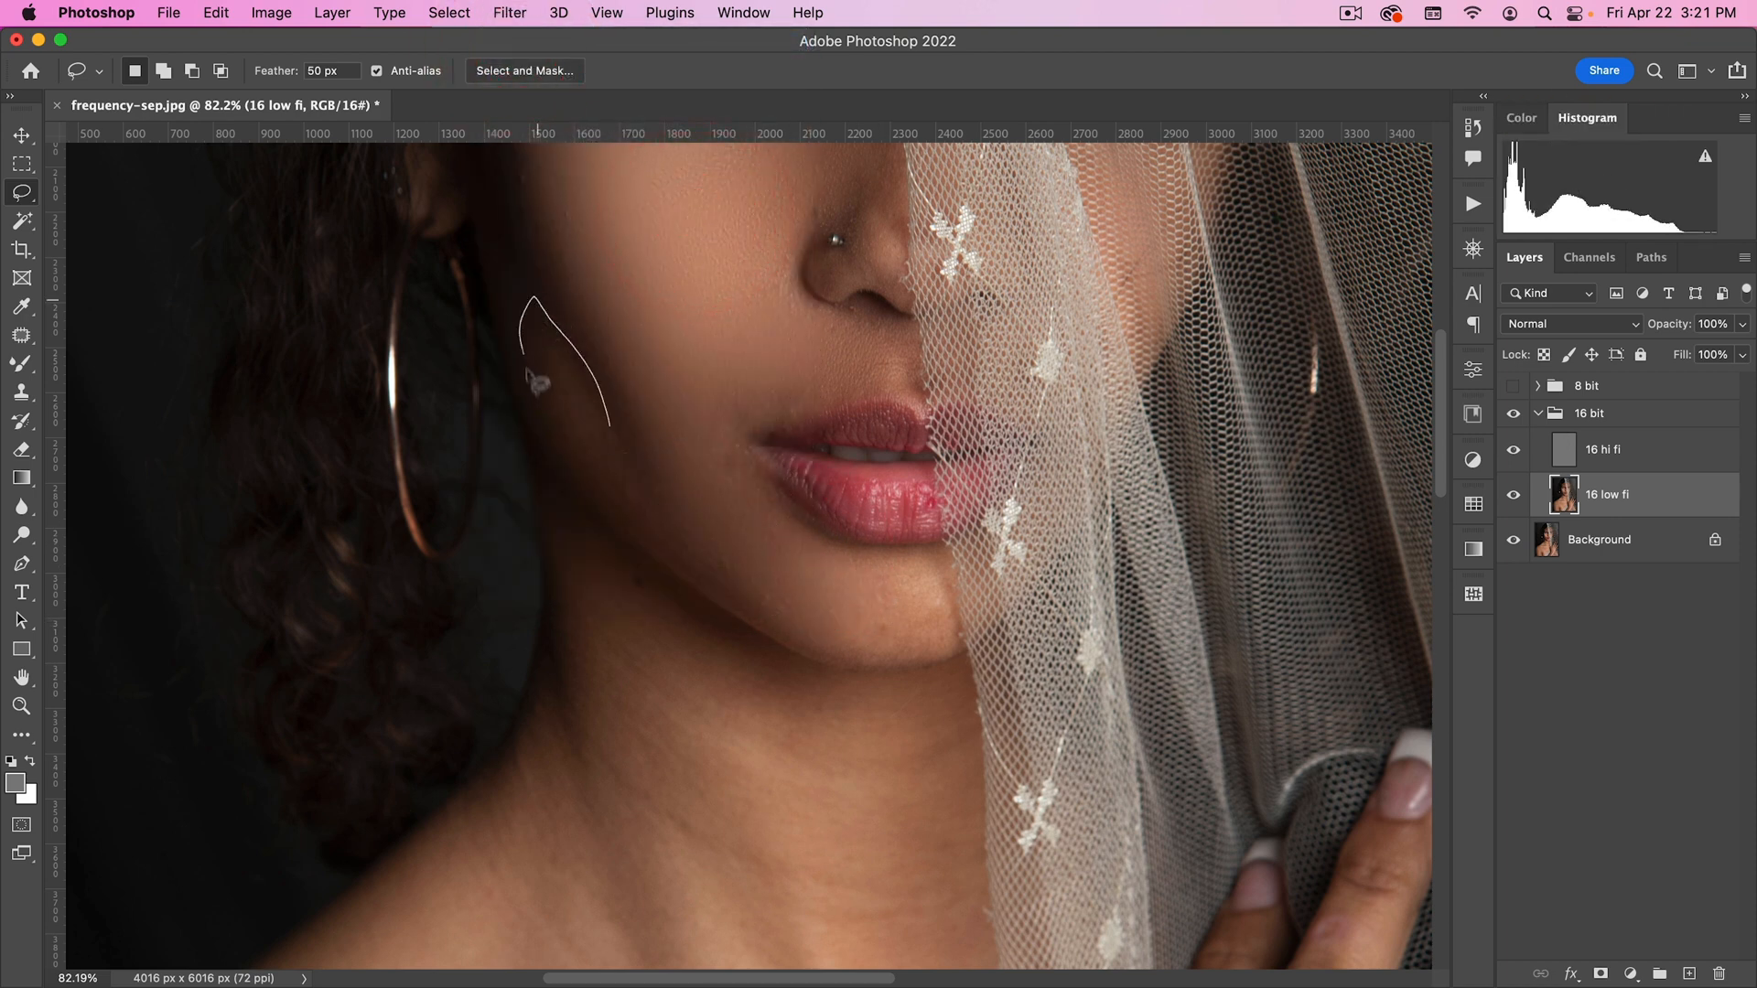
pyautogui.click(510, 13)
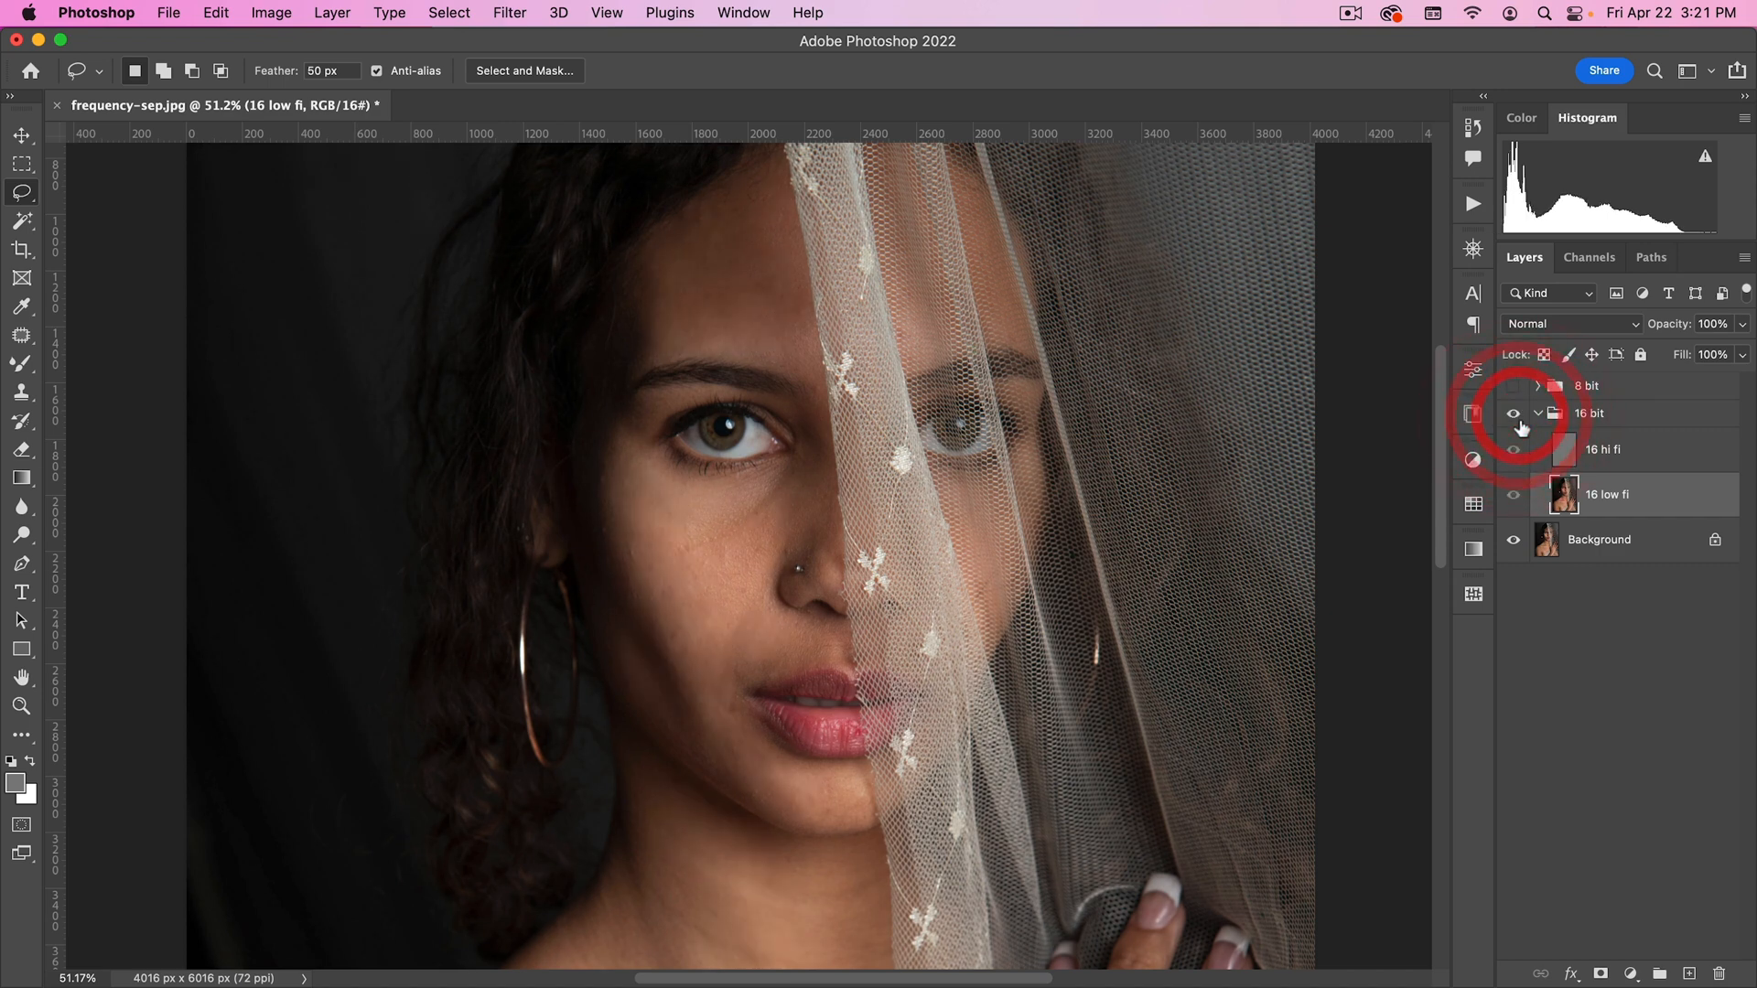
# Step: Collapse and hide the 16 bit group, leaving the 8 bit group shown
pyautogui.click(1536, 412)
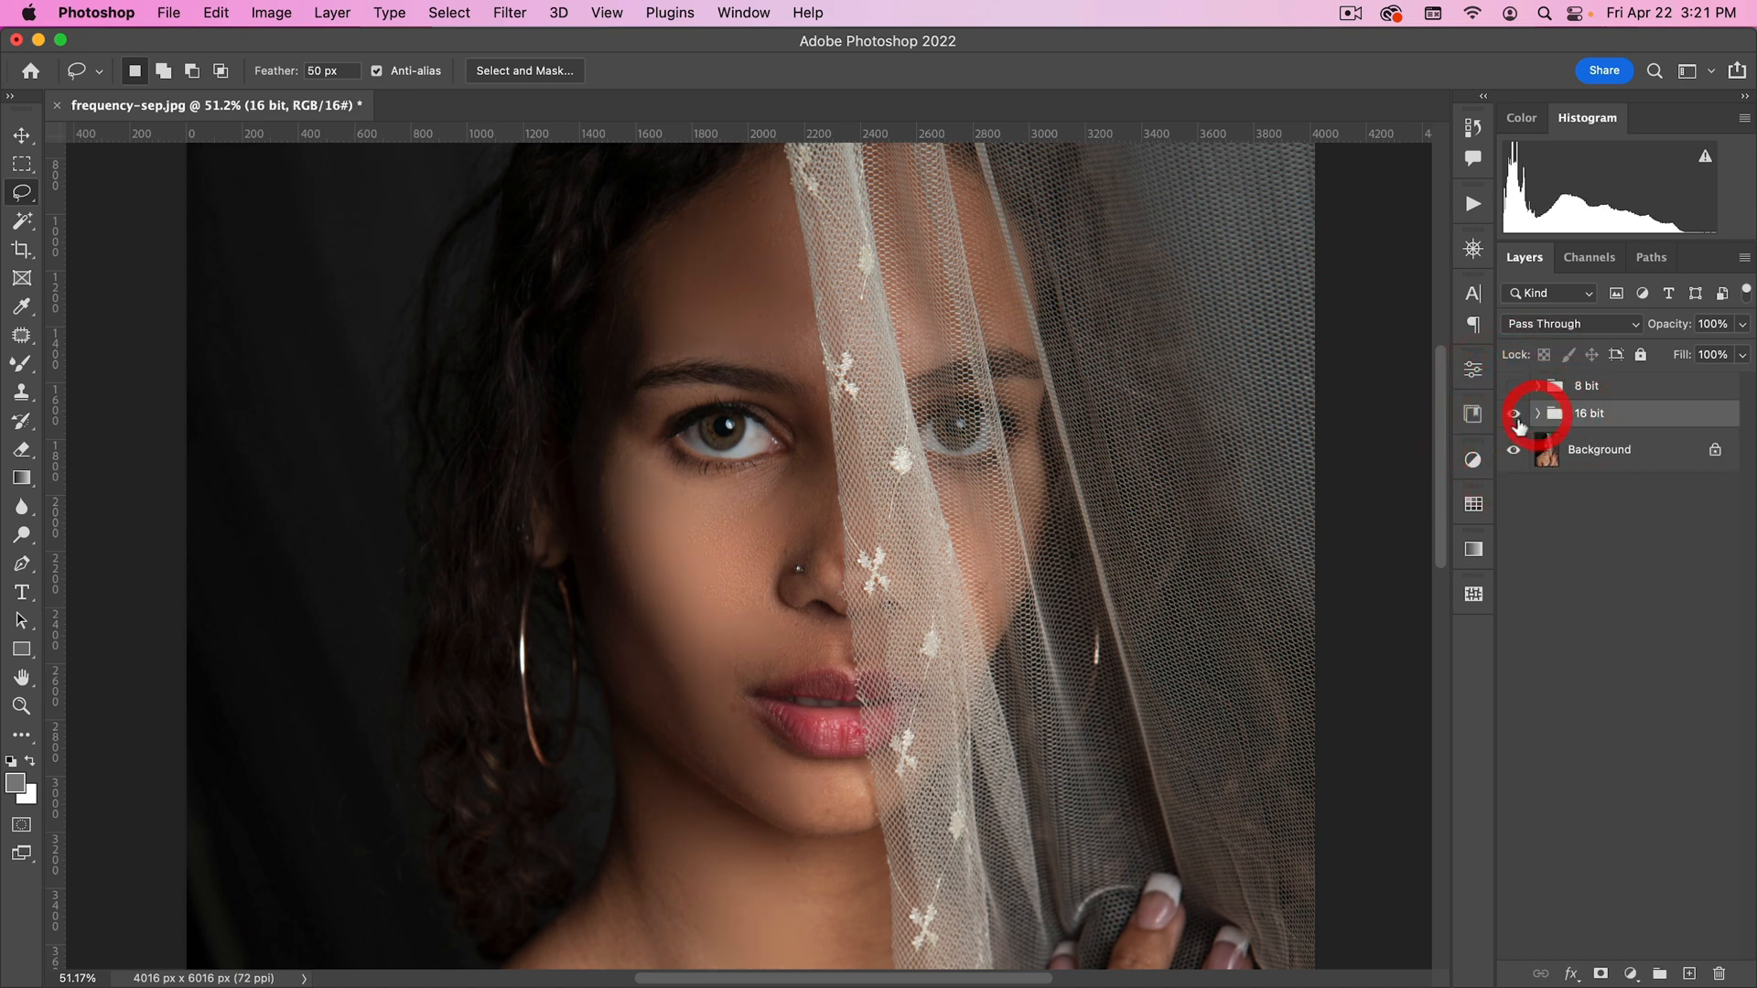
pyautogui.click(1537, 412)
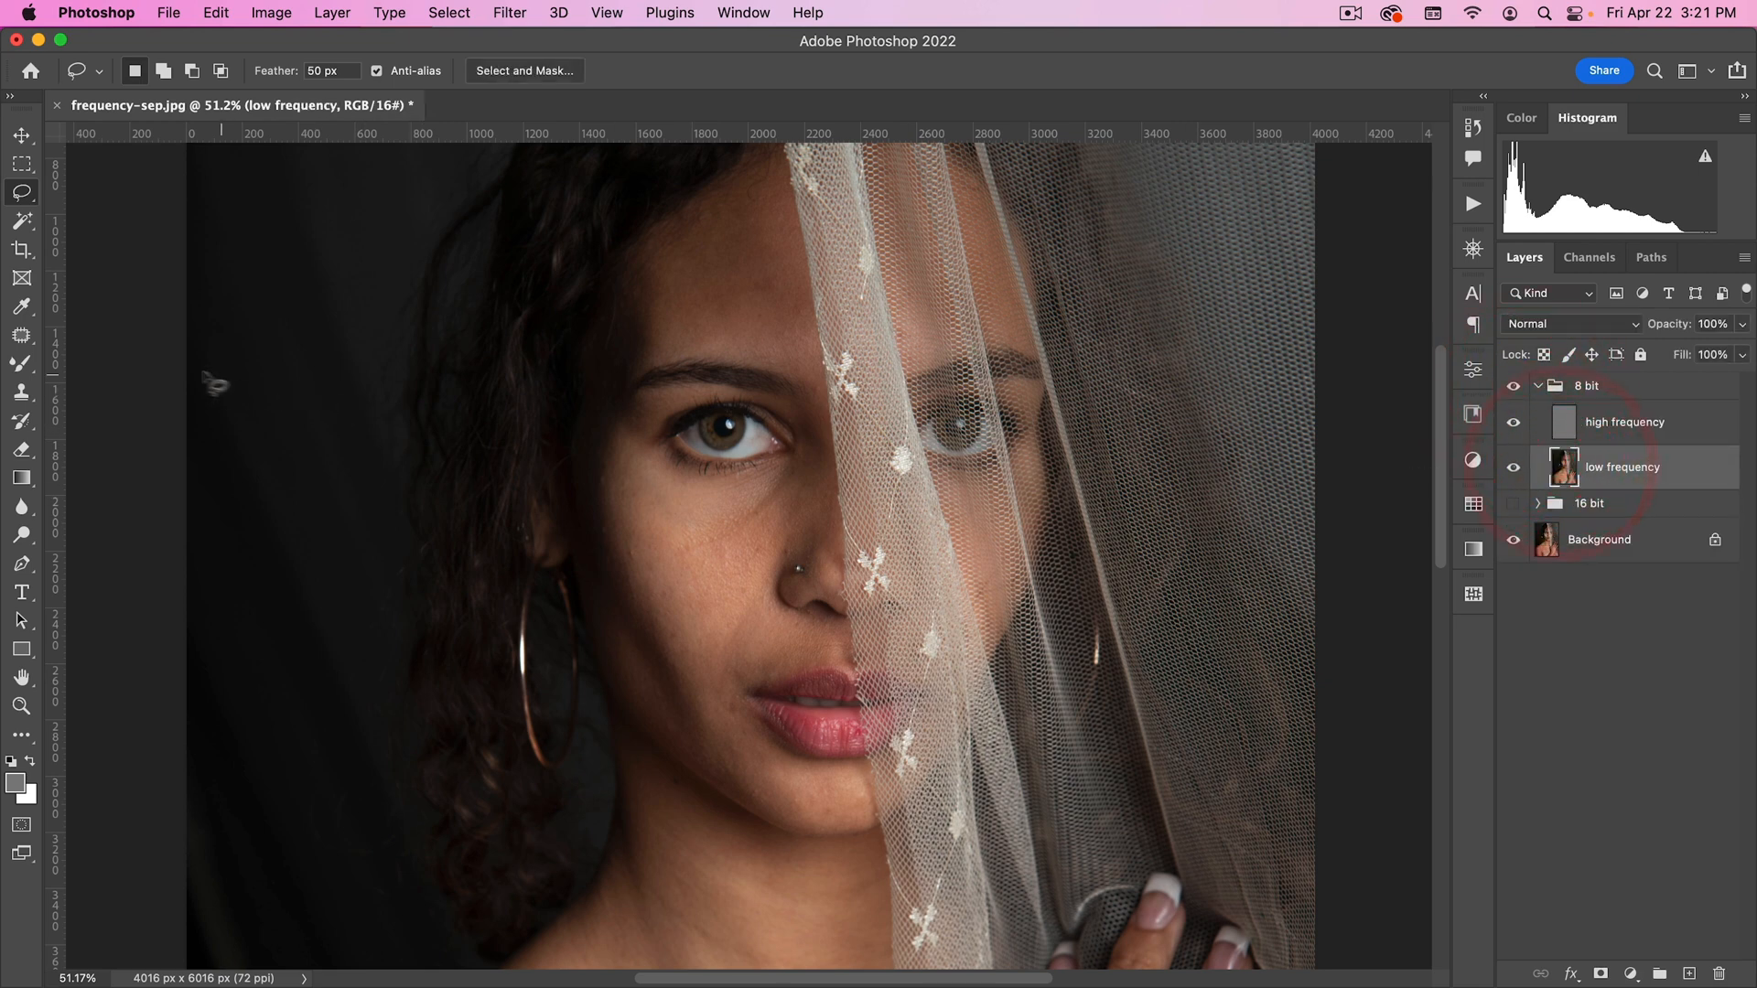
# Step: Switch to the Mixer Brush Tool at 50% wet, load and mix with 25% flow
pyautogui.click(20, 366)
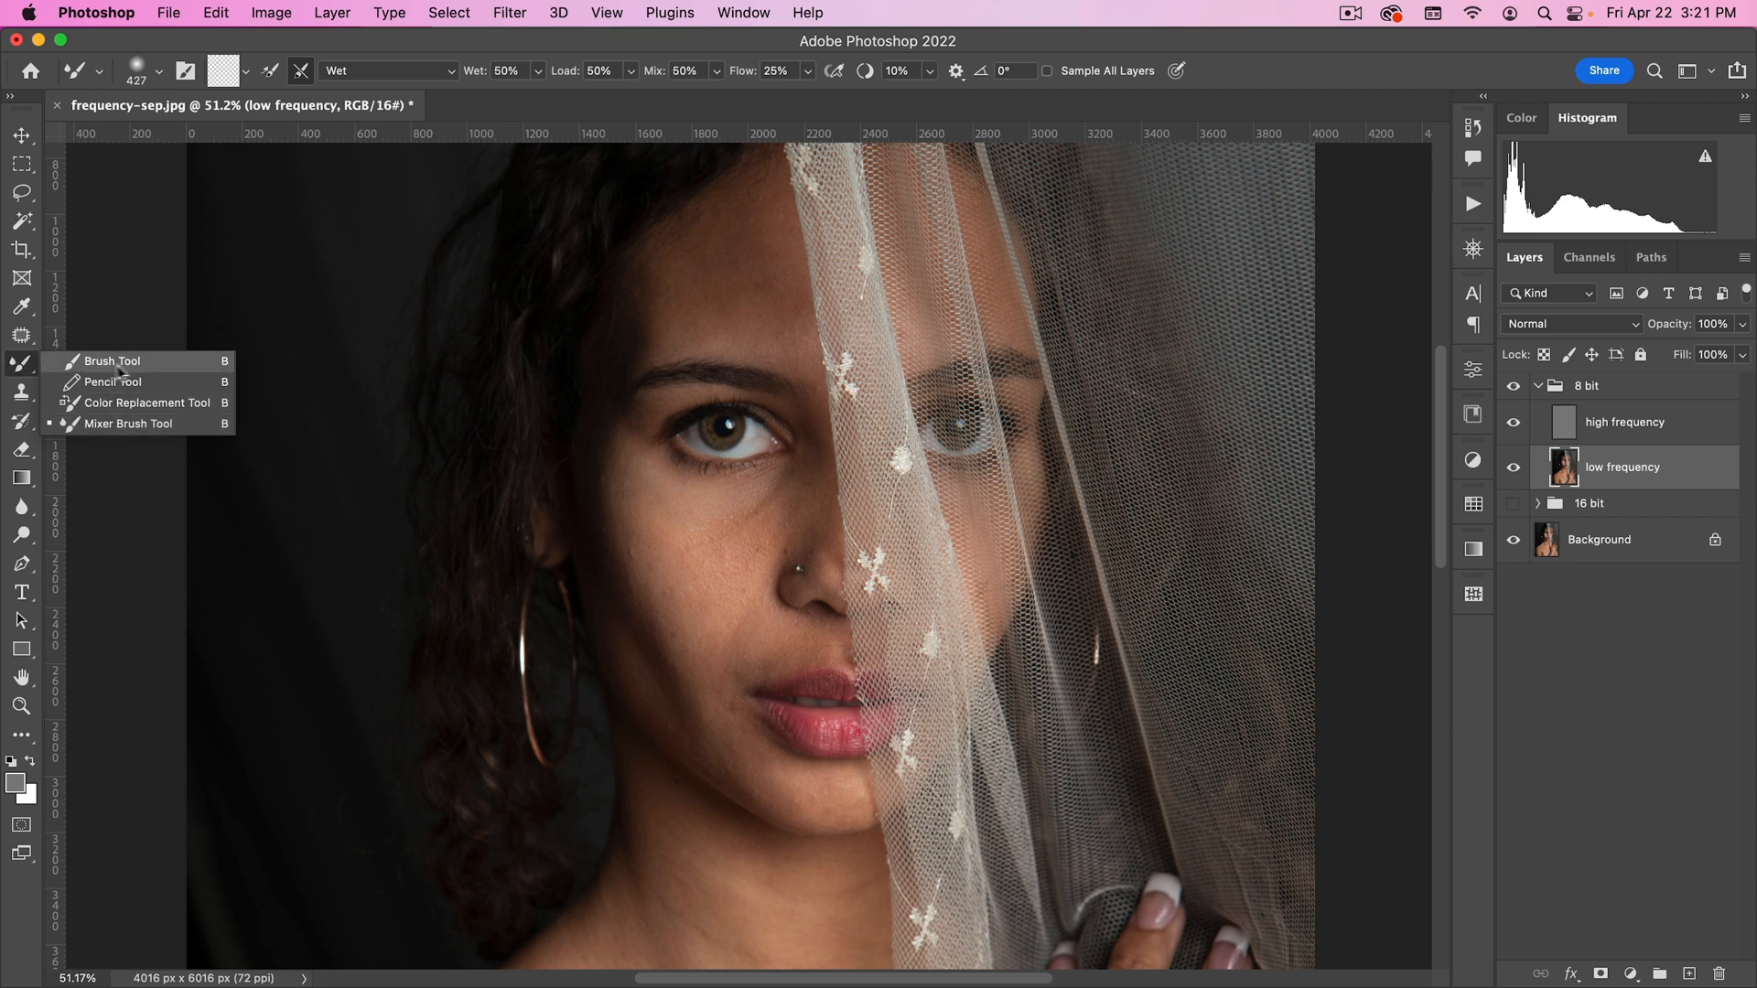
pyautogui.click(22, 741)
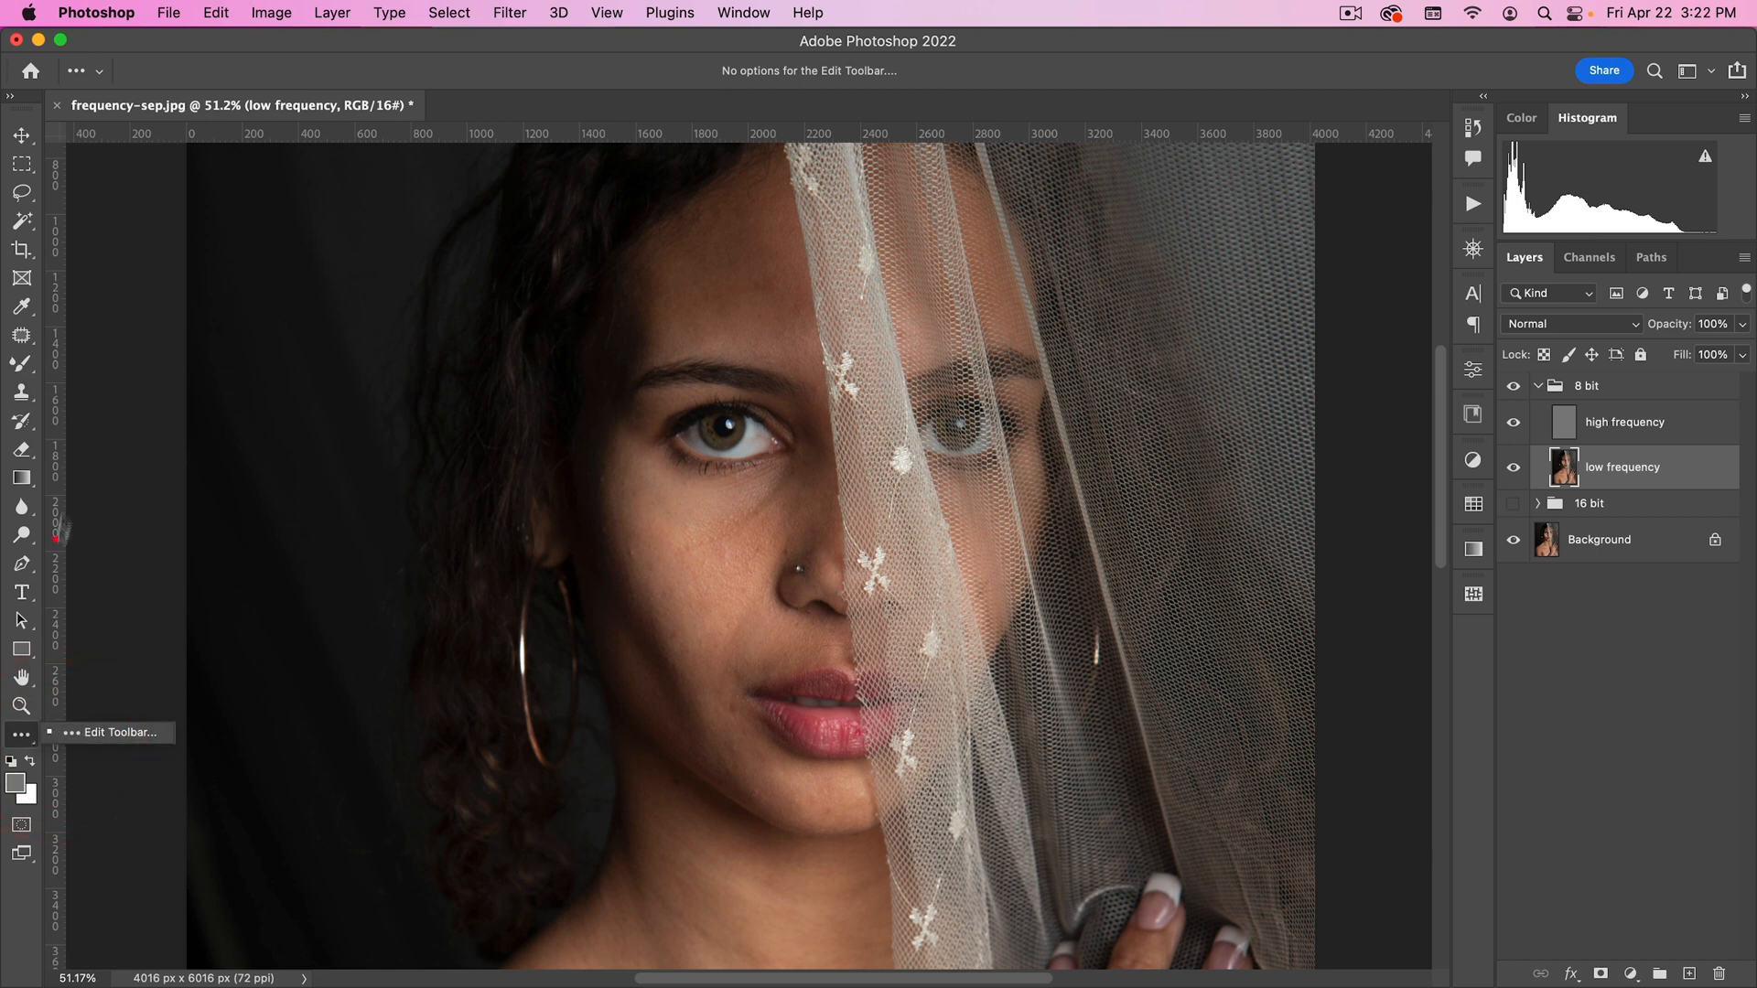
pyautogui.click(22, 362)
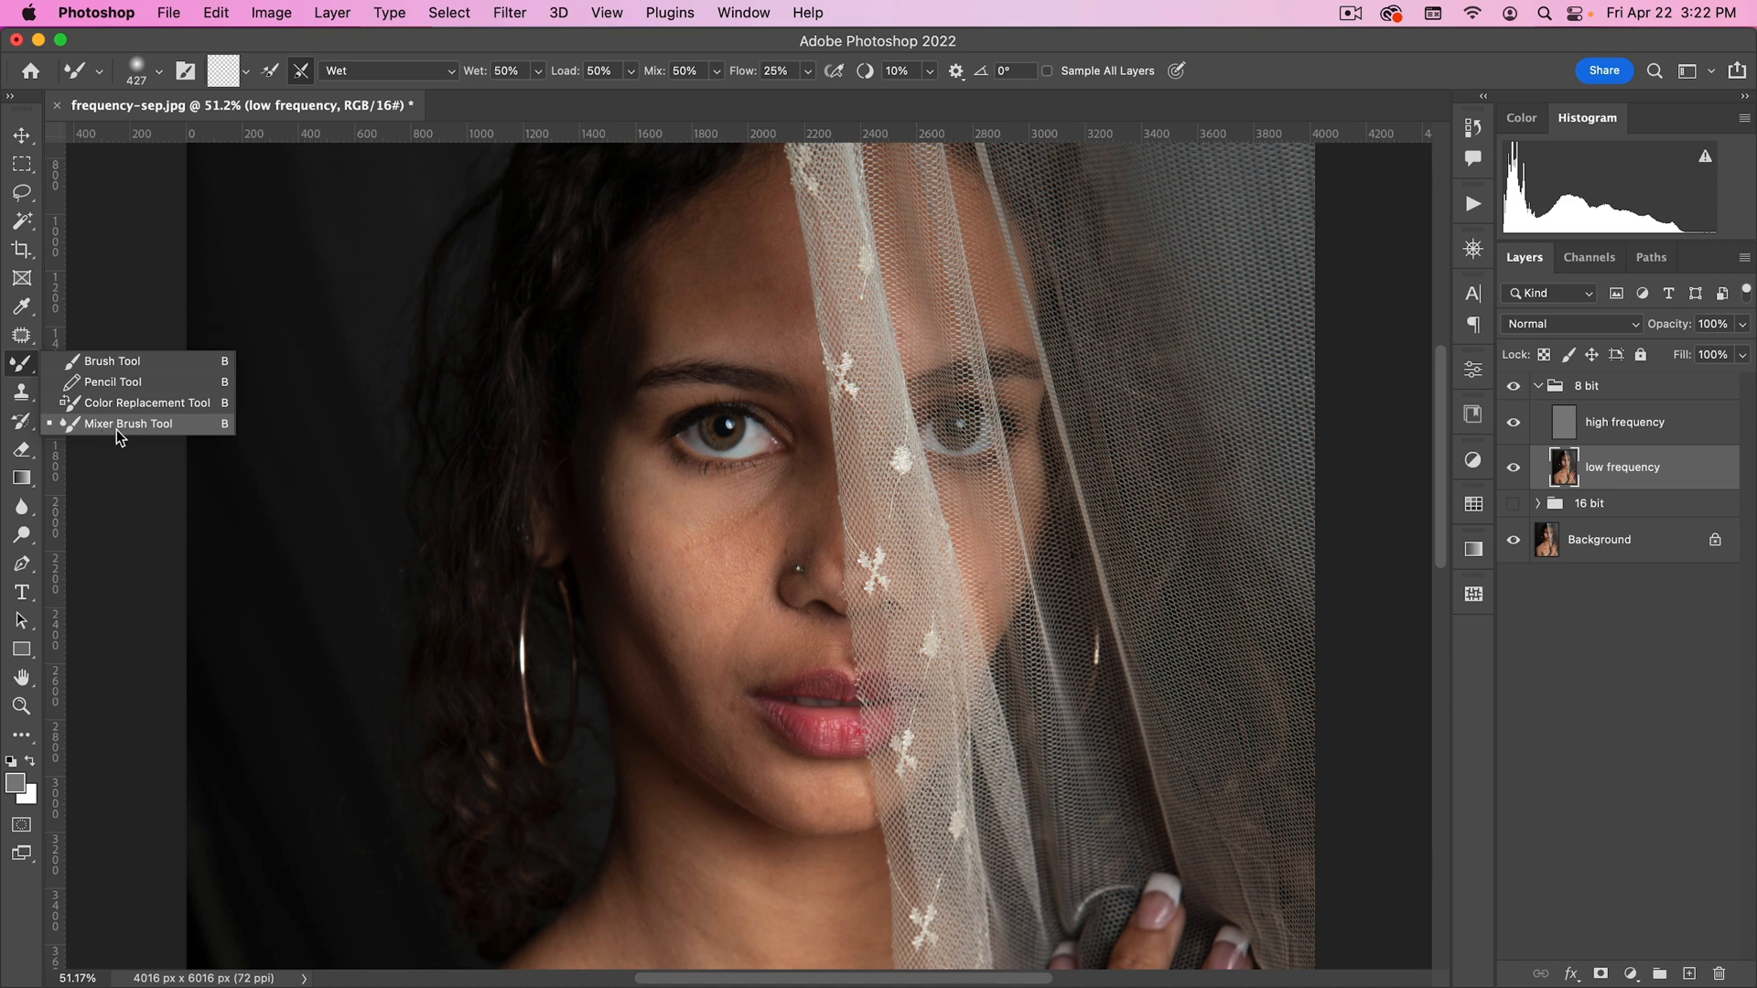
pyautogui.moveTo(158, 406)
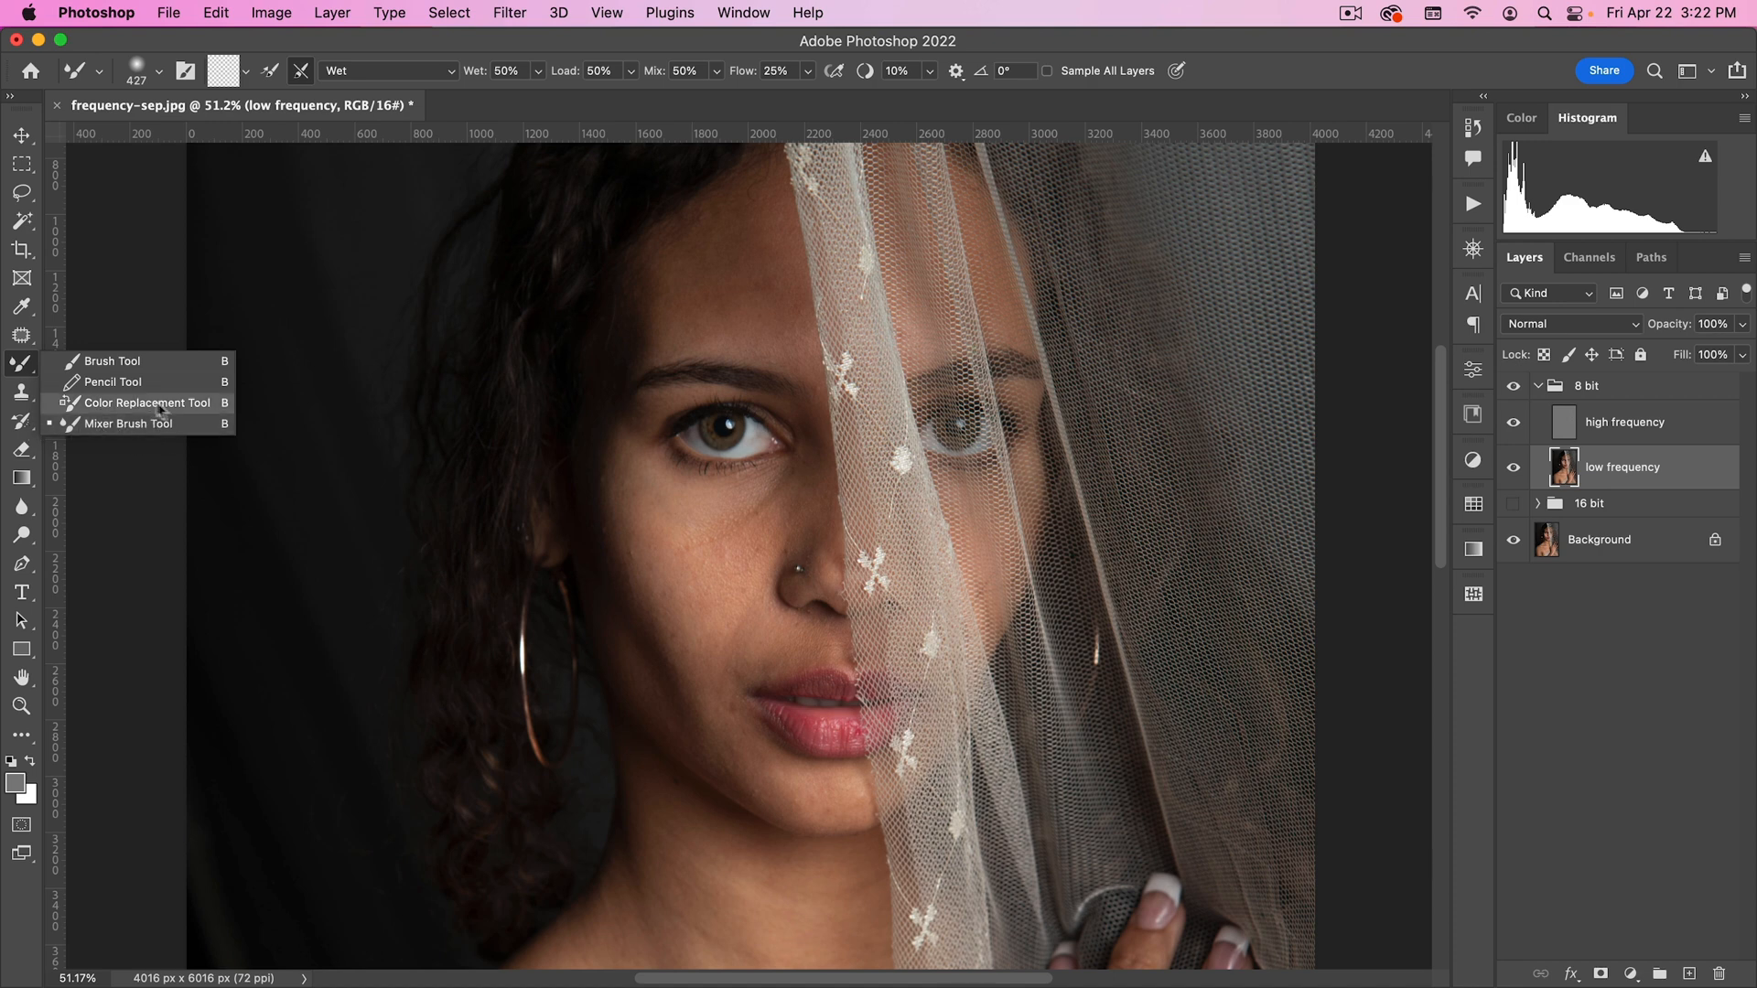
pyautogui.moveTo(89, 429)
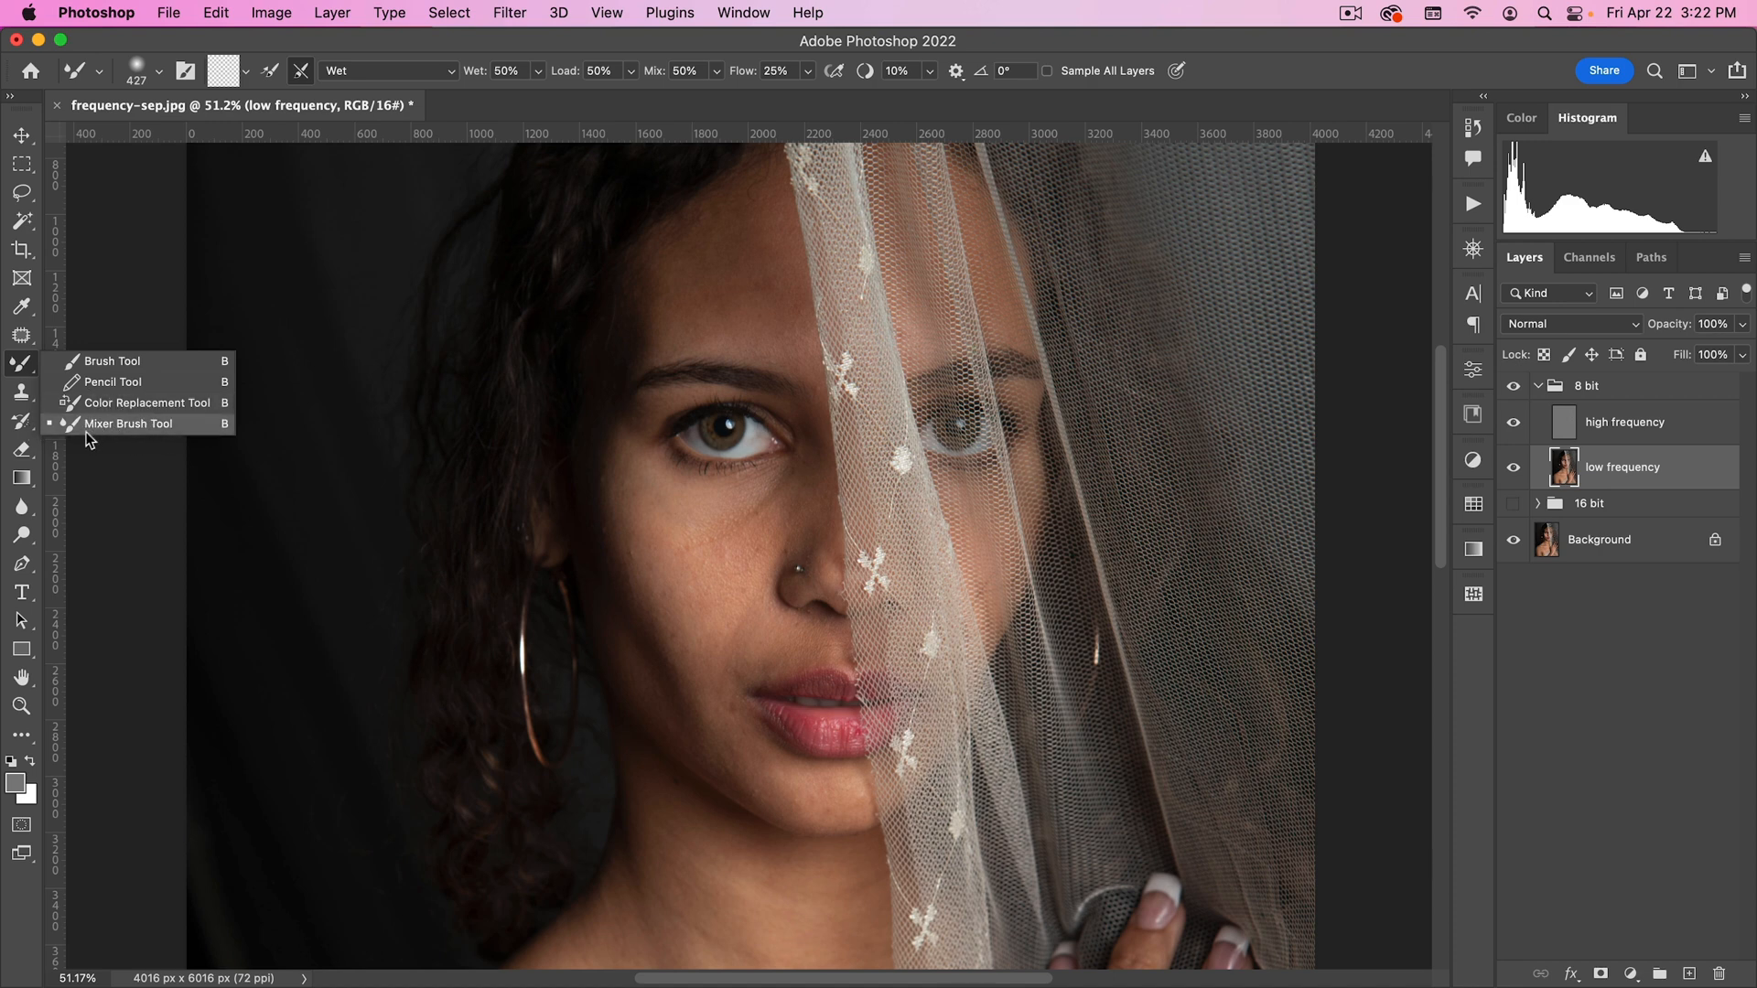
pyautogui.moveTo(126, 422)
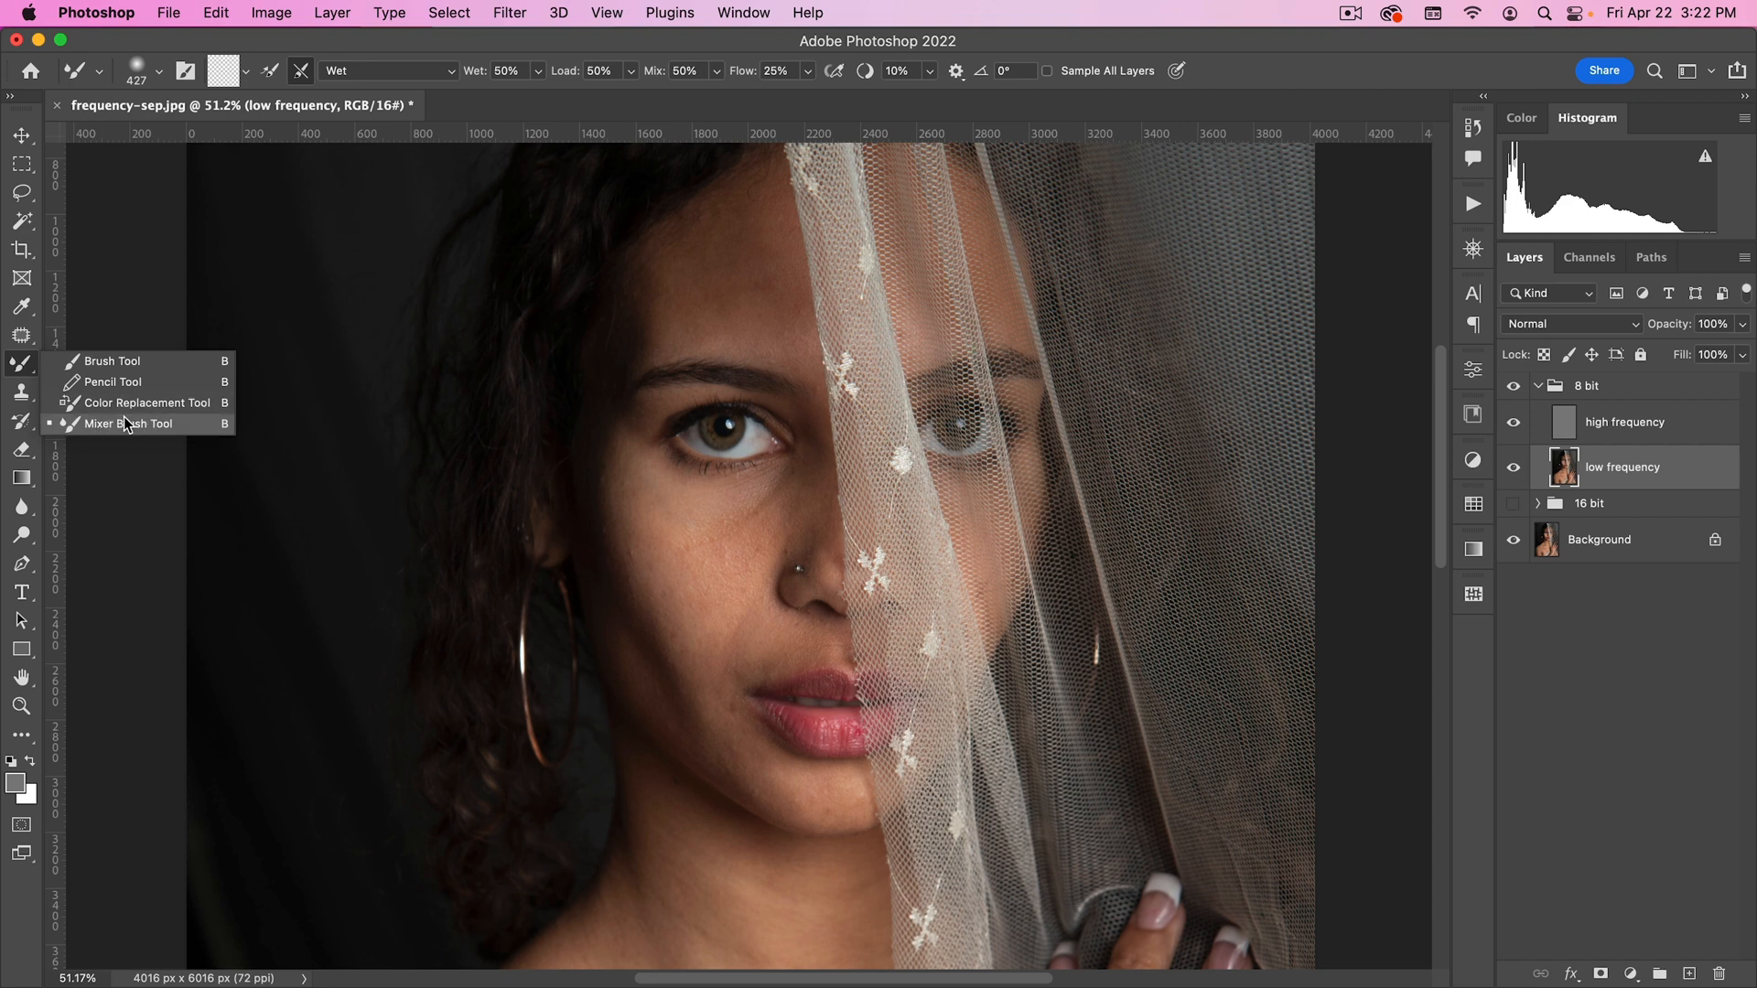
pyautogui.moveTo(143, 428)
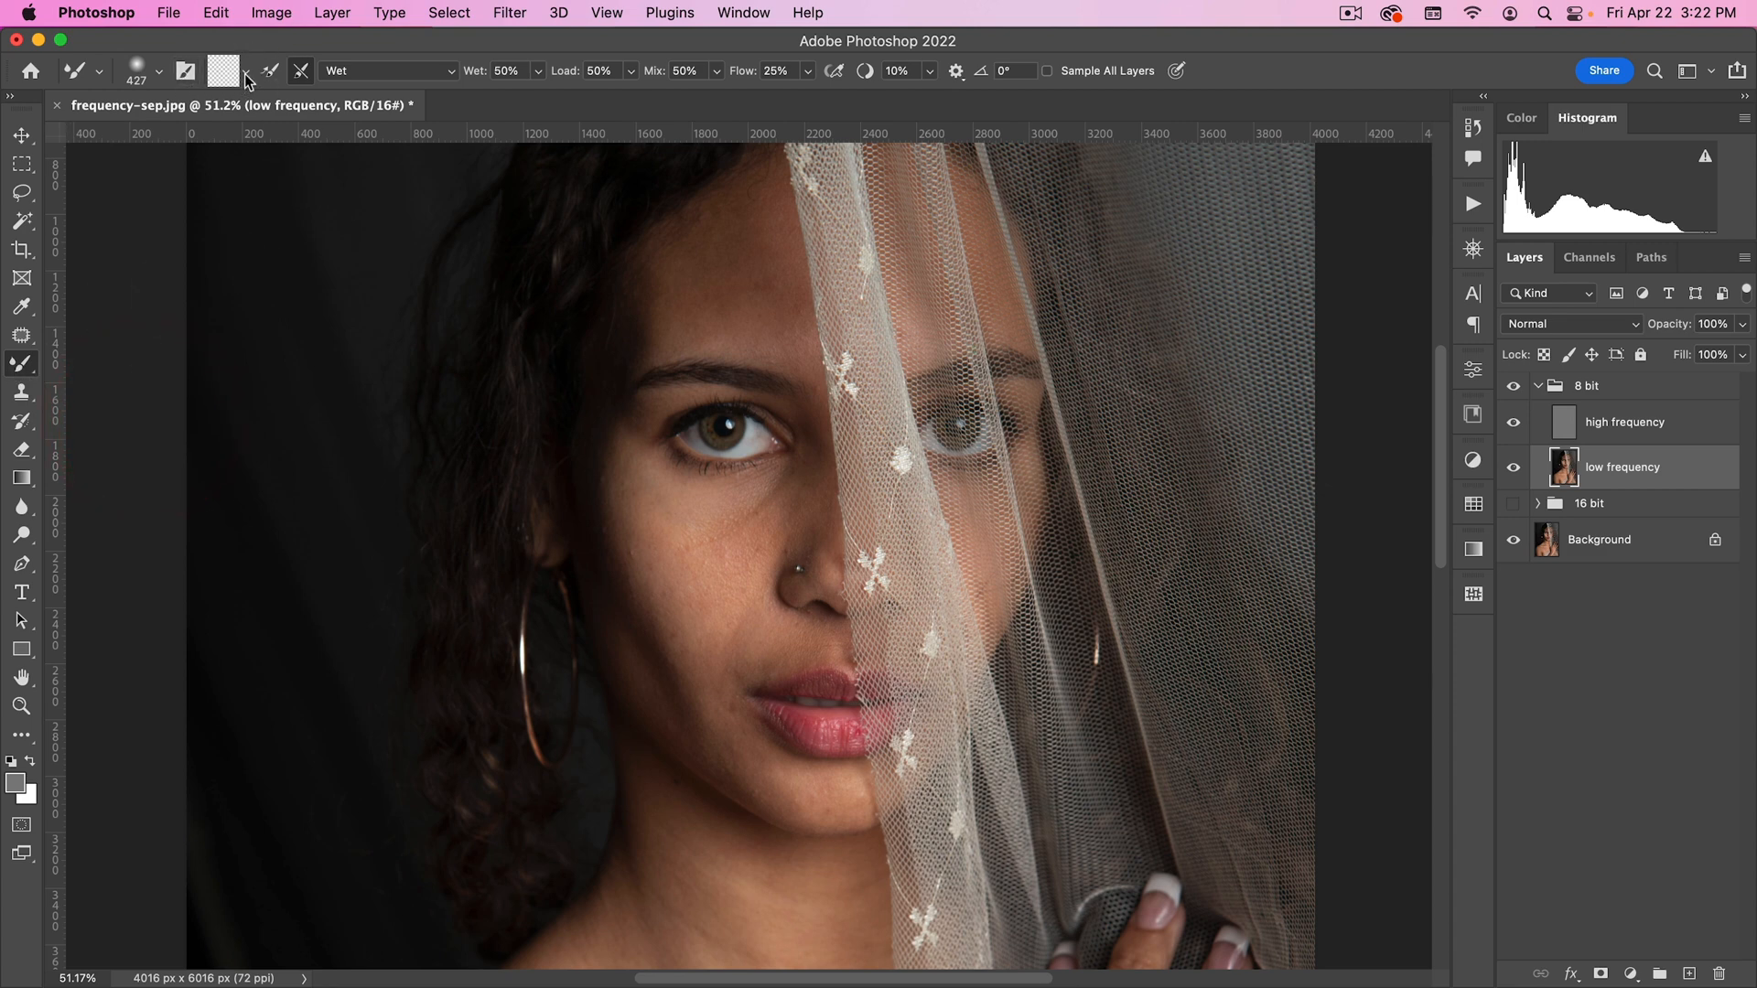
# Step: Clean the mixer brush and set it to stay loaded after each stroke
pyautogui.click(221, 71)
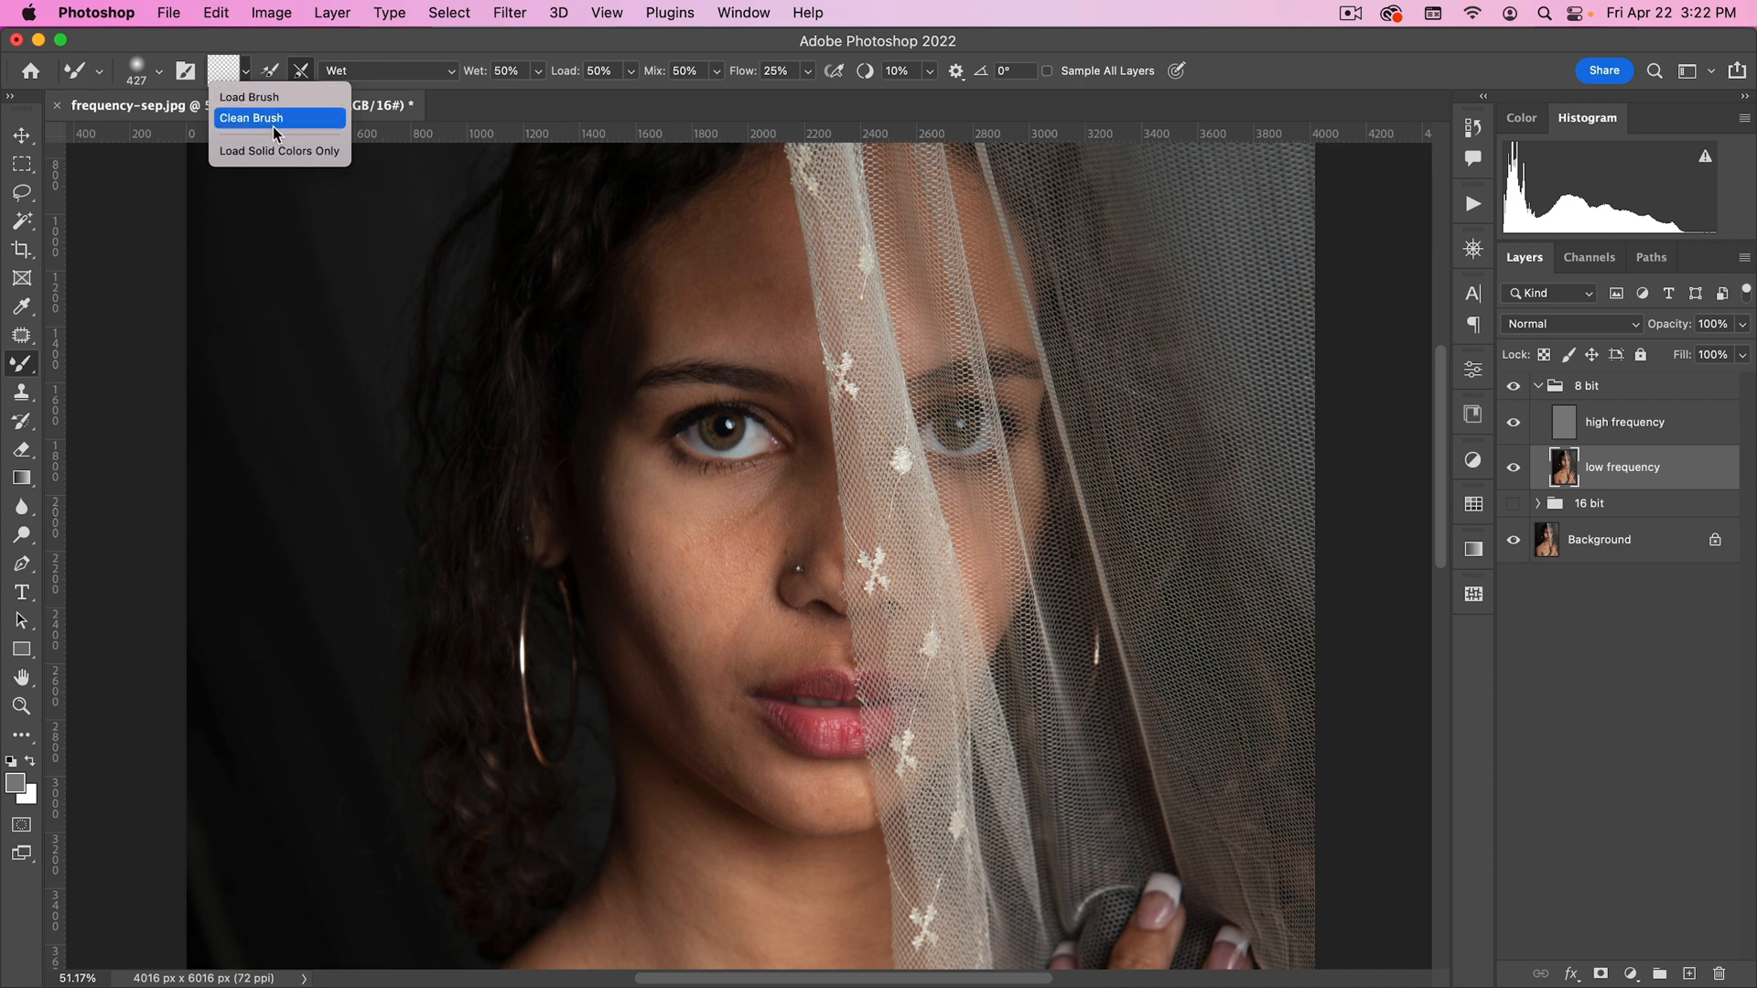
pyautogui.moveTo(258, 121)
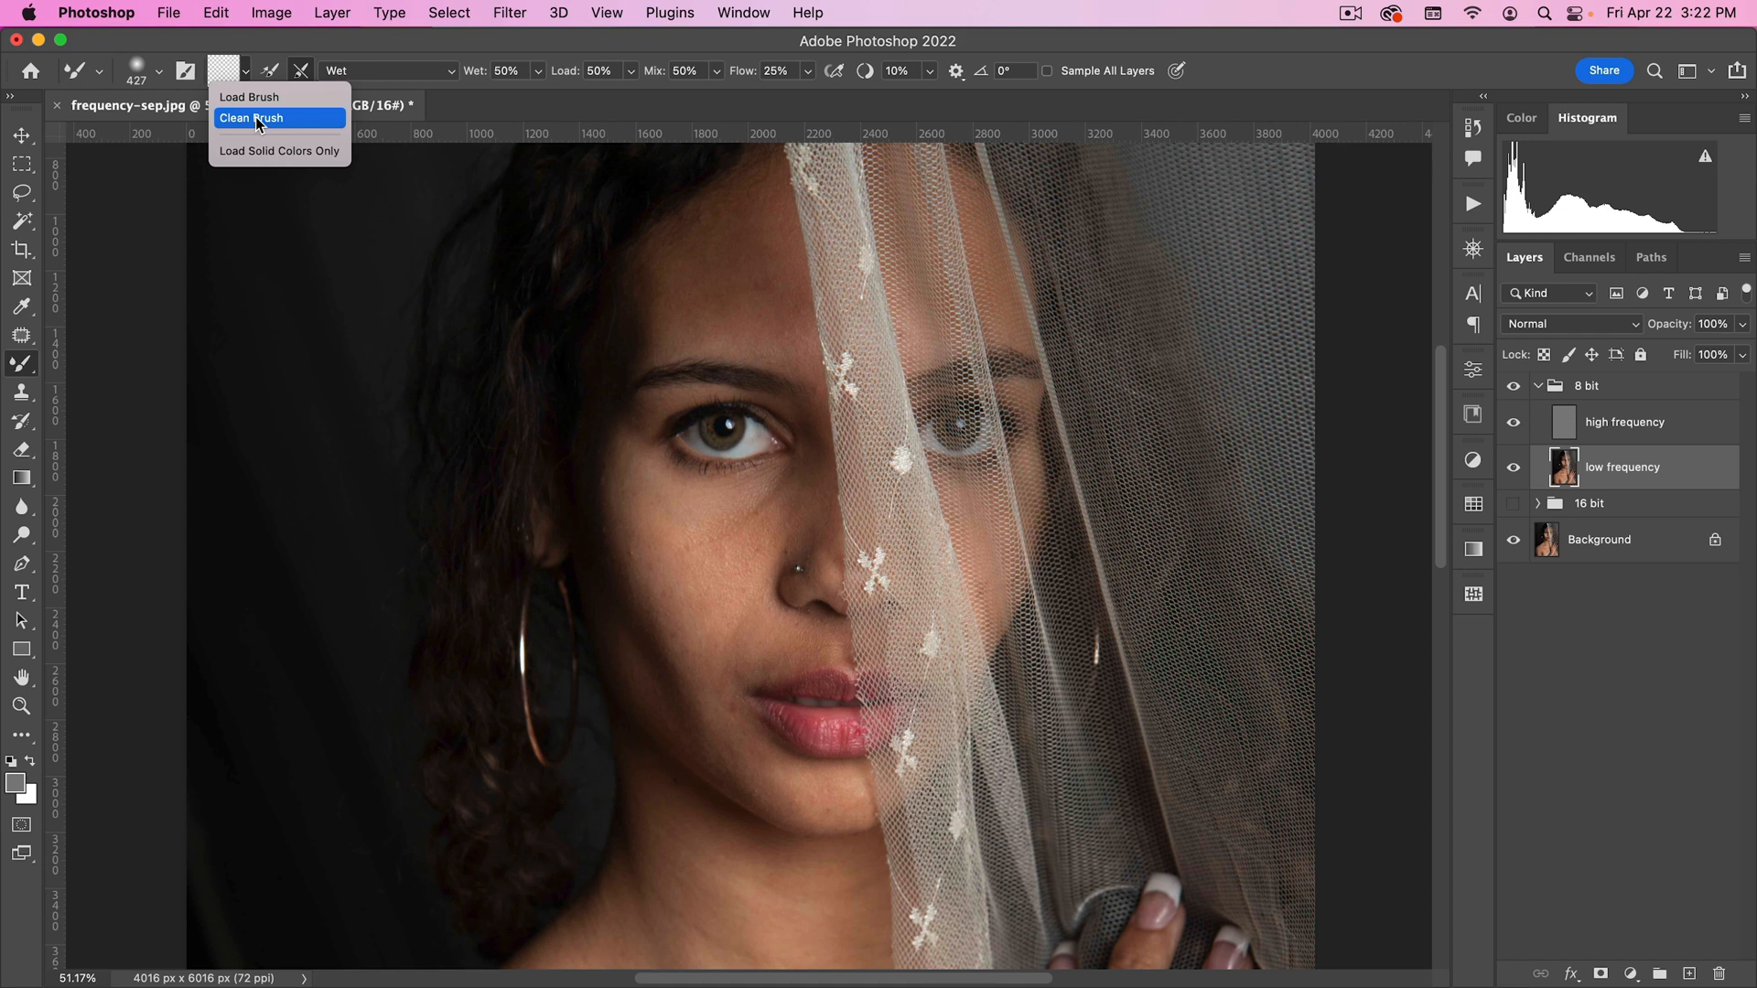
pyautogui.click(251, 117)
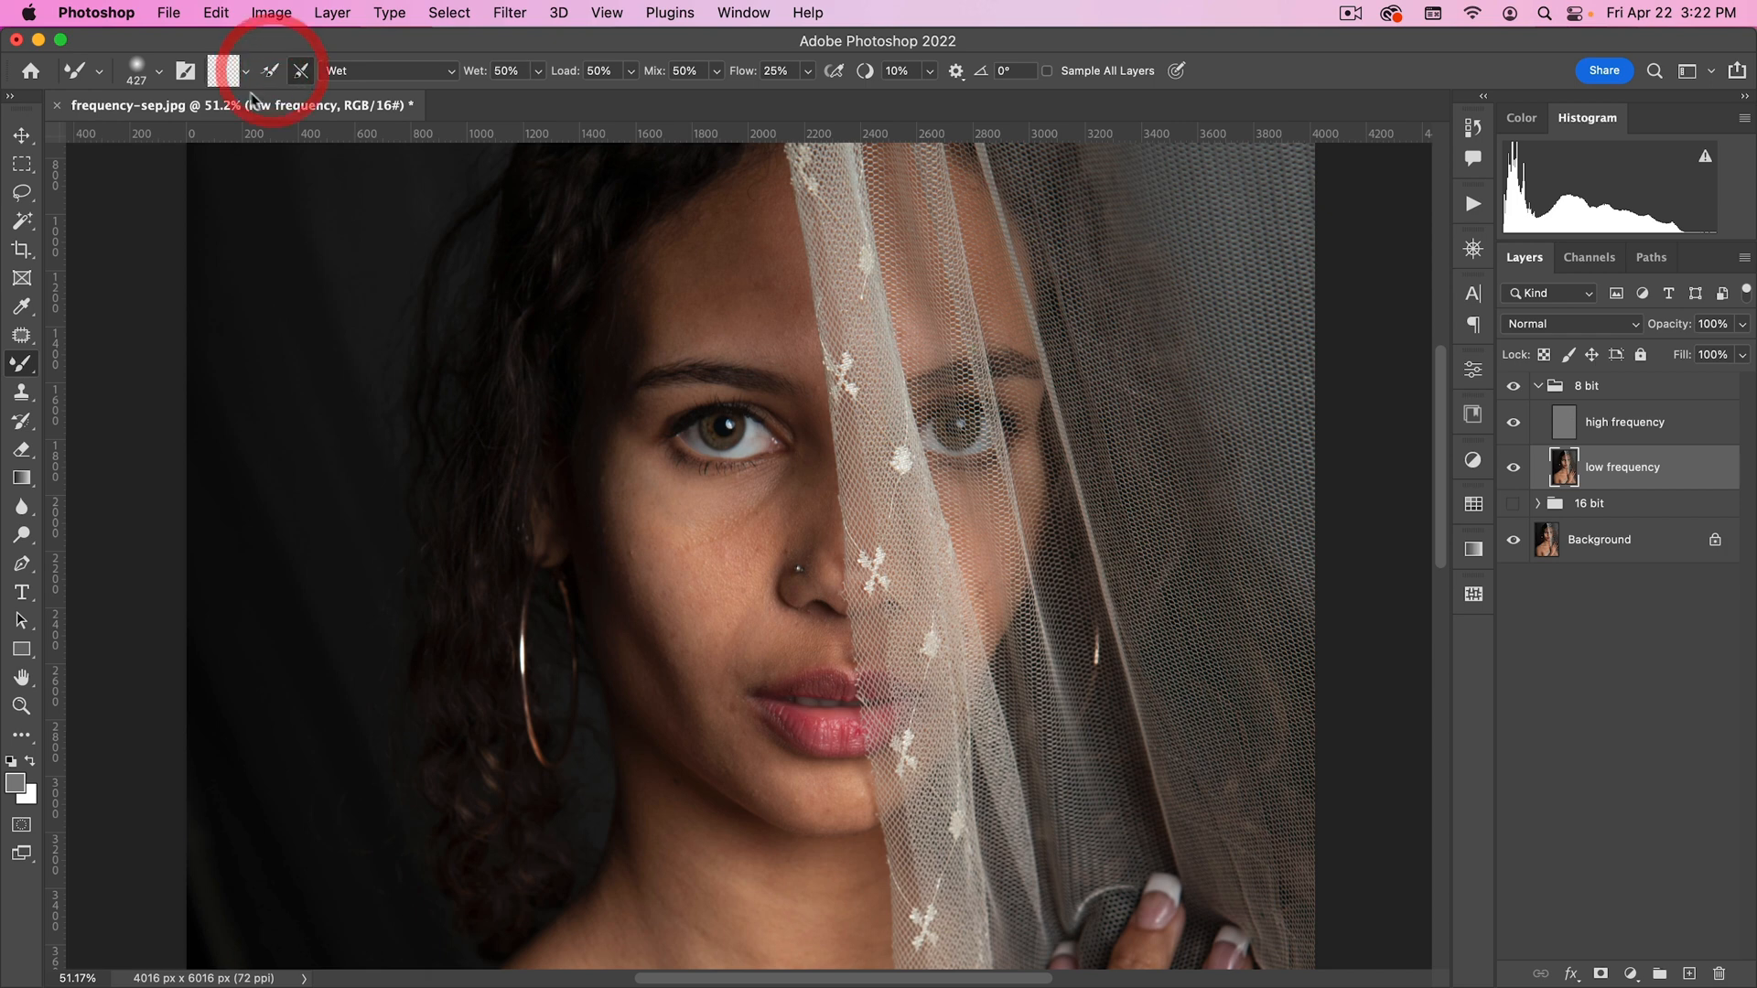
pyautogui.click(300, 71)
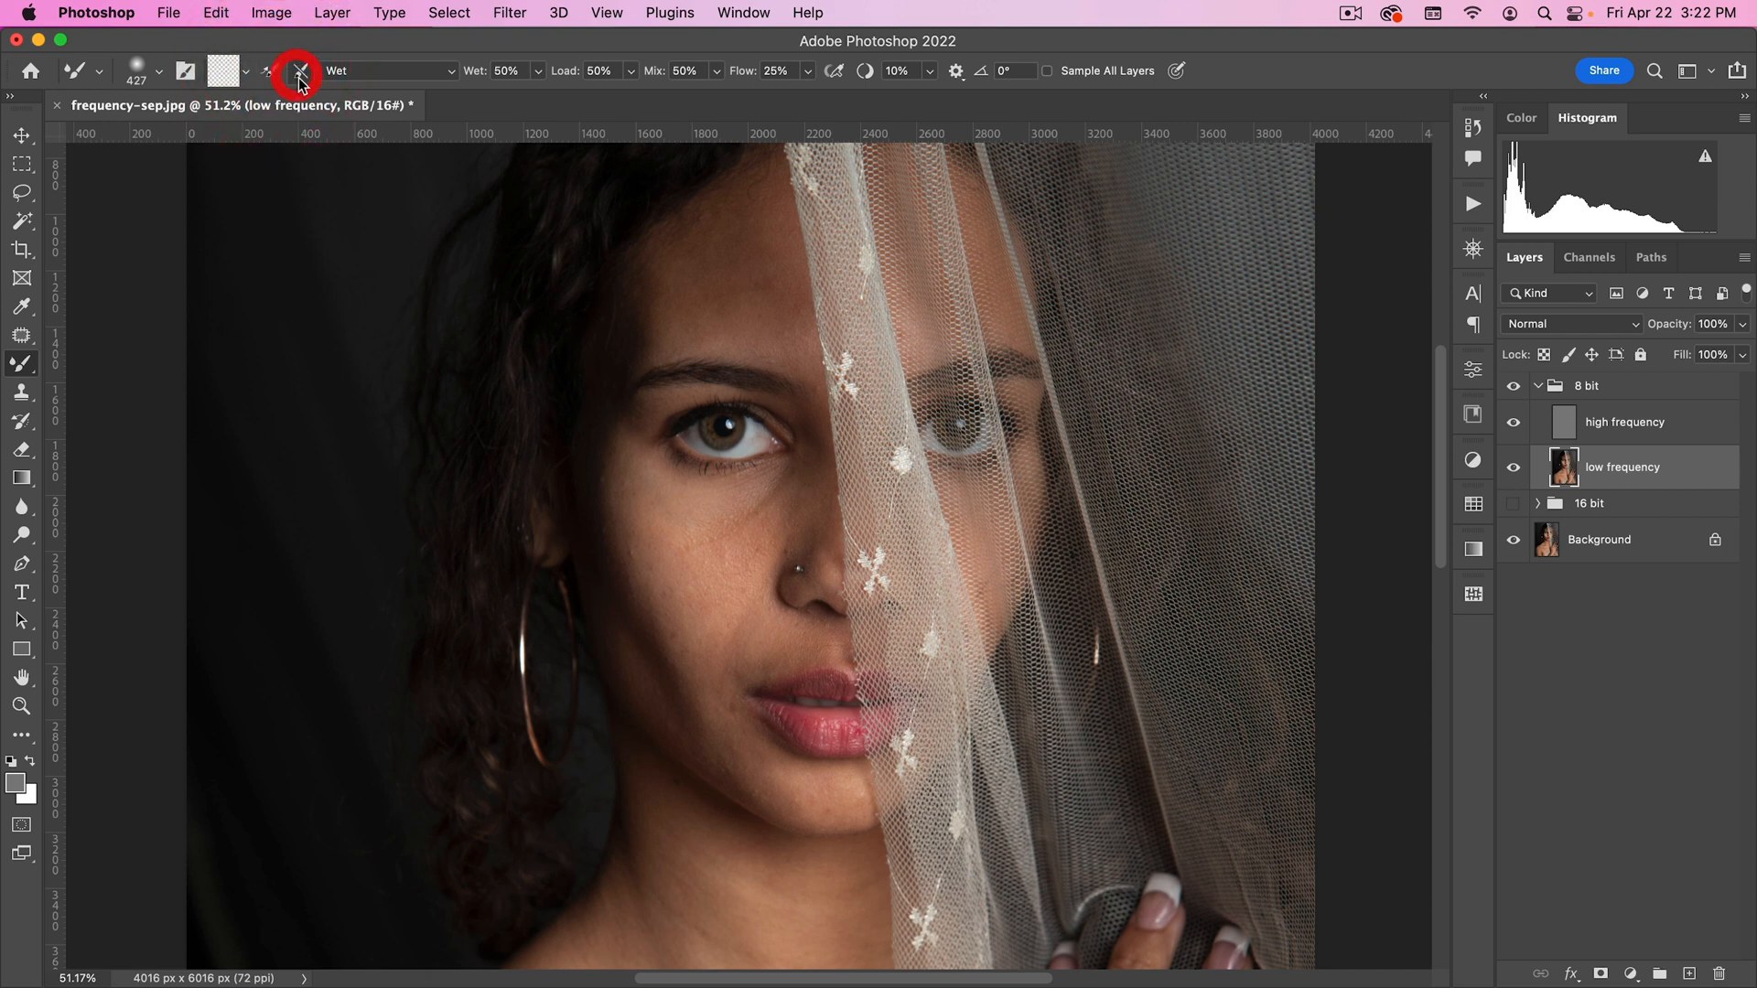
pyautogui.click(298, 81)
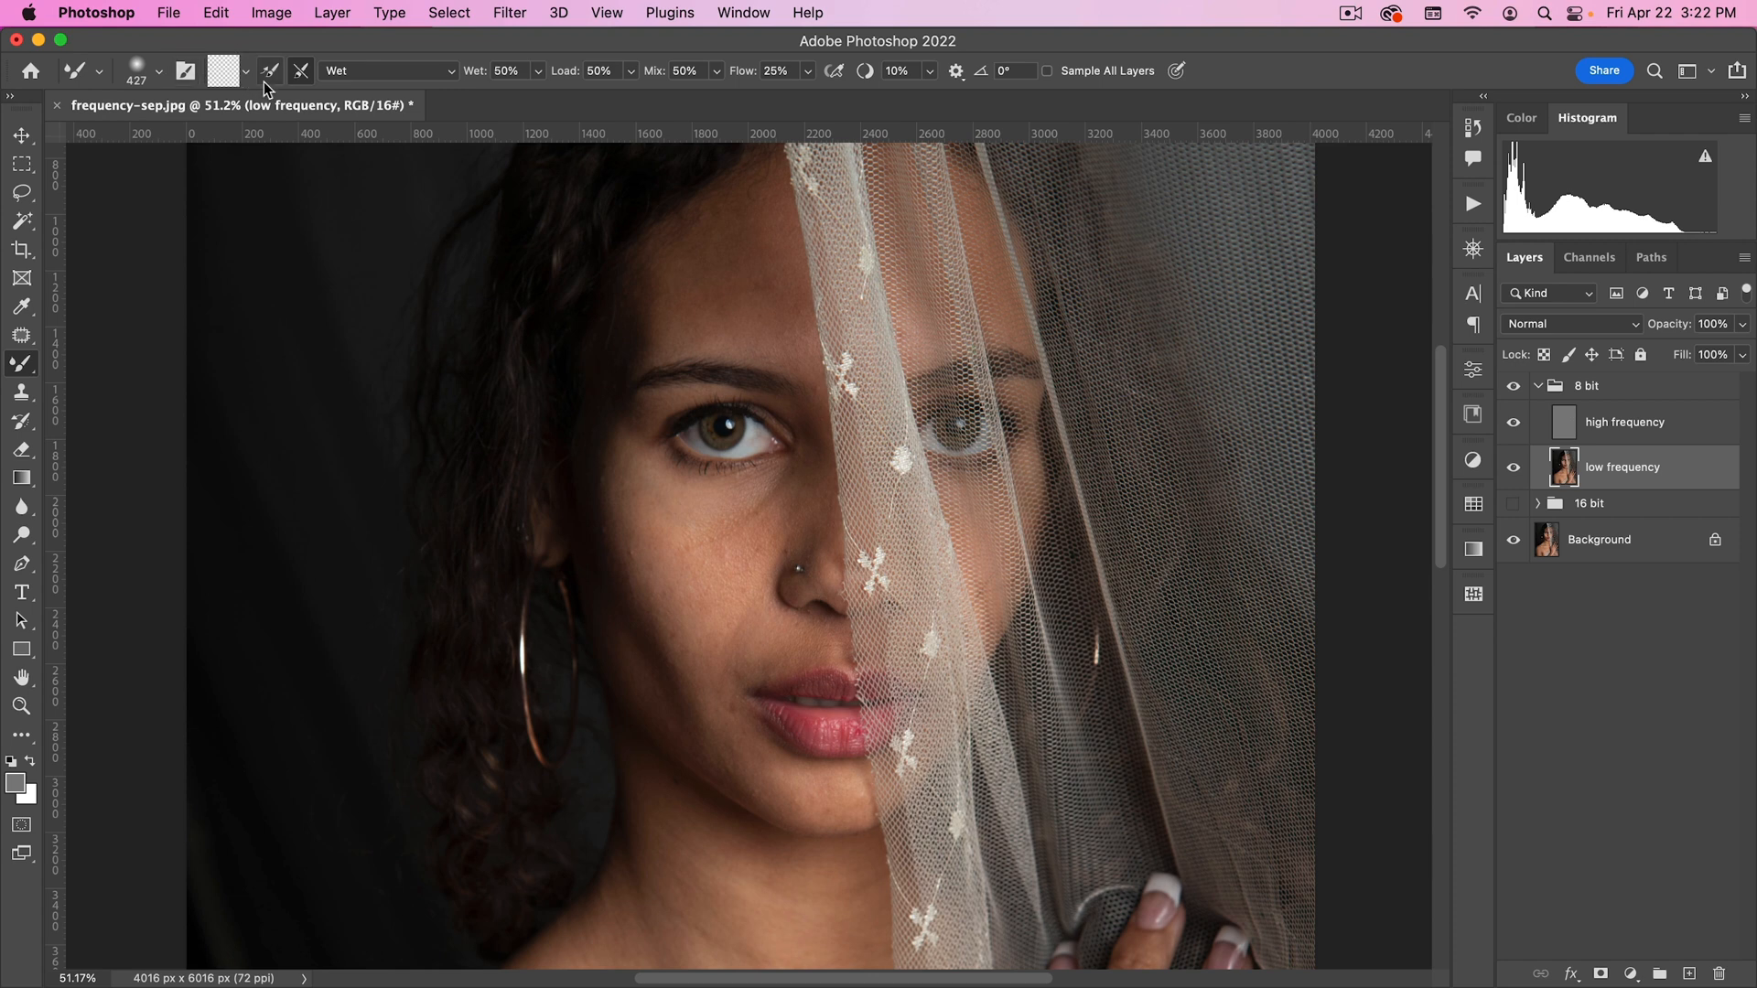
# Step: Try the Wet, Heavy Mix blending preset, then return to the Wet preset at 50% mix
pyautogui.click(244, 71)
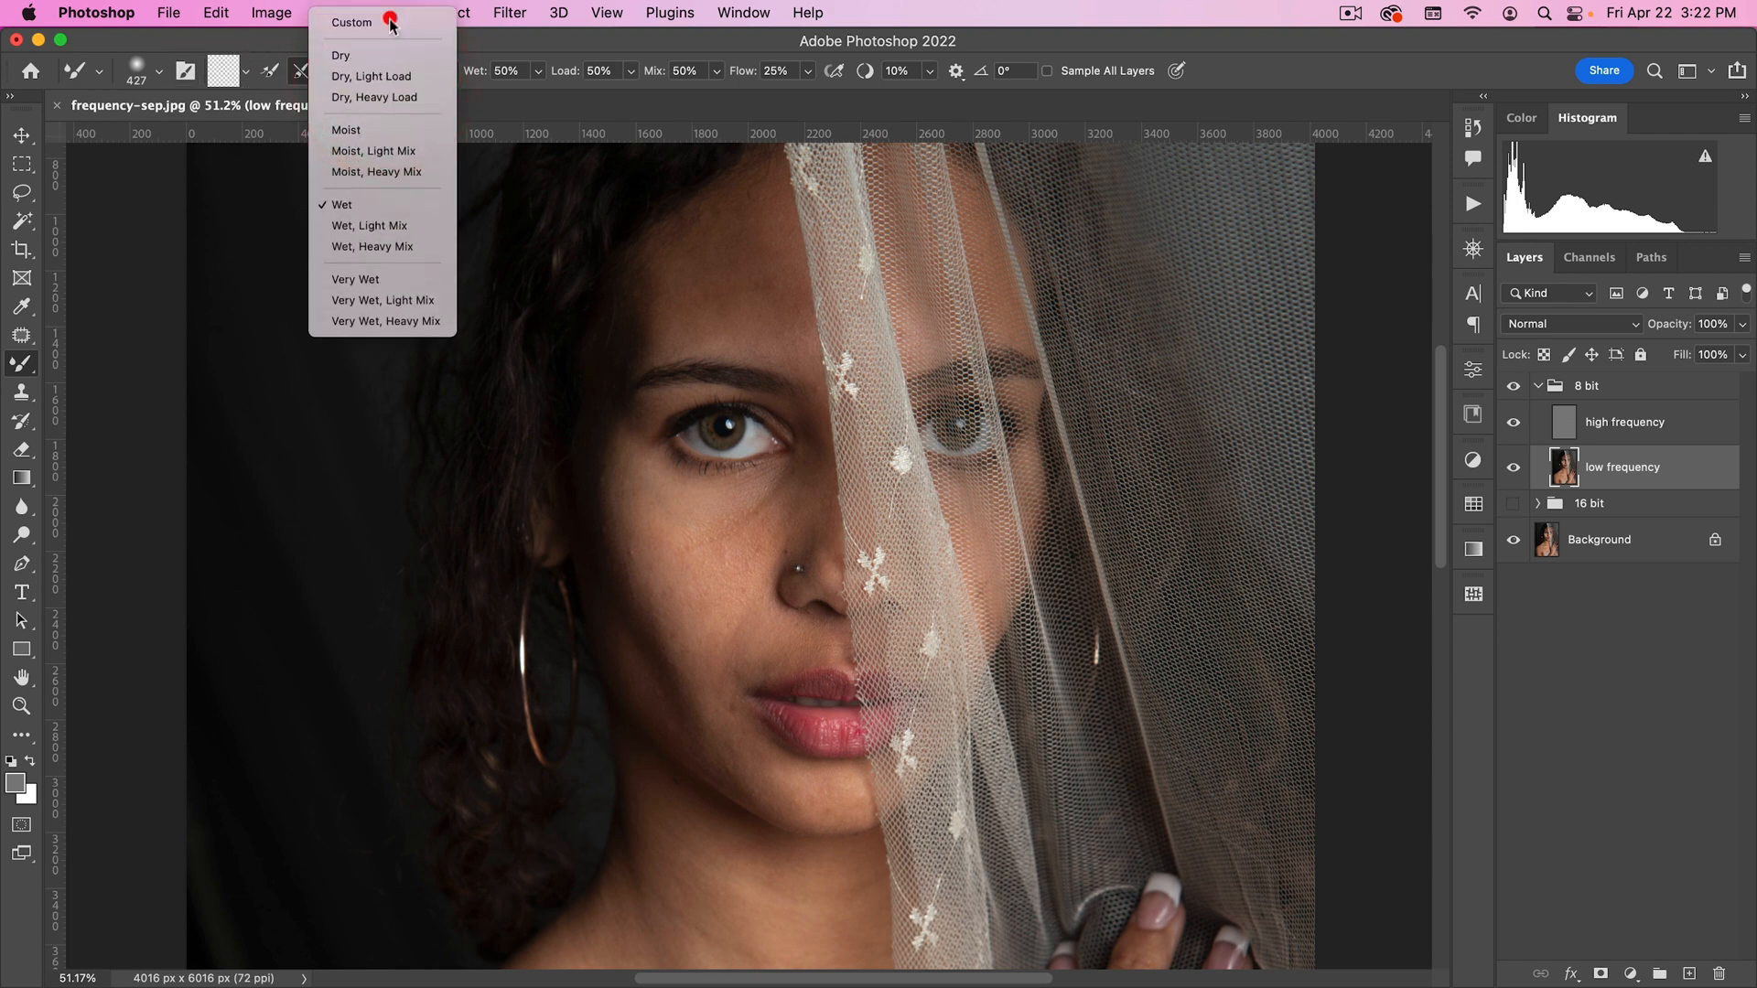
pyautogui.moveTo(383, 350)
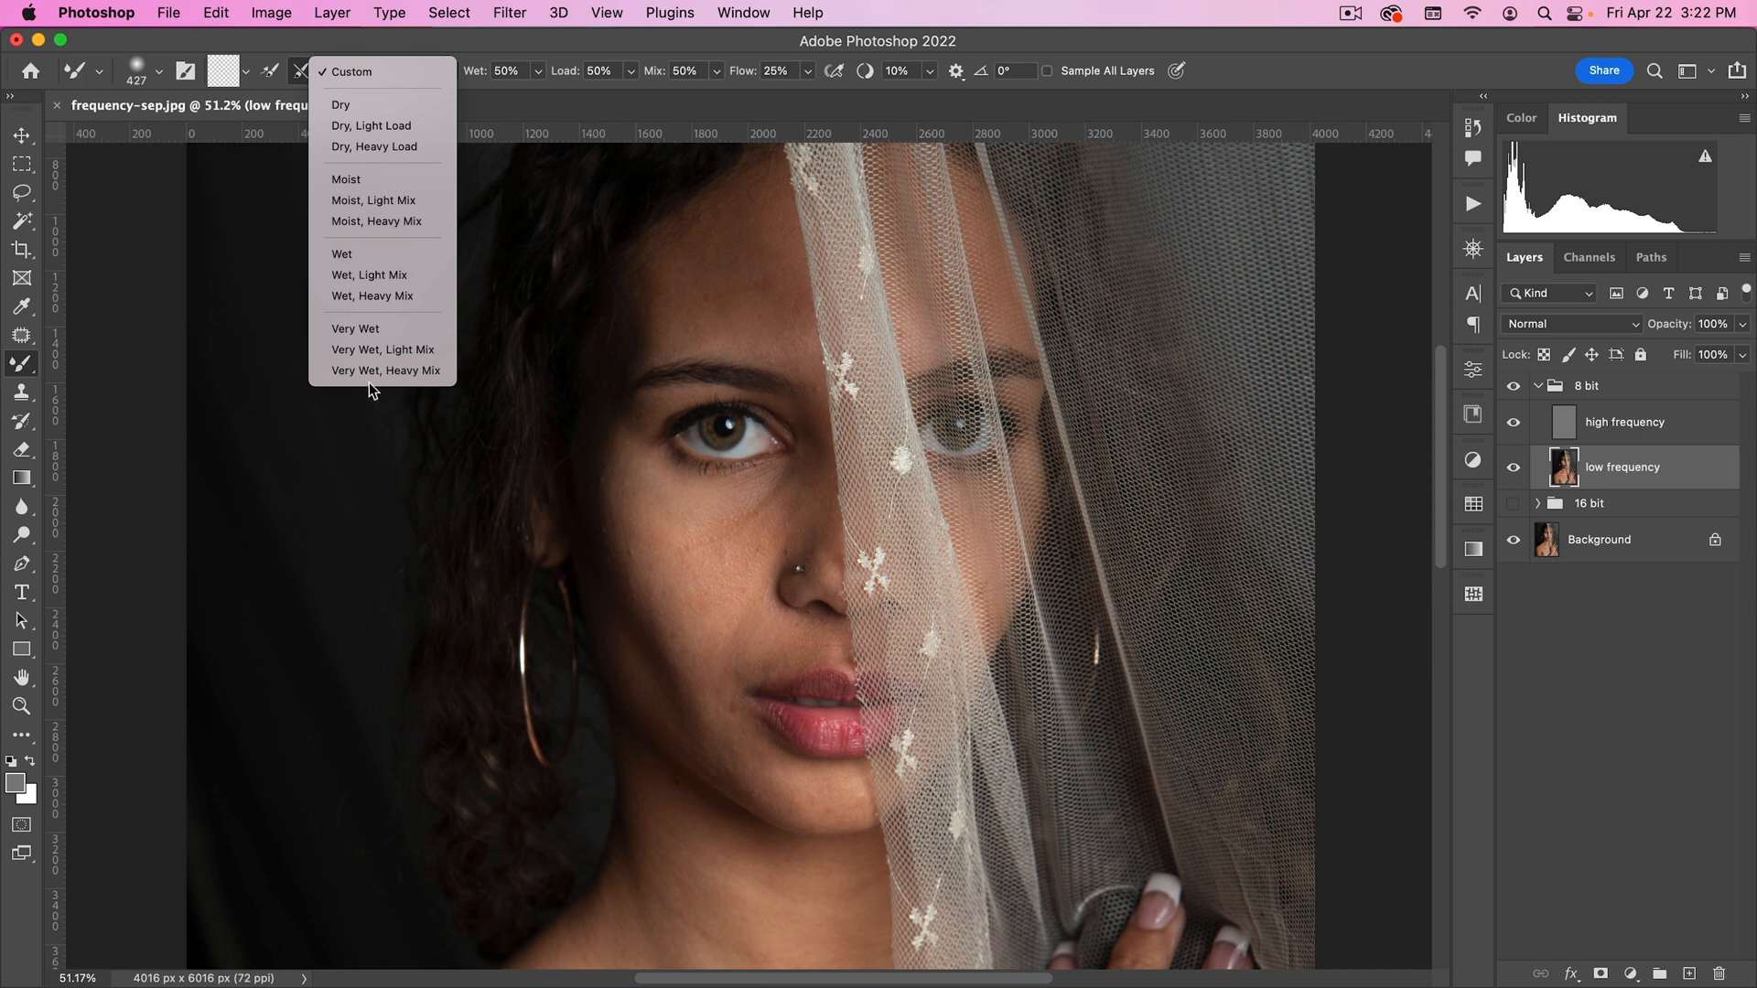
pyautogui.moveTo(371, 297)
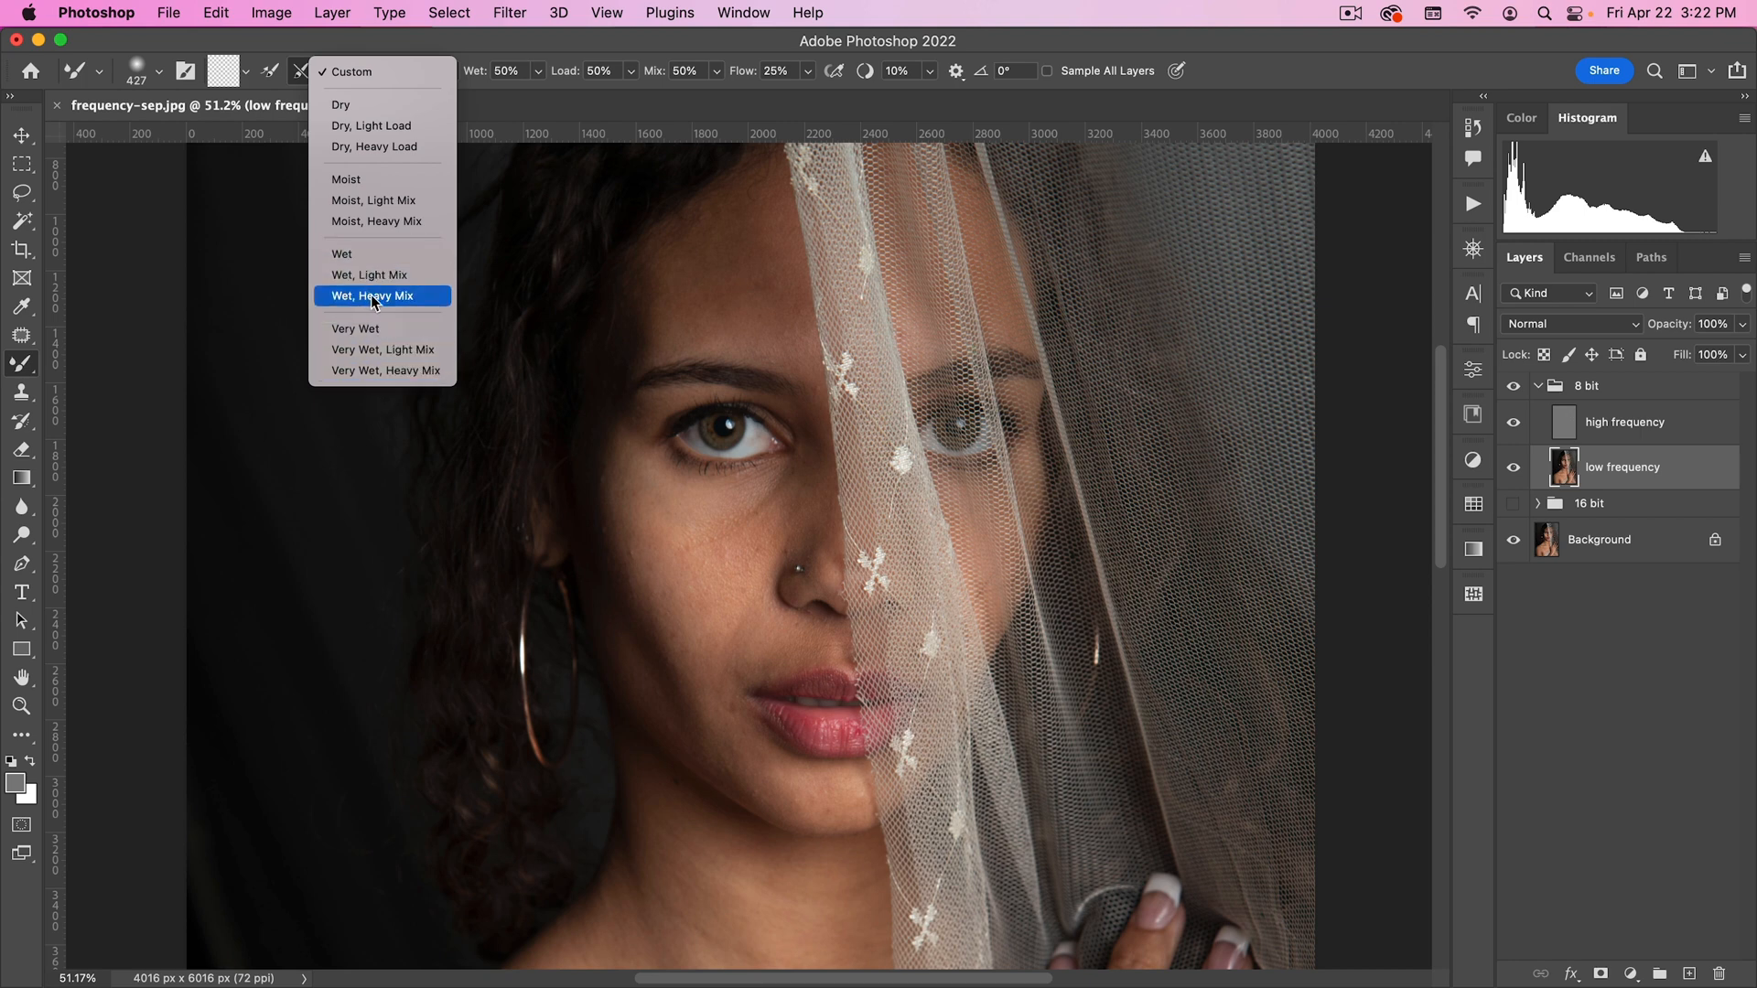
pyautogui.click(375, 296)
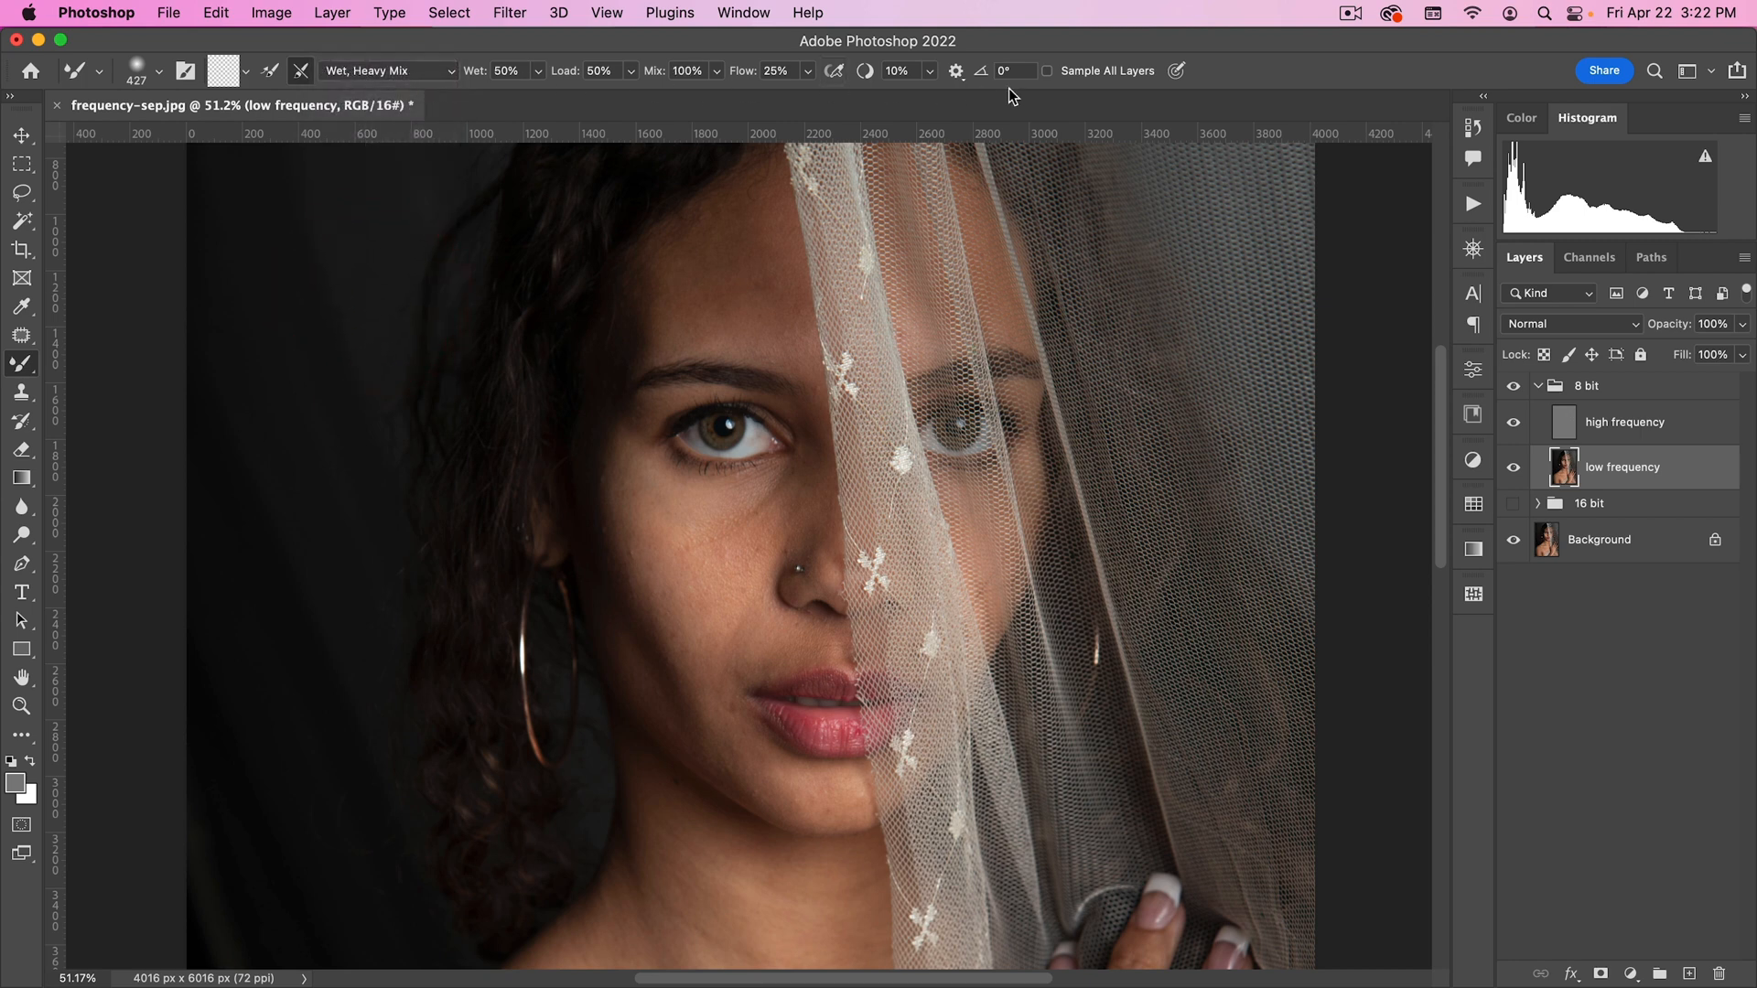
pyautogui.click(687, 71)
pyautogui.write('50')
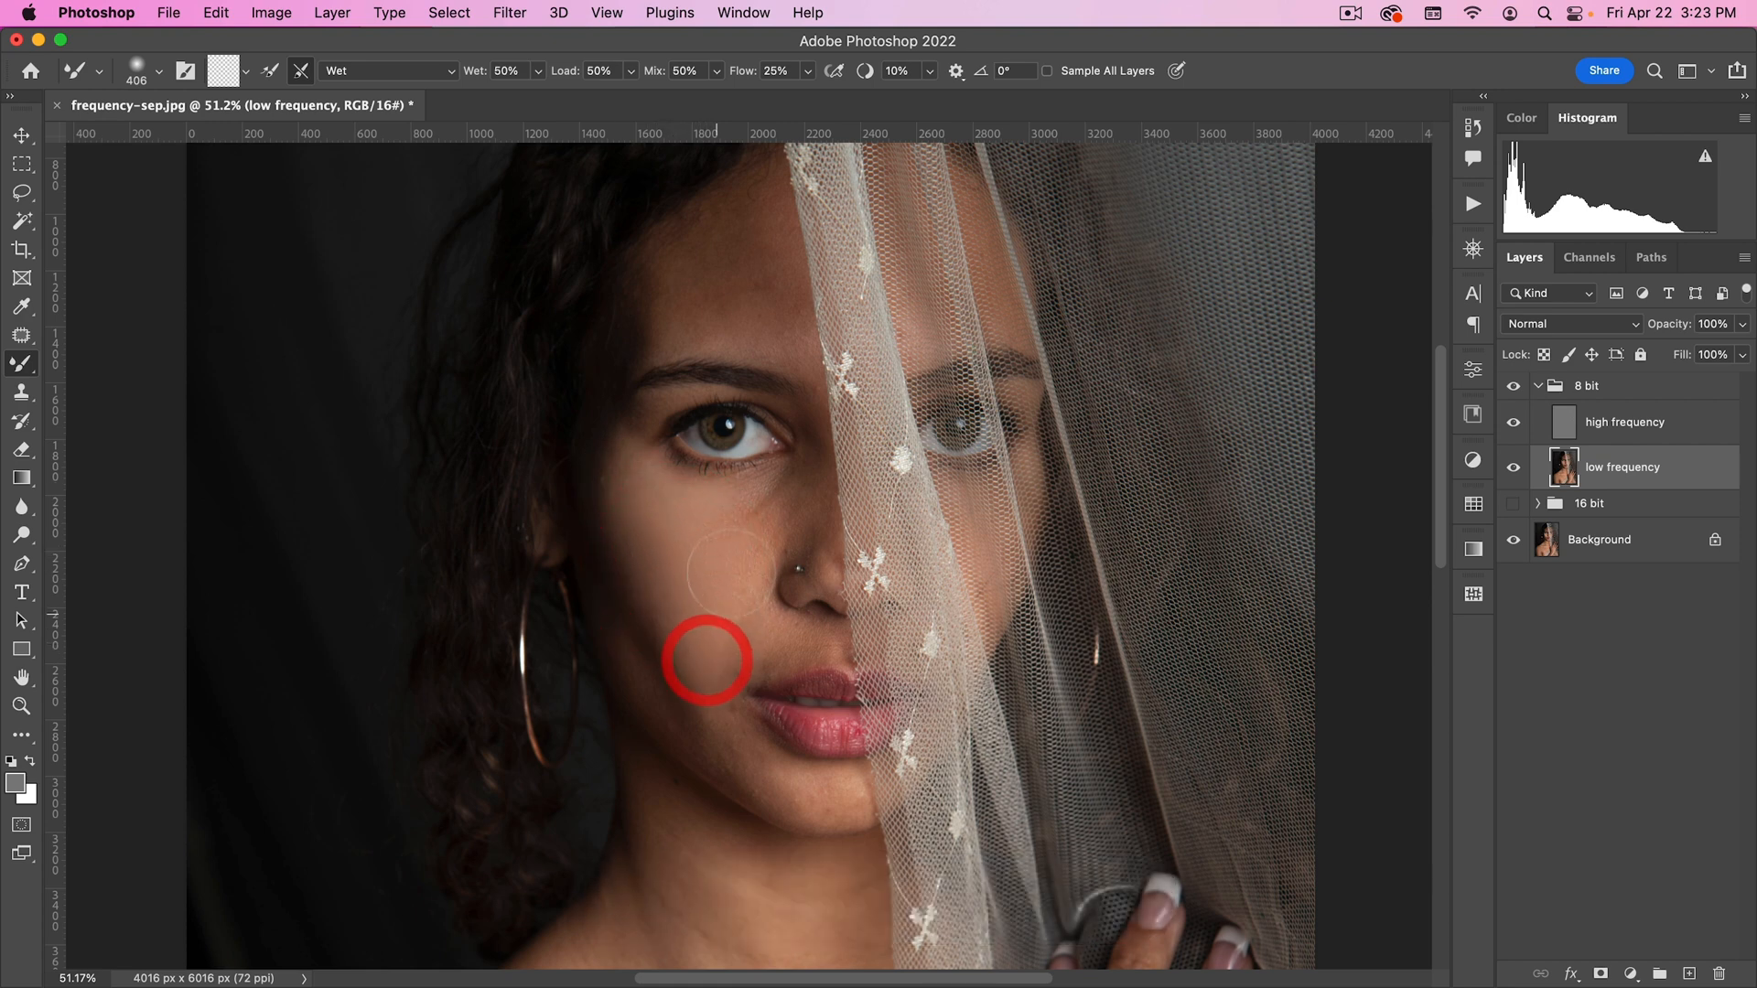
pyautogui.moveTo(639, 562)
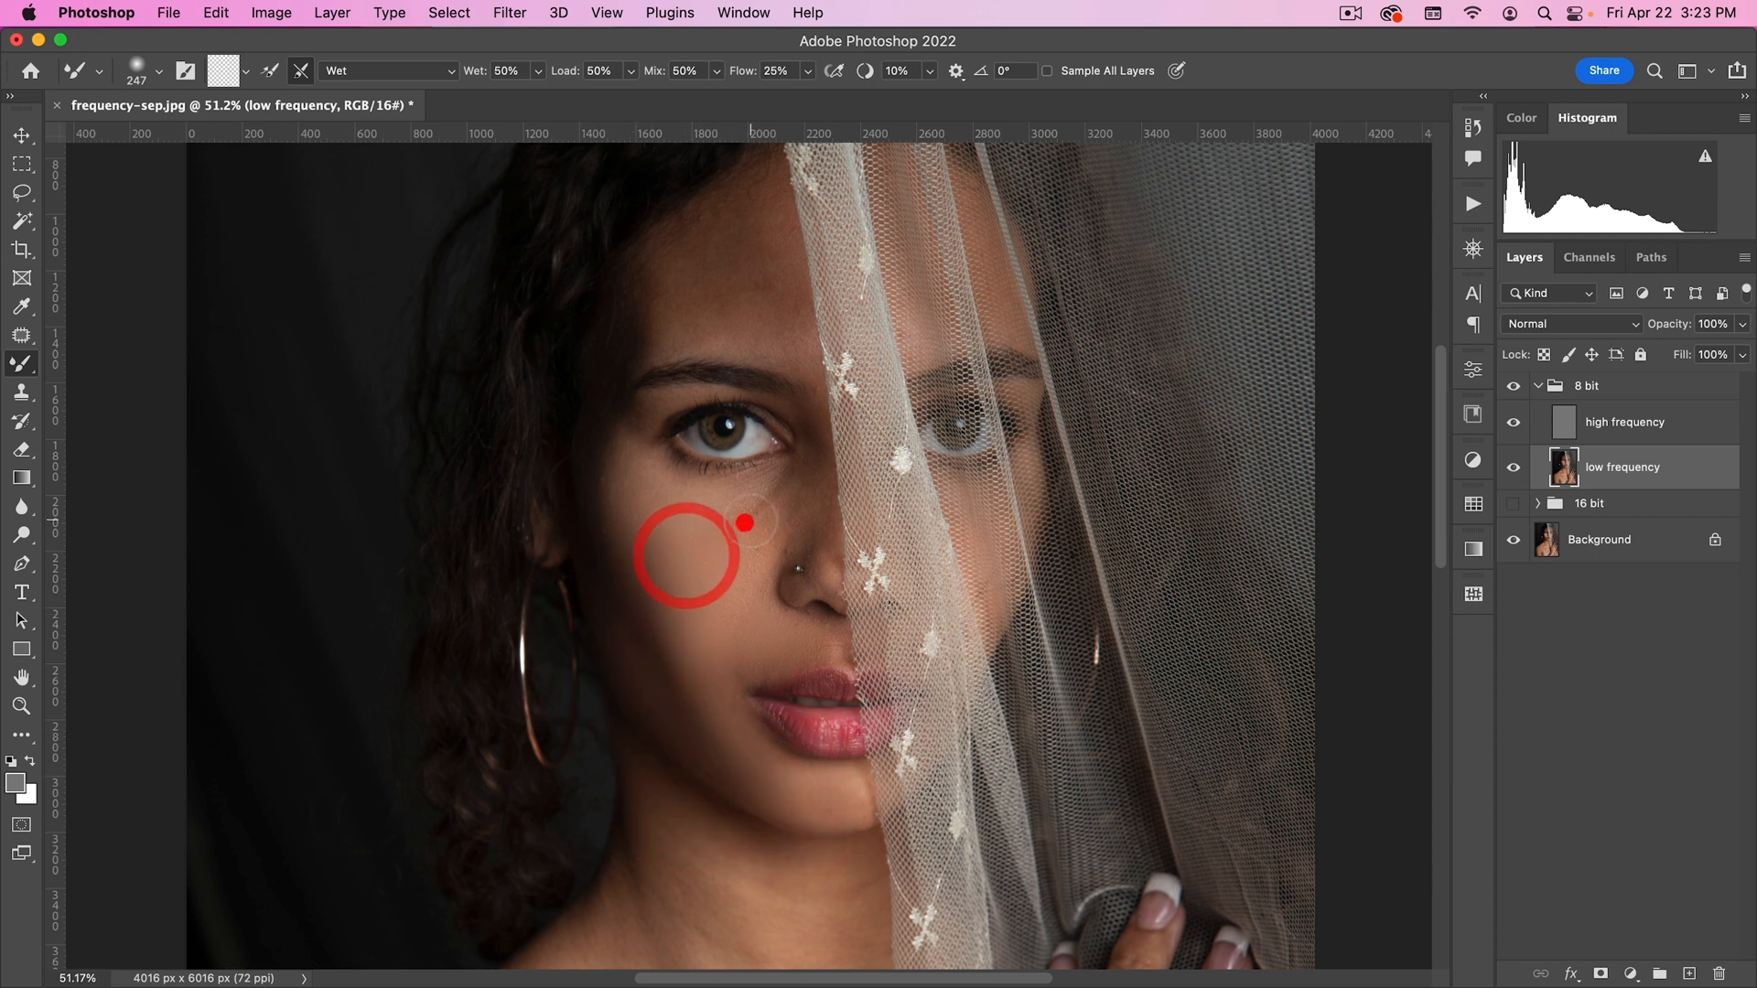
pyautogui.moveTo(675, 340)
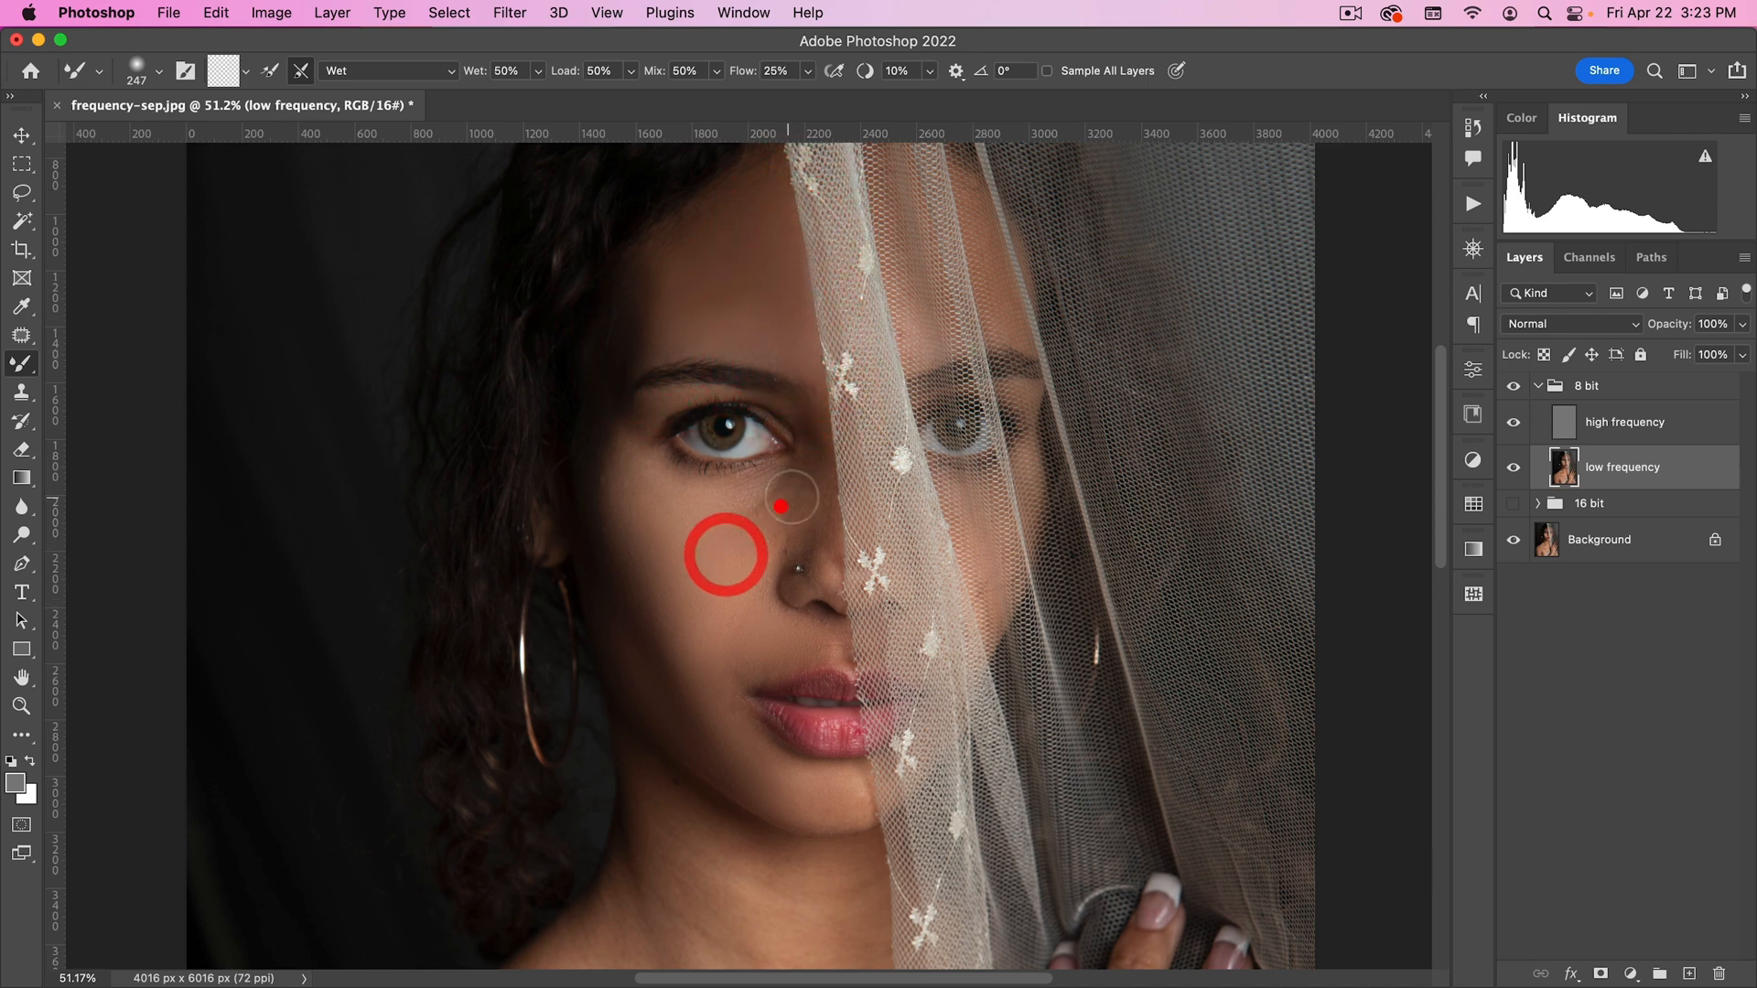
# Step: Blend the cheek and neck skin smooth with the Mixer Brush on the low frequency layer
pyautogui.scroll(-3)
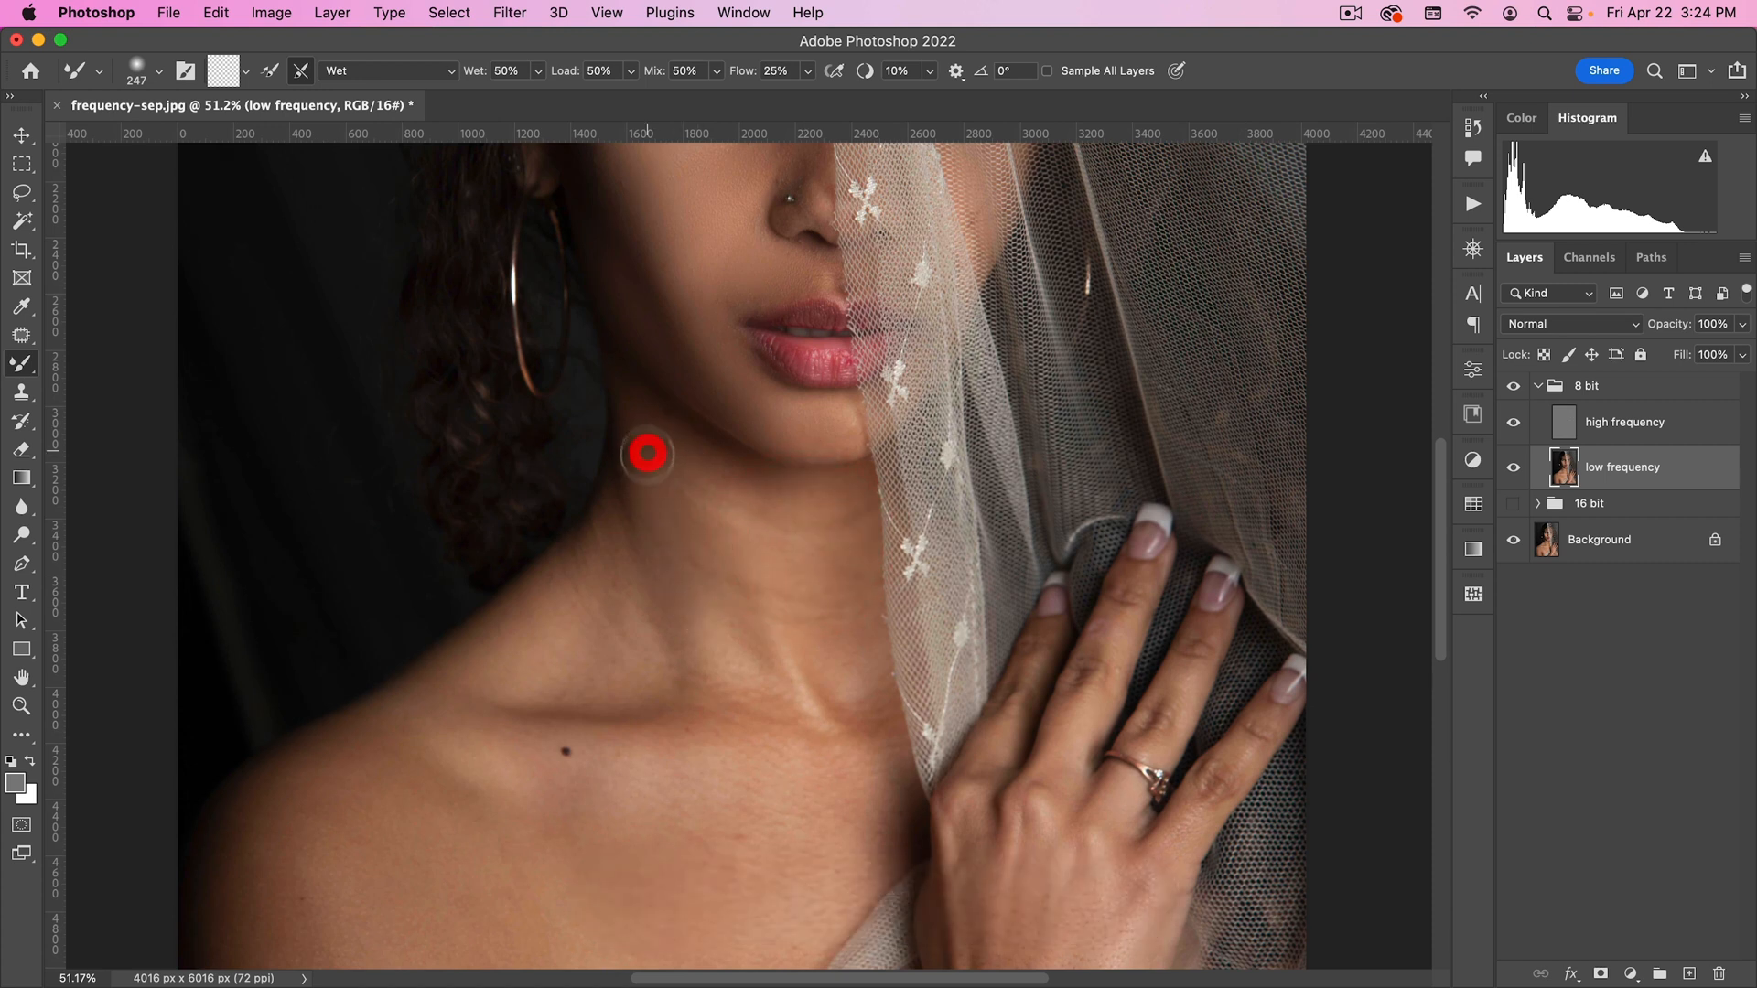
pyautogui.moveTo(646, 454); pyautogui.dragTo(675, 463)
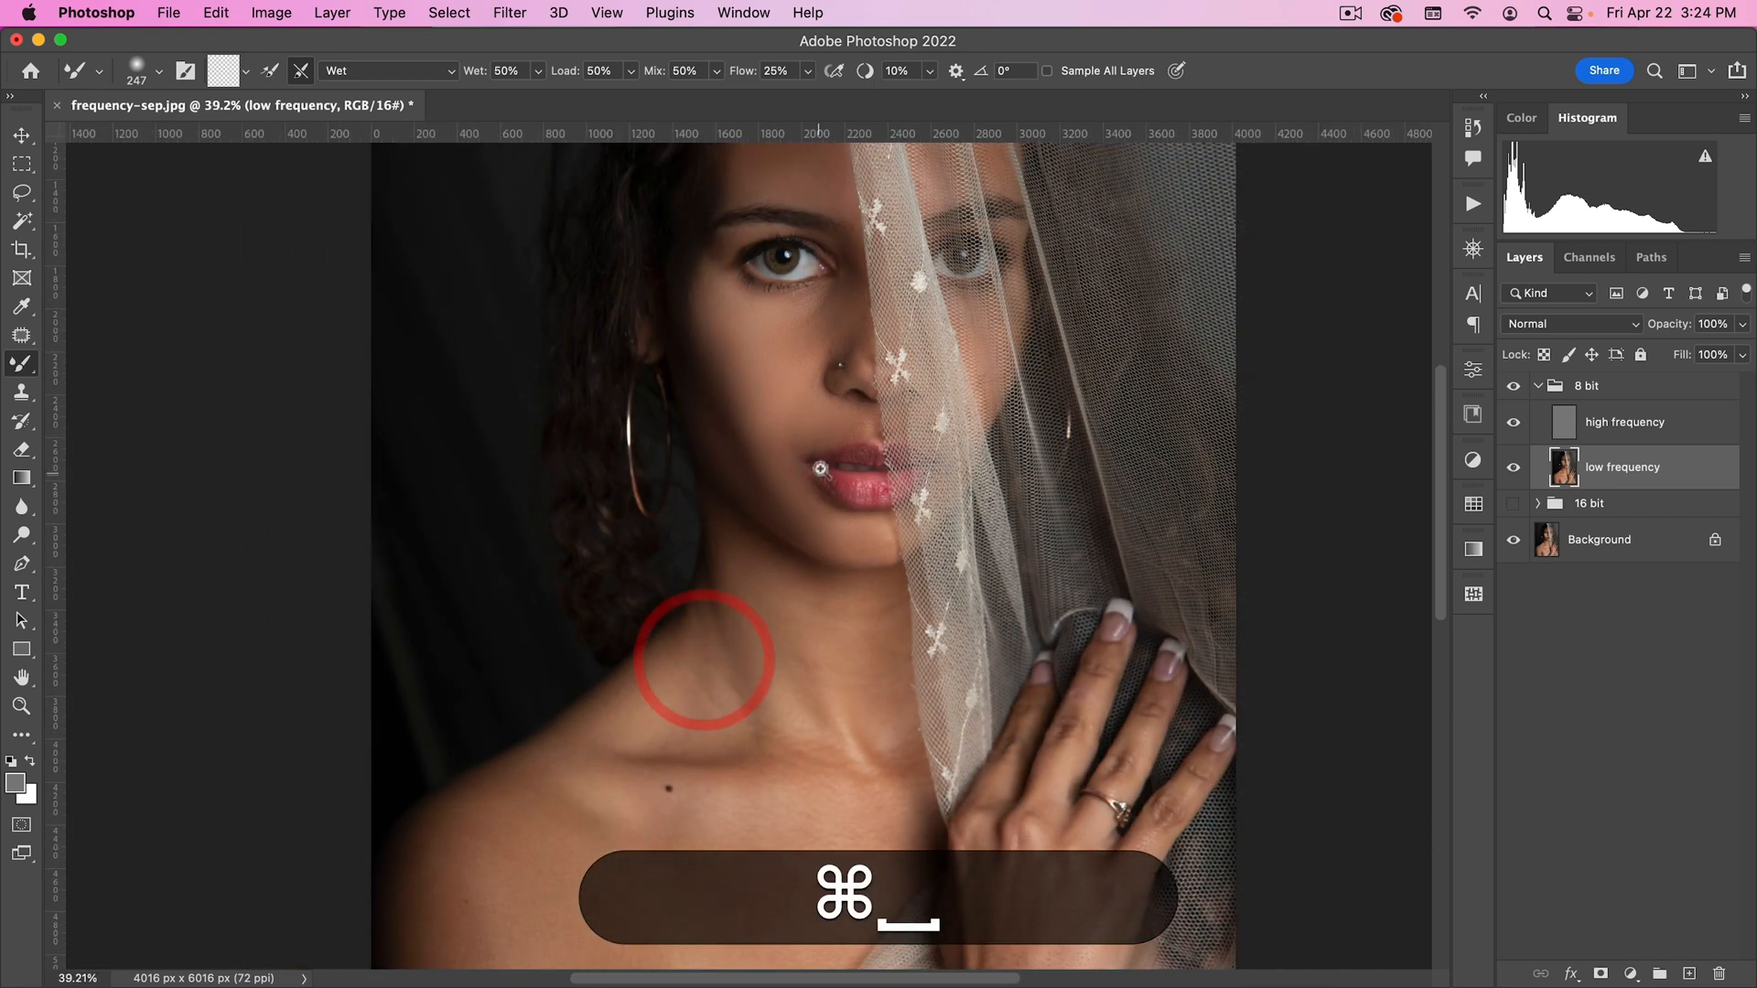
# Step: Hide the 8 bit group to compare and lower the 16 bit group's opacity to about 70%
pyautogui.press('cmd+v')
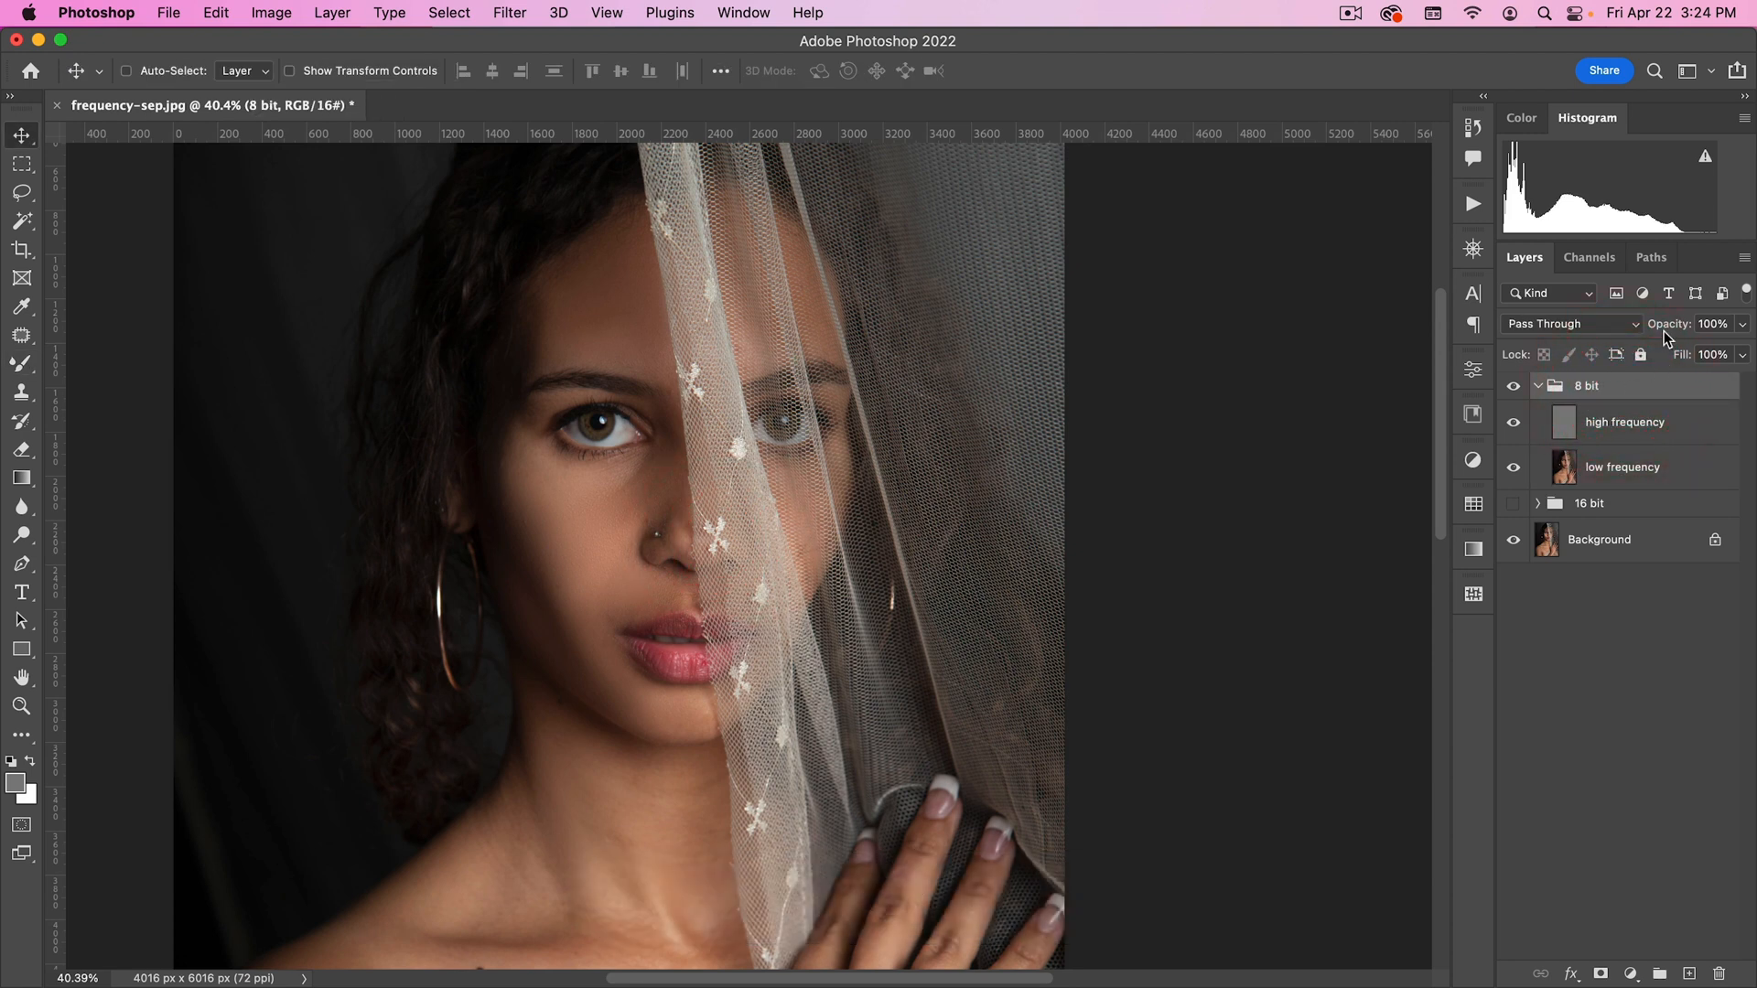
pyautogui.click(1711, 324)
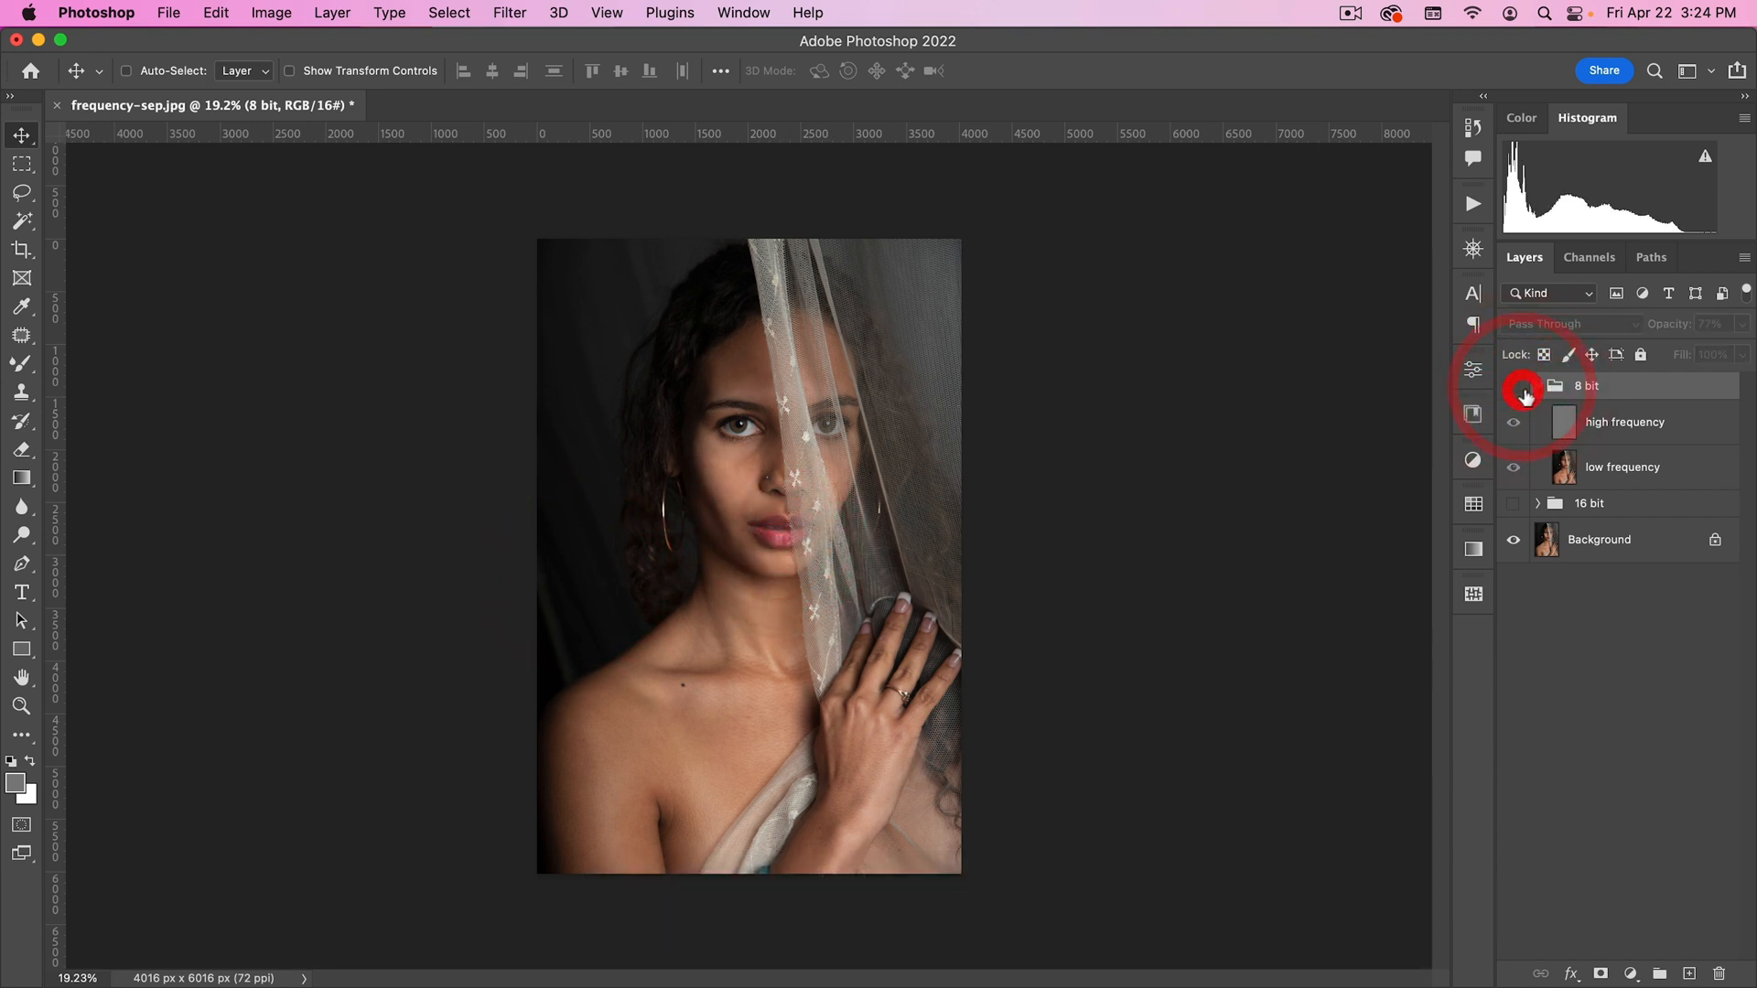
pyautogui.click(1536, 386)
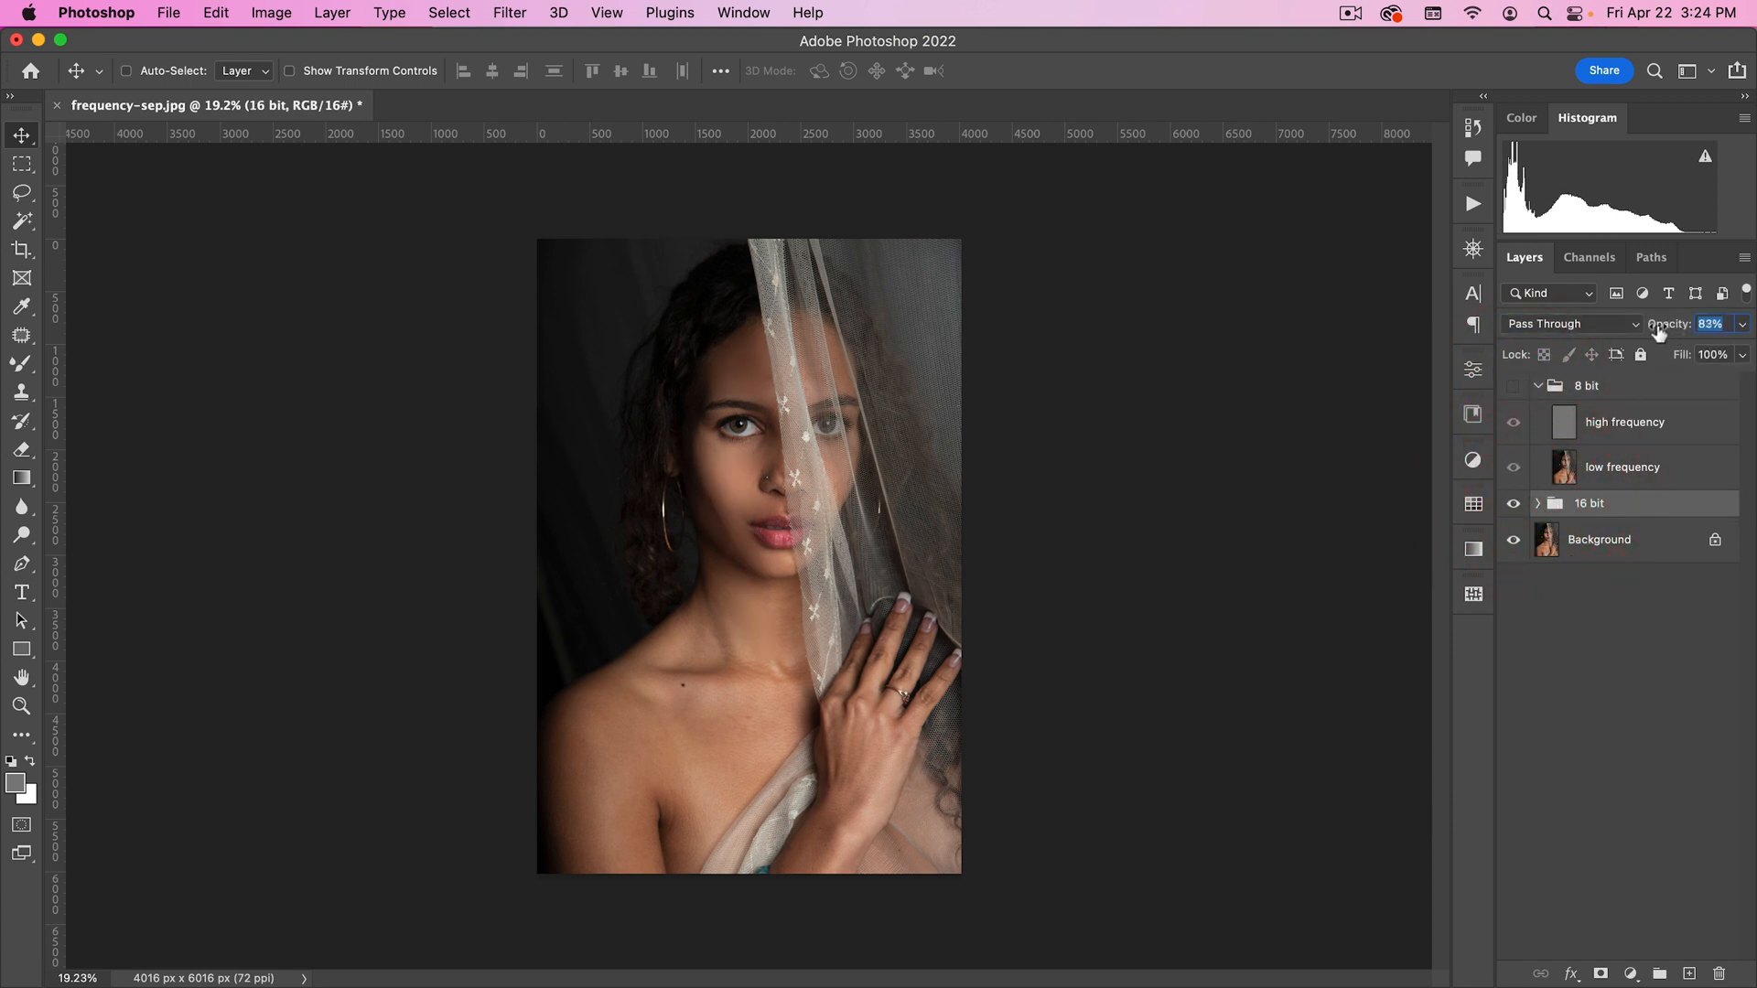
pyautogui.moveTo(1707, 324); pyautogui.dragTo(1695, 324)
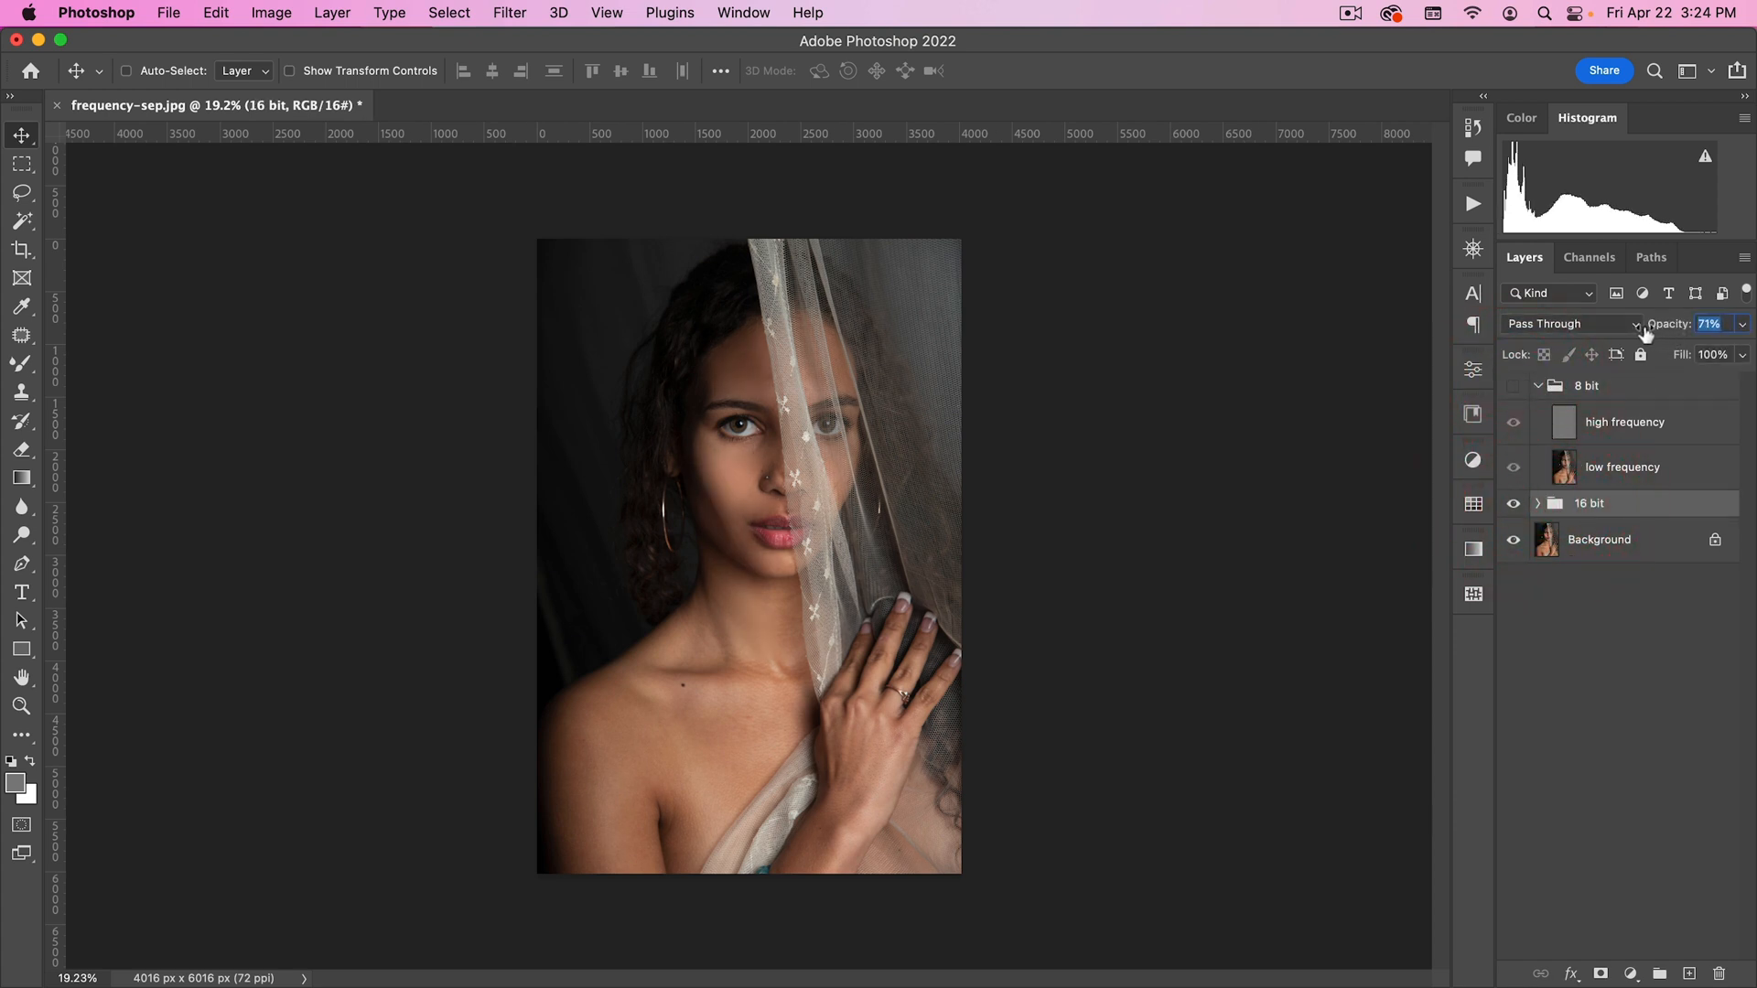
pyautogui.click(1514, 503)
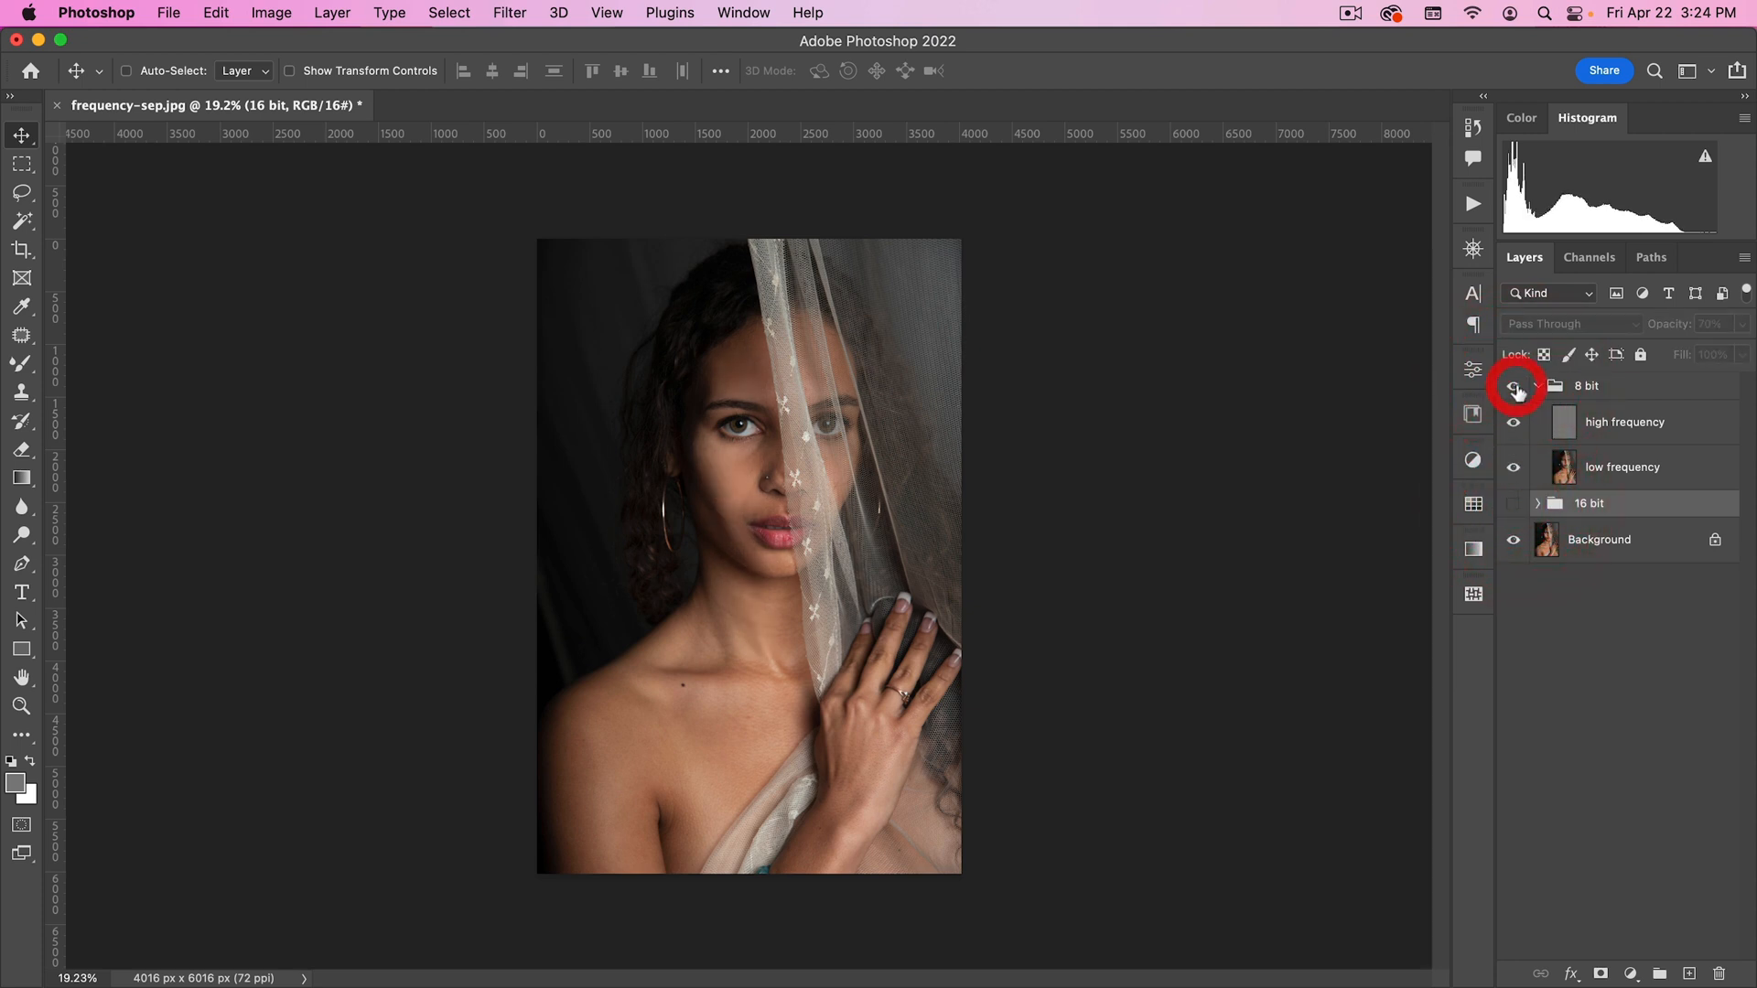
# Step: Show the 8 bit group again and collapse it above the 16 bit group
pyautogui.click(1514, 387)
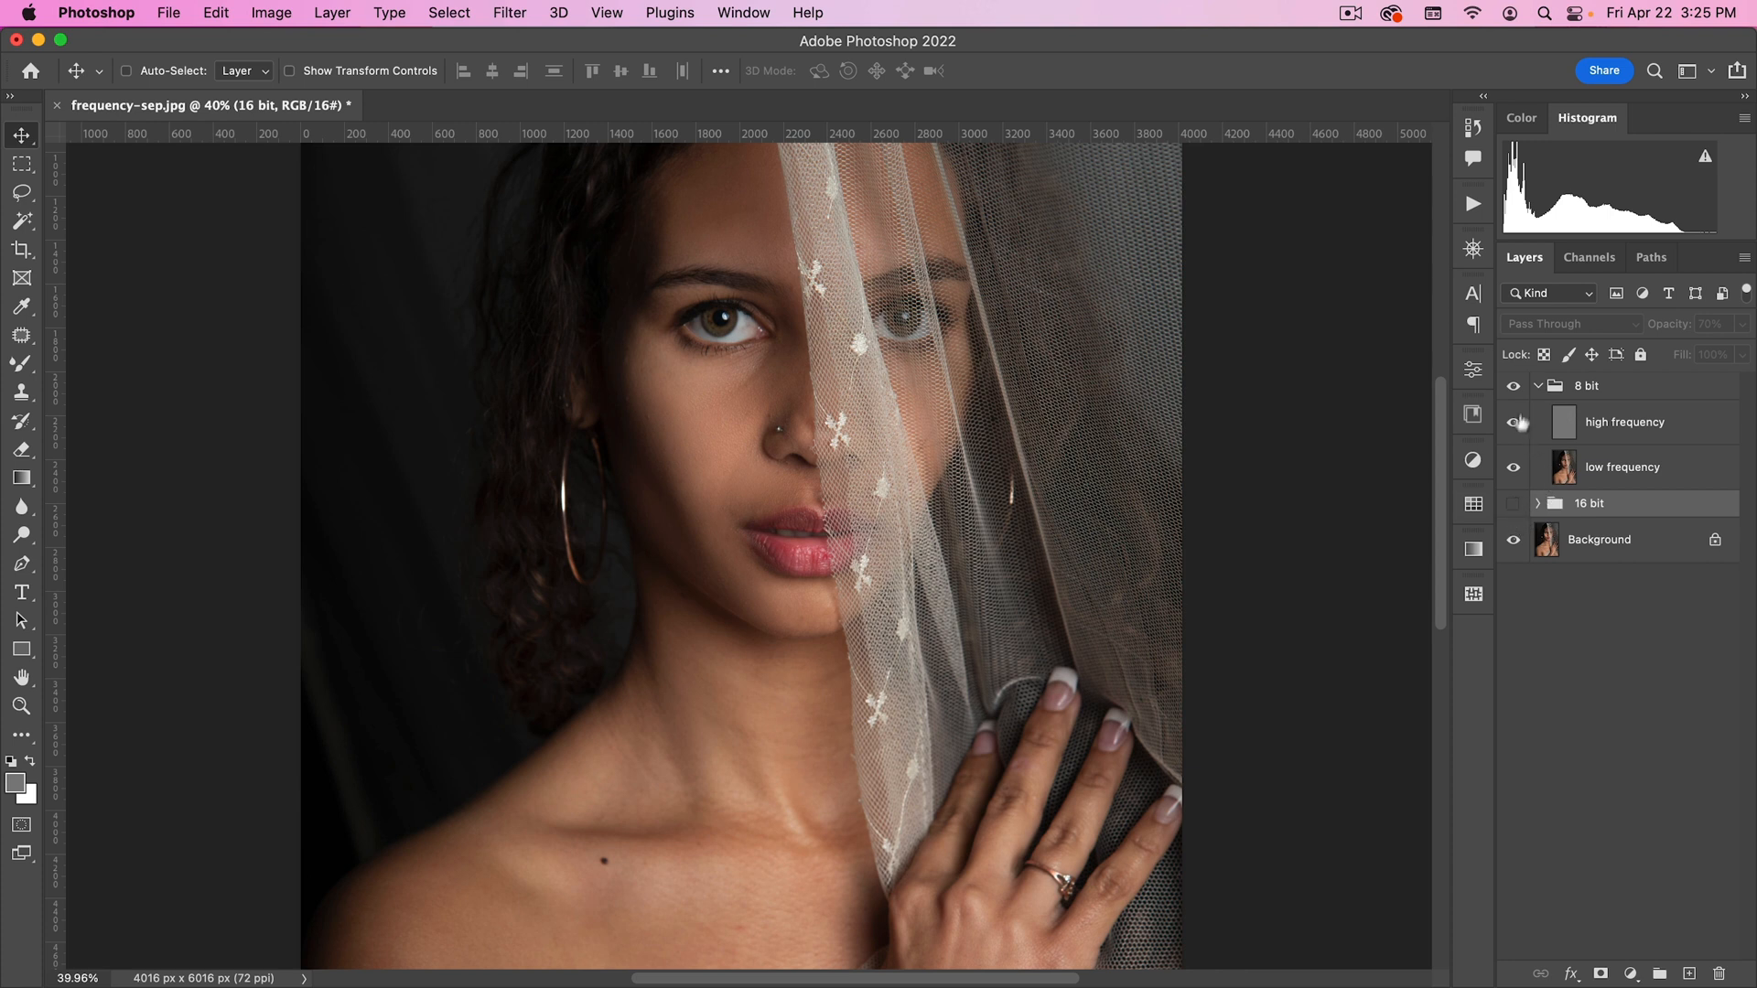
pyautogui.click(1538, 384)
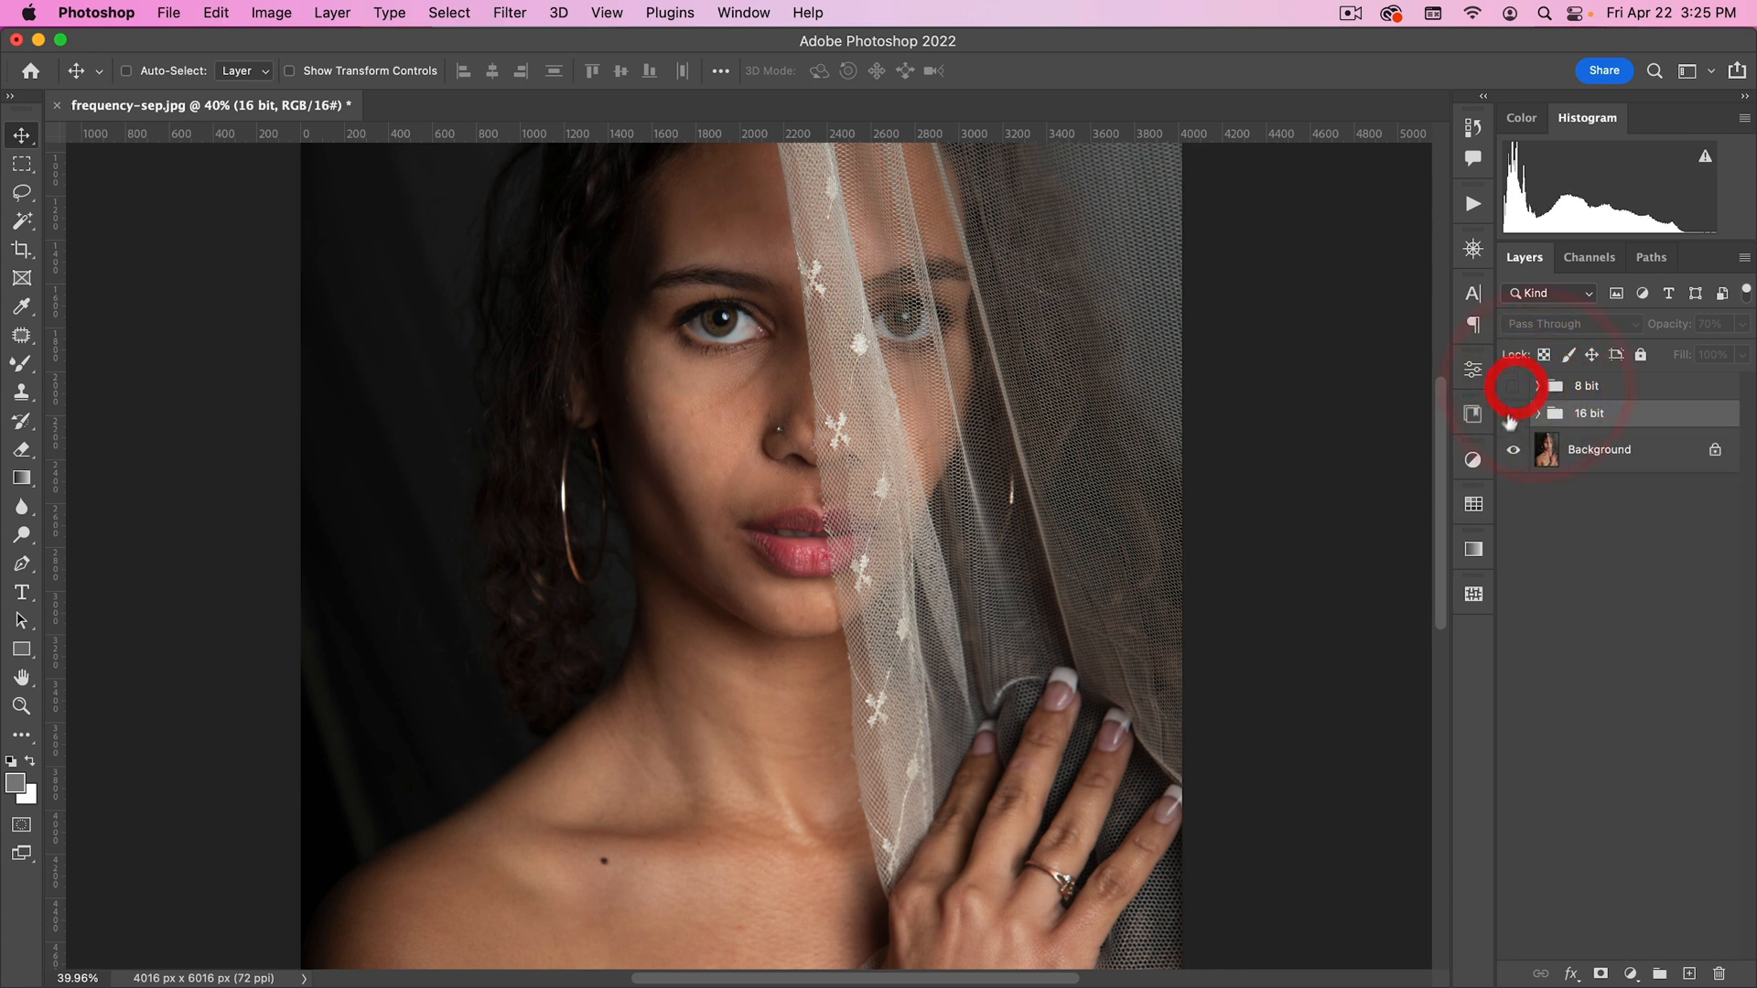
# Step: Delete both old groups and run the Frequency Separation 16-bit action to build a new group
pyautogui.click(1590, 412)
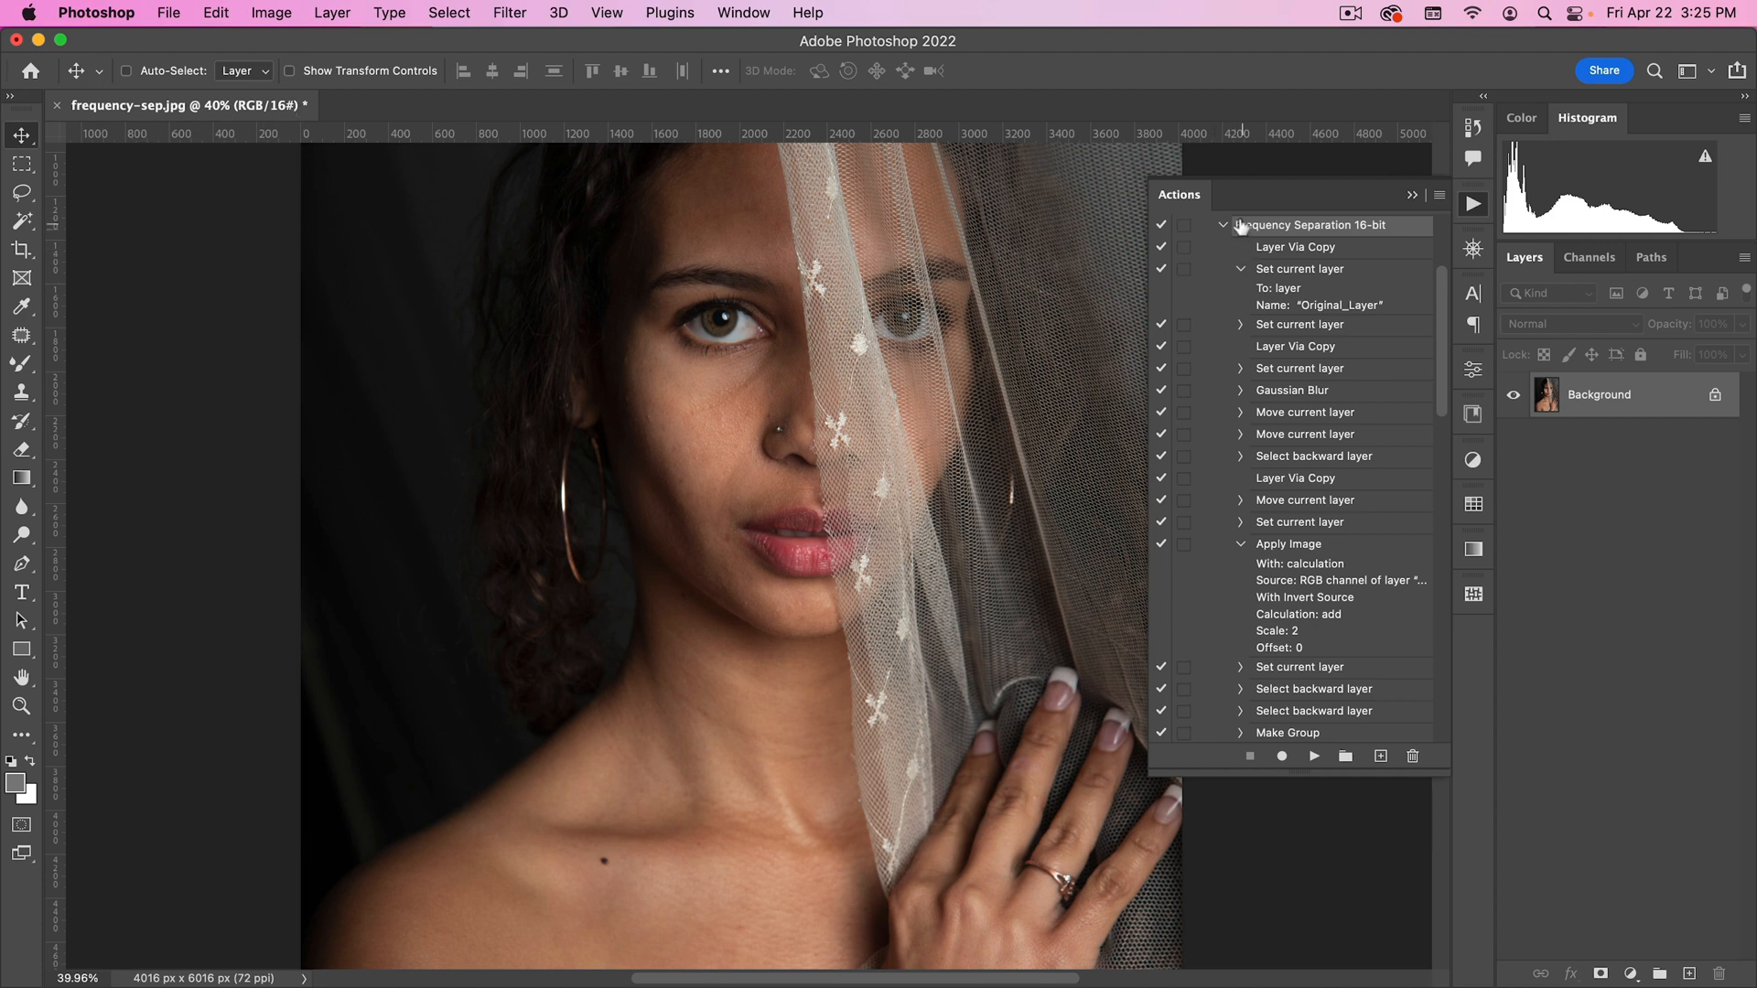
pyautogui.click(1239, 226)
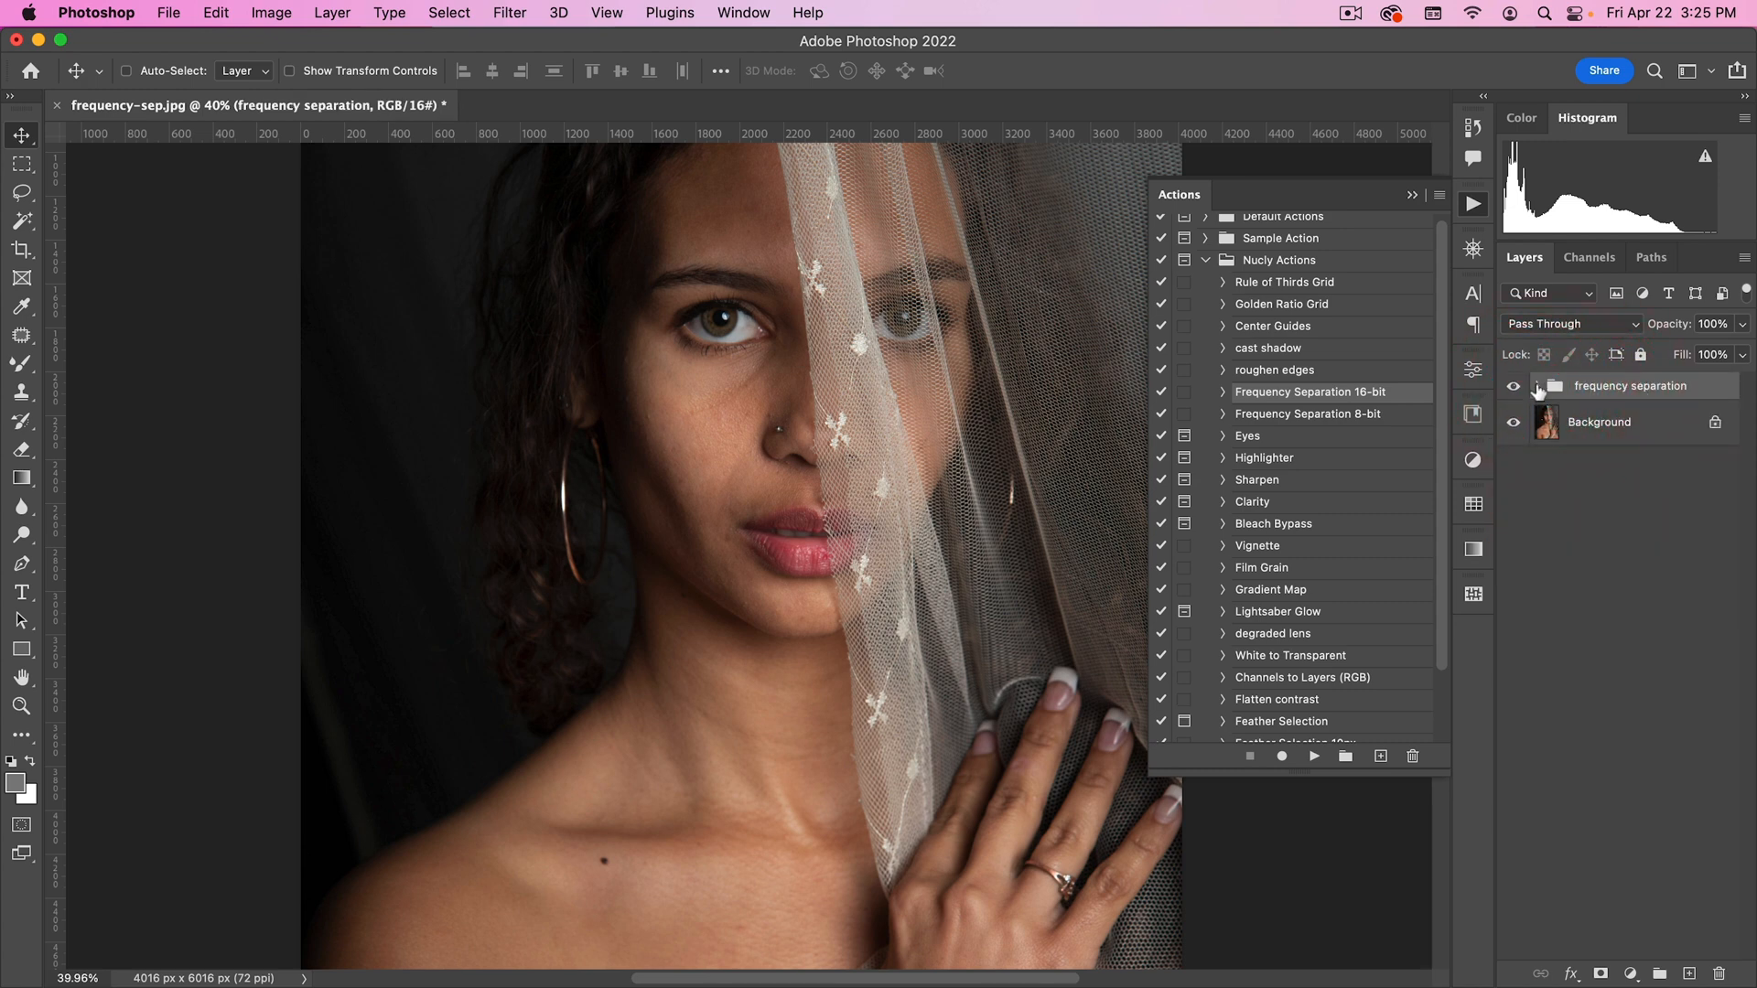
pyautogui.click(1314, 756)
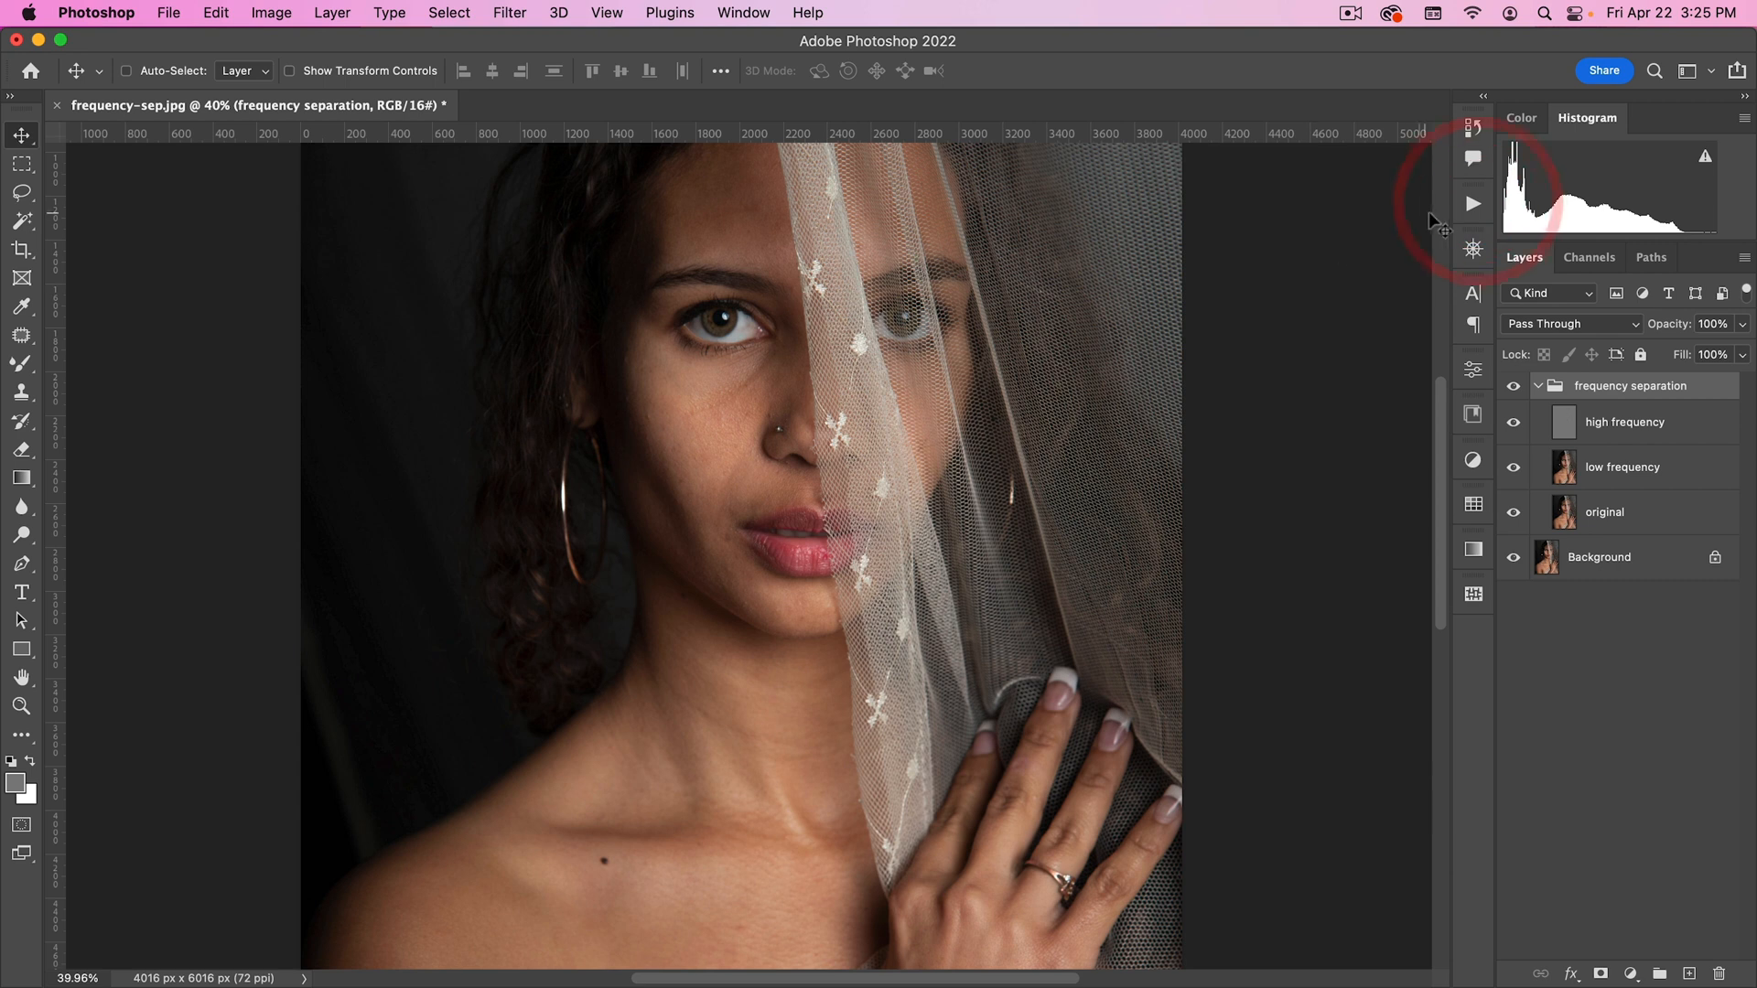
pyautogui.click(1474, 203)
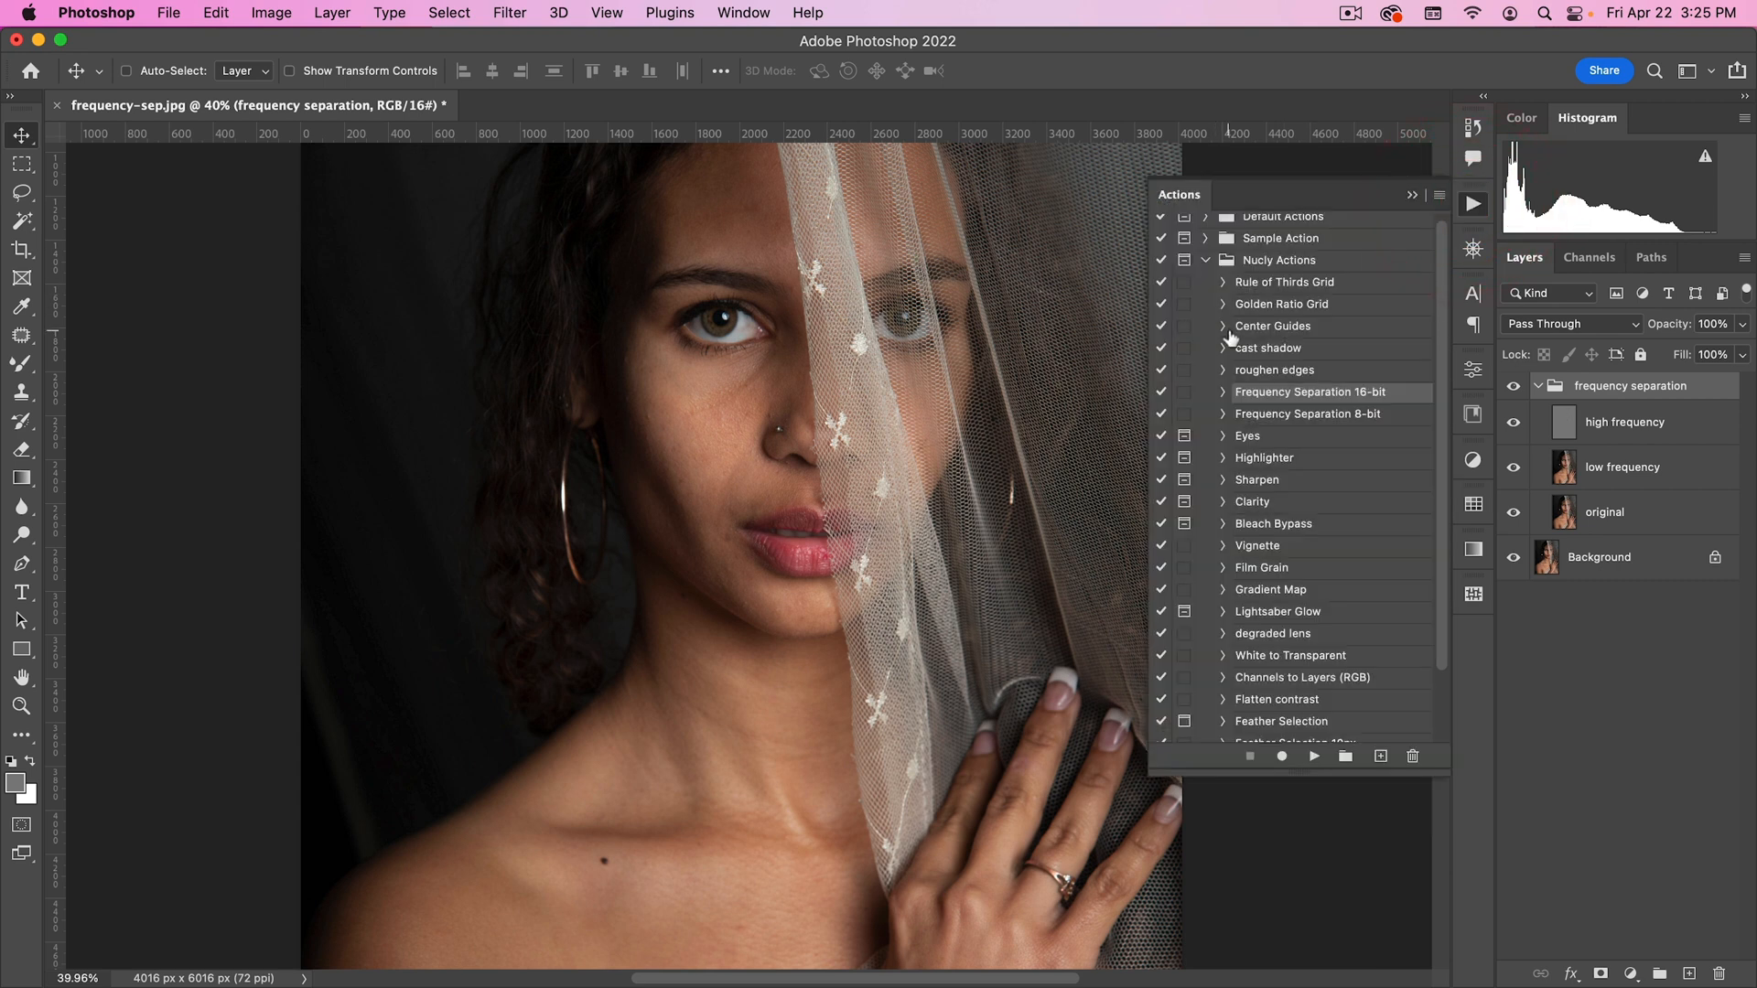
pyautogui.moveTo(1258, 346)
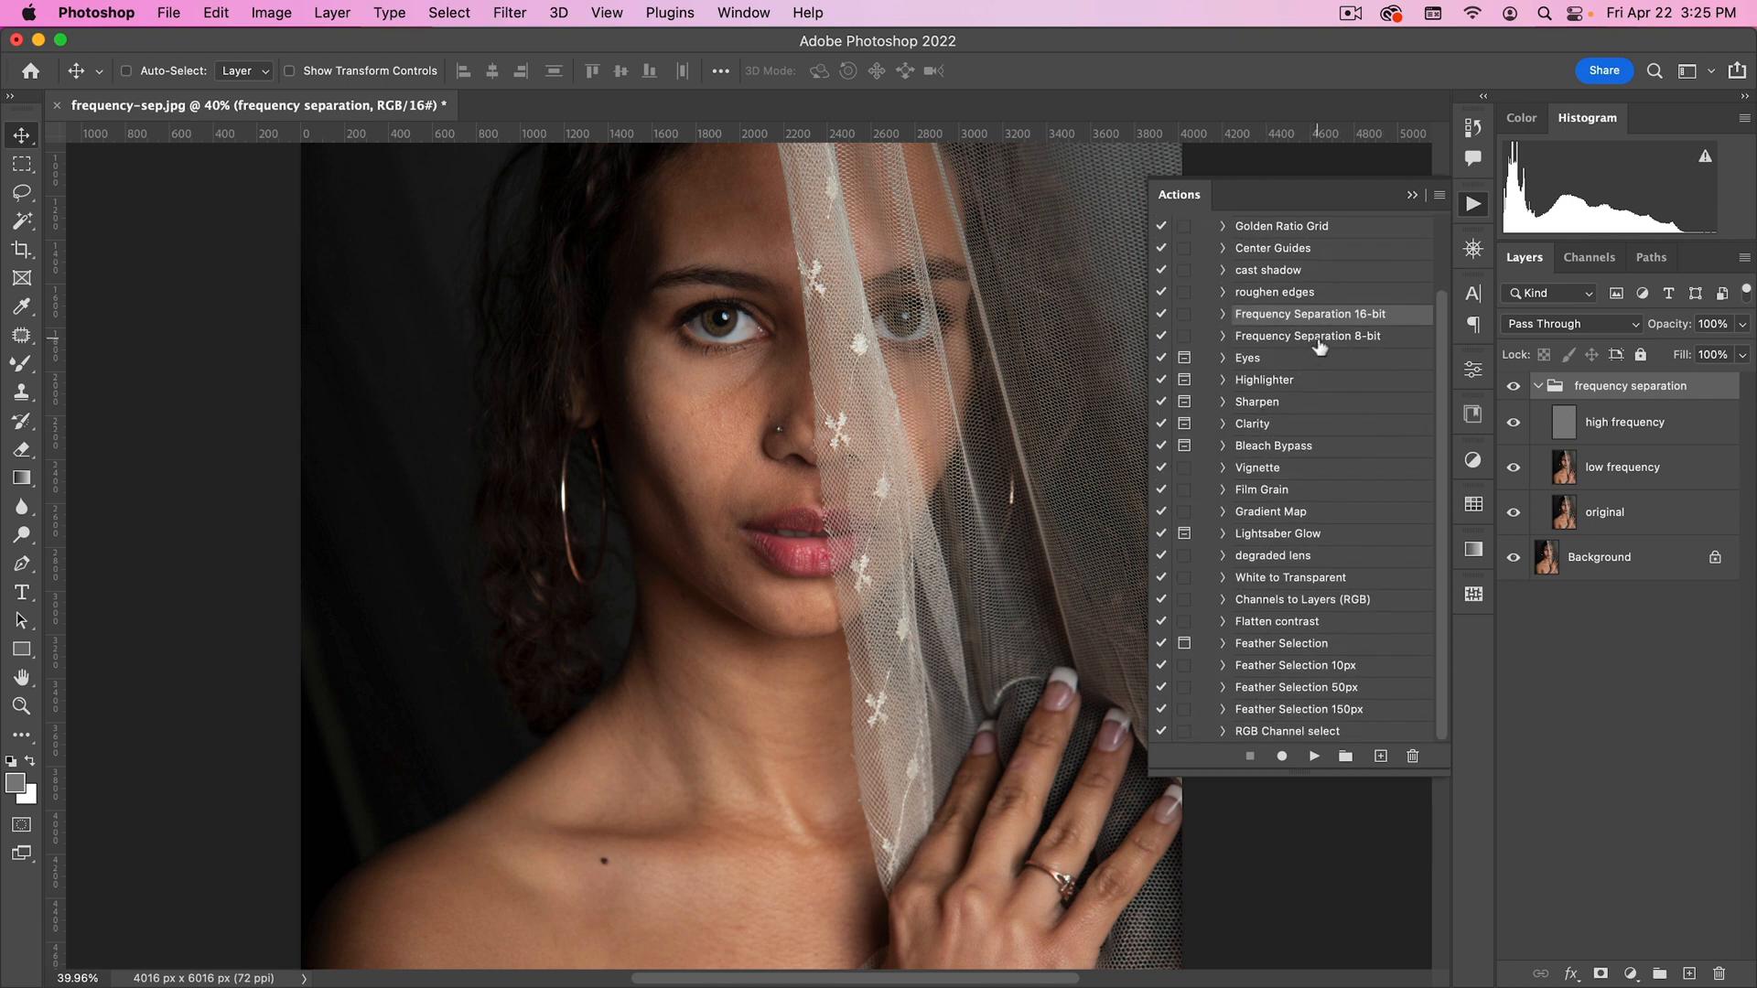
pyautogui.click(1307, 336)
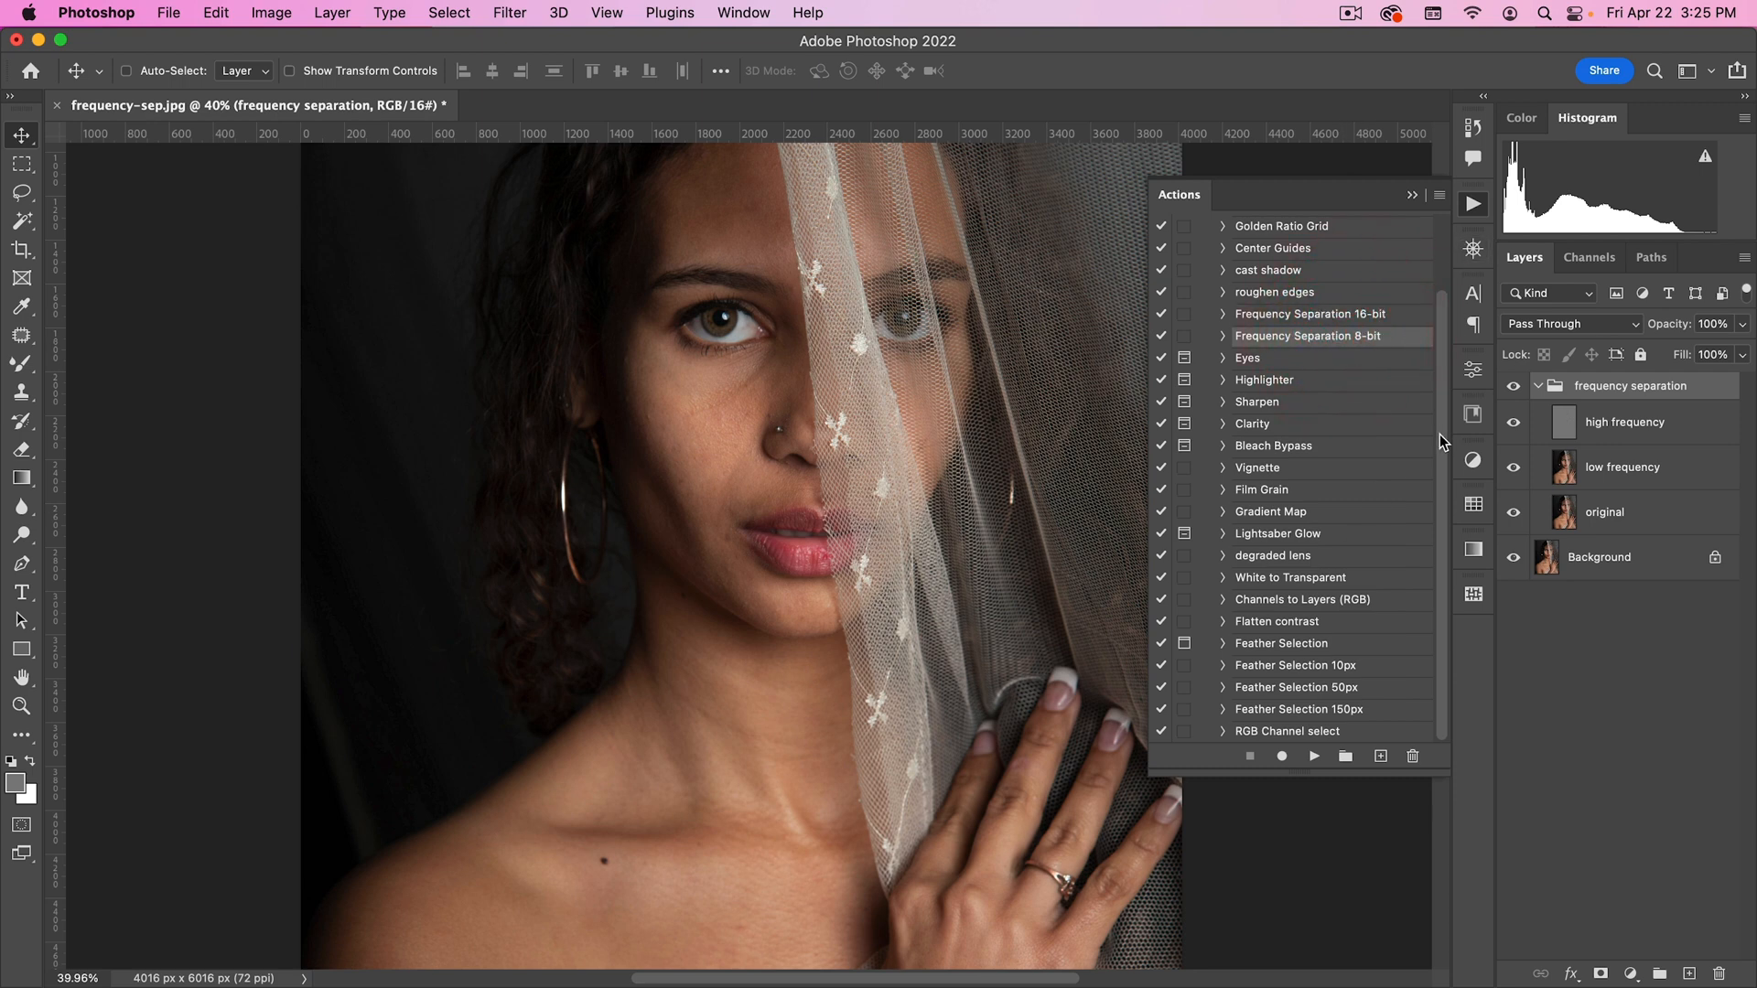
pyautogui.moveTo(1331, 663)
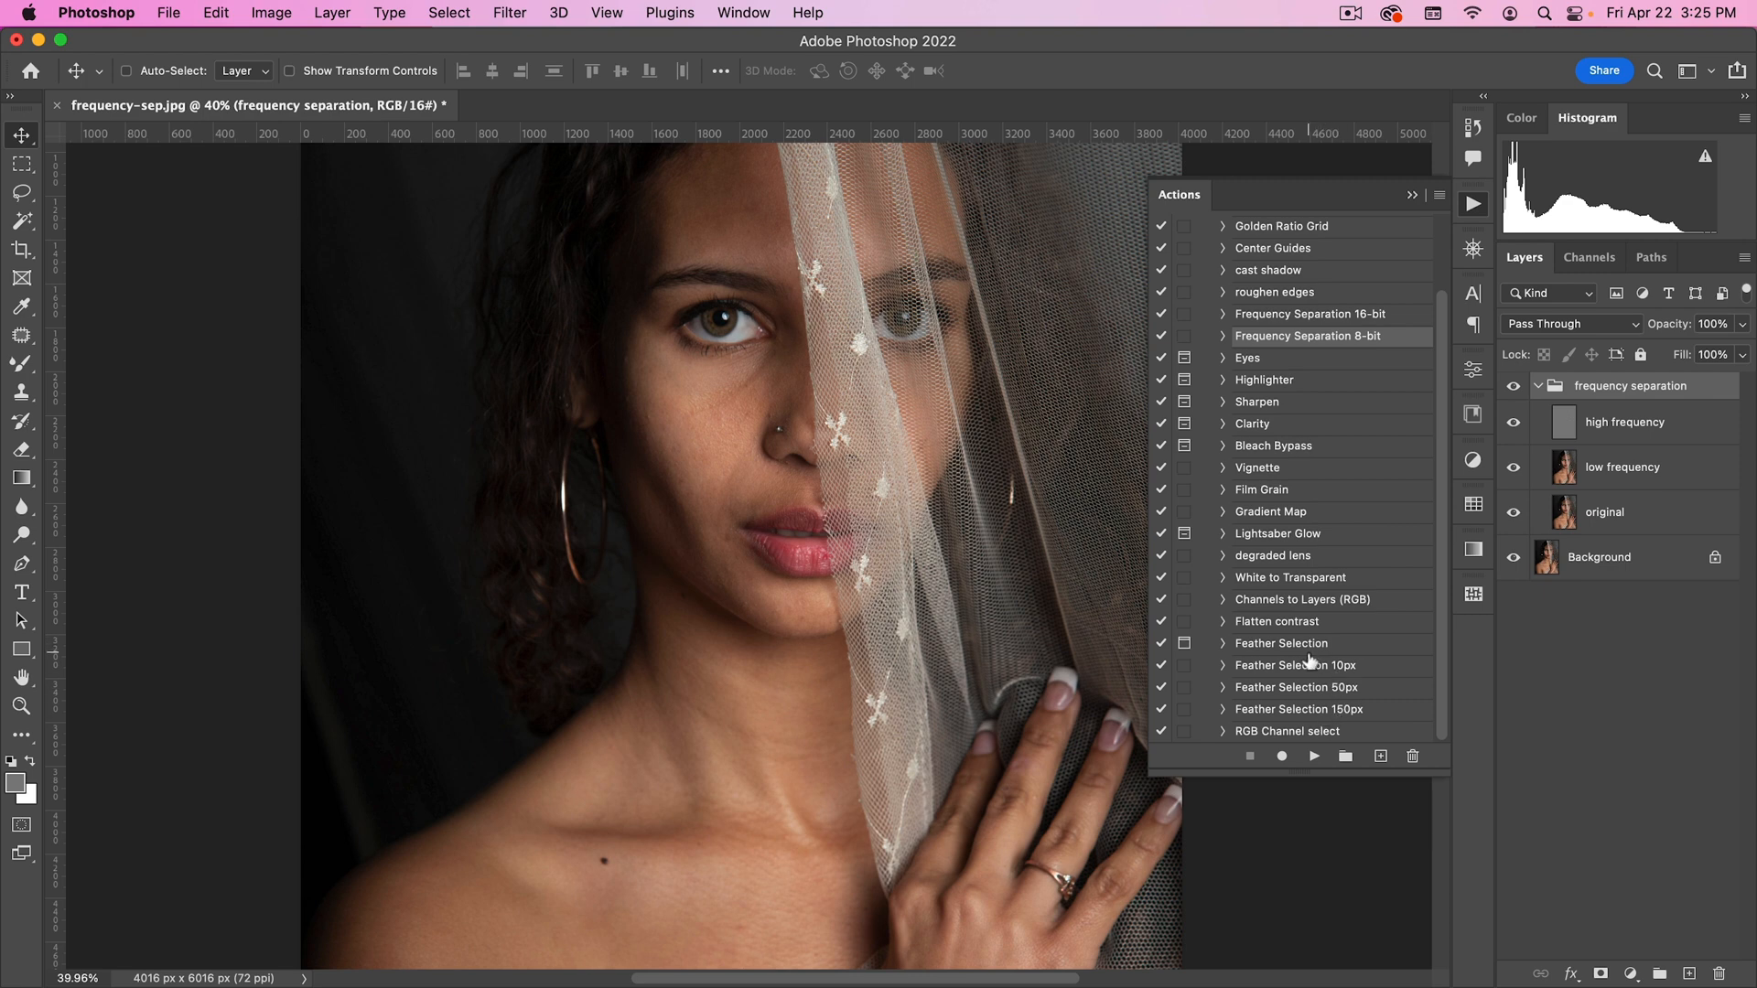
pyautogui.click(20, 192)
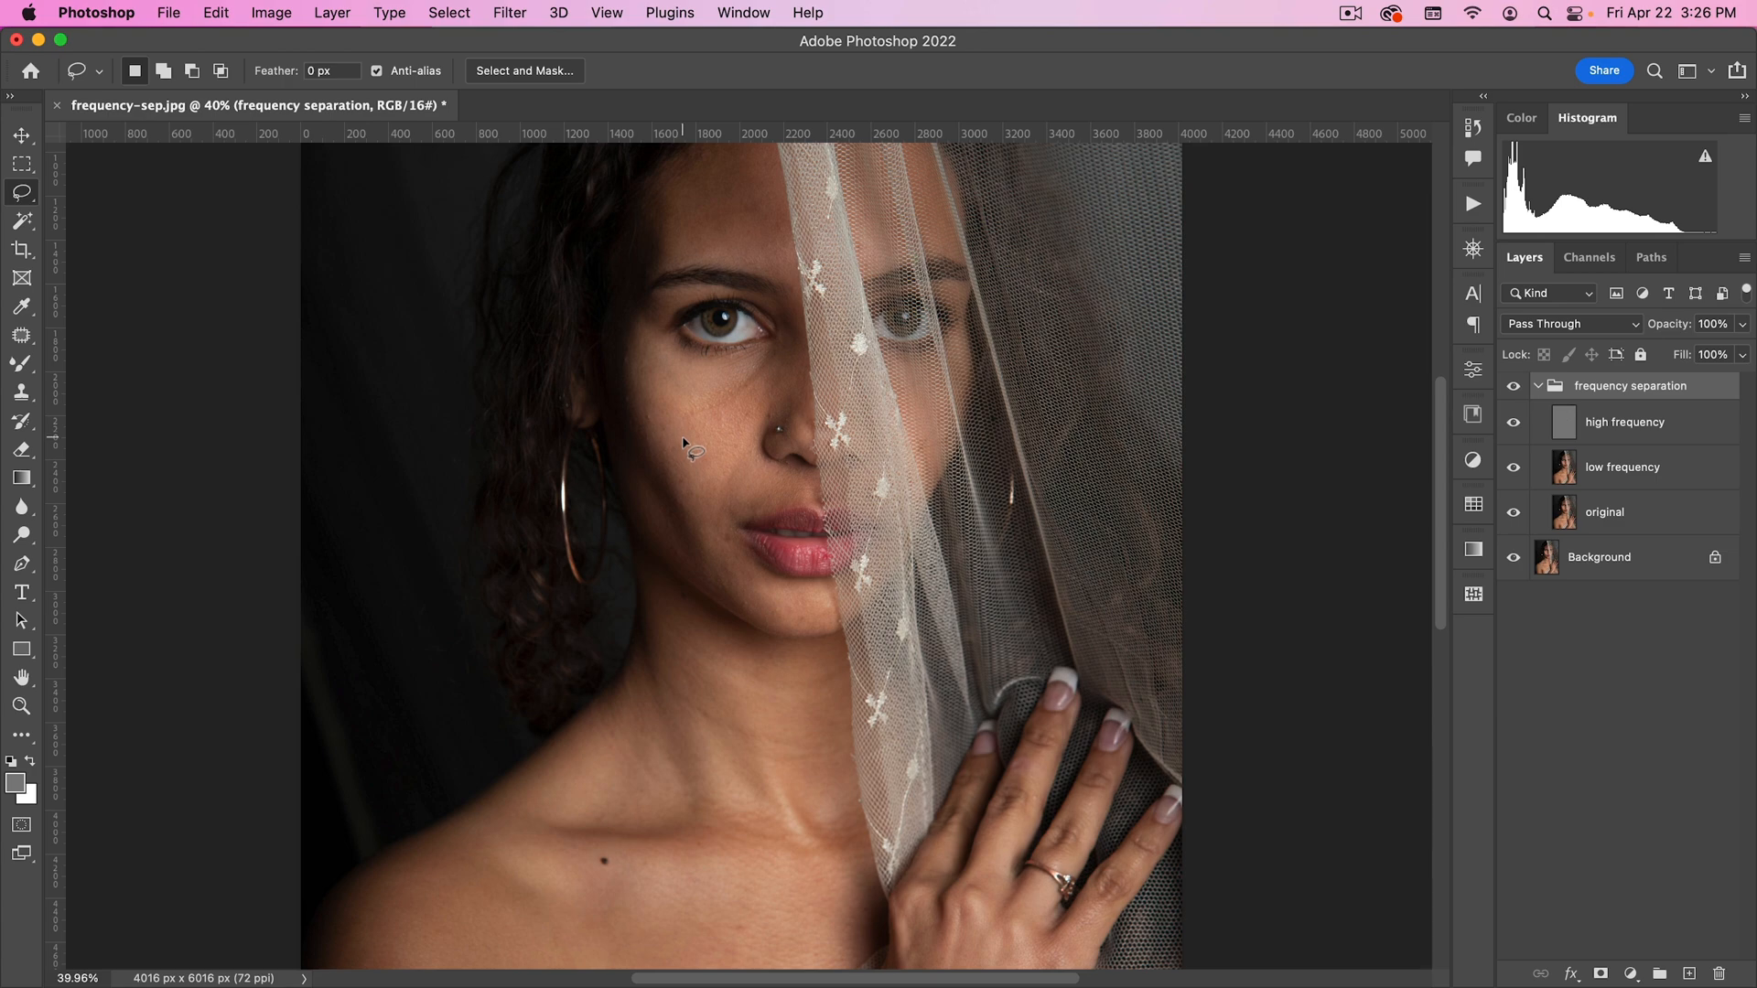
pyautogui.moveTo(689, 448)
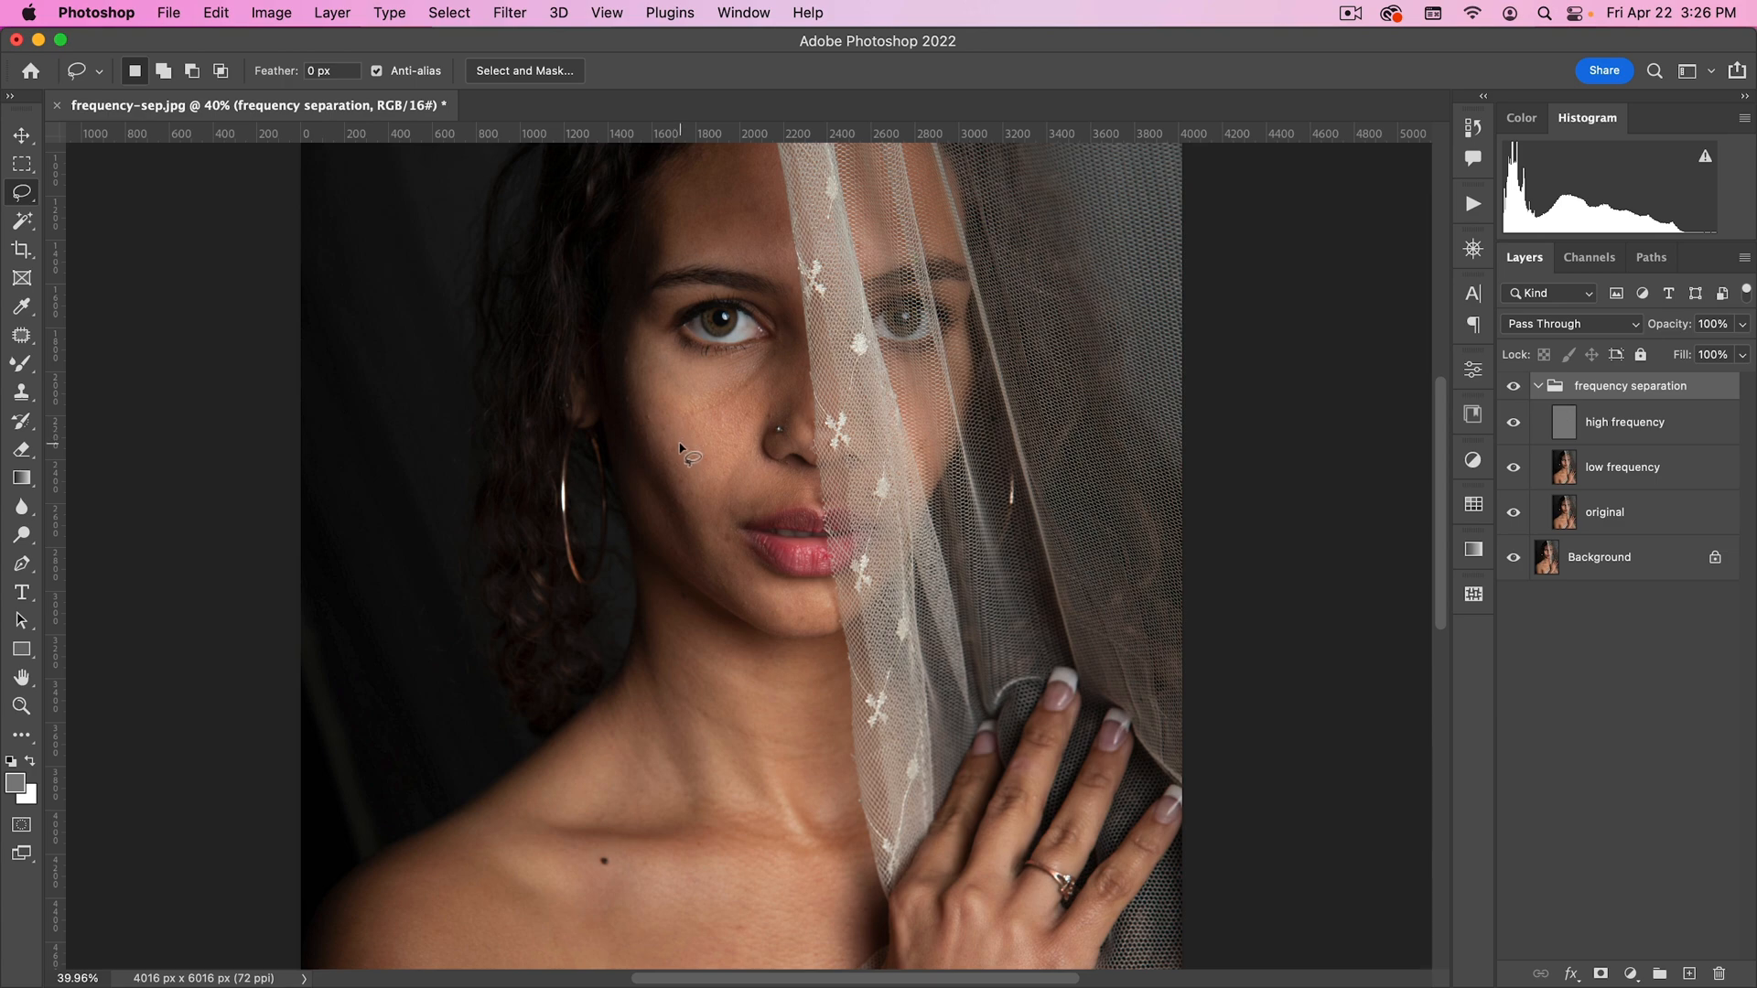